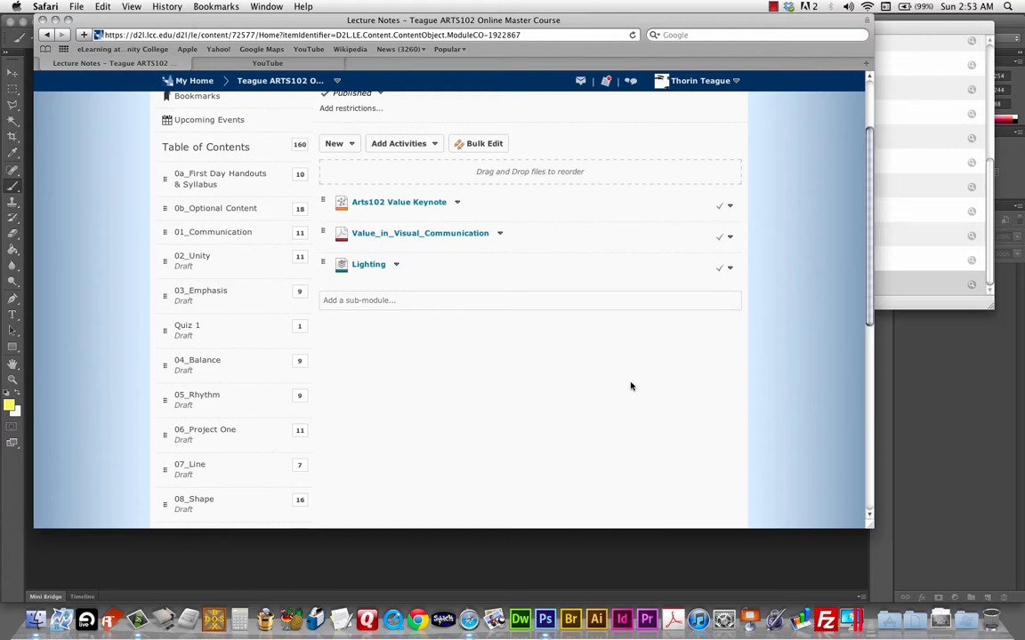
mouse_move(605, 388)
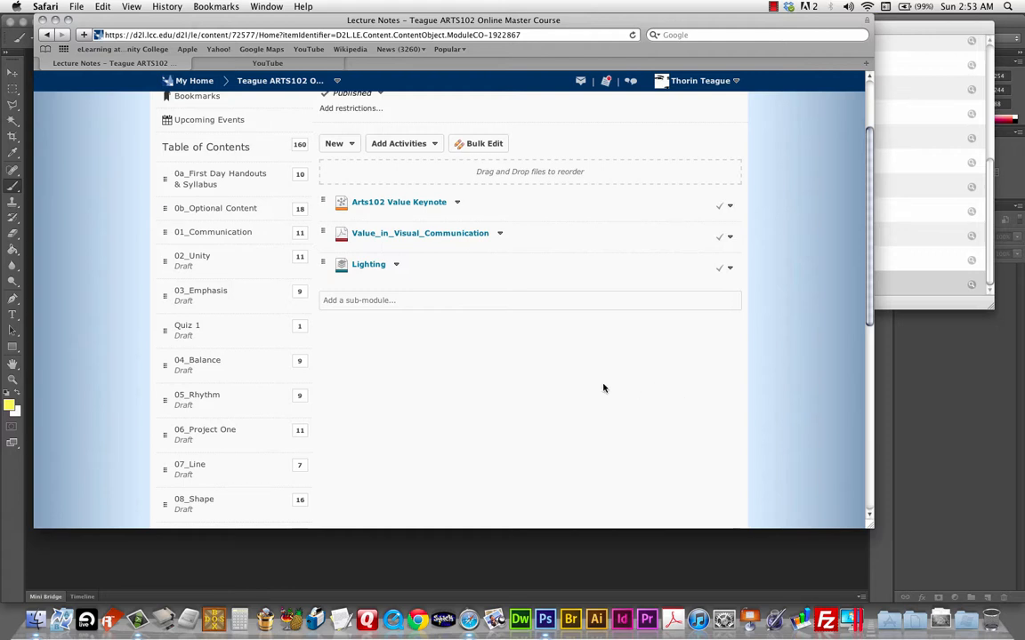
mouse_move(384, 323)
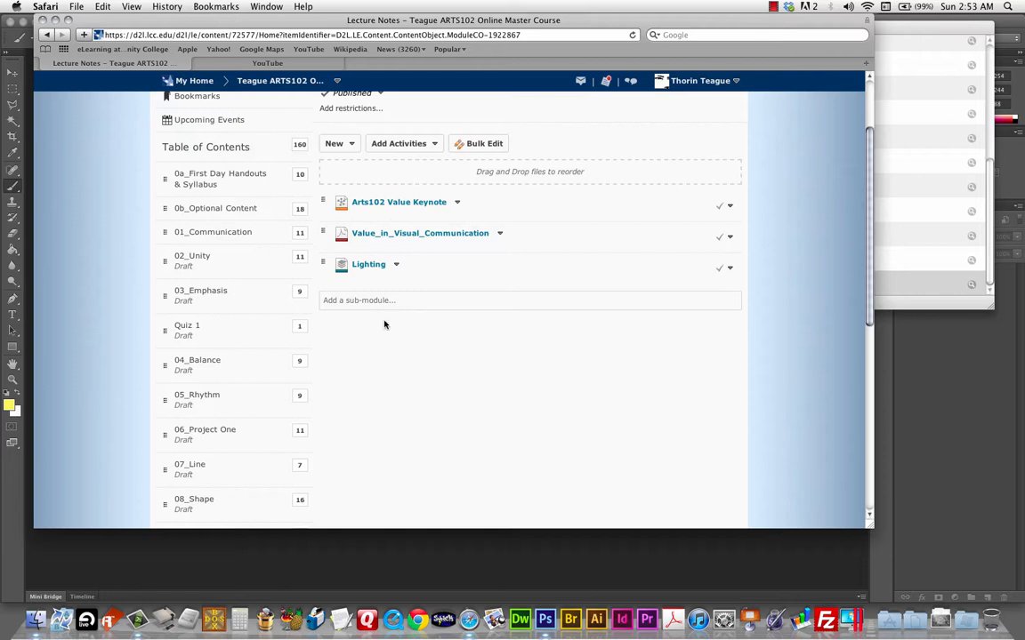
mouse_move(541, 402)
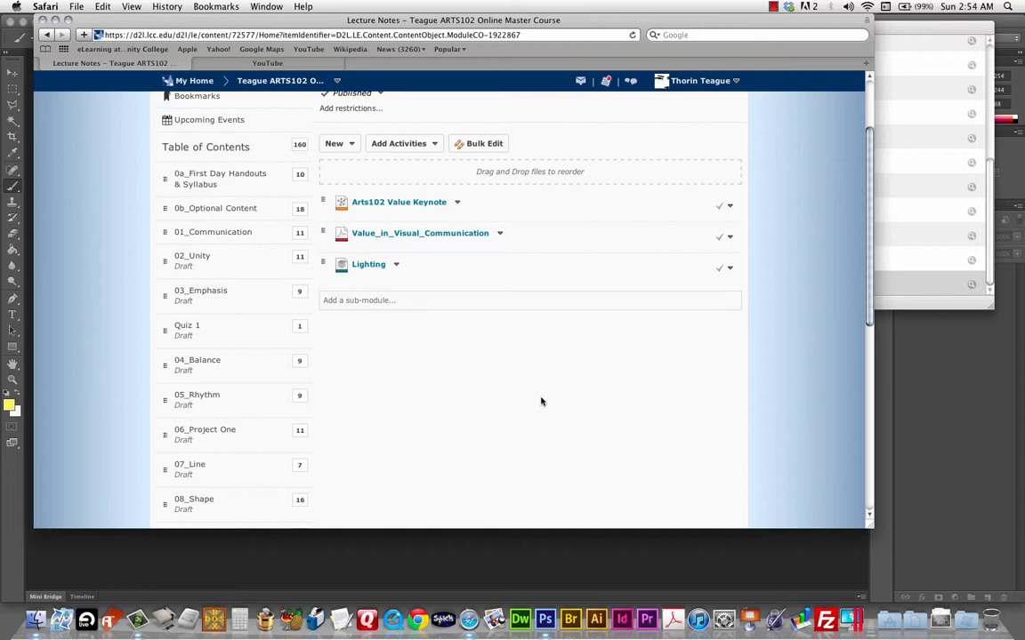
mouse_move(409, 329)
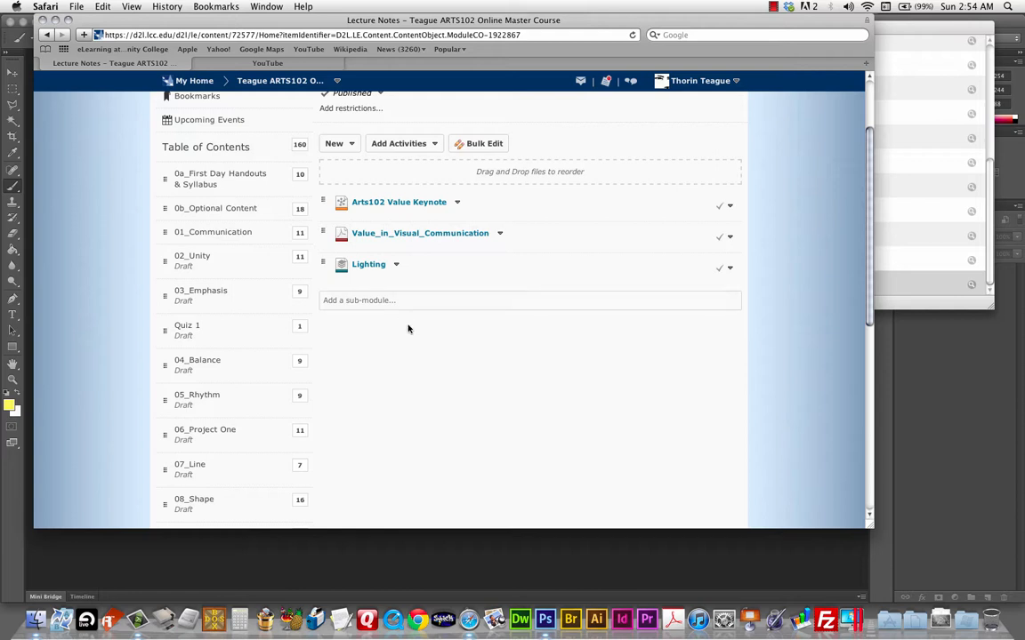
mouse_move(385, 329)
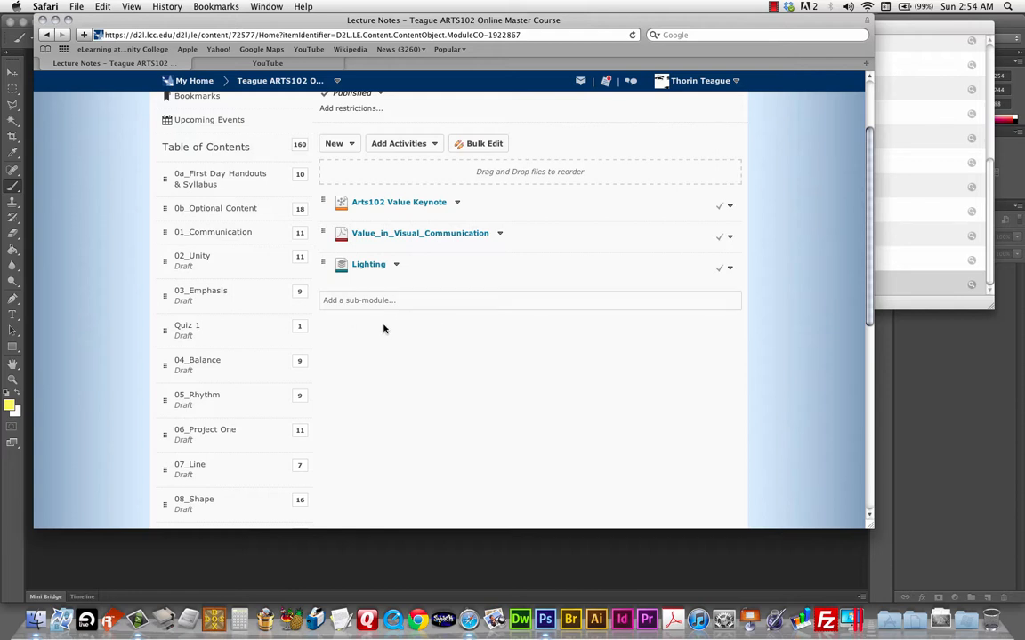
Reach the Lighting topic's download page via the Lecture Notes module in Brightspace
click(368, 263)
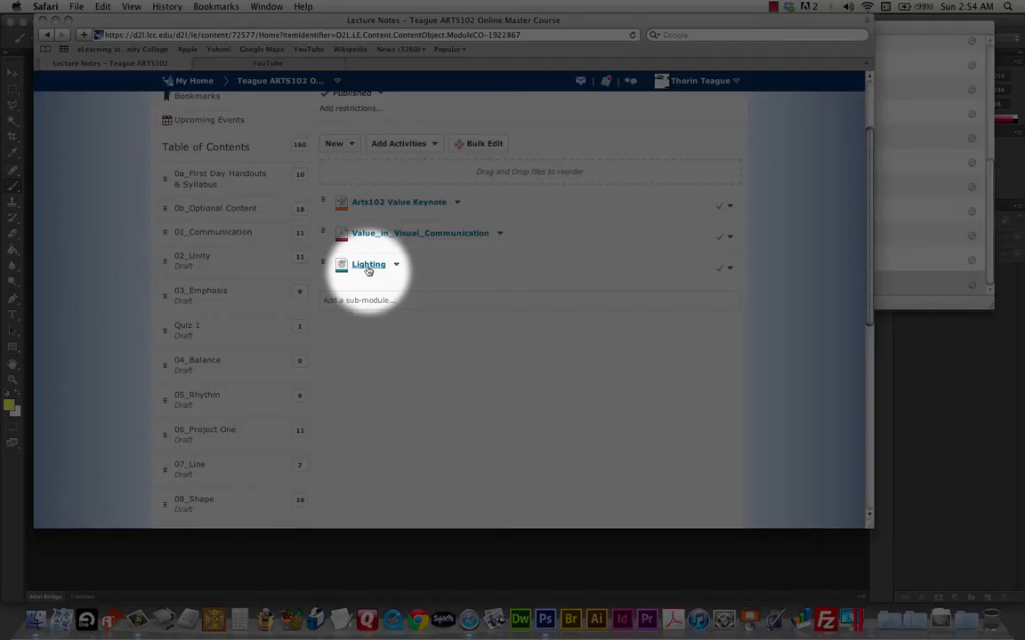
mouse_move(369, 263)
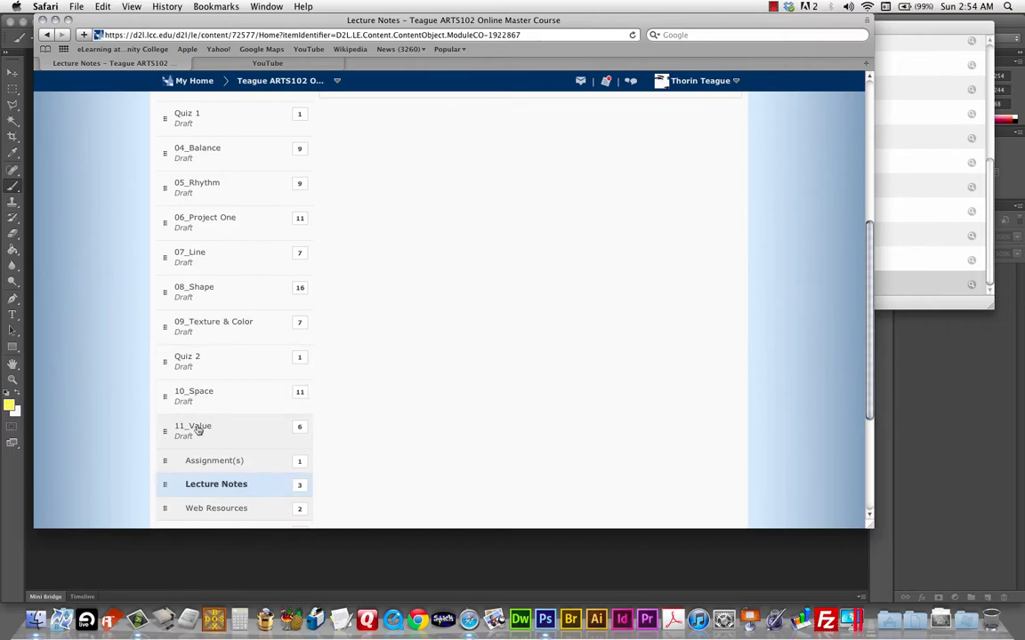
click(192, 428)
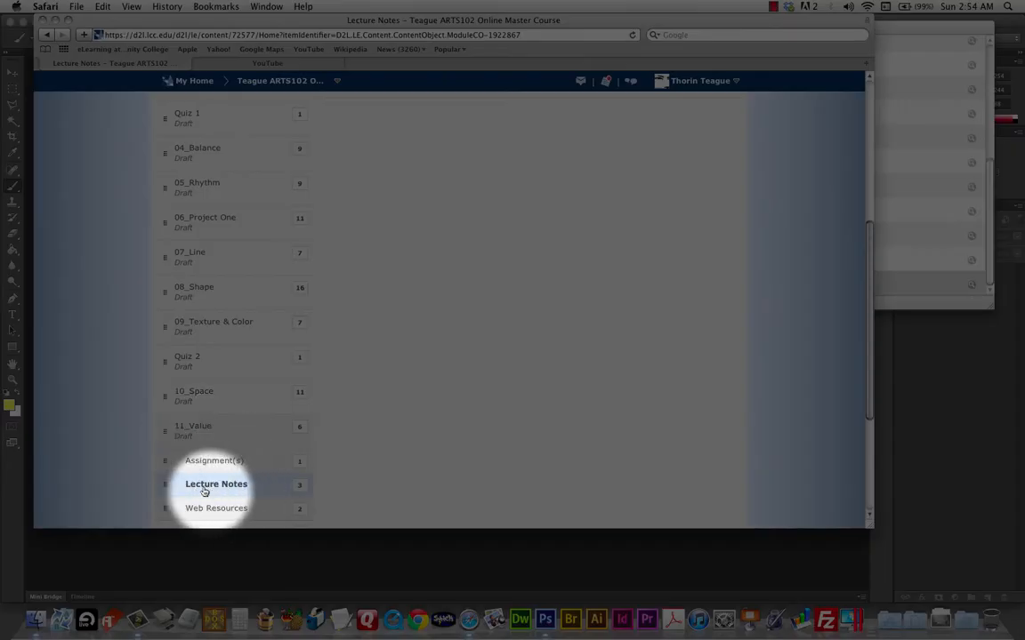
click(215, 484)
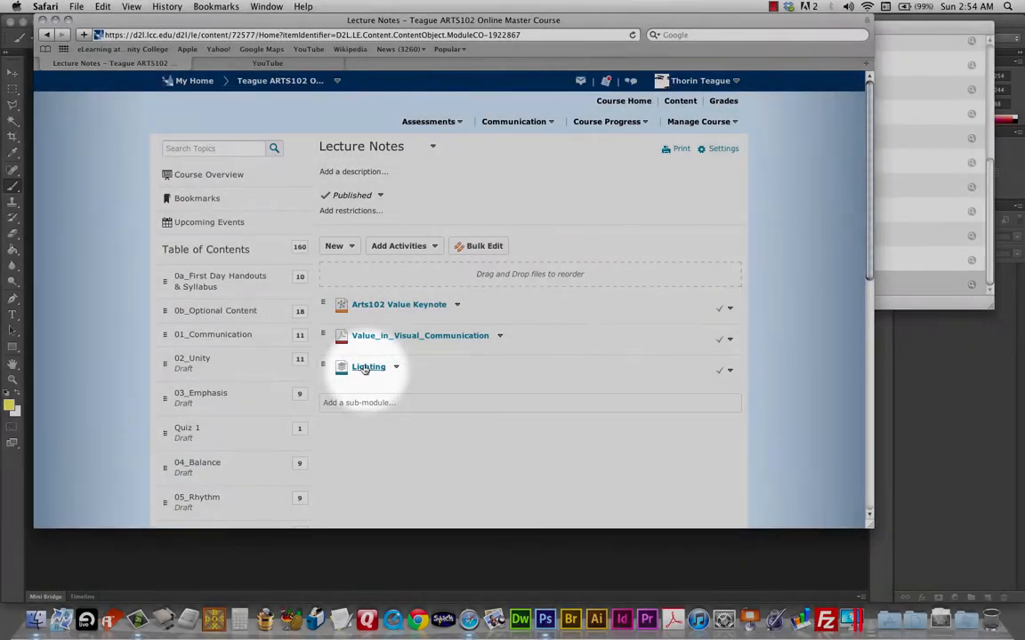
click(366, 367)
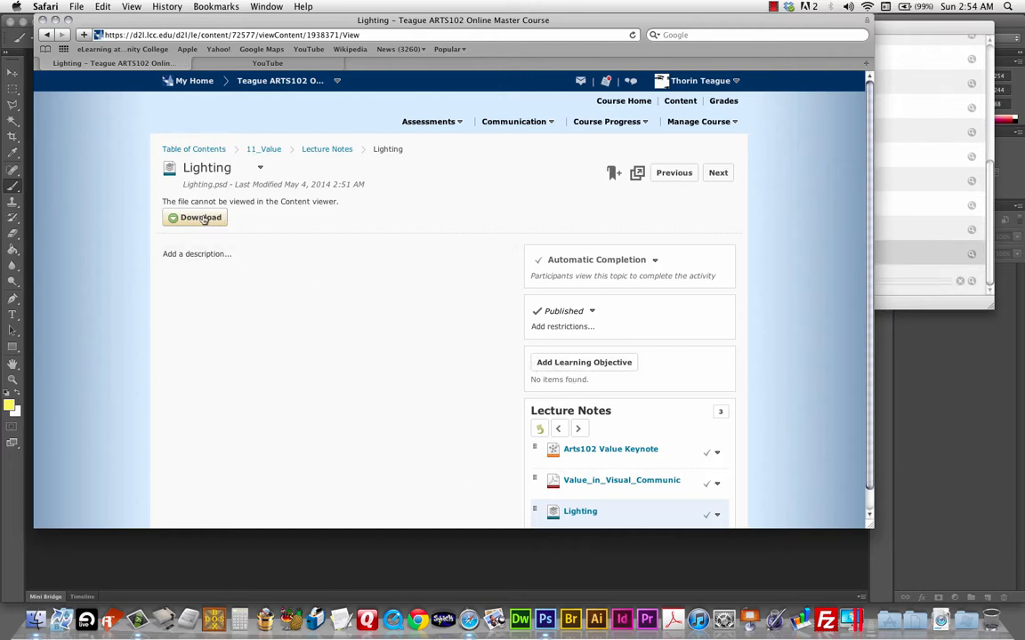
mouse_move(388, 365)
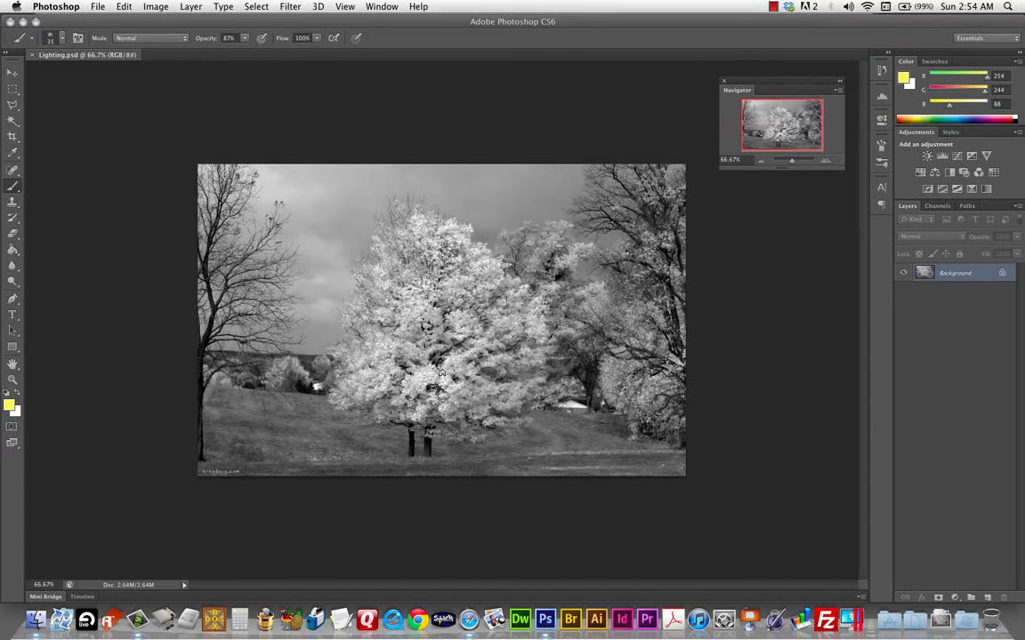
mouse_move(467, 428)
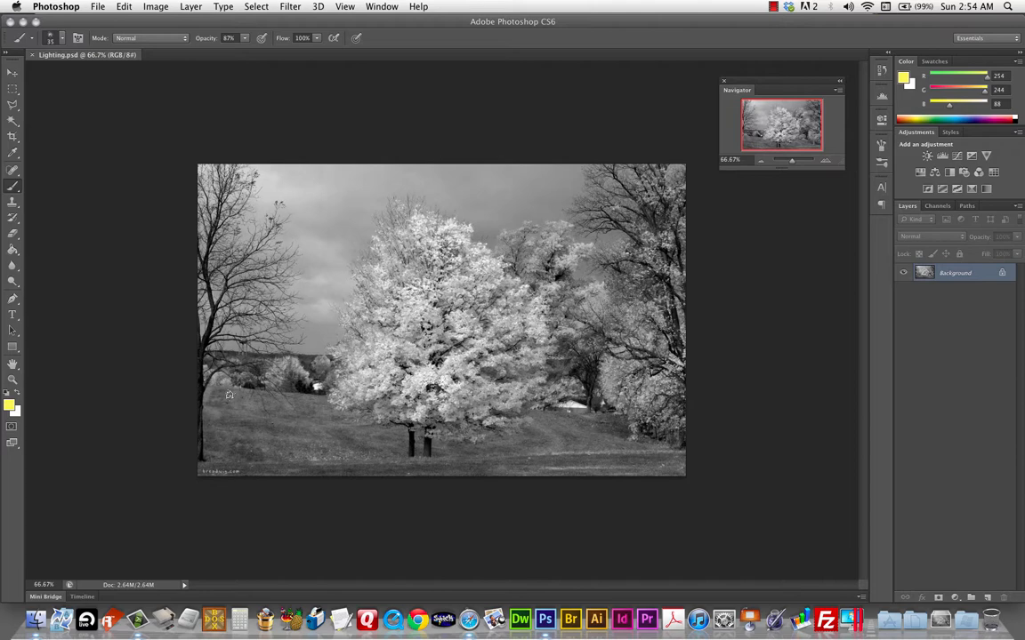
mouse_move(477, 384)
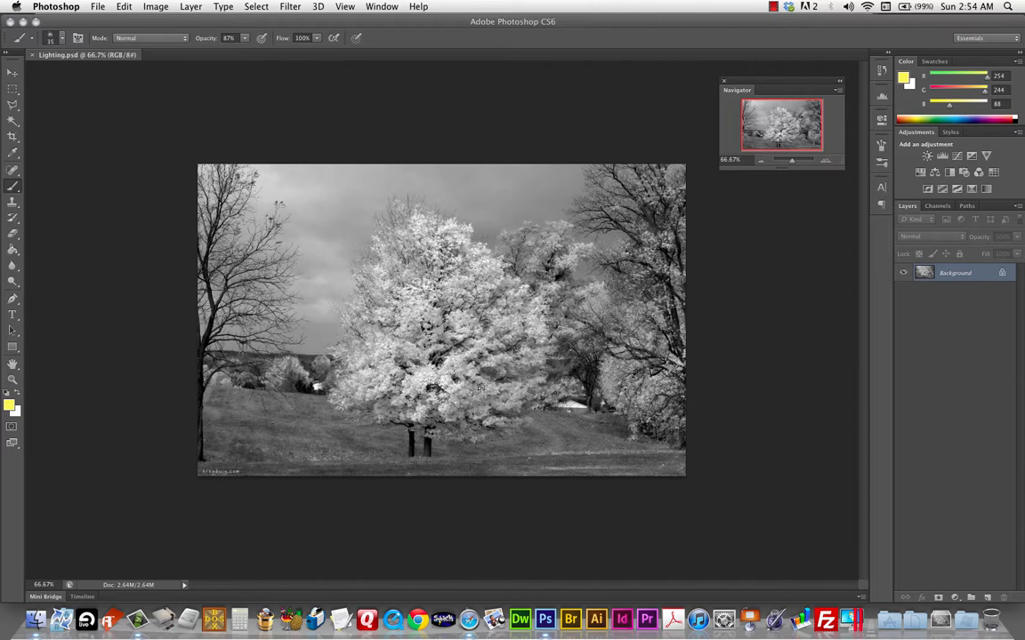
mouse_move(751, 456)
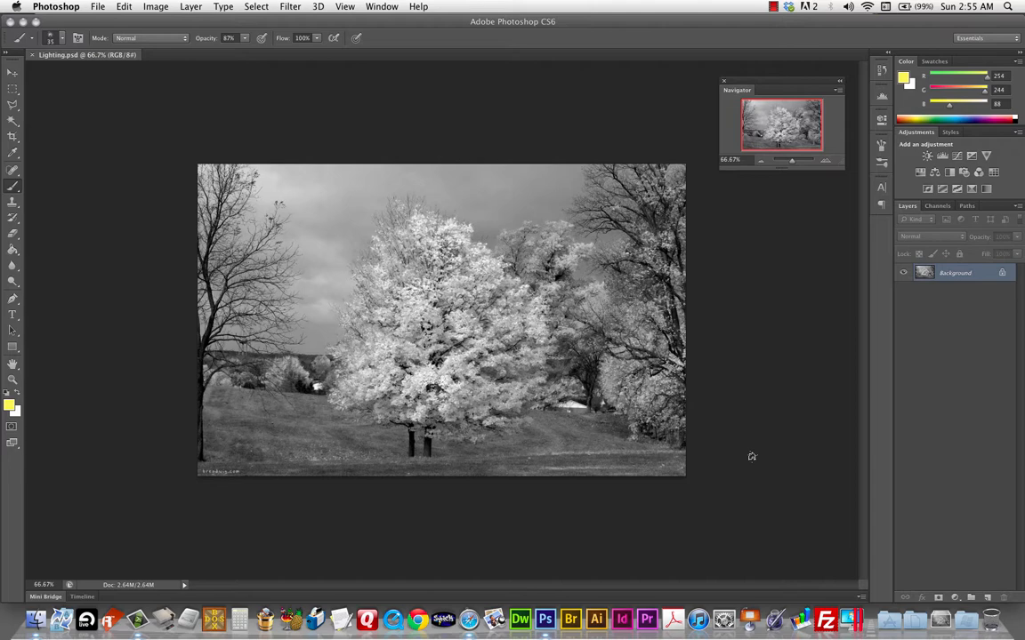
mouse_move(752, 457)
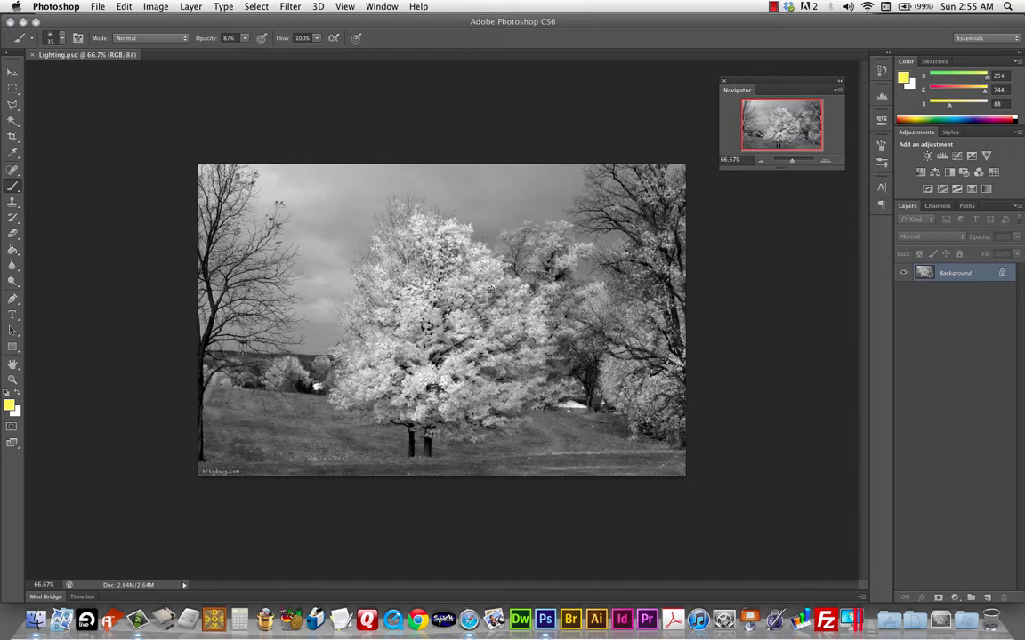
mouse_move(567, 373)
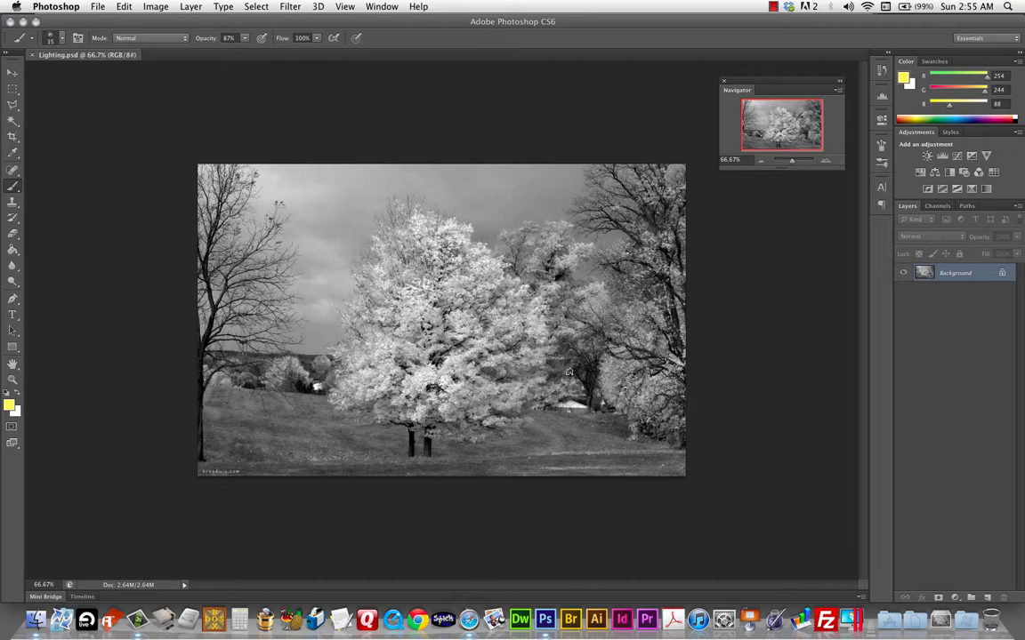
mouse_move(658, 374)
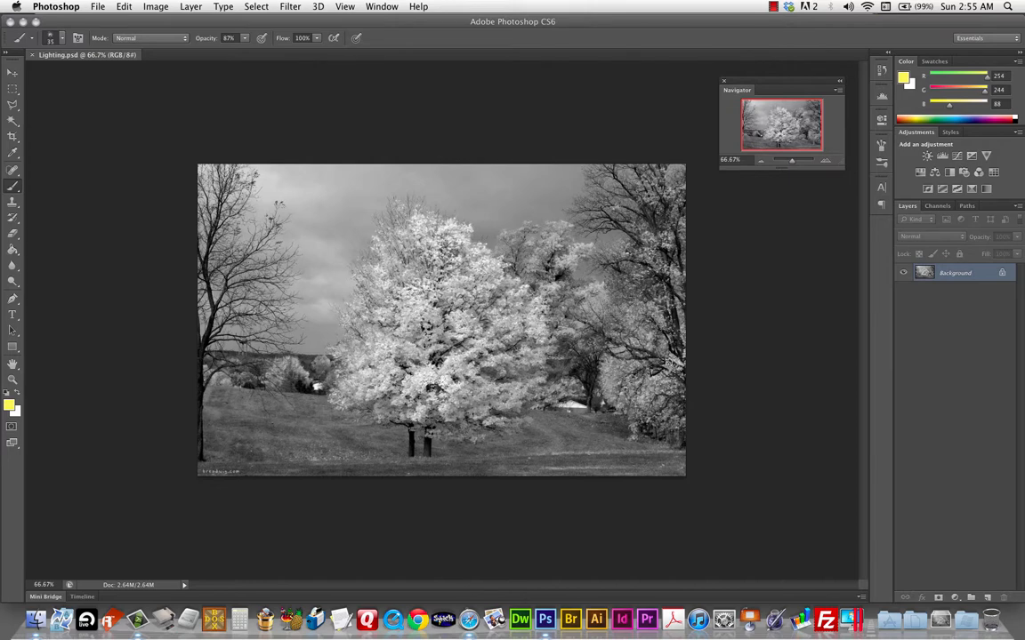
mouse_move(825, 459)
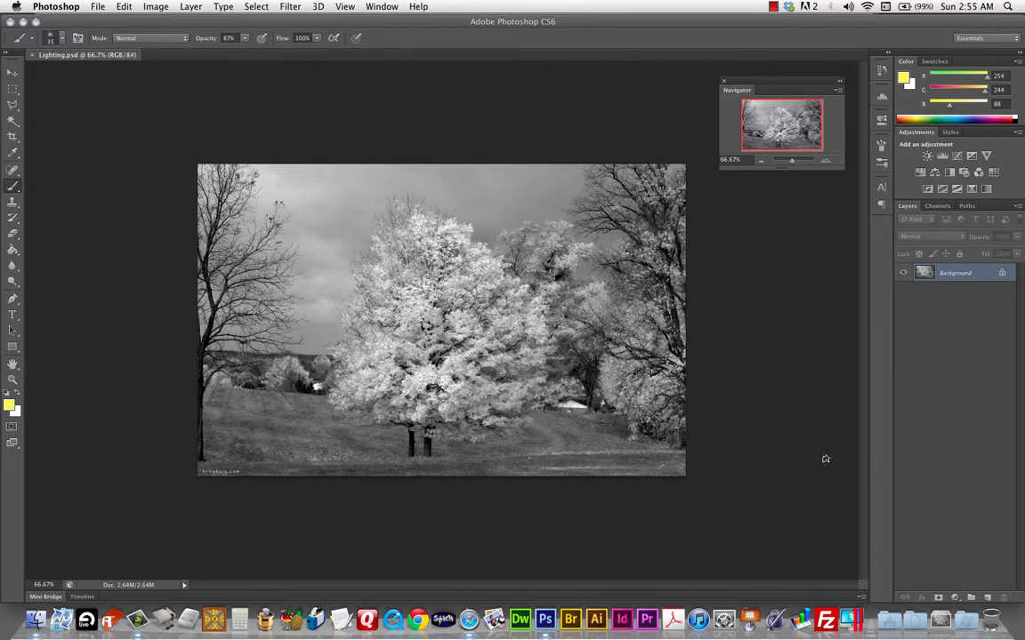
mouse_move(822, 487)
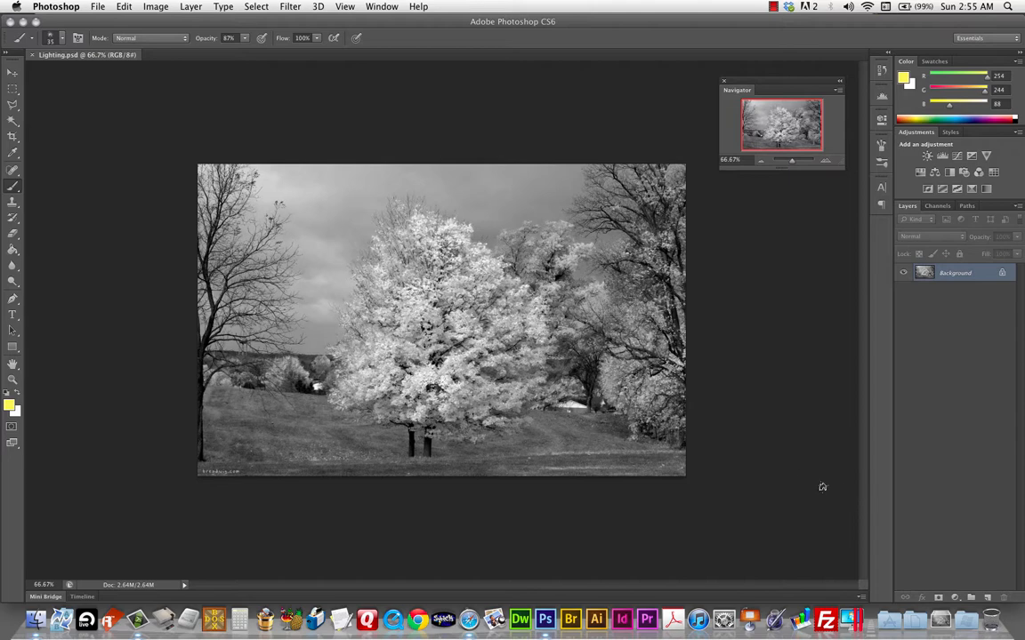
mouse_move(612, 443)
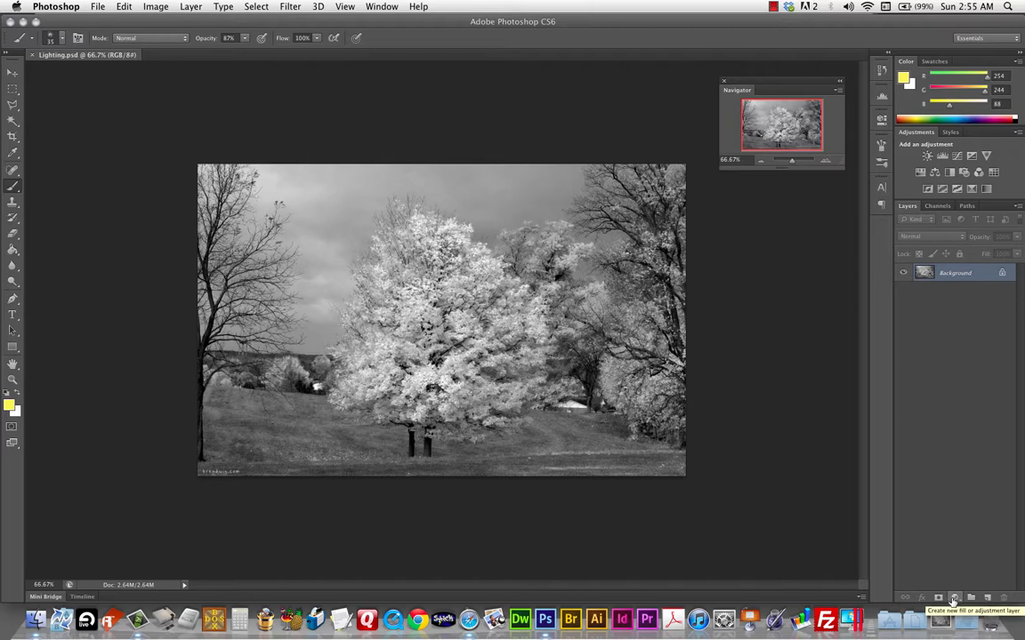
click(957, 598)
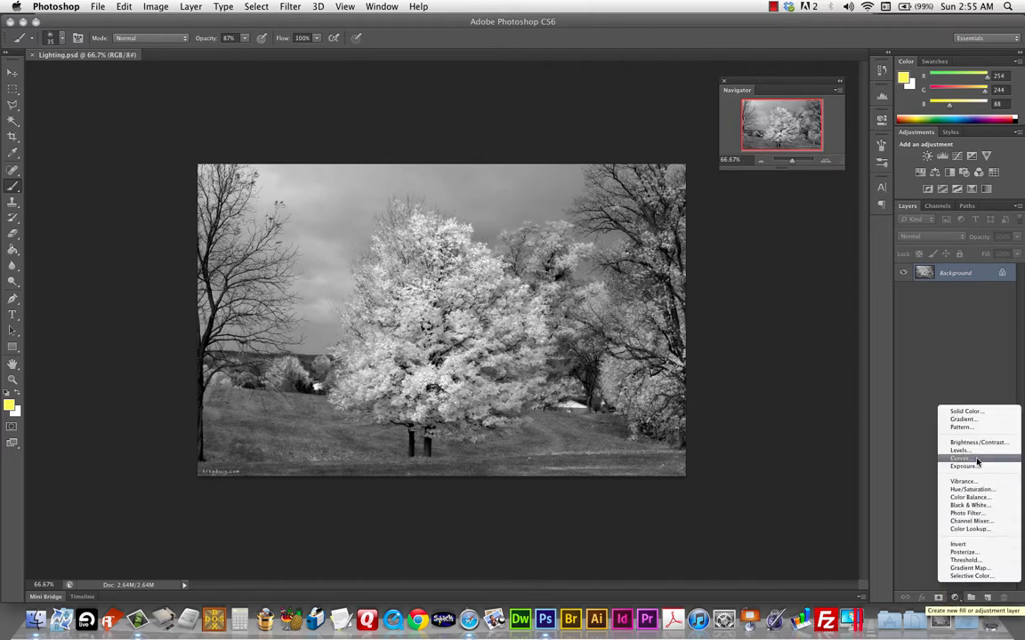
mouse_move(986, 522)
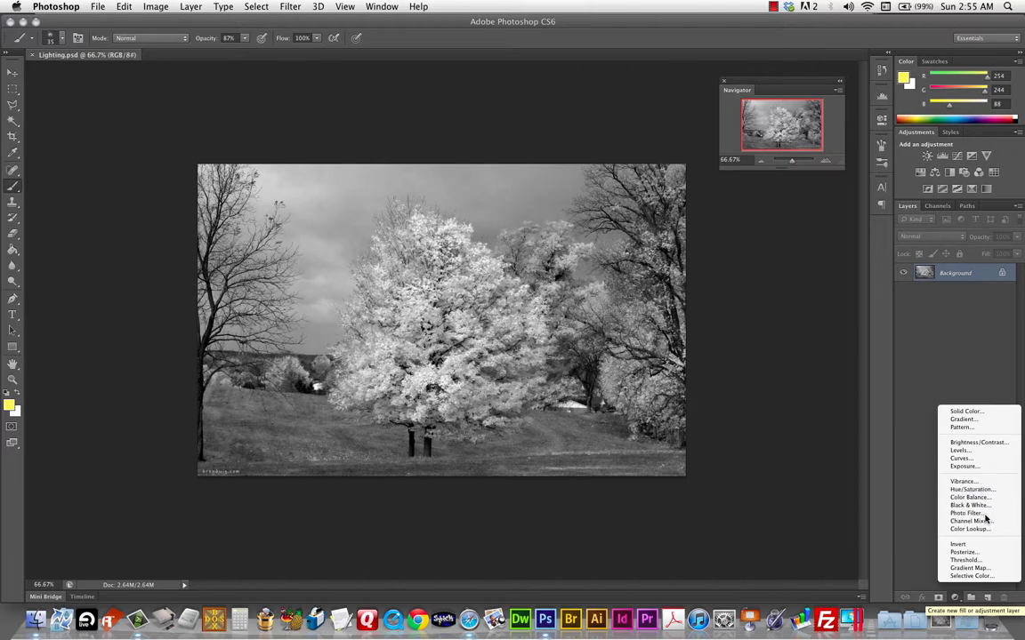
mouse_move(959, 545)
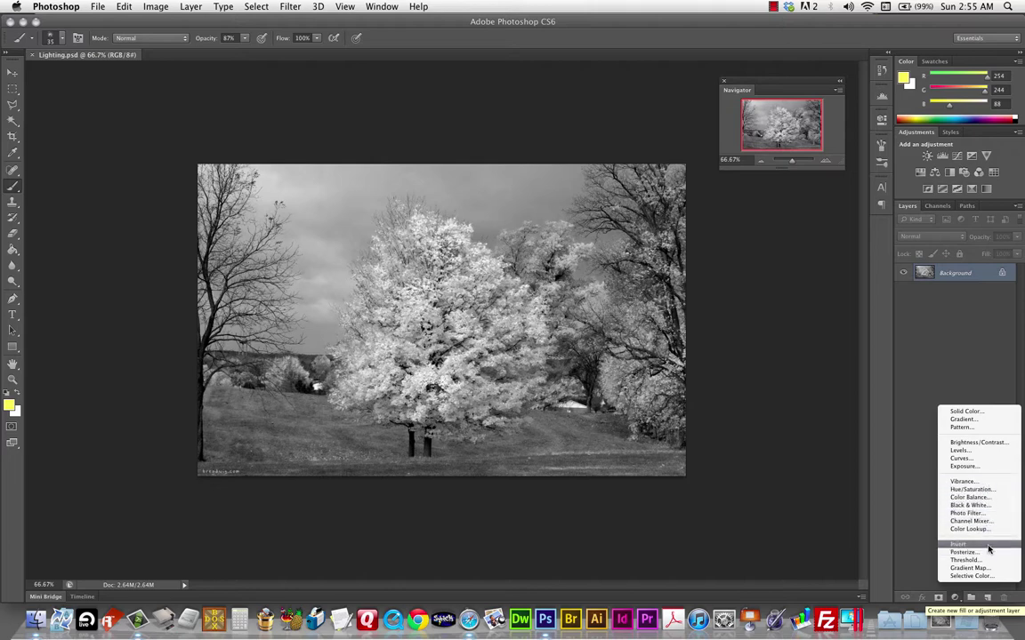
mouse_move(970, 521)
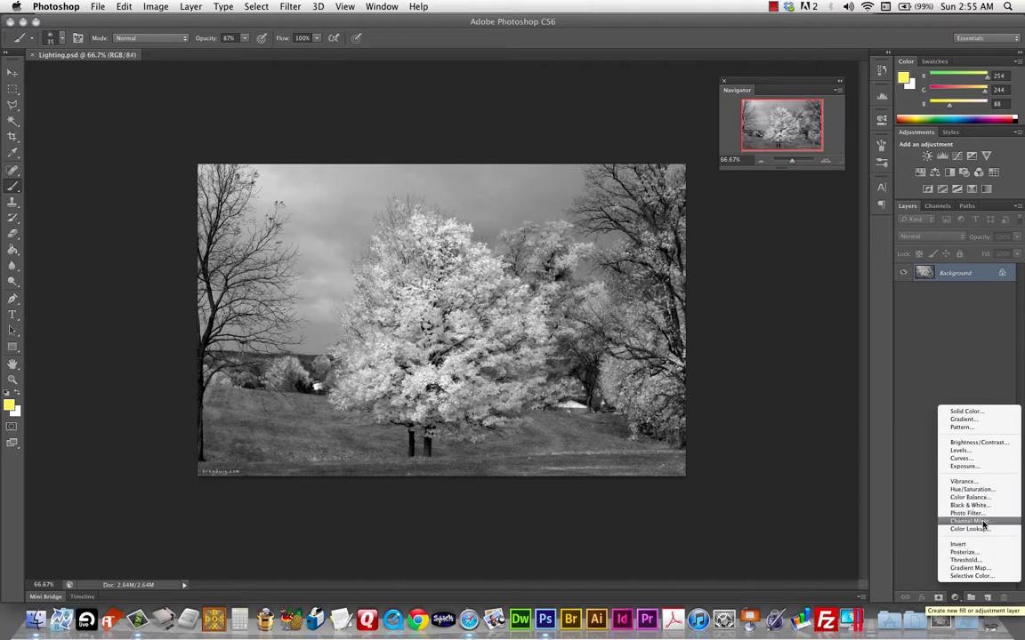
mouse_move(982, 452)
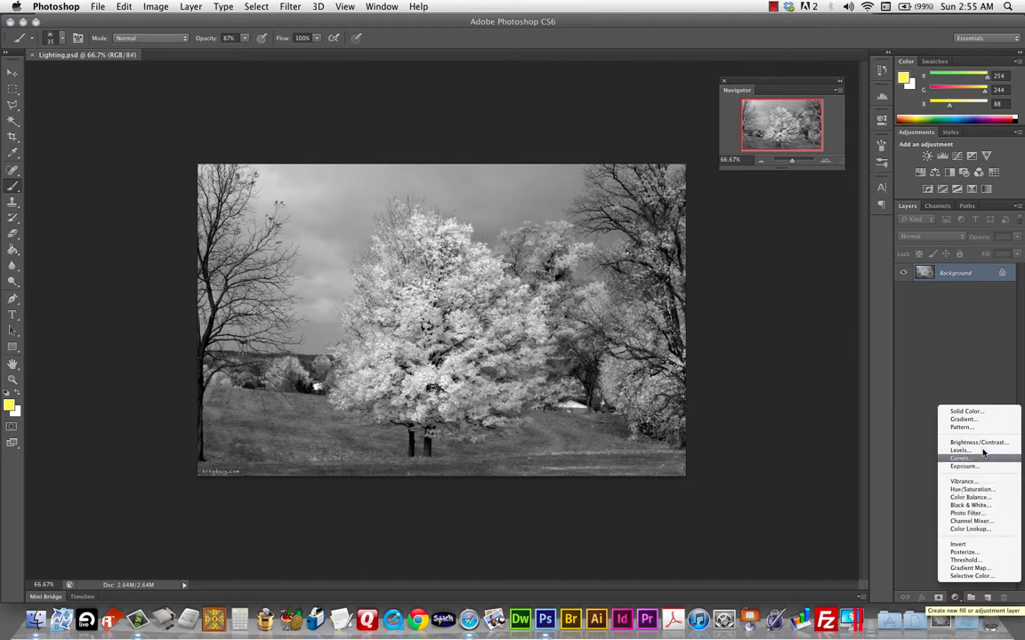
mouse_move(961, 452)
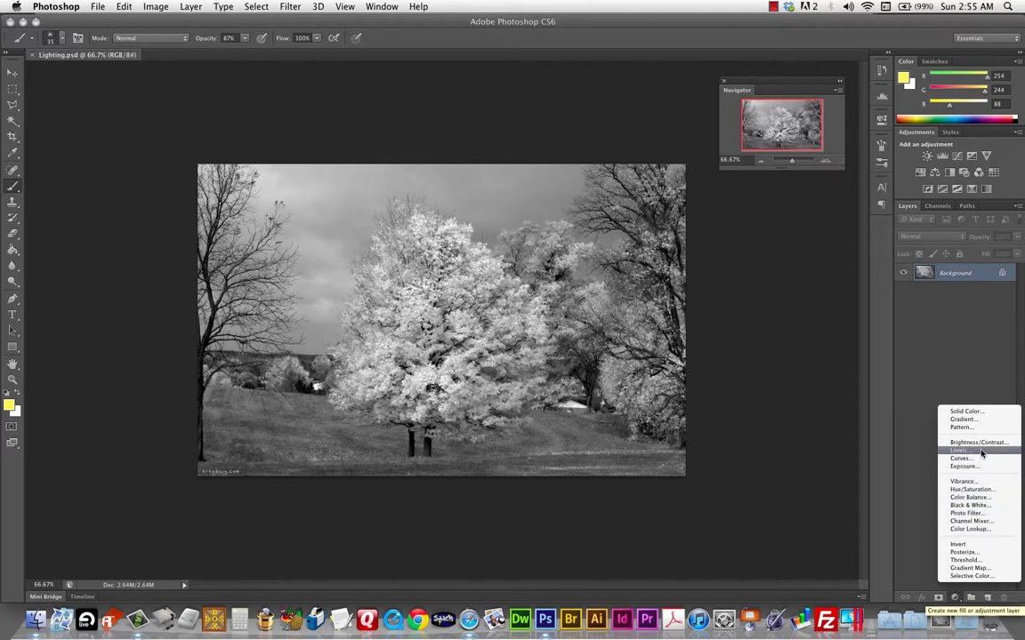
mouse_move(988, 454)
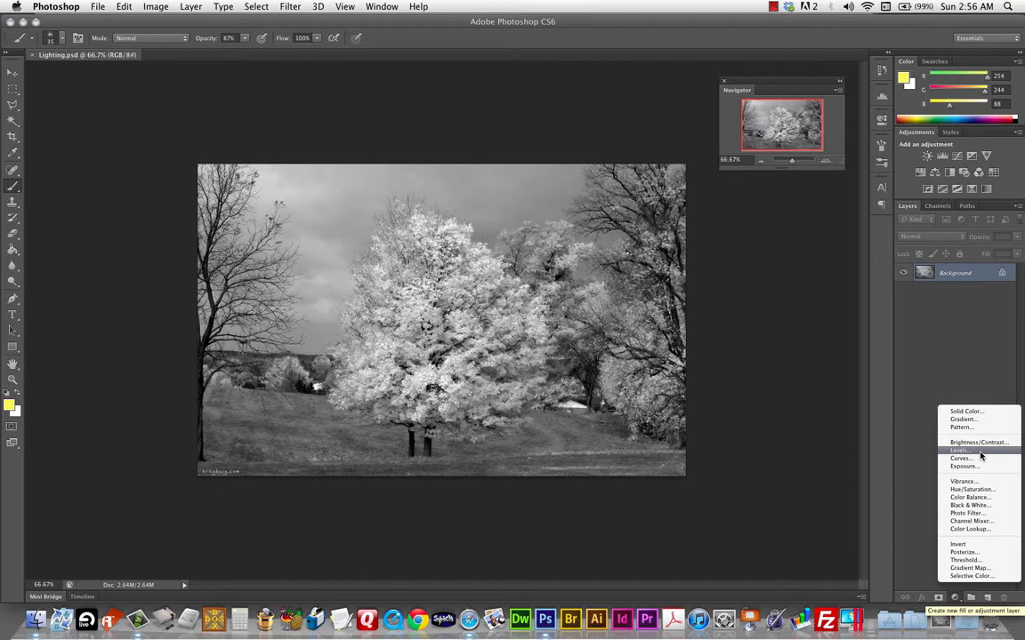
mouse_move(936, 334)
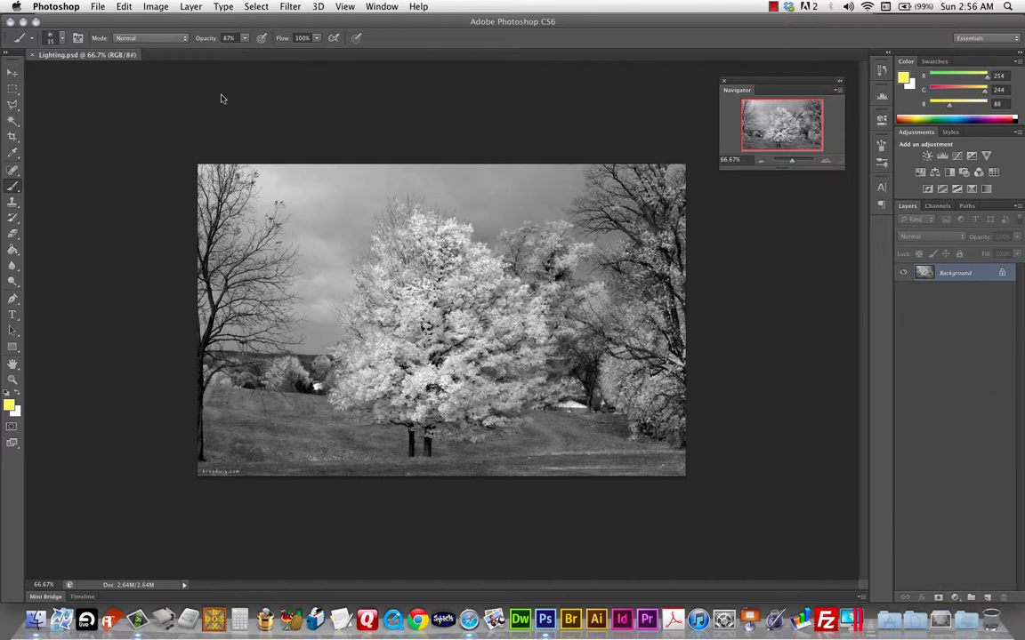
Show the Histogram panel from the Window menu beside the tree photo
click(380, 7)
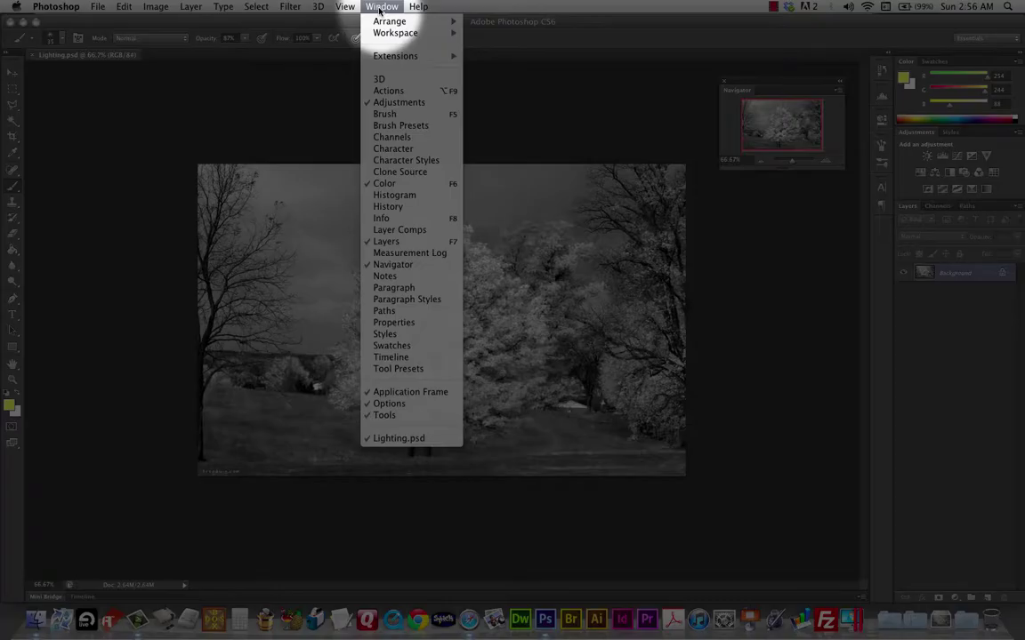
mouse_move(384, 169)
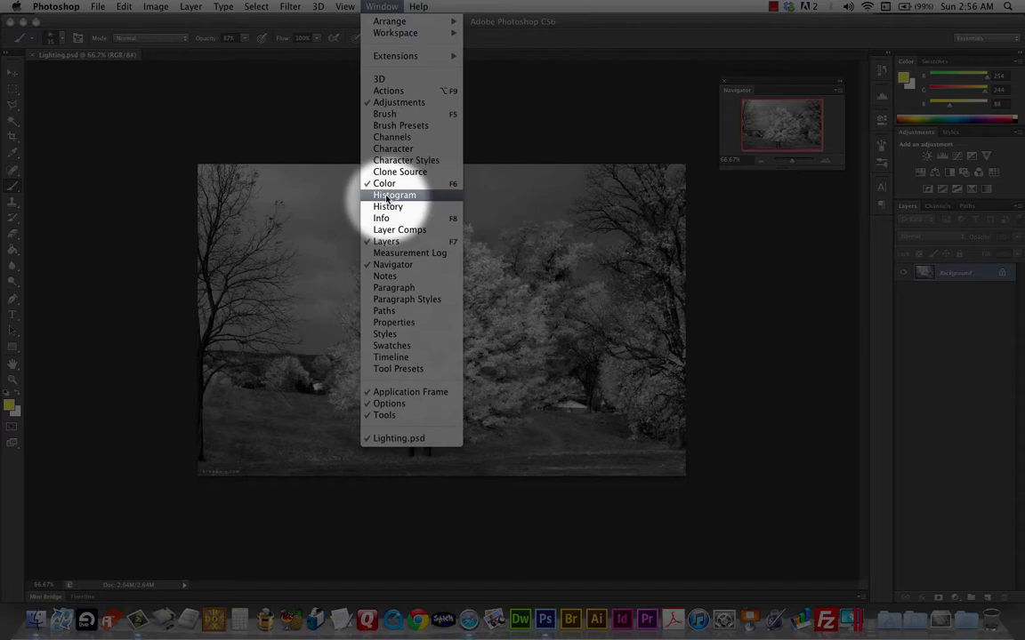
click(391, 194)
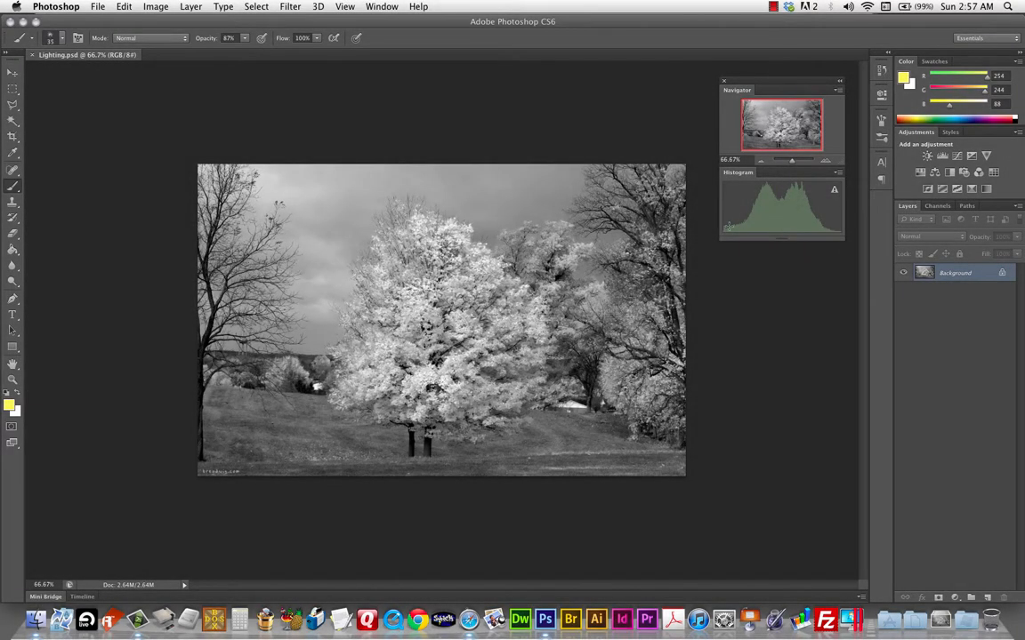
mouse_move(757, 258)
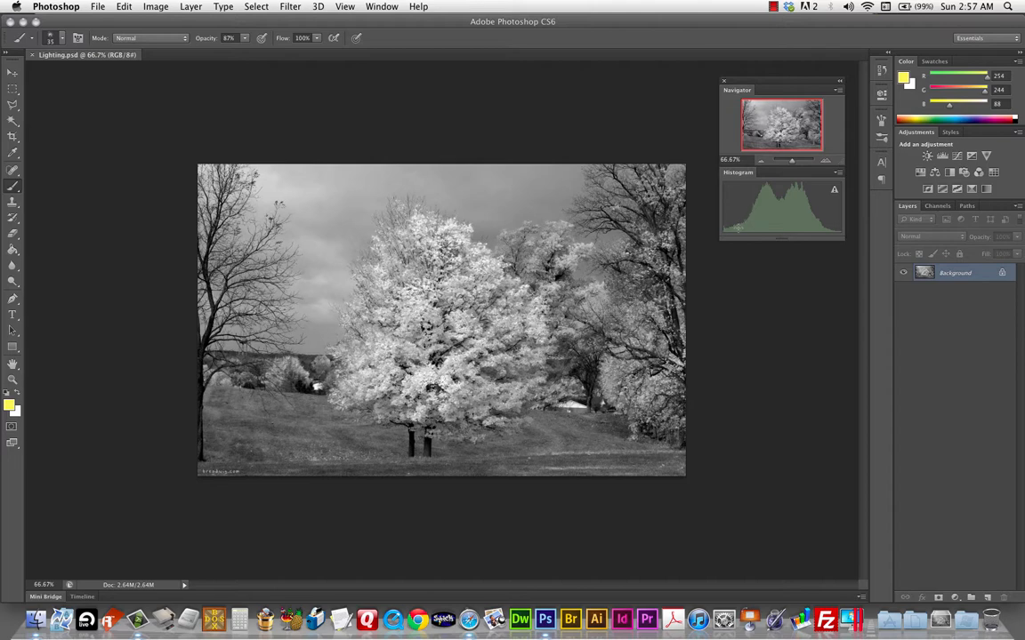
mouse_move(721, 260)
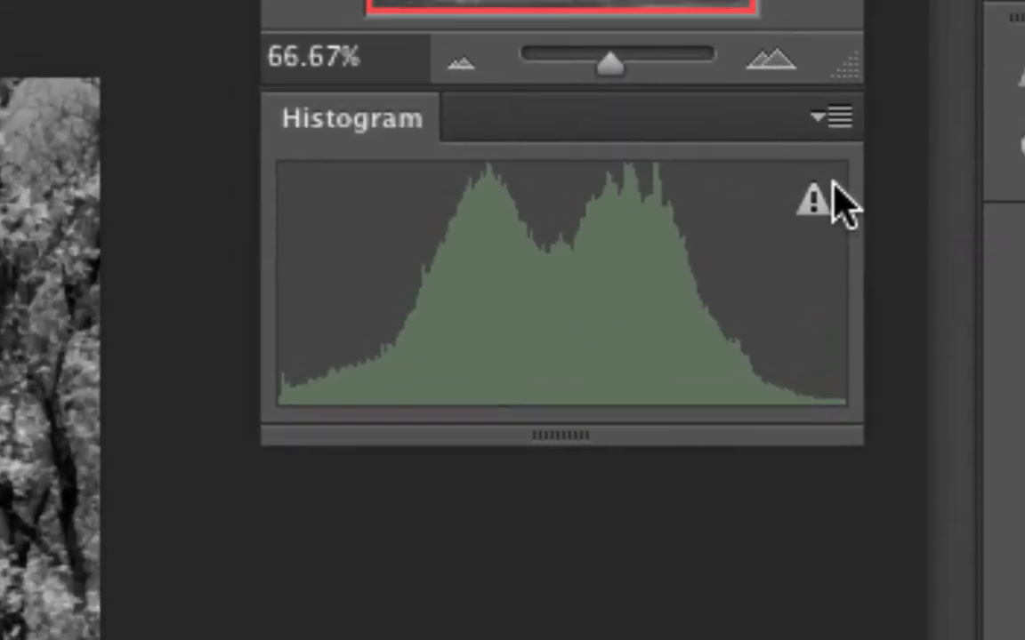
mouse_move(839, 210)
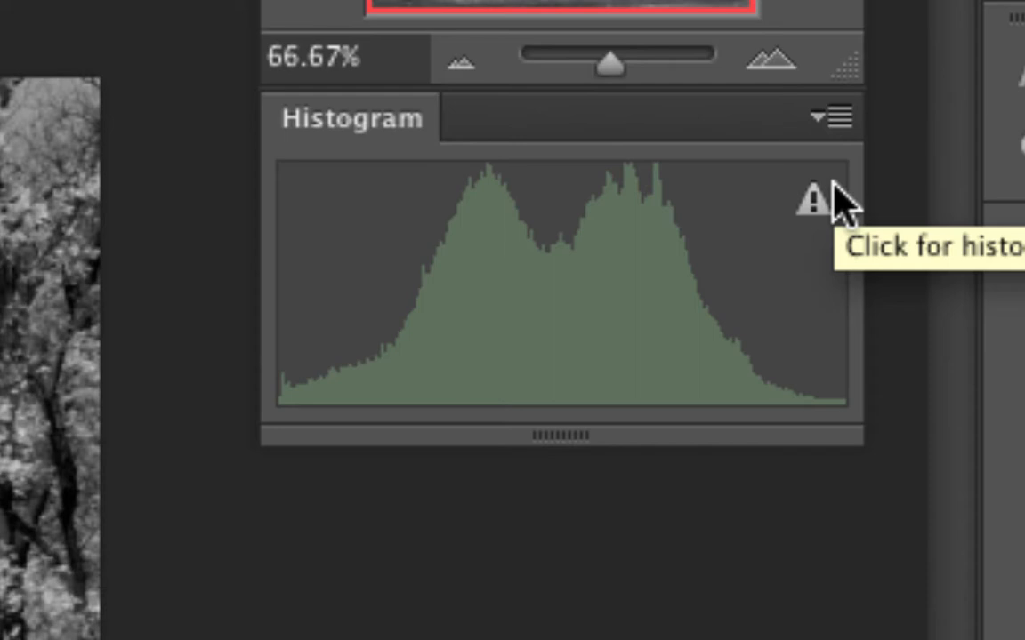
mouse_move(847, 206)
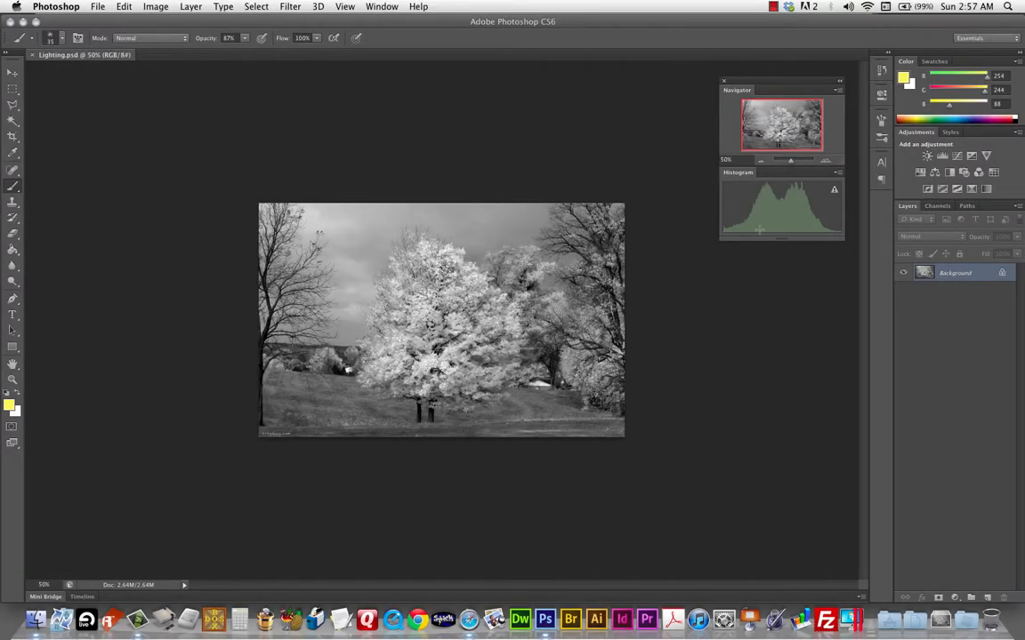
mouse_move(765, 238)
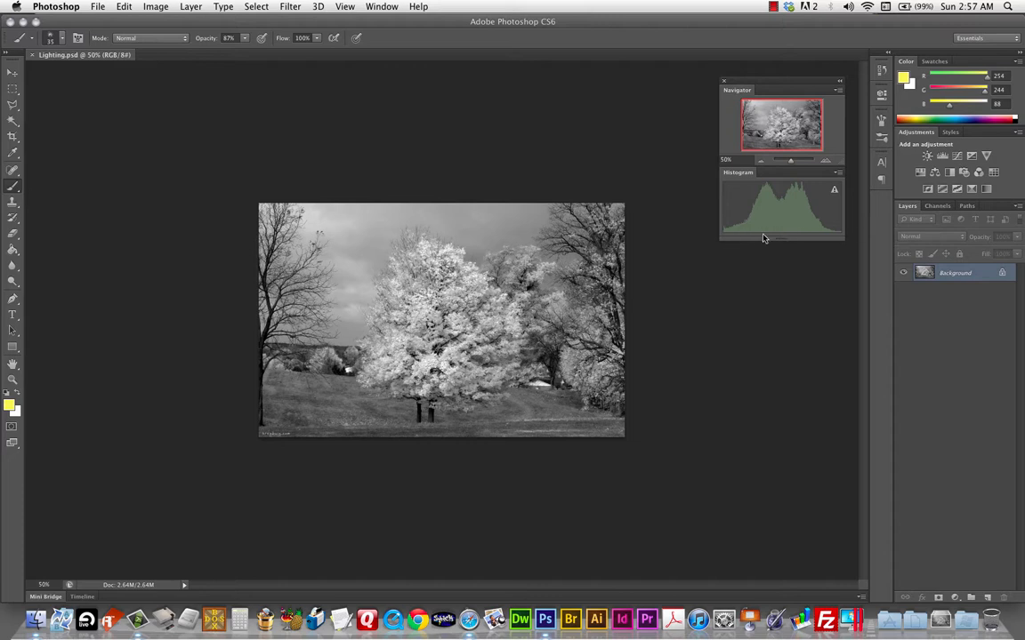
mouse_move(750, 228)
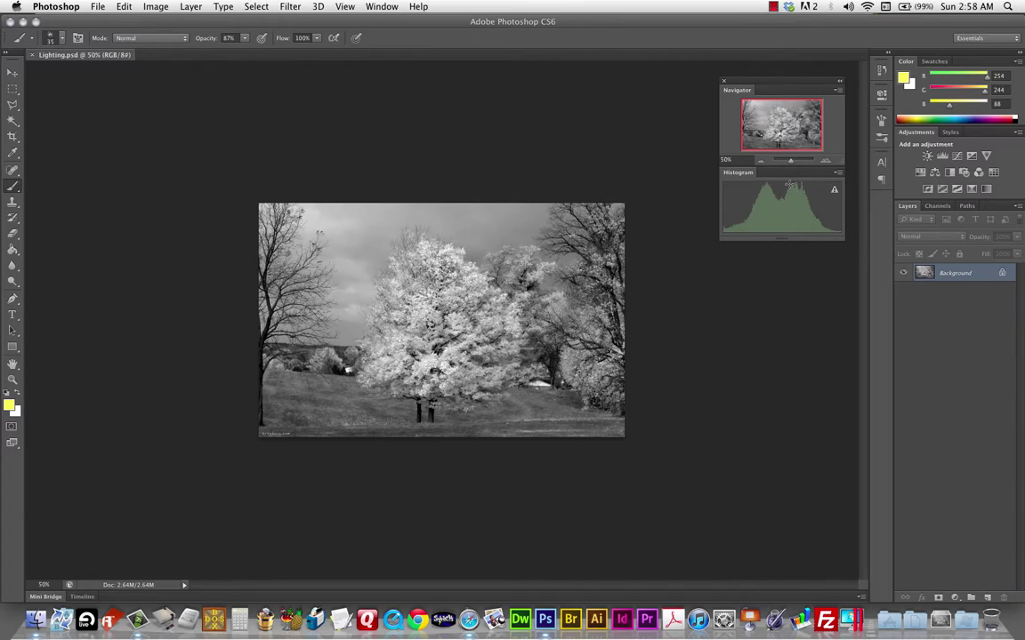
mouse_move(722, 235)
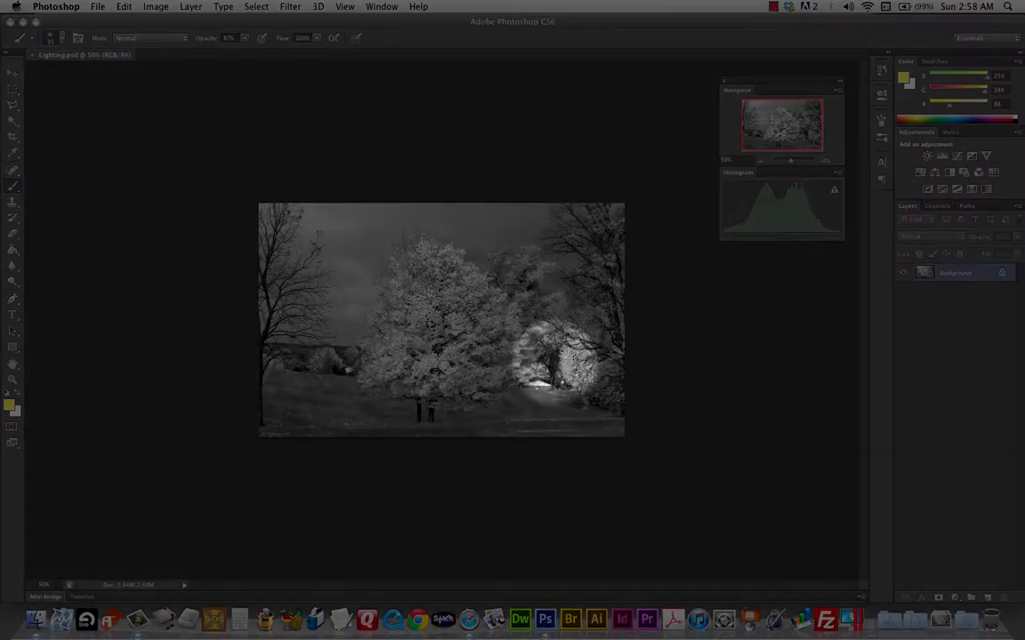
click(417, 413)
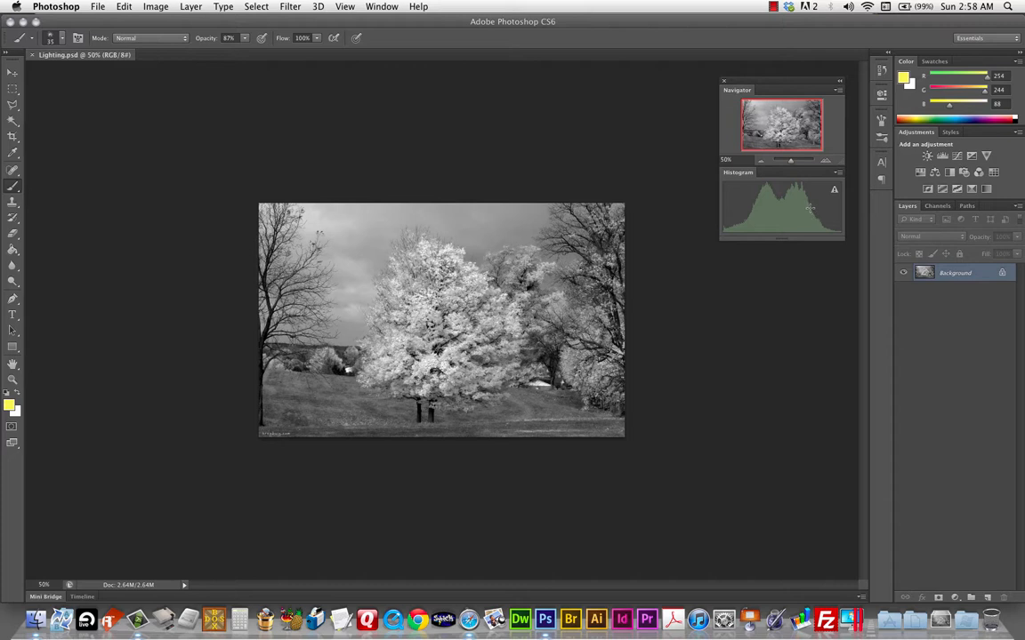
mouse_move(762, 215)
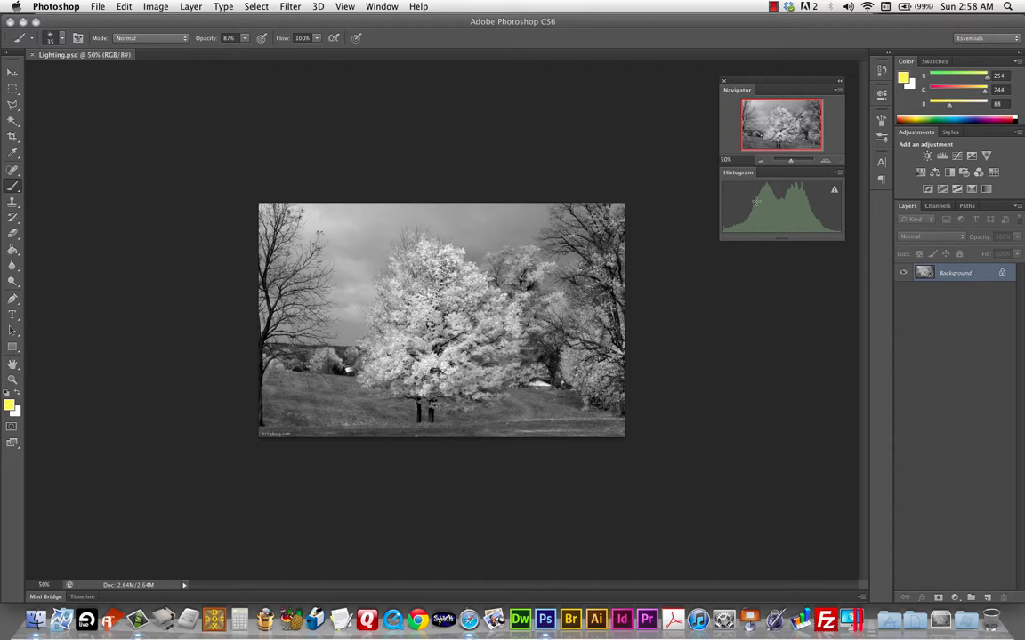
mouse_move(793, 210)
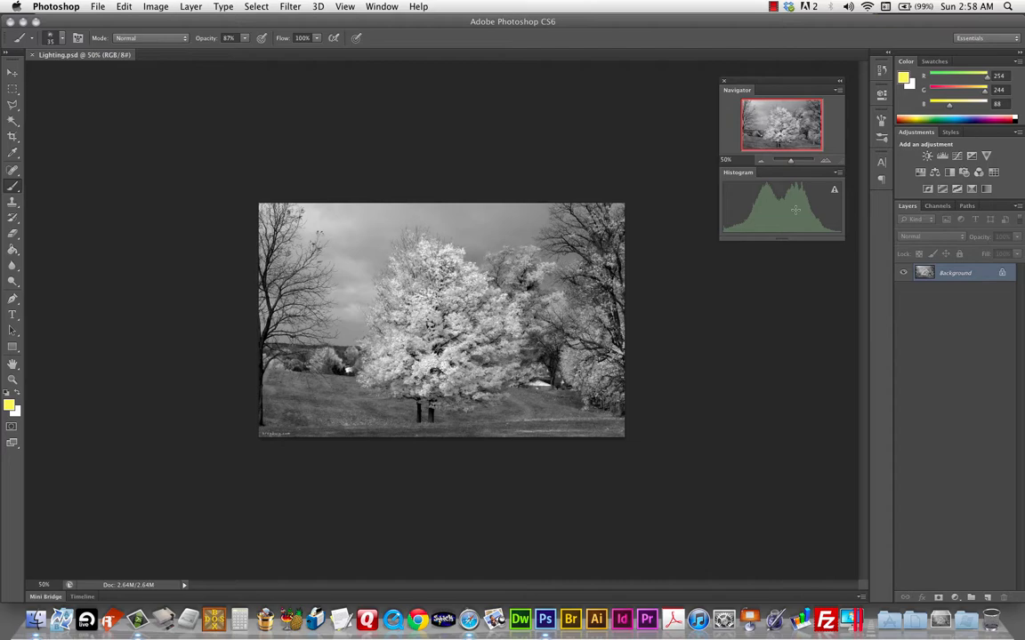
mouse_move(783, 206)
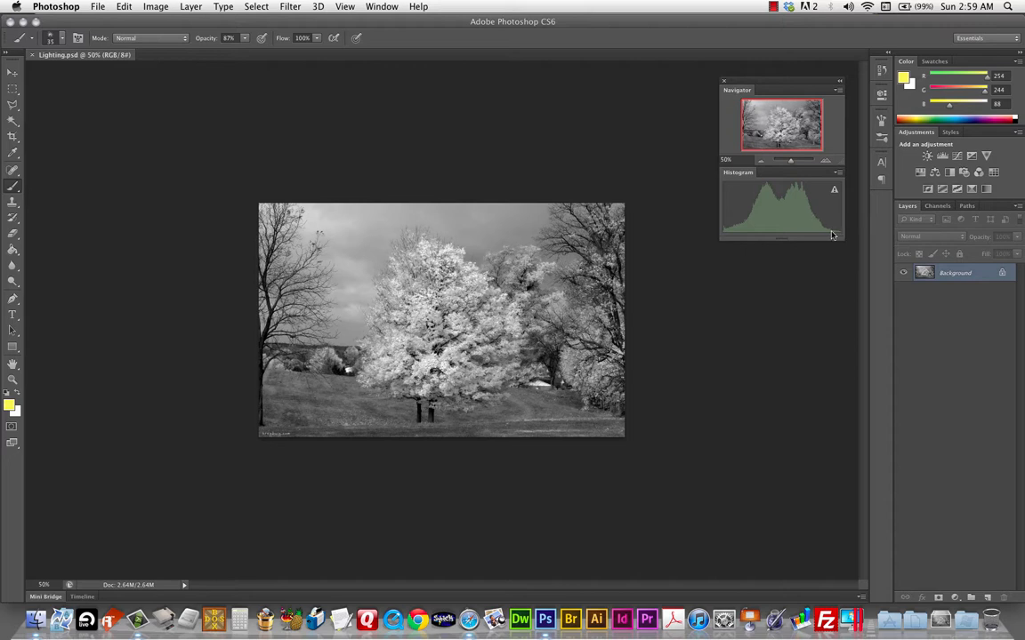
mouse_move(840, 235)
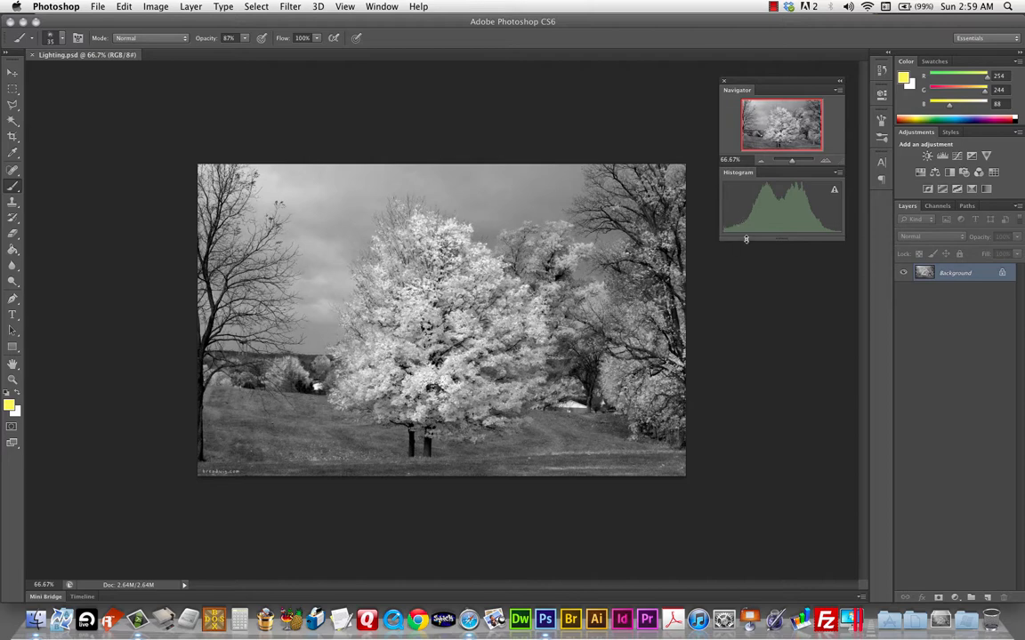
mouse_move(740, 251)
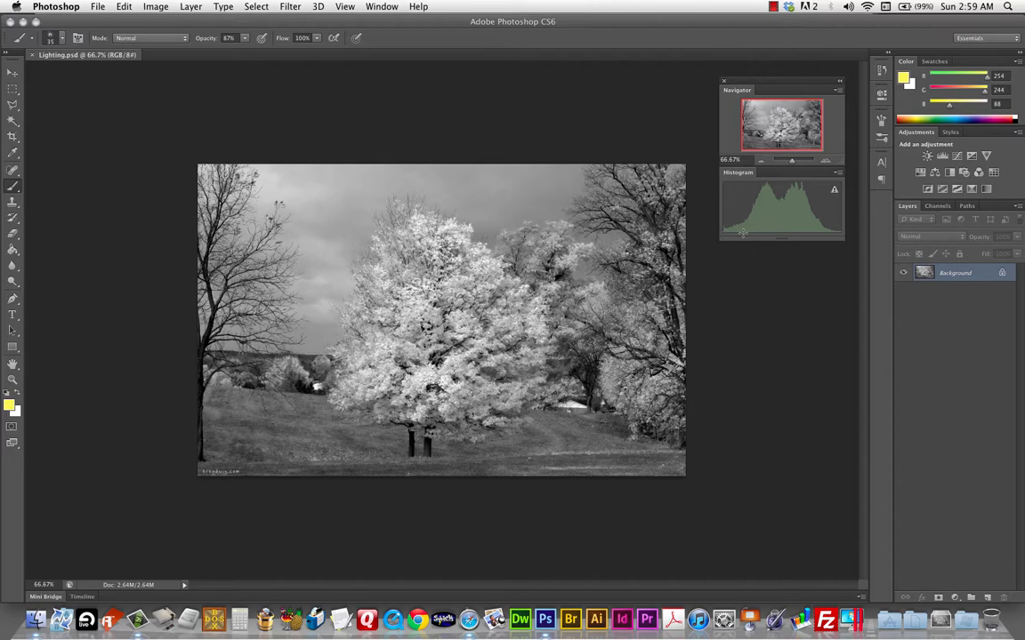
mouse_move(785, 208)
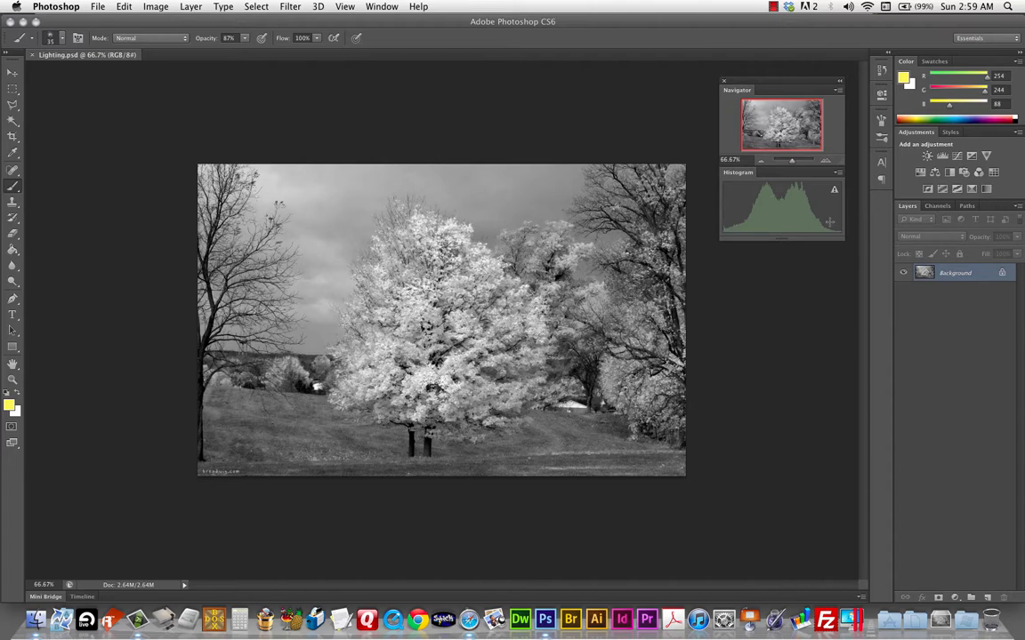
mouse_move(848, 277)
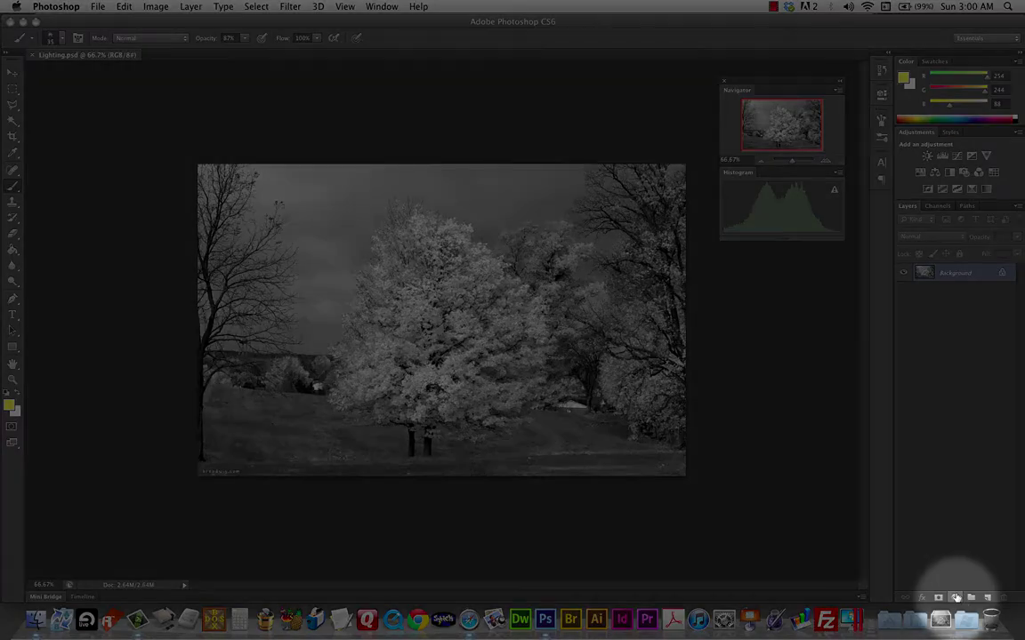
Add a Brightness/Contrast adjustment layer and nudge its Contrast slider slightly
click(957, 593)
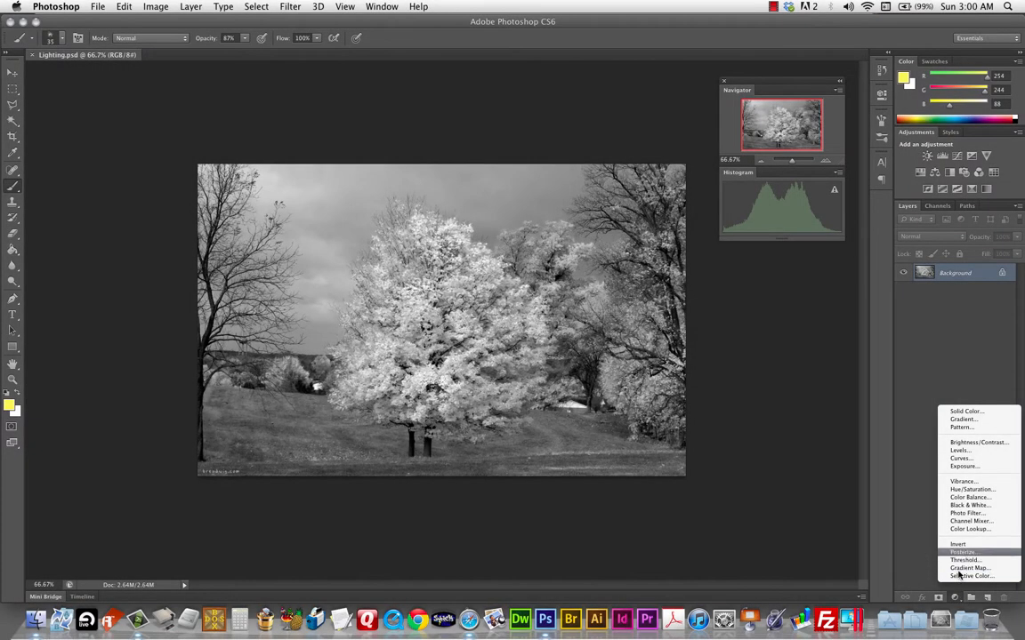
mouse_move(974, 480)
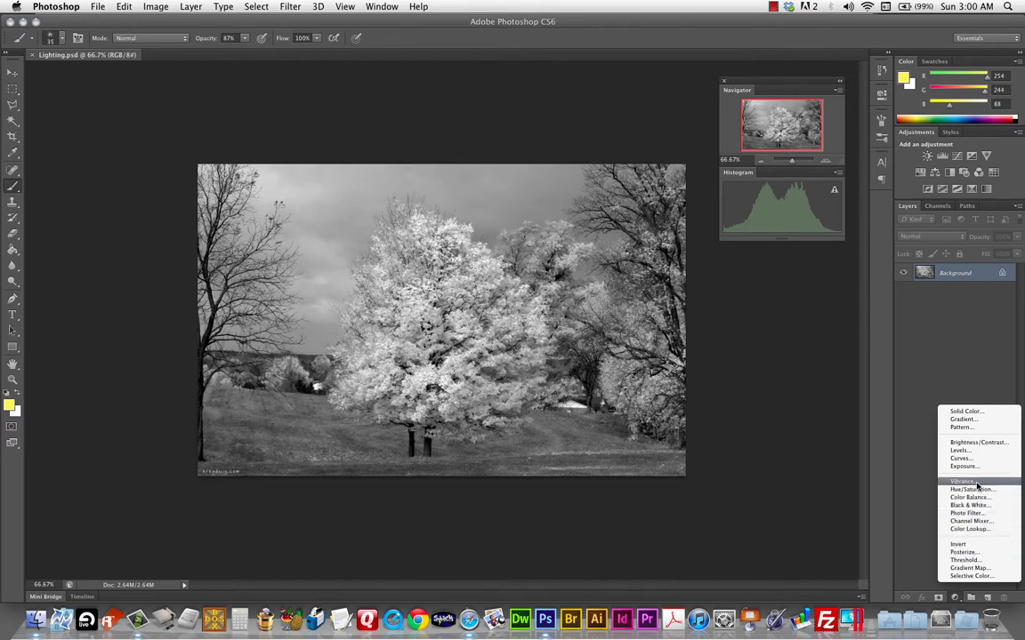
mouse_move(968, 505)
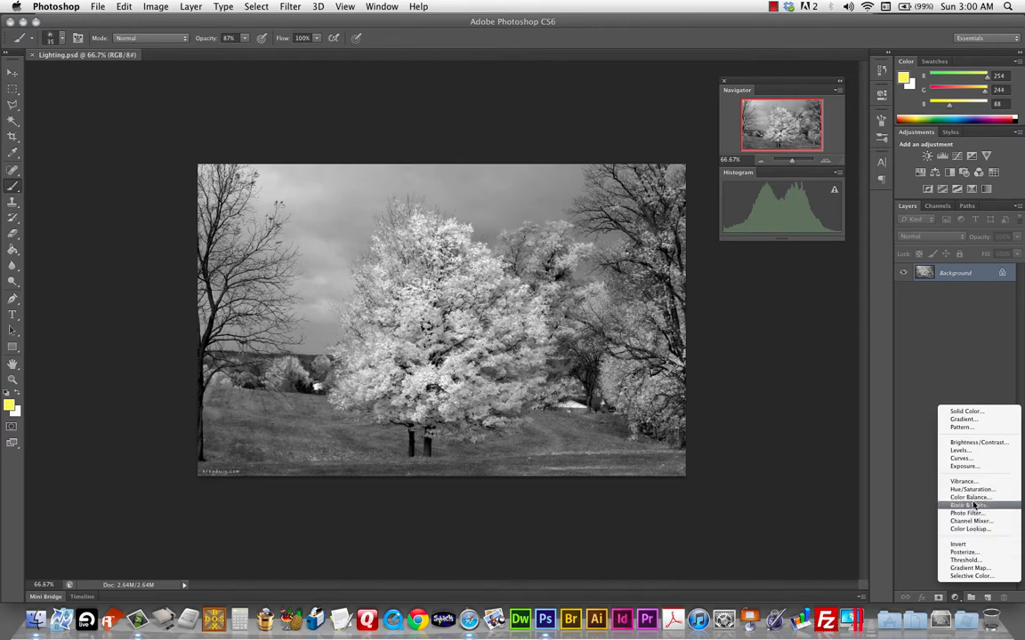
mouse_move(960, 459)
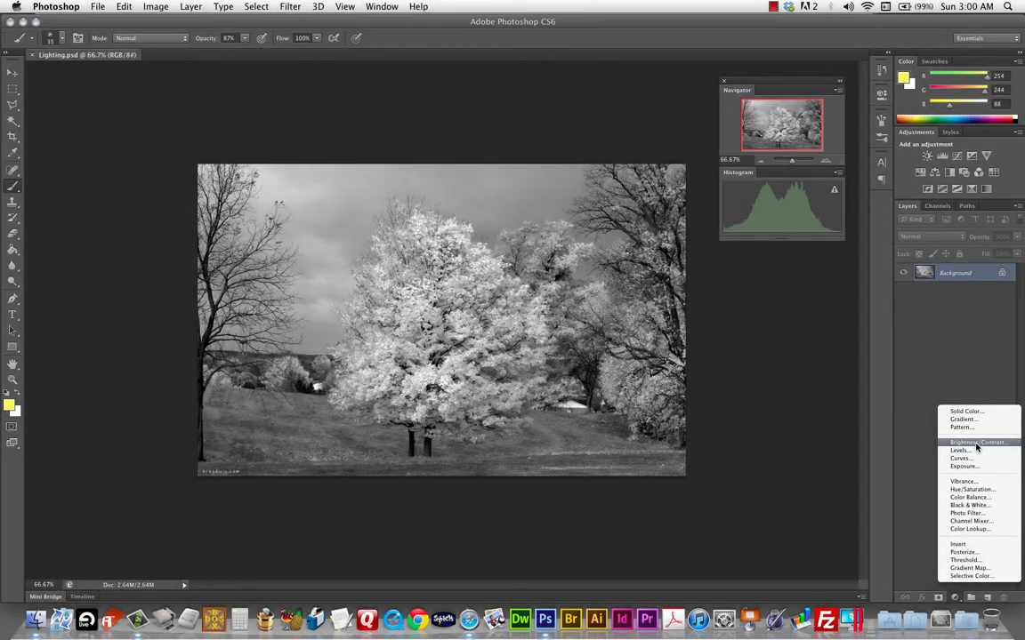
click(976, 441)
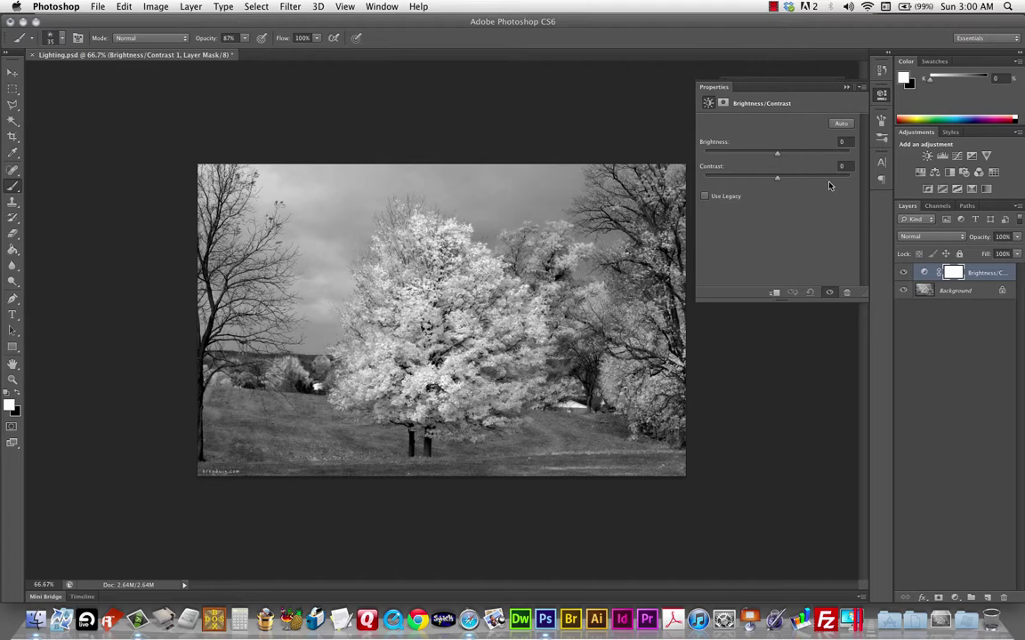
drag(776, 153, 780, 153)
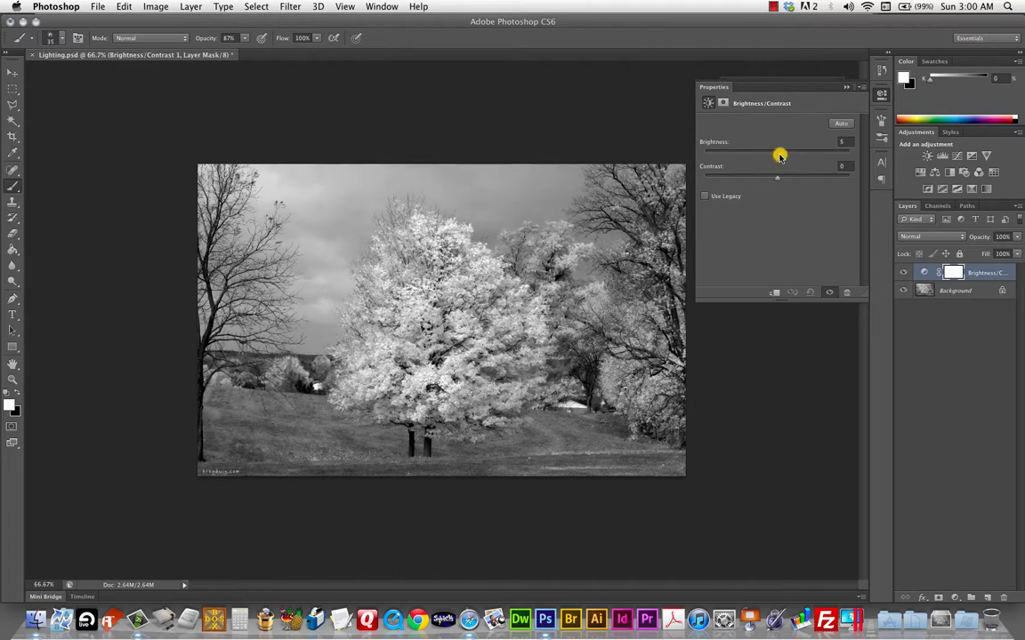
drag(779, 151, 787, 151)
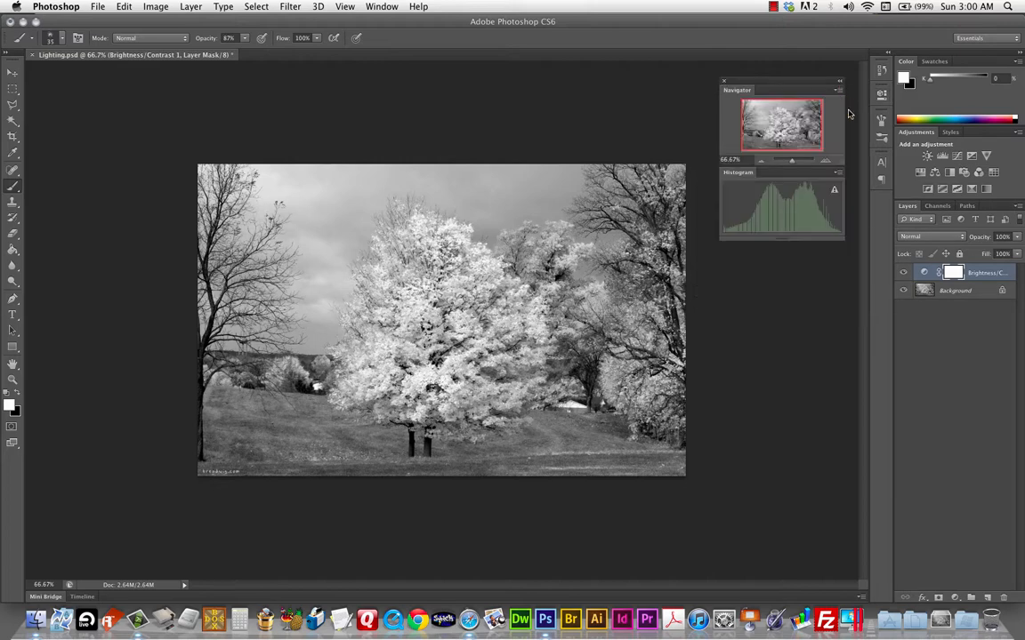
Float the Navigator/Histogram group at the left and reopen the Brightness/Contrast properties
drag(783, 89, 105, 149)
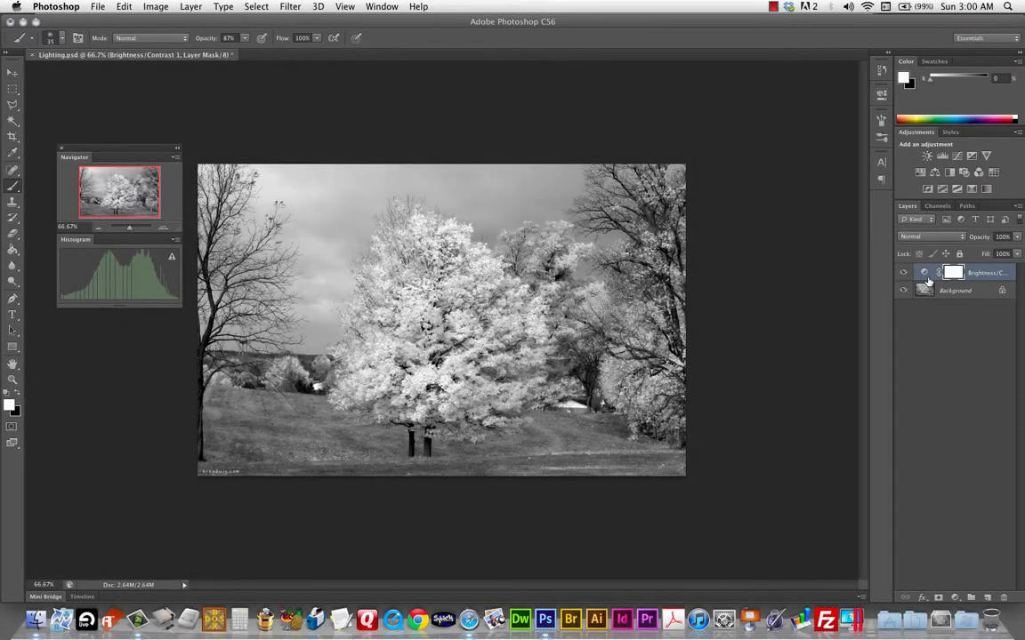
click(964, 273)
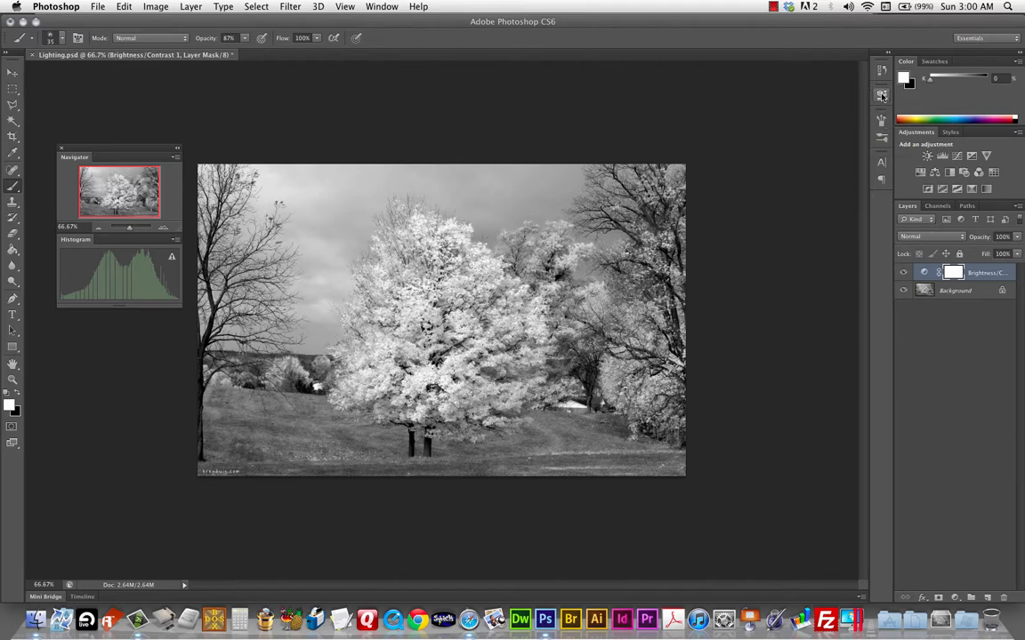
click(879, 96)
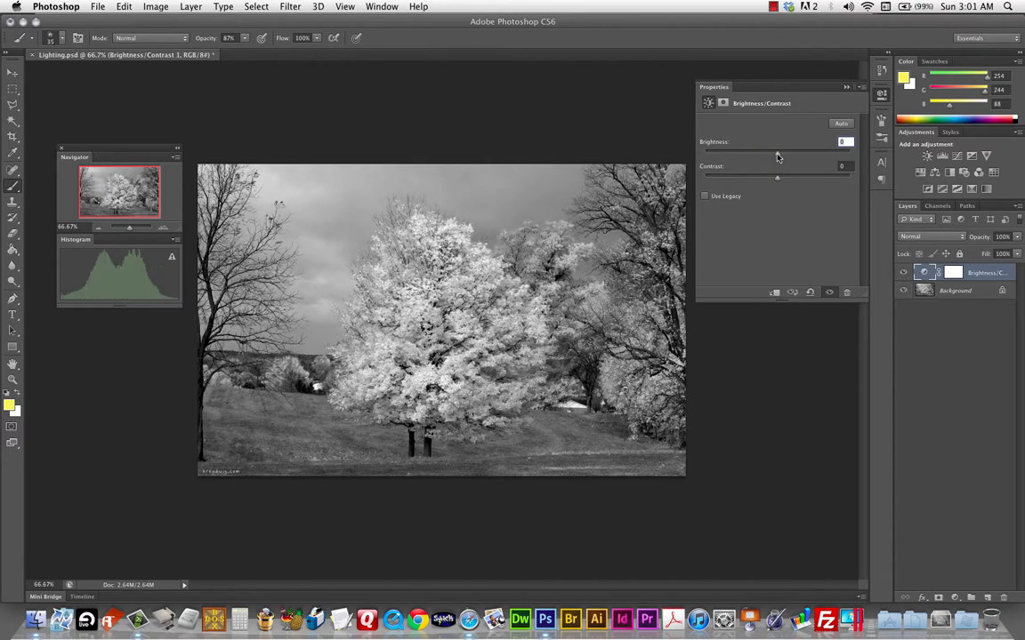
mouse_move(105, 282)
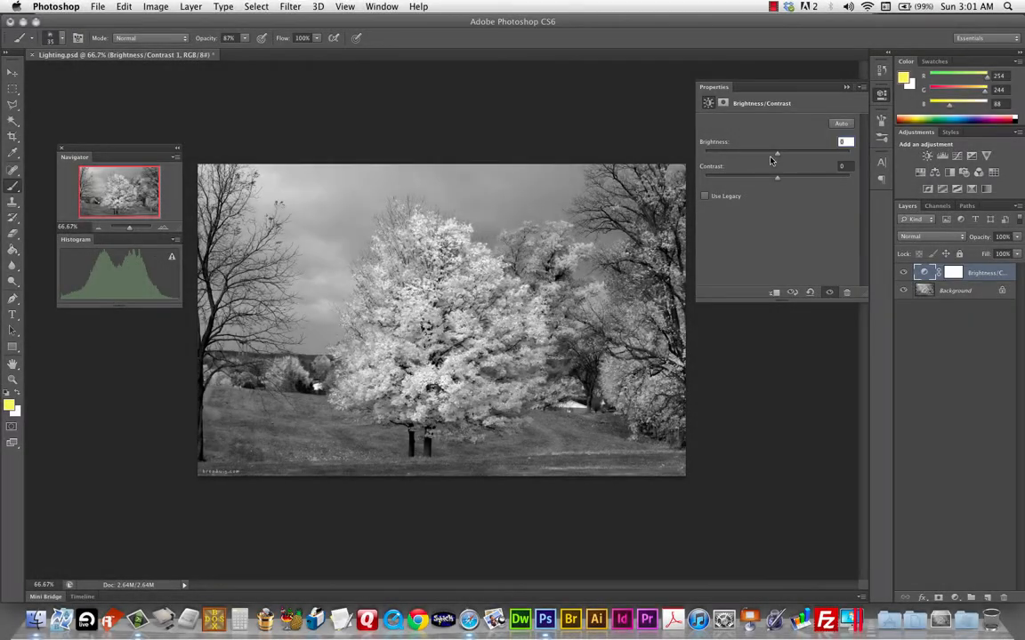
drag(775, 153, 786, 153)
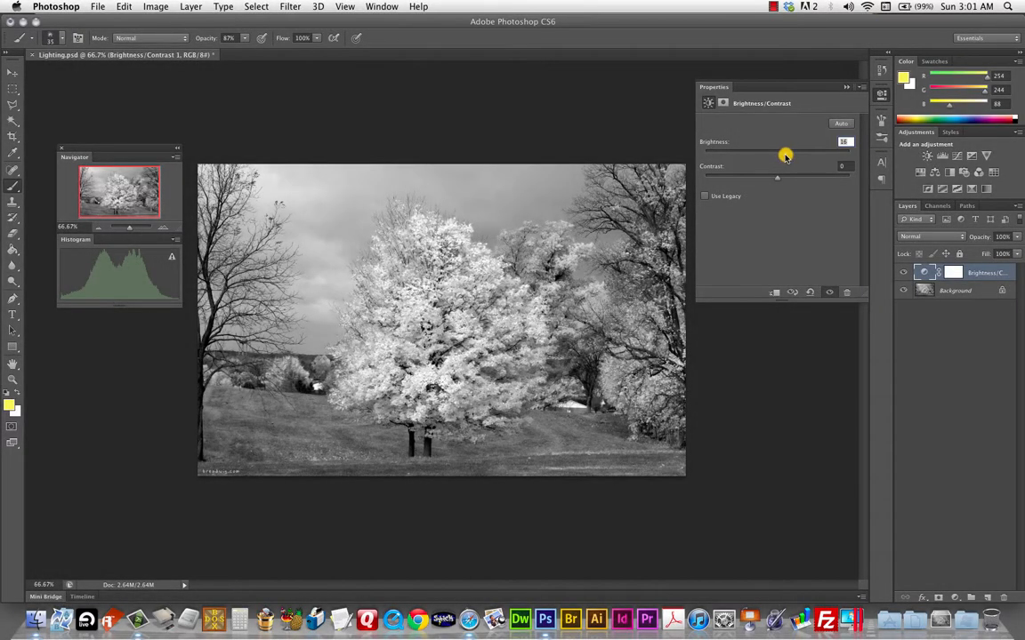
drag(779, 151, 790, 151)
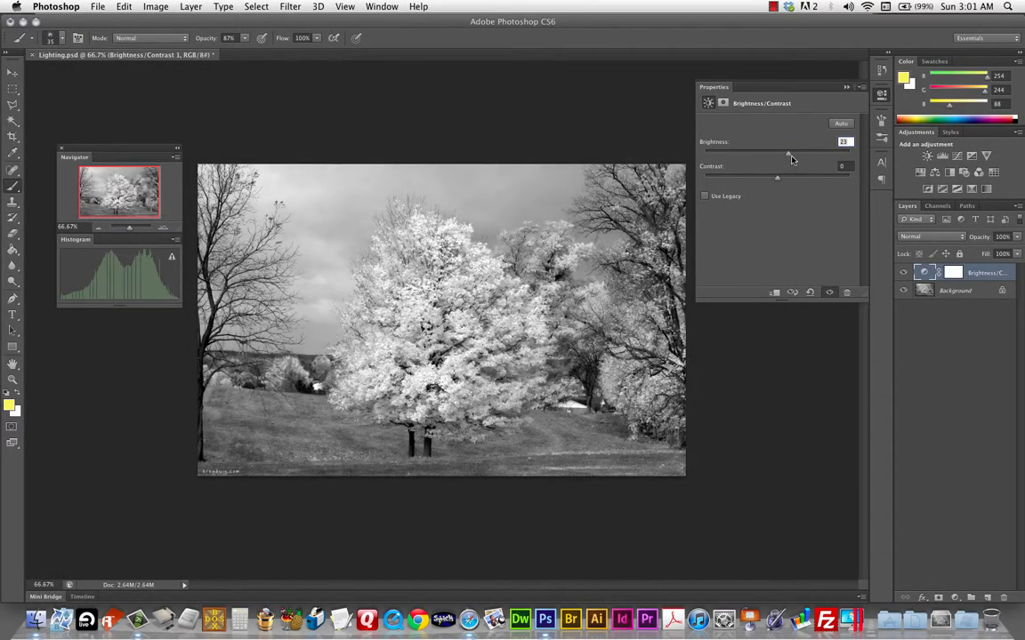
drag(786, 153, 797, 153)
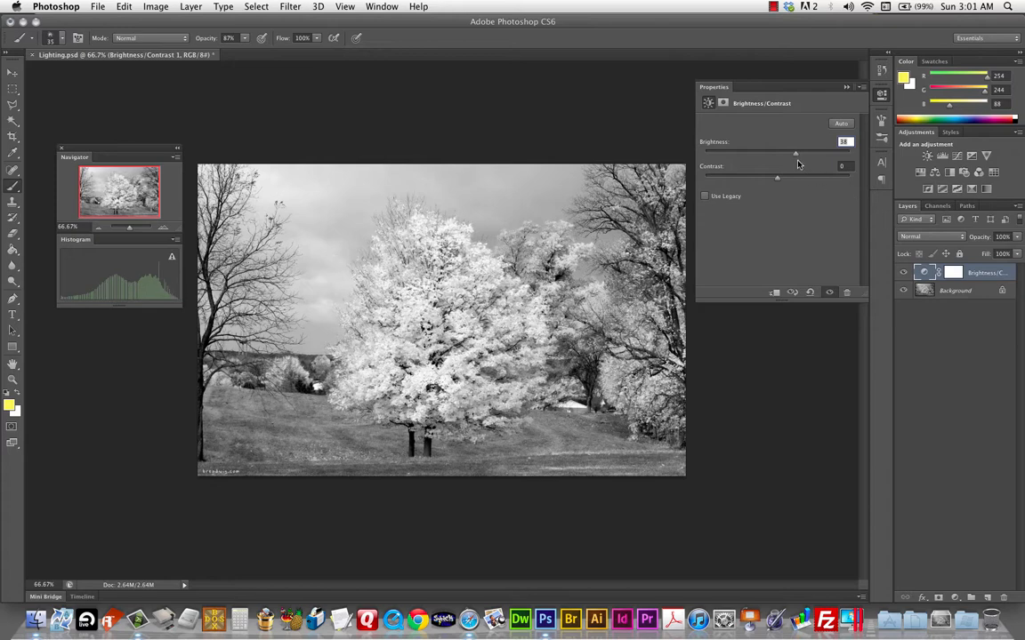
drag(795, 153, 804, 153)
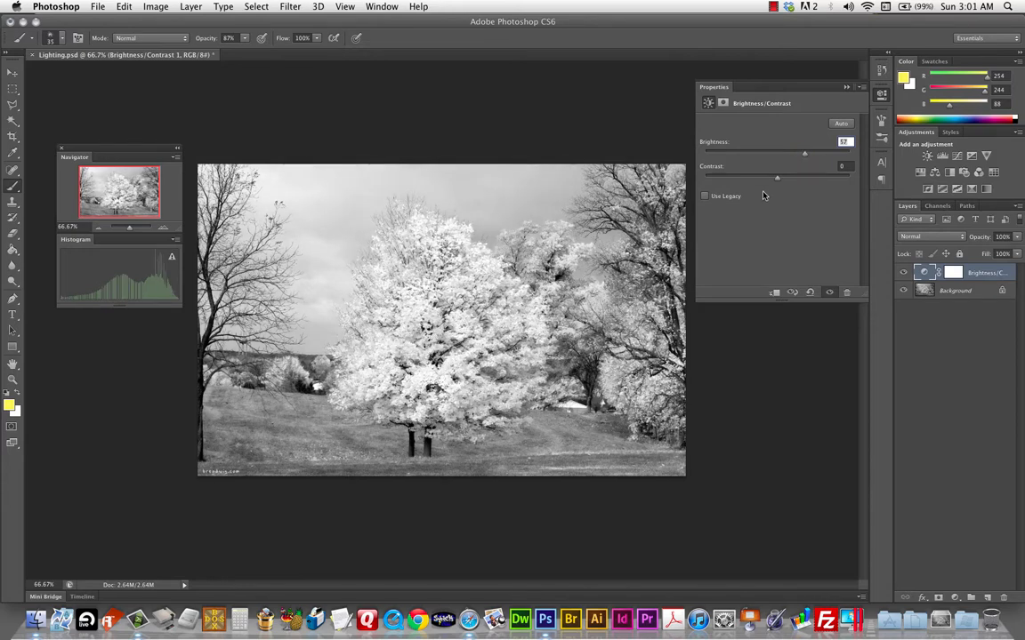
drag(804, 153, 819, 153)
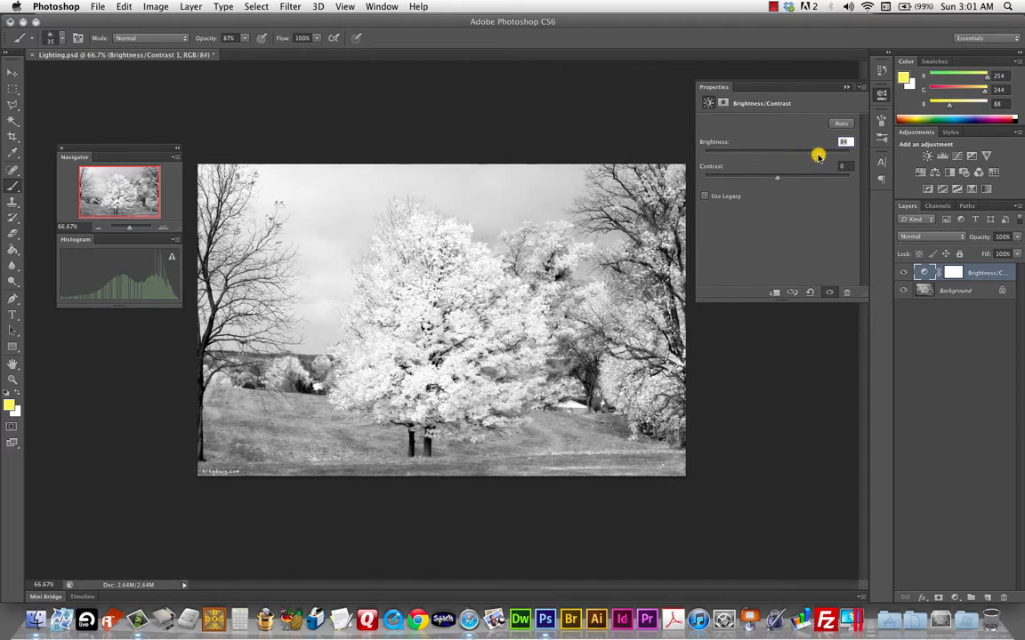
drag(817, 153, 821, 153)
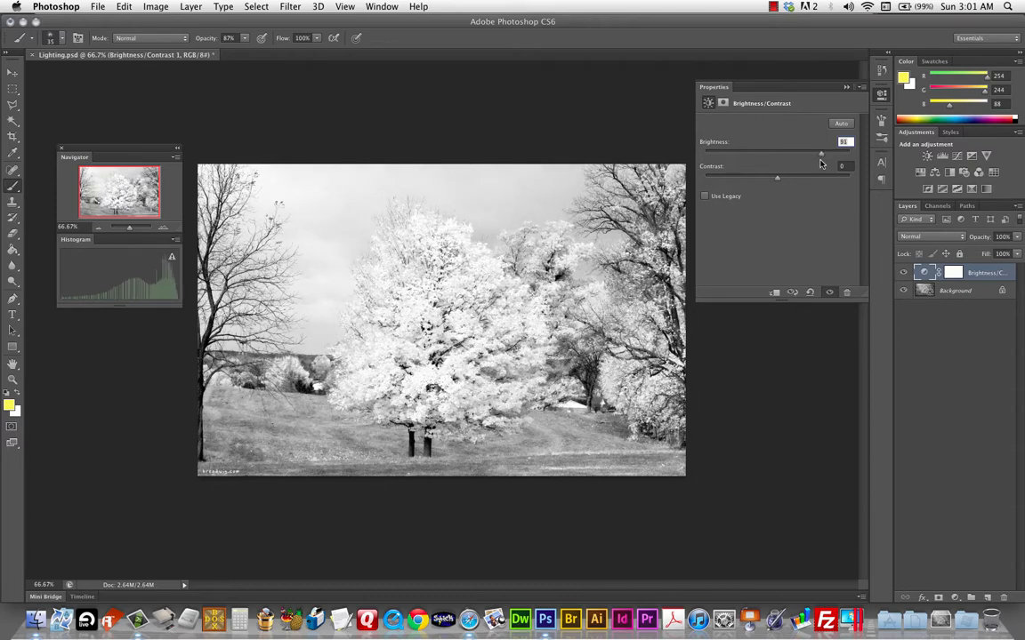
drag(822, 153, 829, 153)
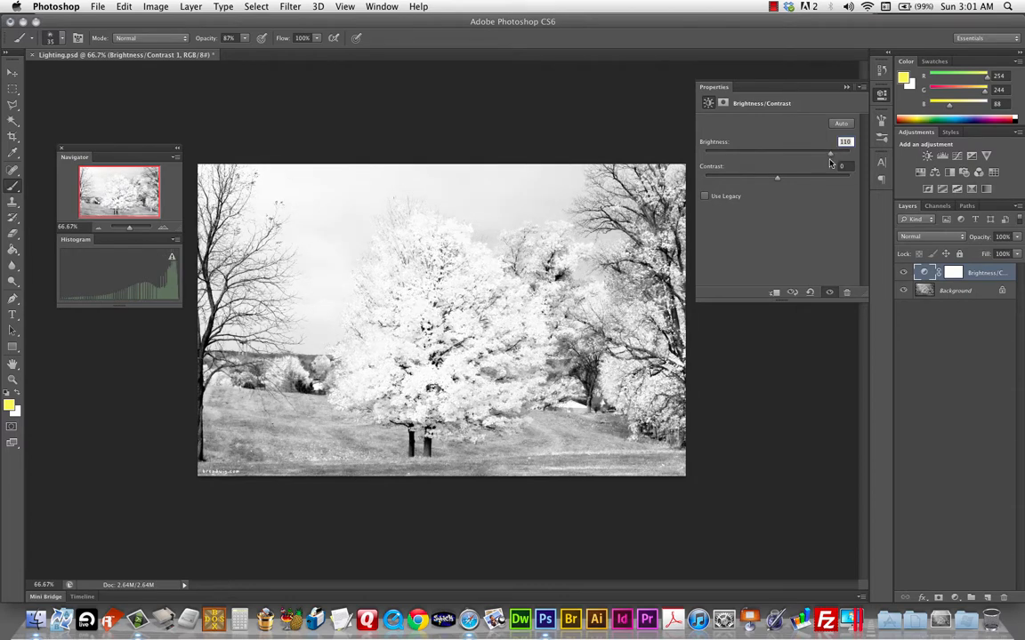
drag(829, 153, 838, 153)
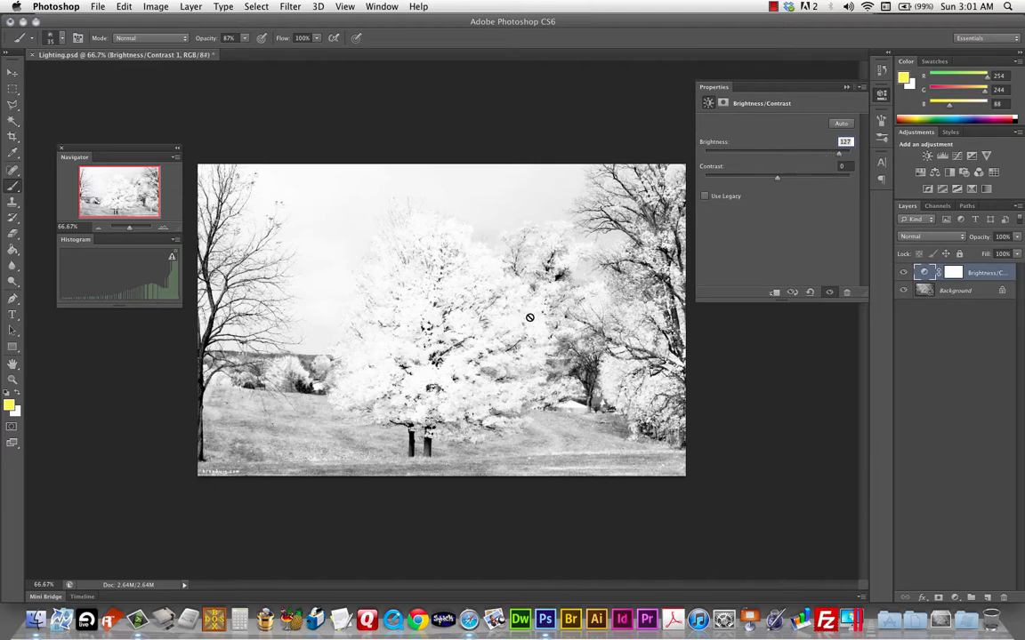
mouse_move(804, 213)
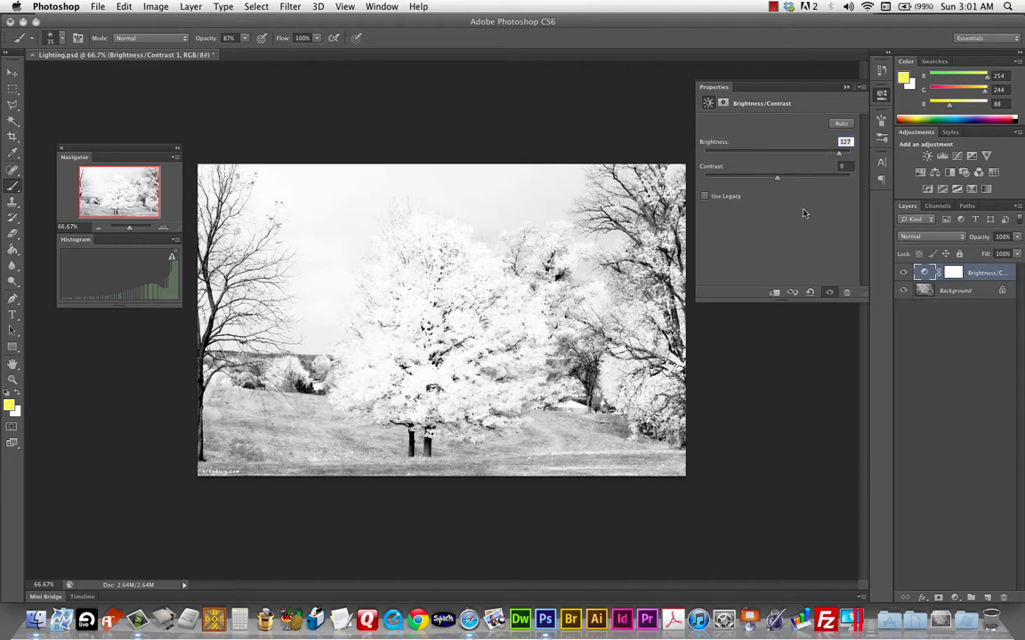
drag(838, 153, 790, 153)
text(0)
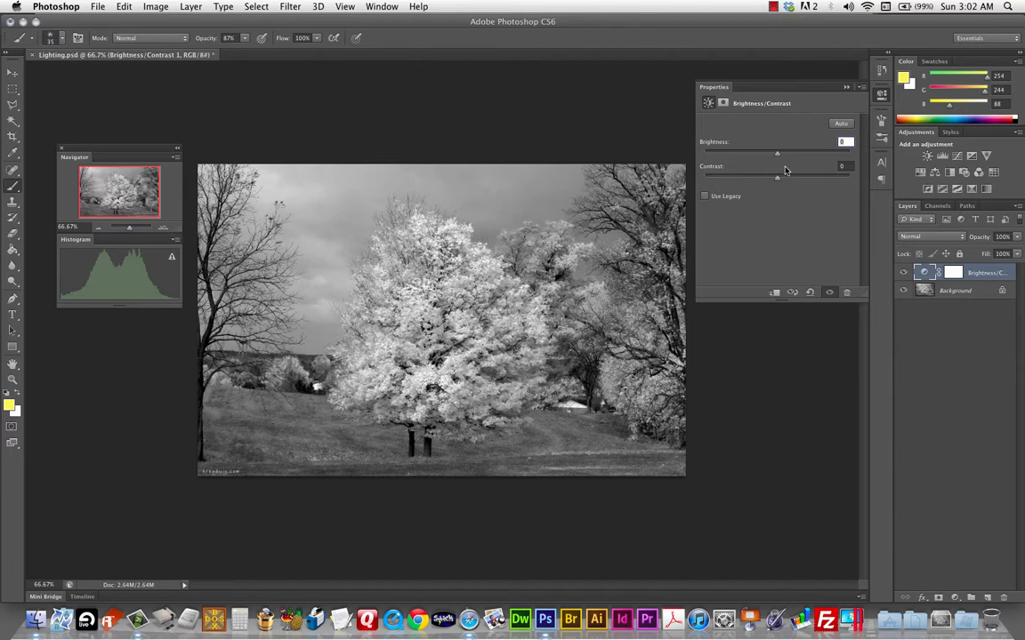
Pull the Brightness slider well left to darken the landscape, easing back slightly
drag(776, 153, 747, 153)
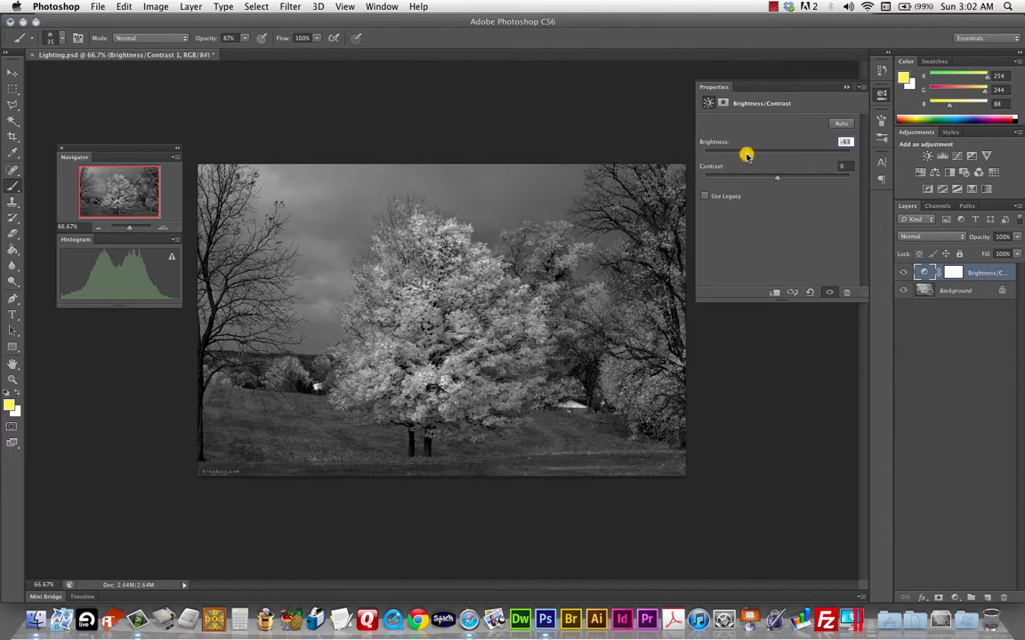
drag(751, 151, 740, 151)
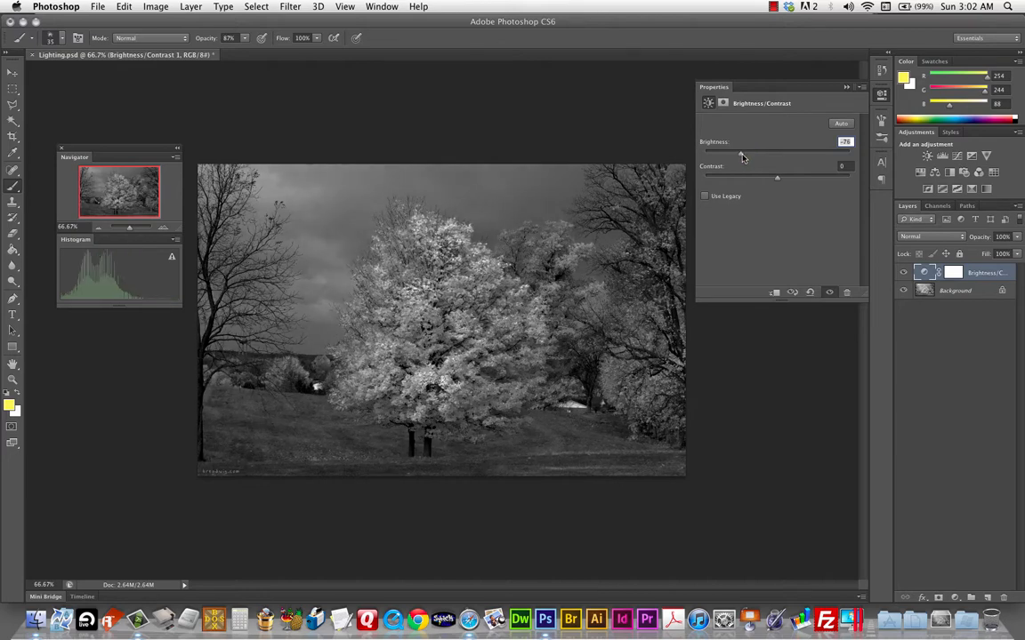
drag(741, 153, 737, 153)
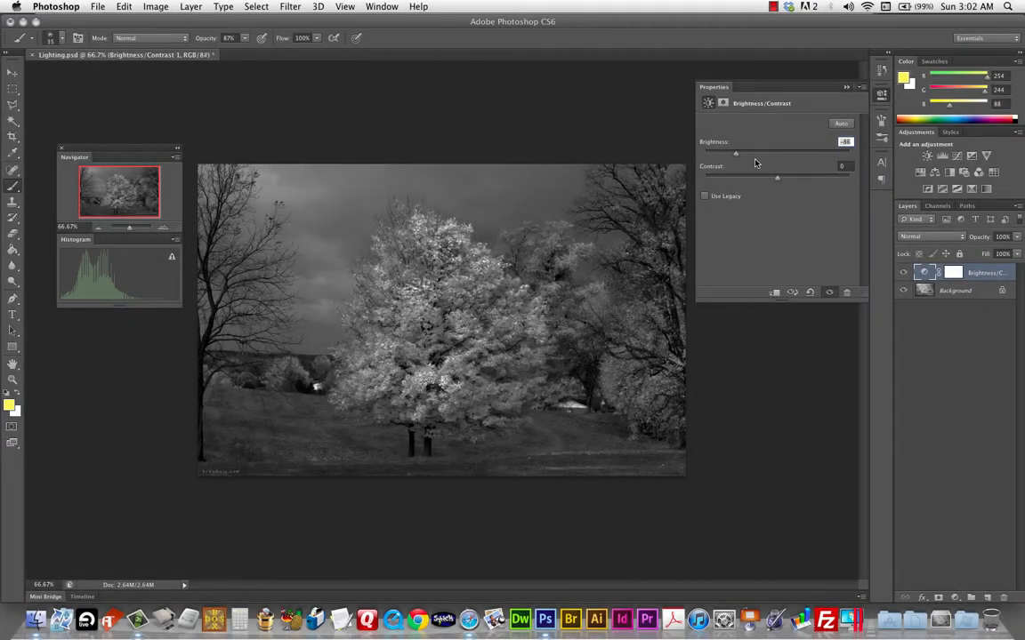
drag(736, 153, 721, 153)
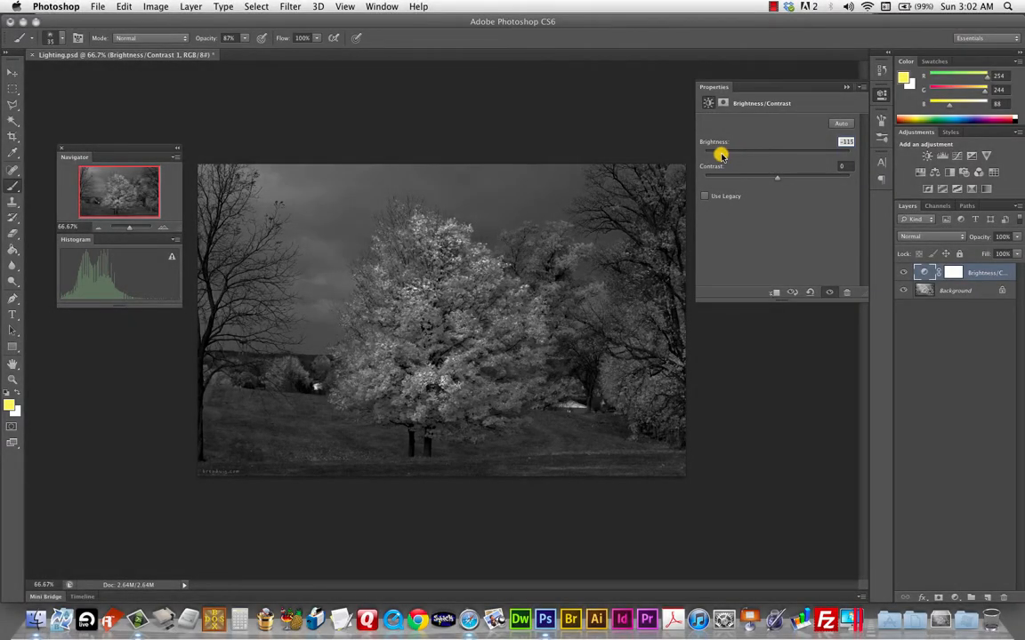
drag(721, 153, 715, 153)
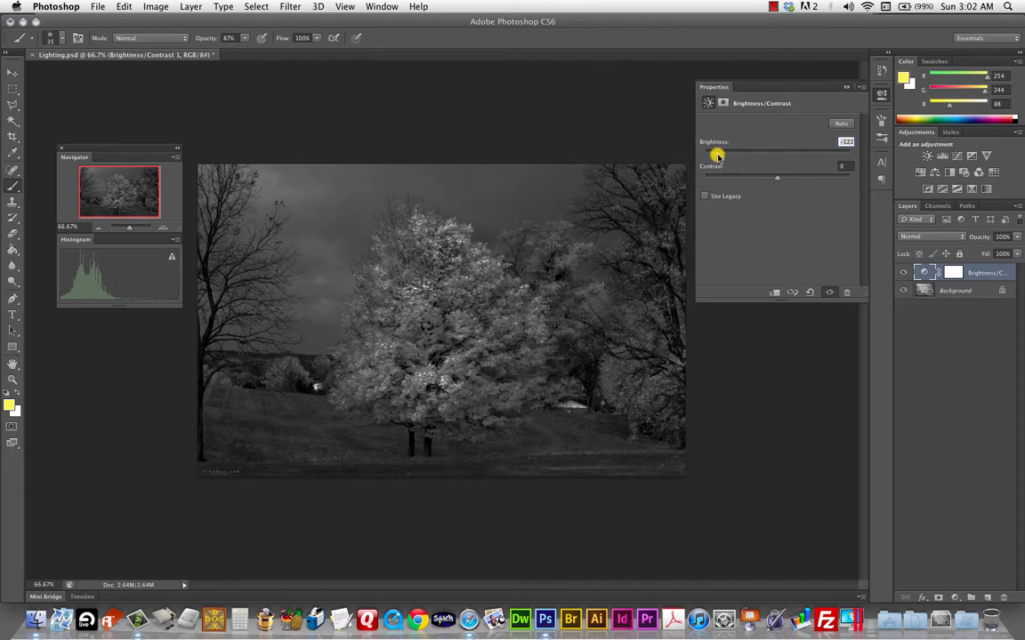
drag(717, 157, 703, 157)
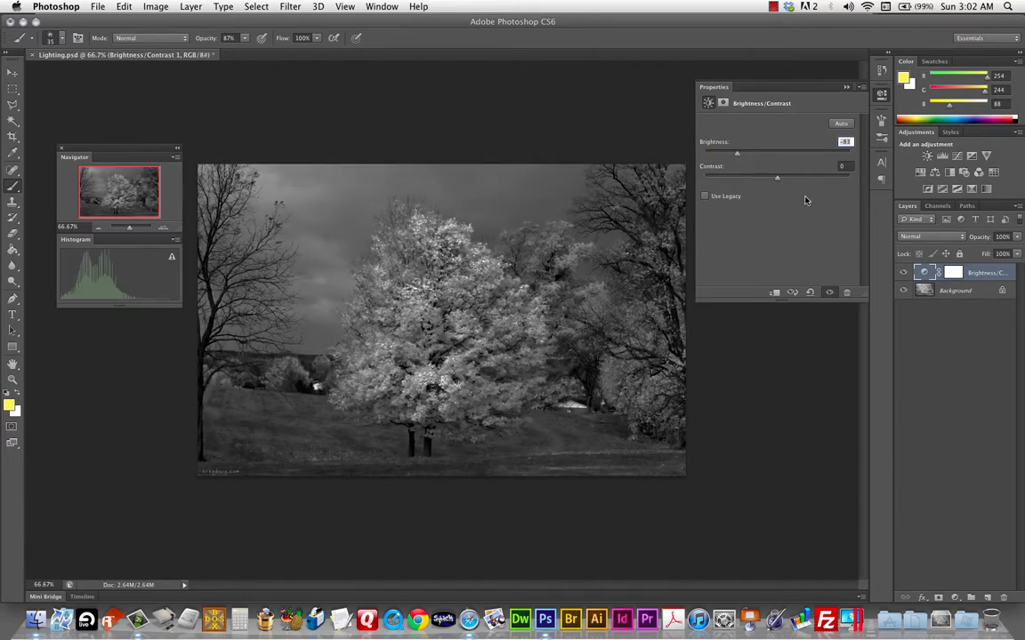
Push the Contrast slider high, then low, settling on a slightly reduced contrast
drag(776, 176, 794, 182)
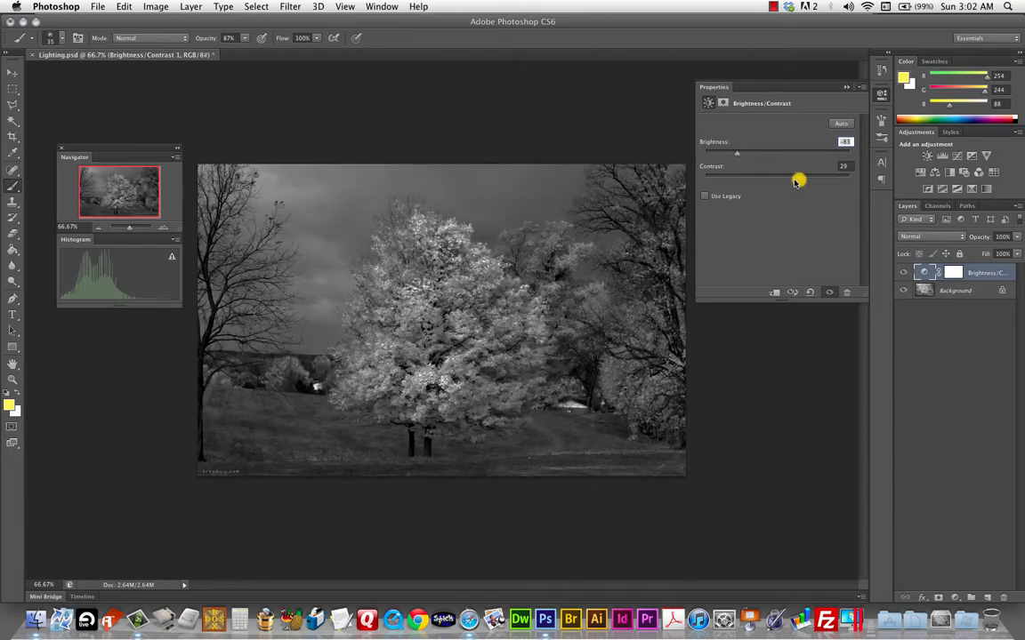
drag(797, 178, 820, 178)
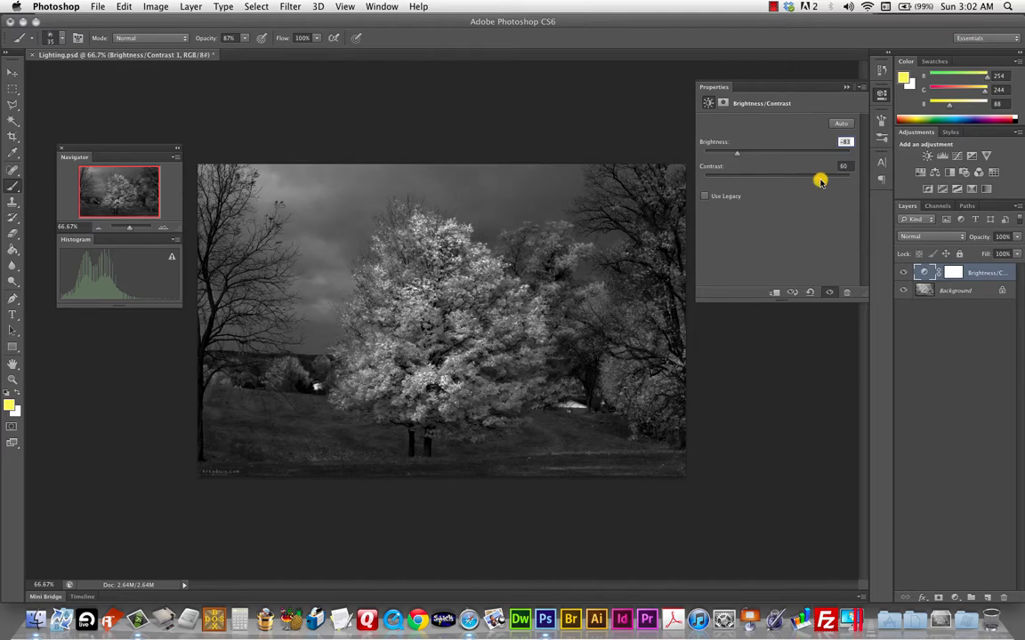
drag(820, 180, 816, 179)
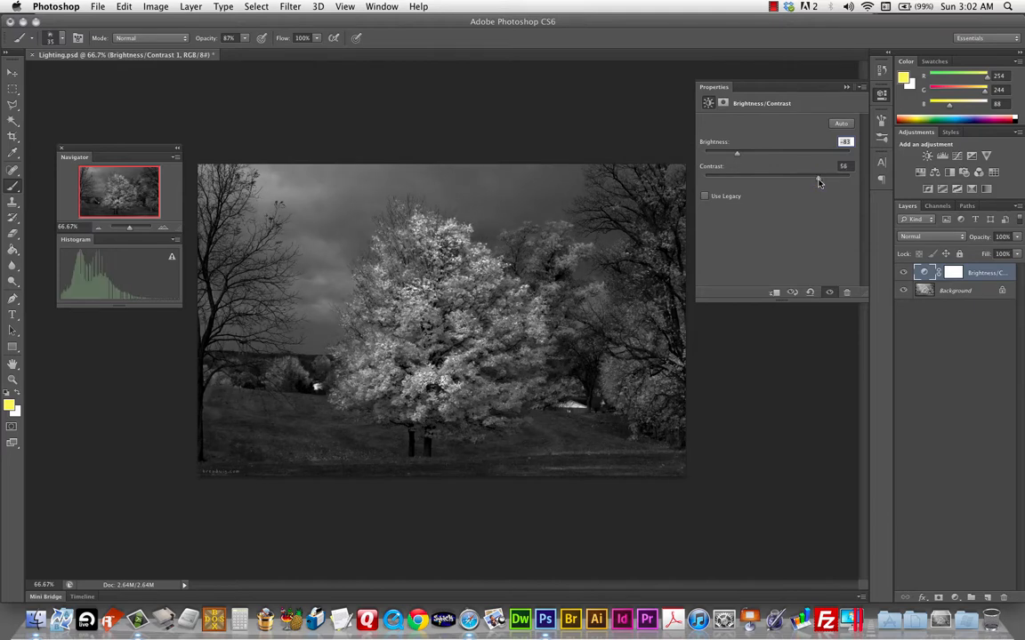
drag(818, 177, 729, 176)
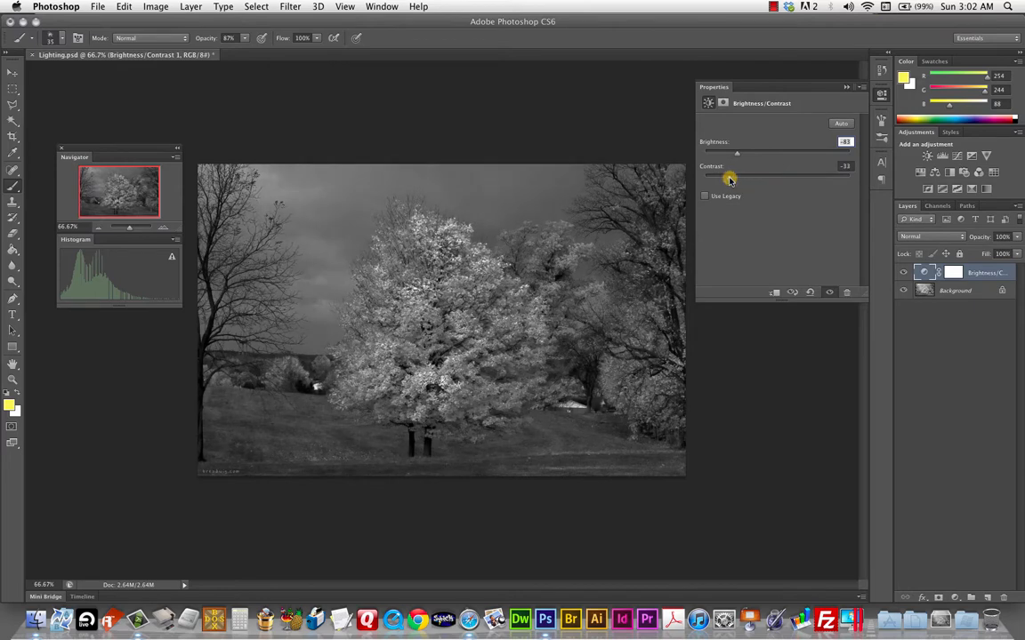
drag(729, 178, 717, 178)
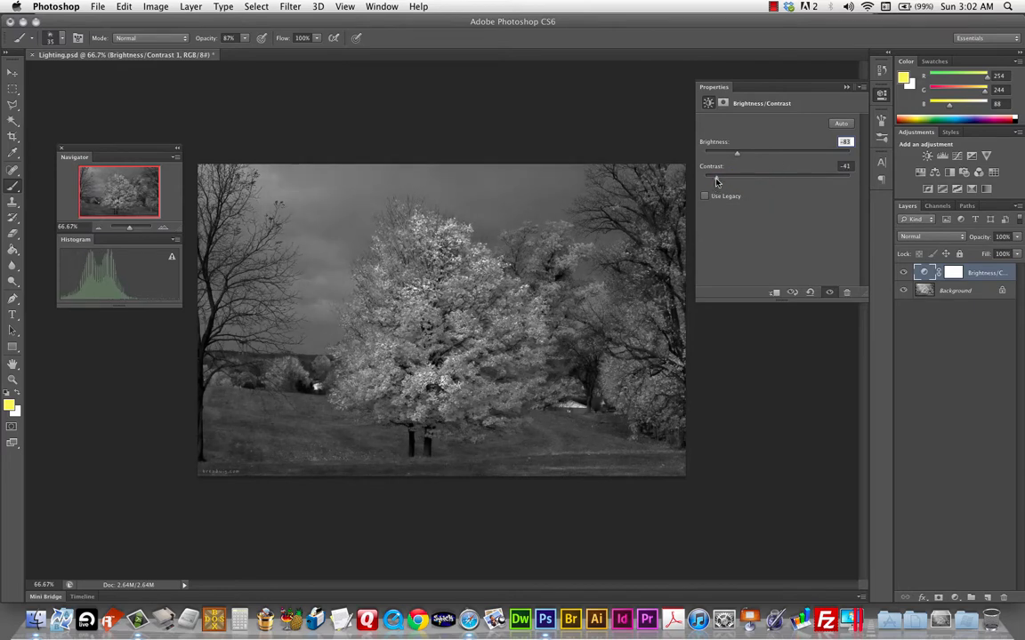
drag(715, 178, 736, 178)
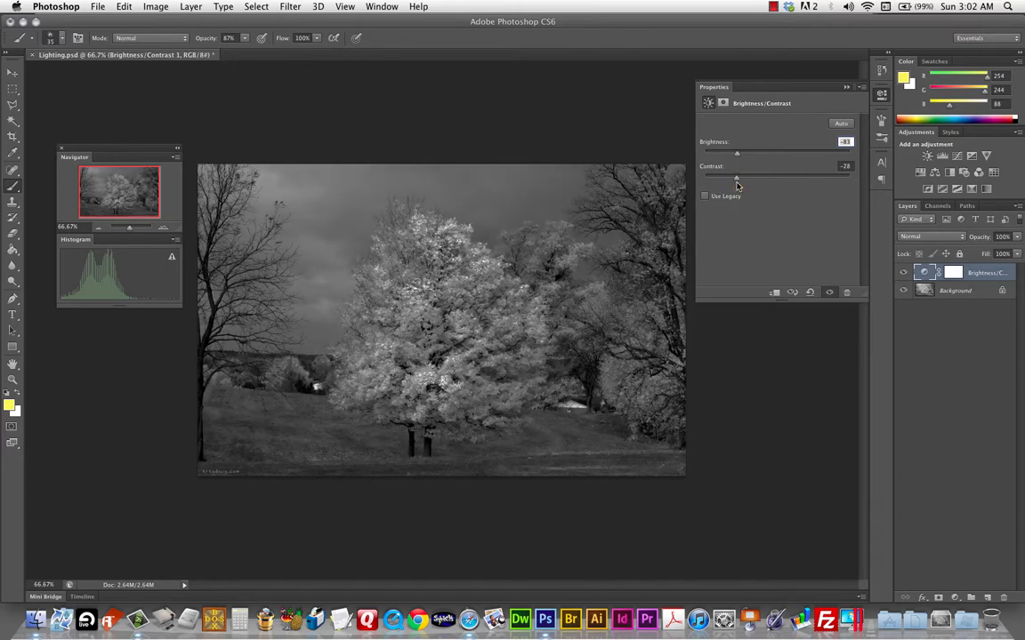
drag(736, 176, 786, 176)
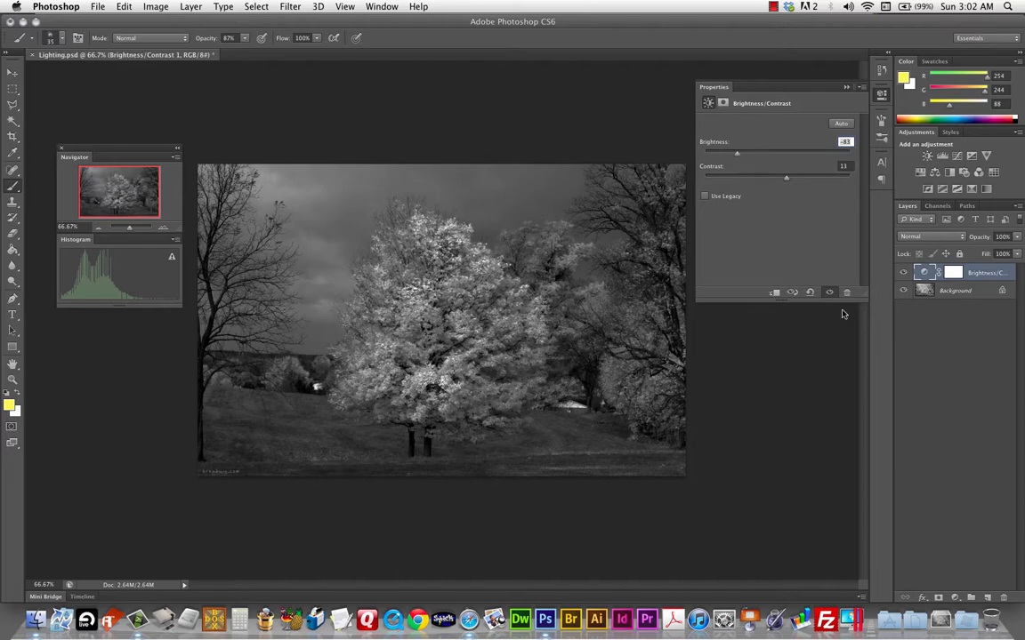
mouse_move(854, 98)
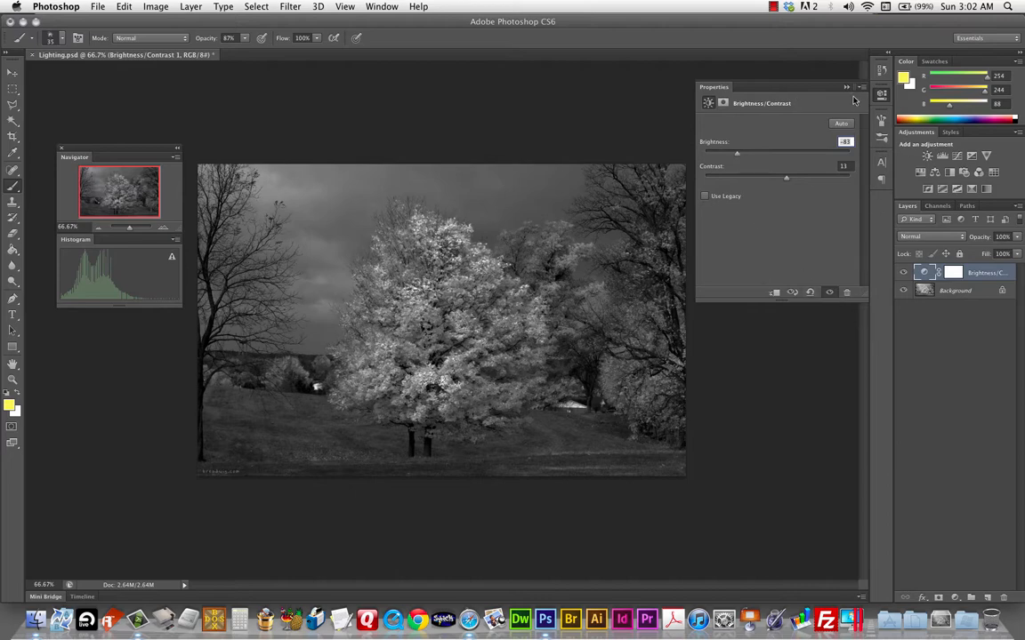
Delete the Brightness/Contrast 1 layer, ticking Don't show again on the confirmation
click(858, 85)
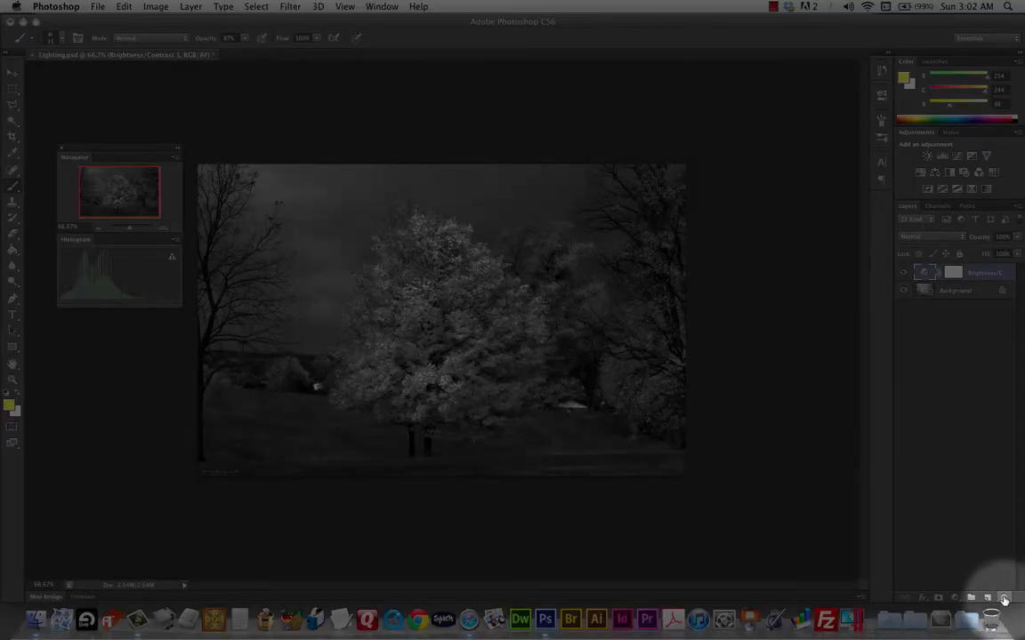
click(1016, 596)
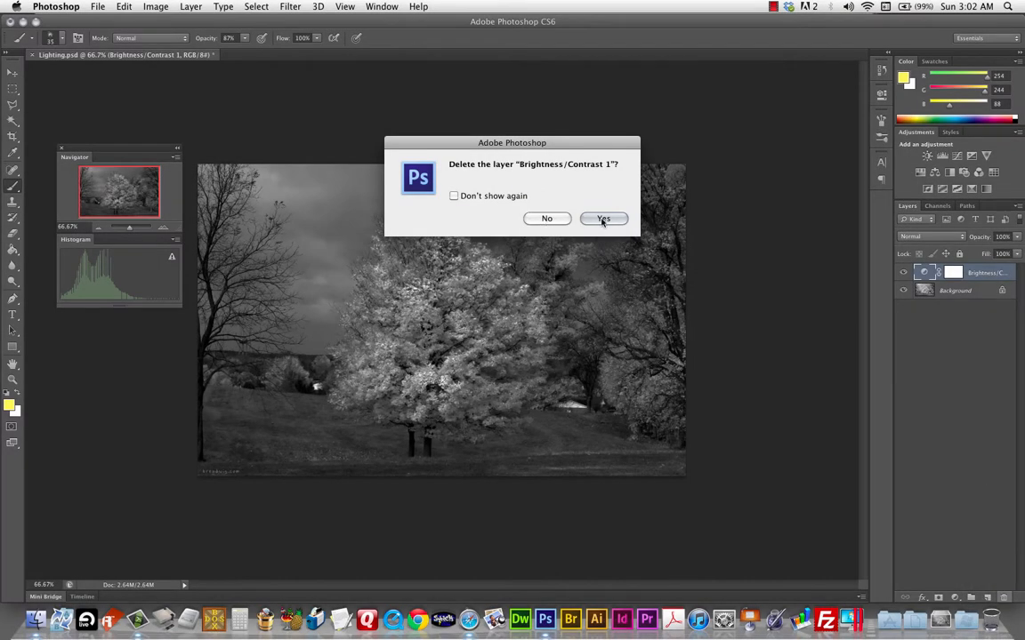
click(454, 196)
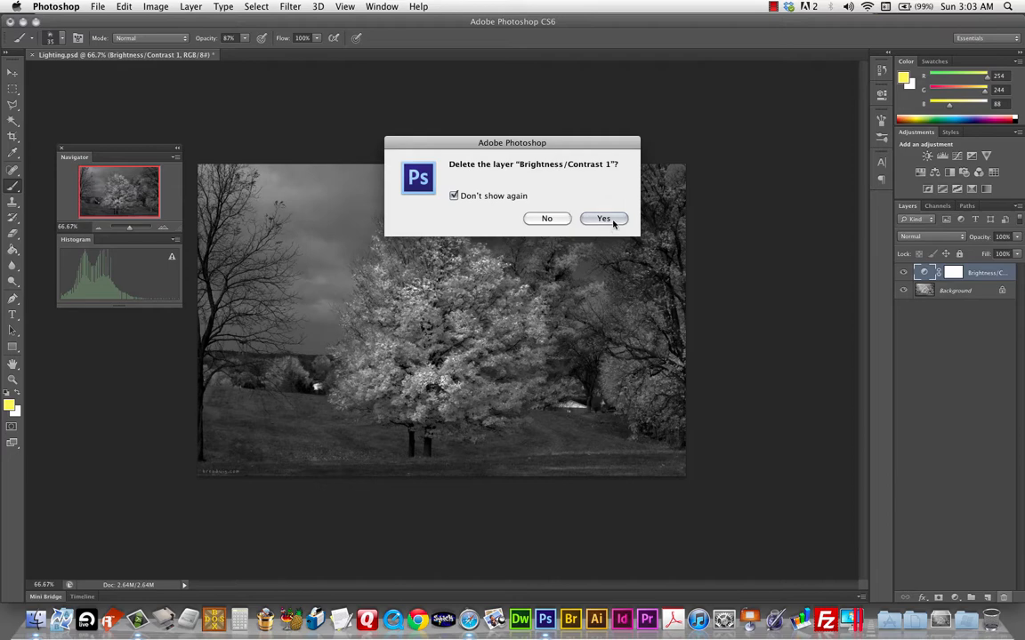
click(603, 217)
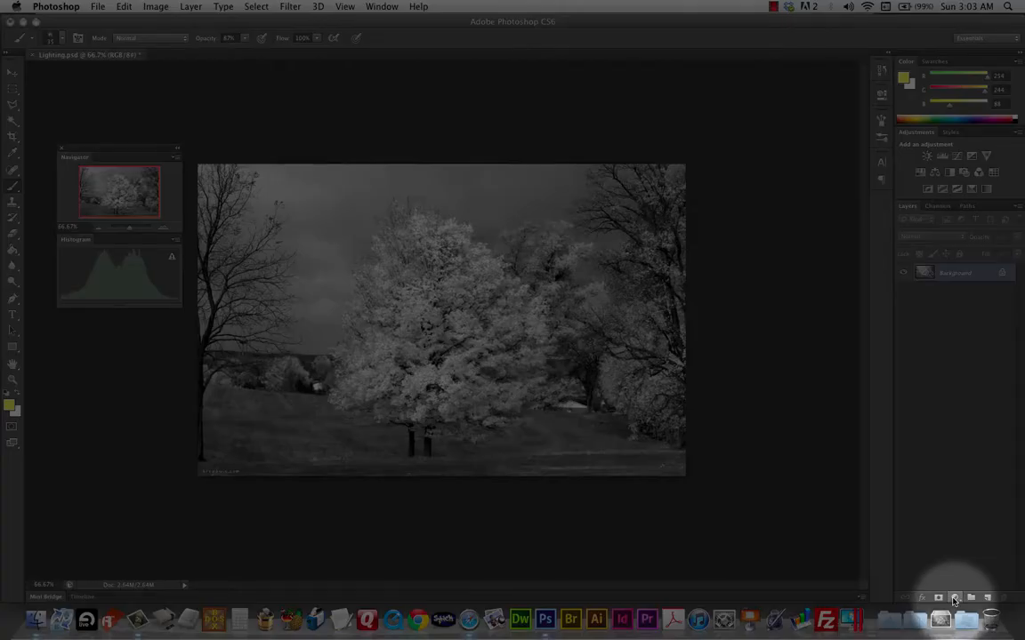
Add a Levels adjustment layer above the background photo
click(956, 598)
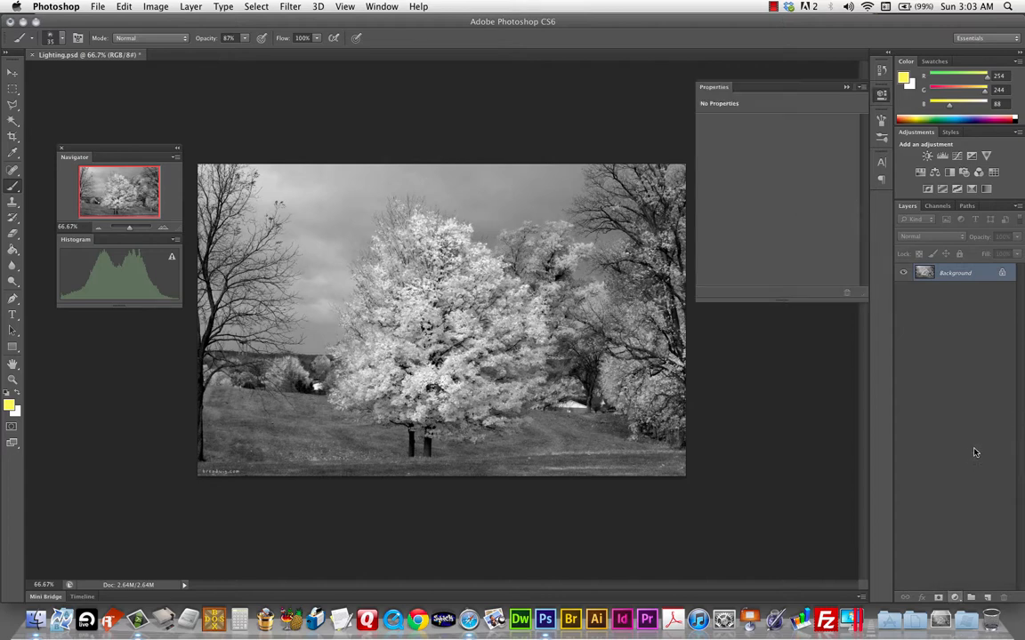
click(941, 157)
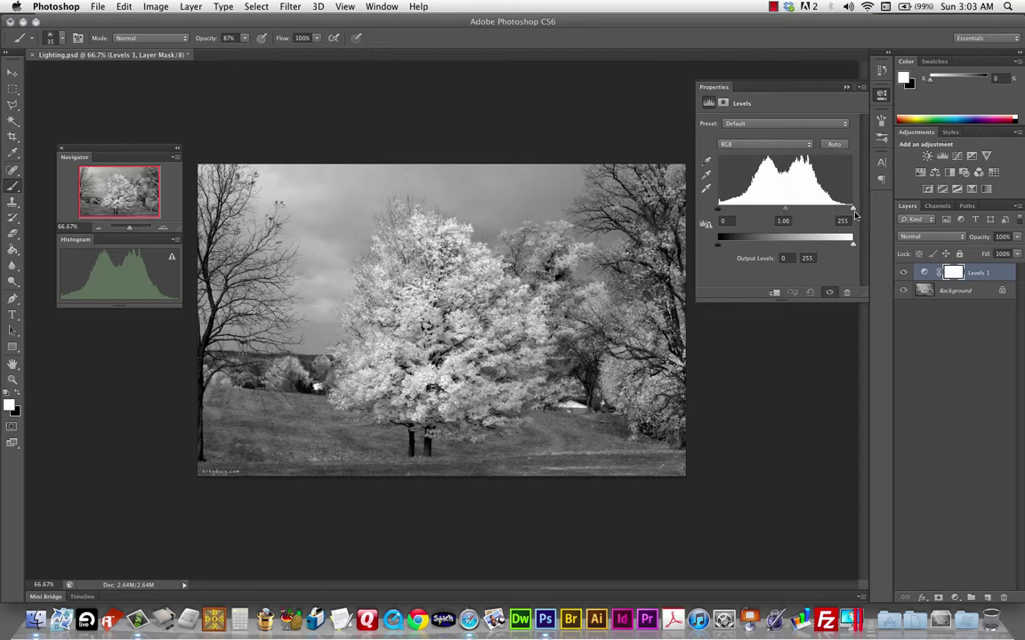
mouse_move(788, 217)
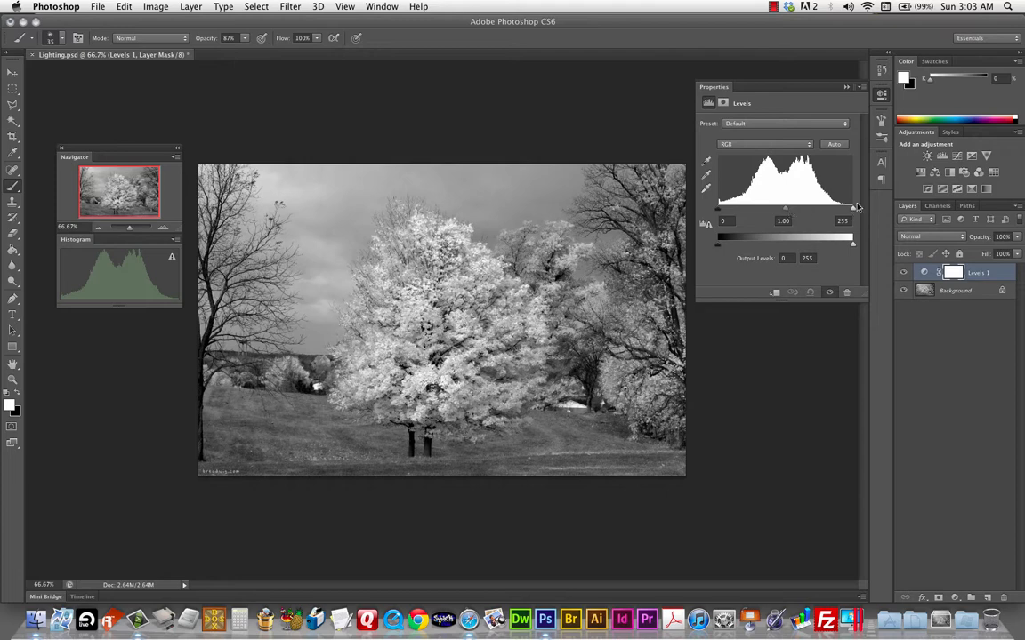
mouse_move(744, 224)
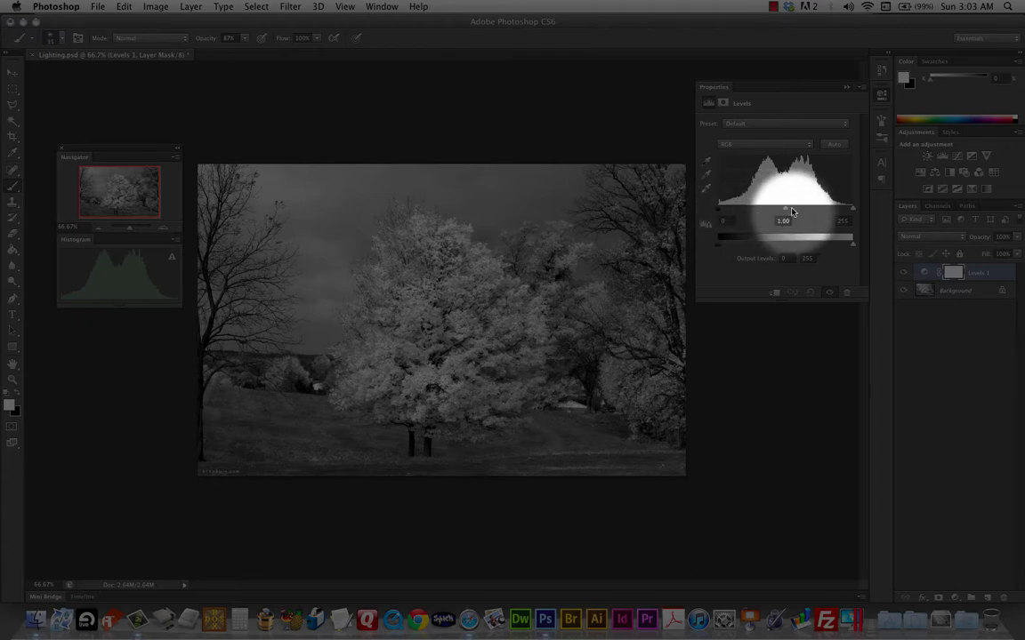
drag(852, 210, 840, 210)
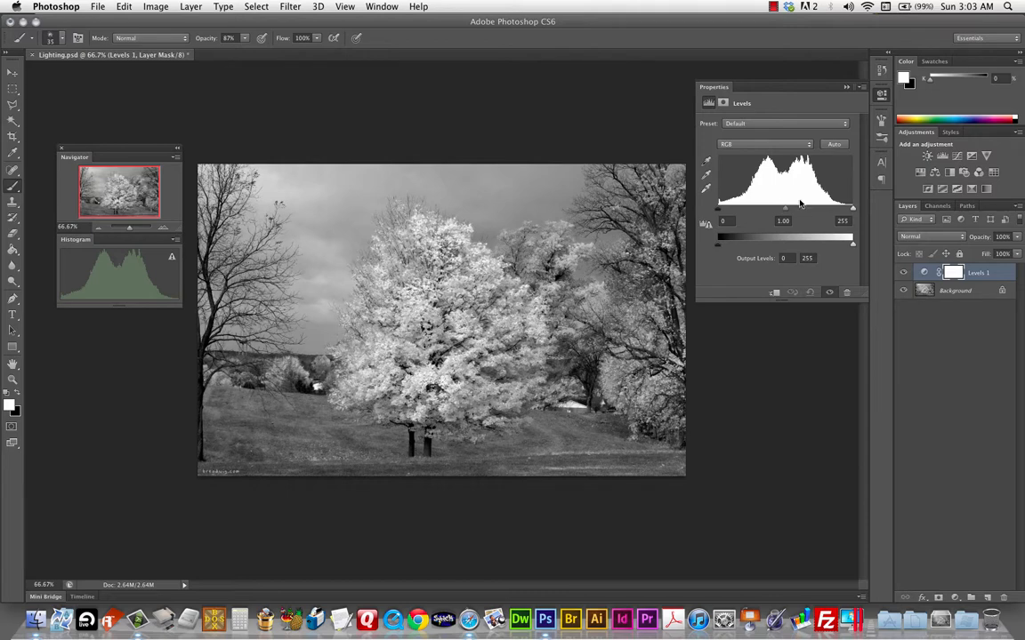
mouse_move(787, 217)
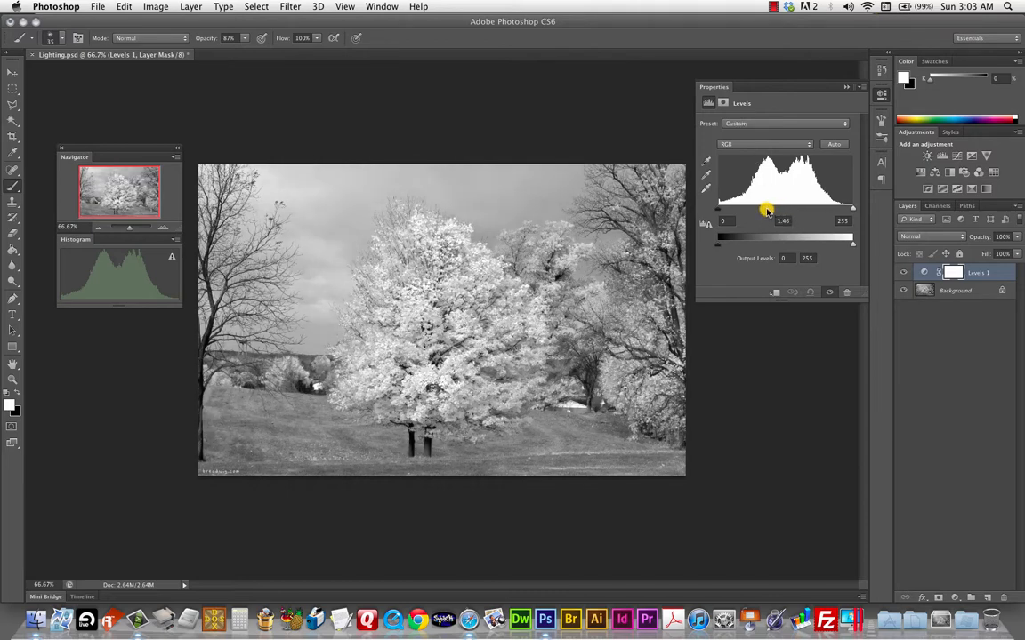
drag(767, 210, 804, 210)
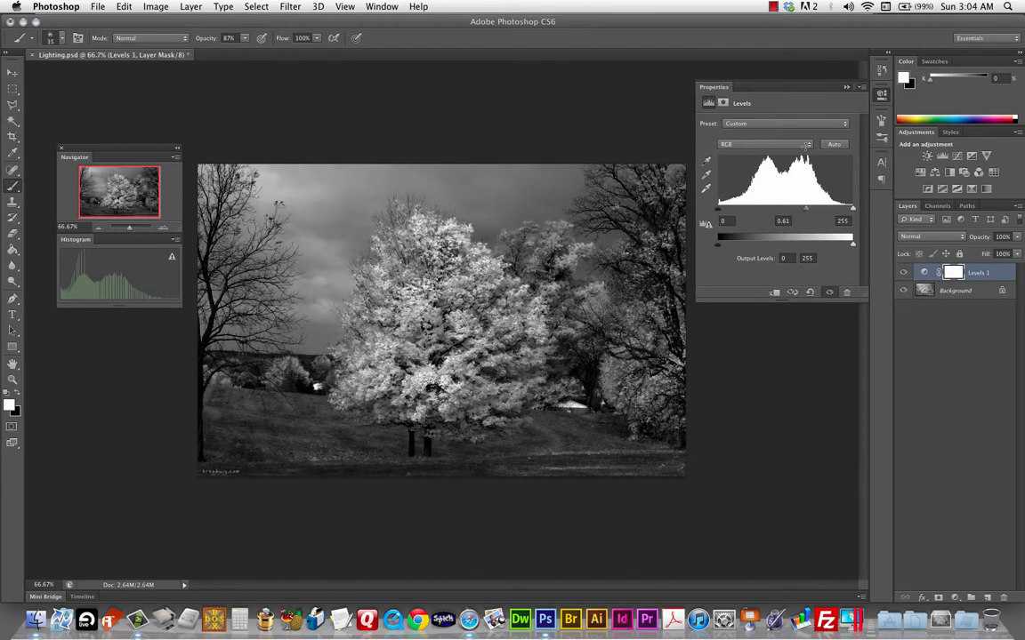
mouse_move(806, 211)
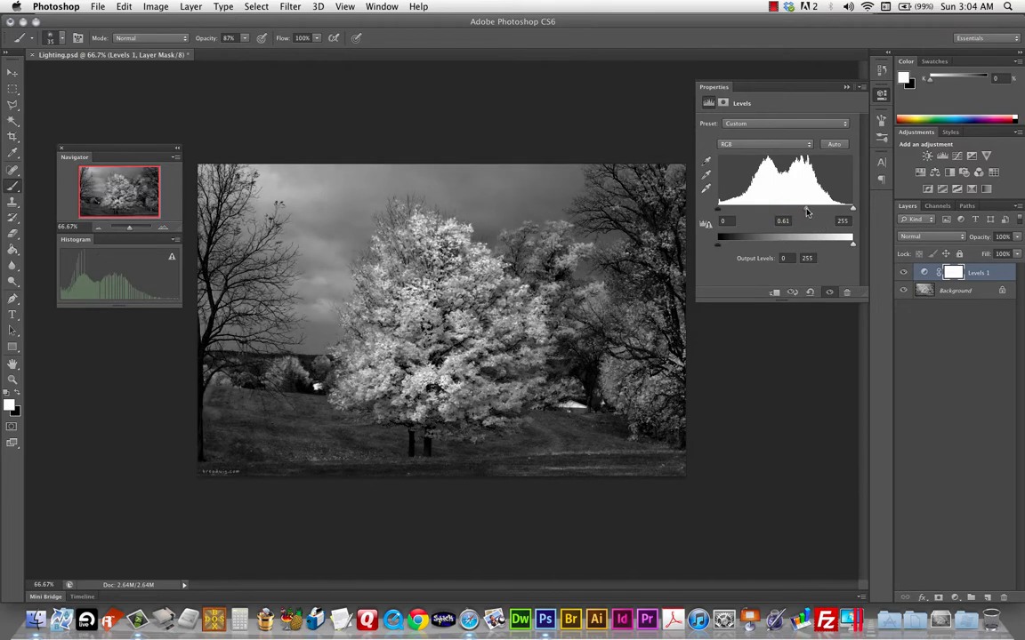
mouse_move(808, 195)
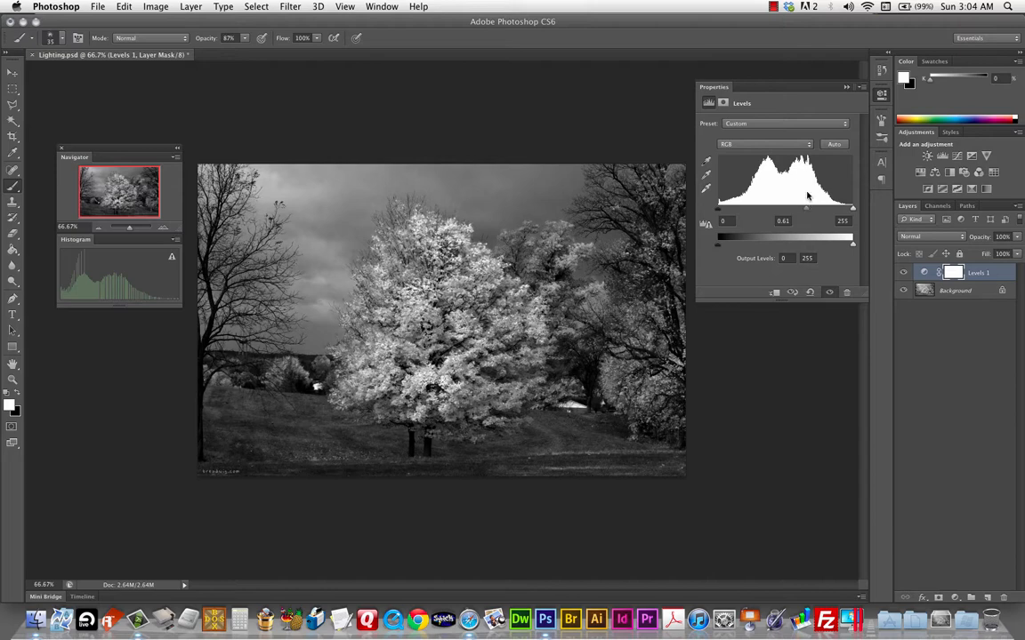
mouse_move(811, 209)
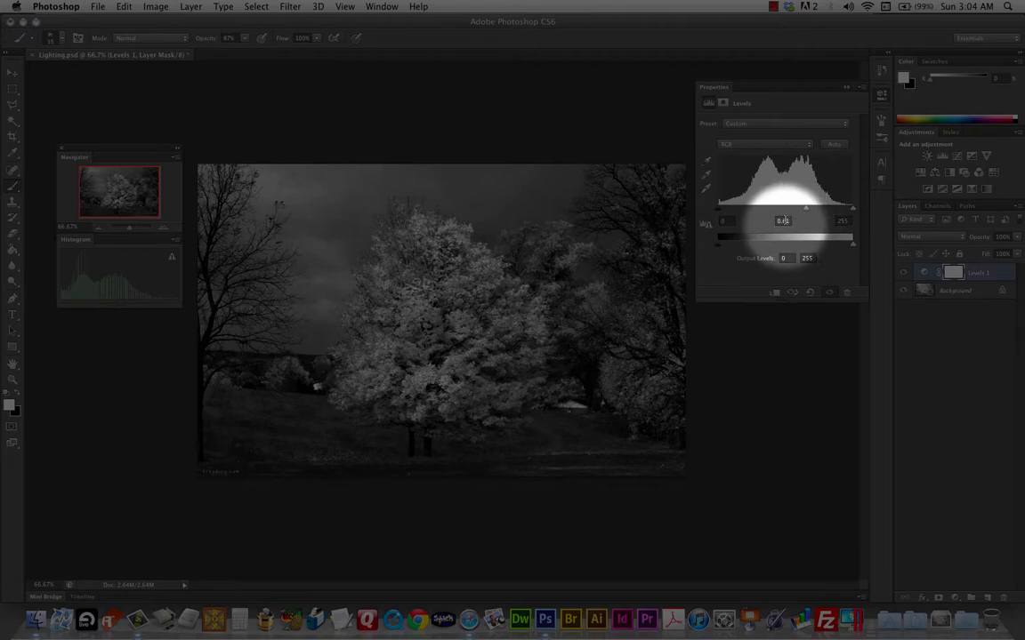
drag(804, 206, 804, 206)
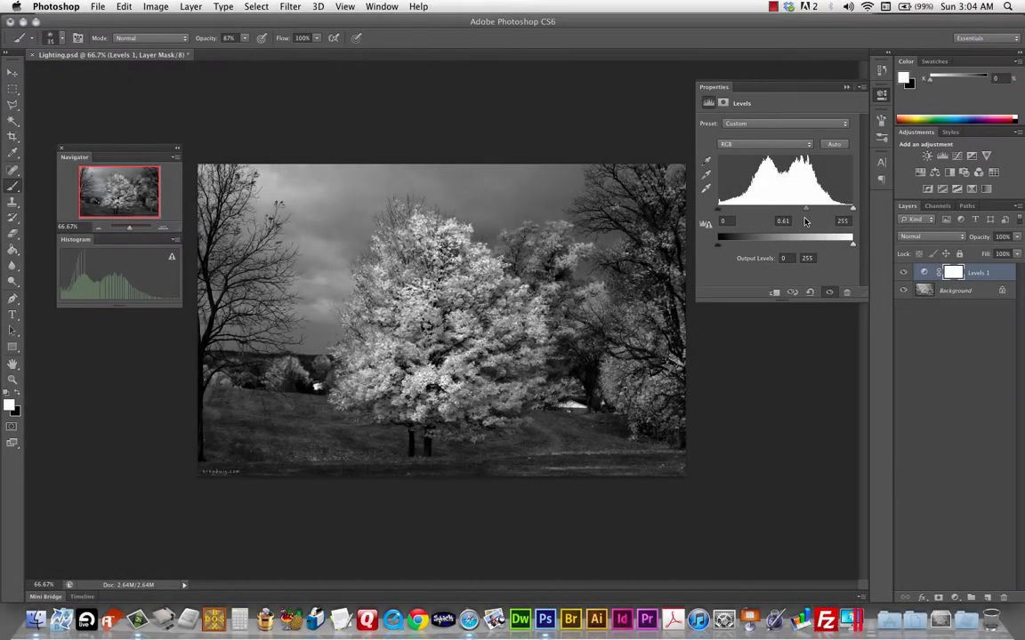
mouse_move(793, 237)
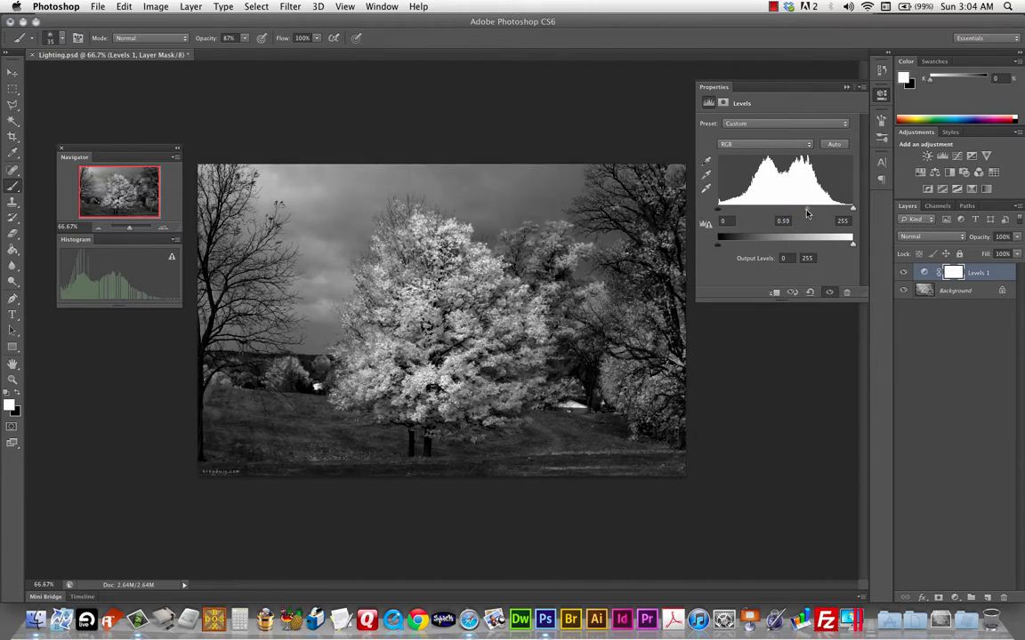
drag(768, 208, 782, 208)
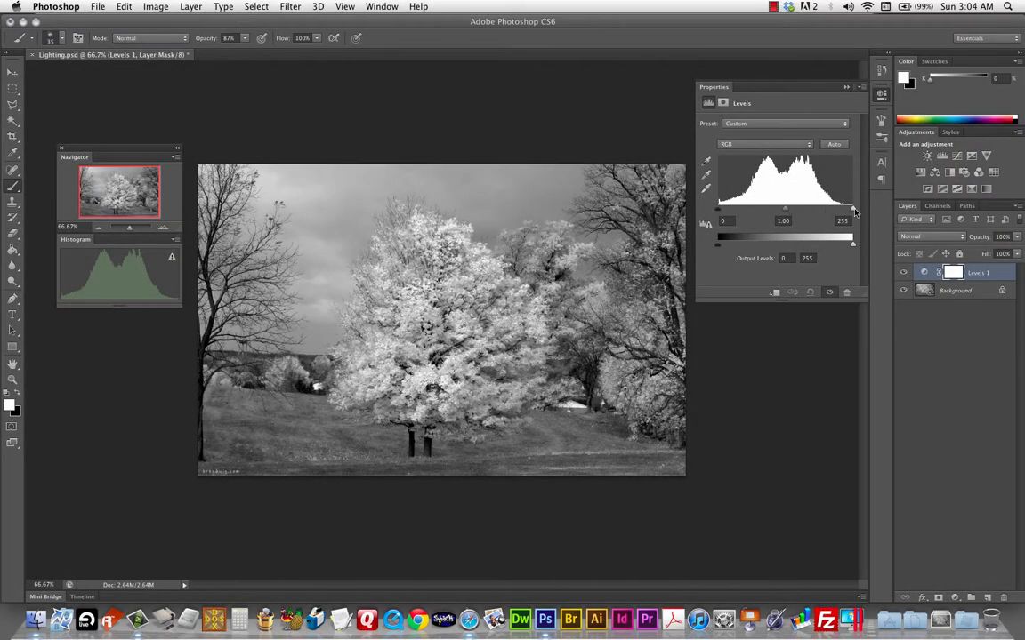
mouse_move(805, 214)
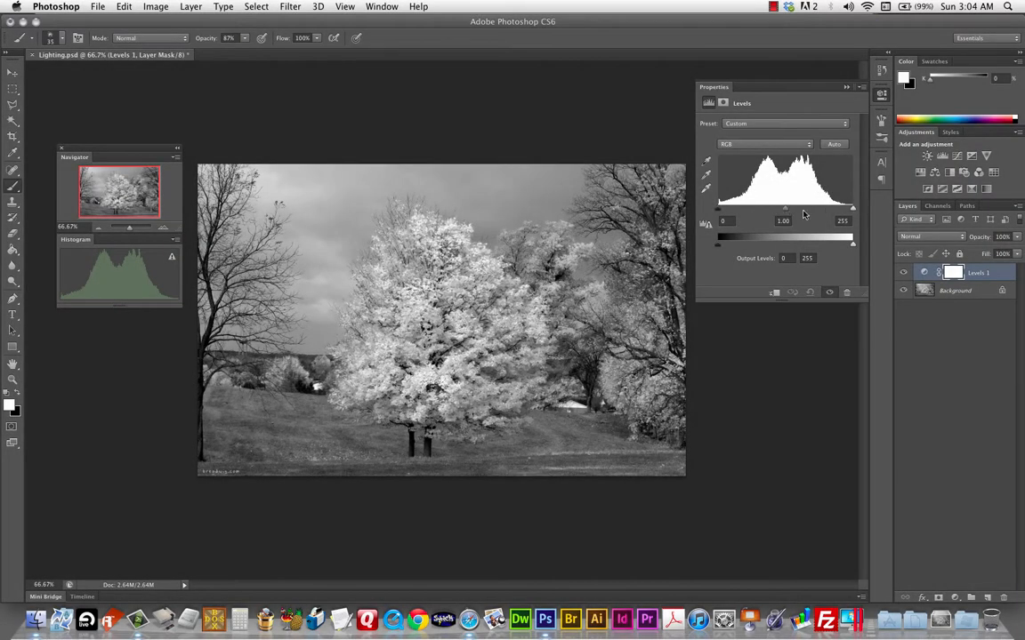
drag(785, 209, 802, 208)
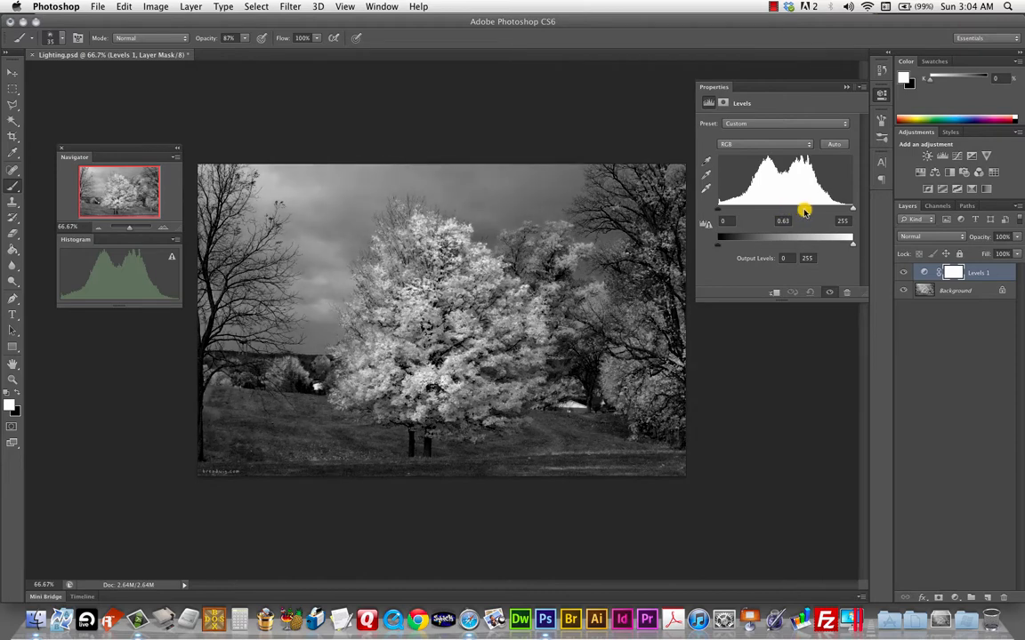
drag(804, 208, 804, 209)
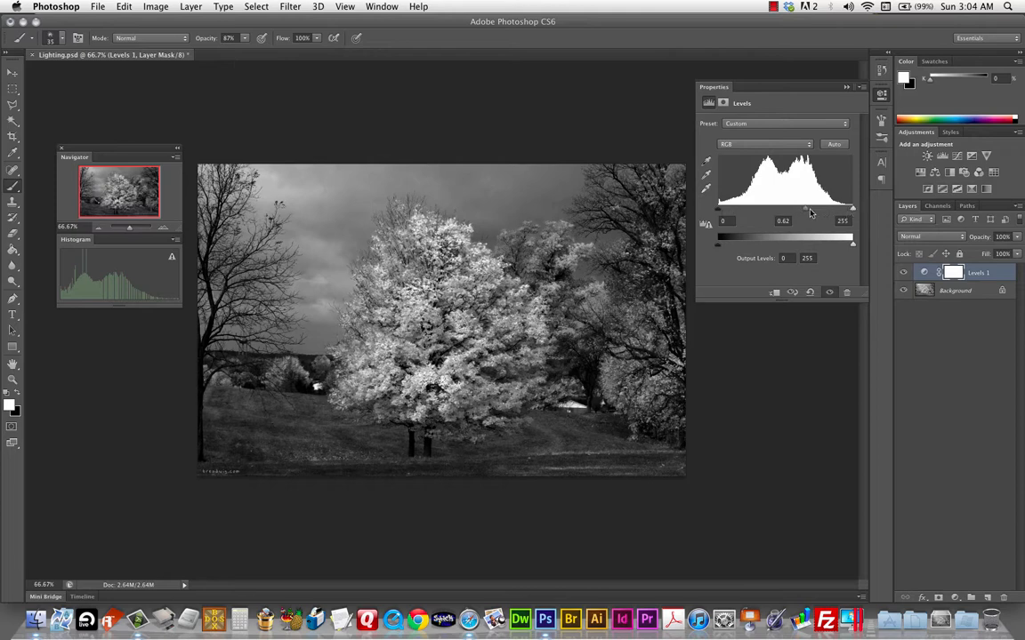
drag(804, 208, 765, 209)
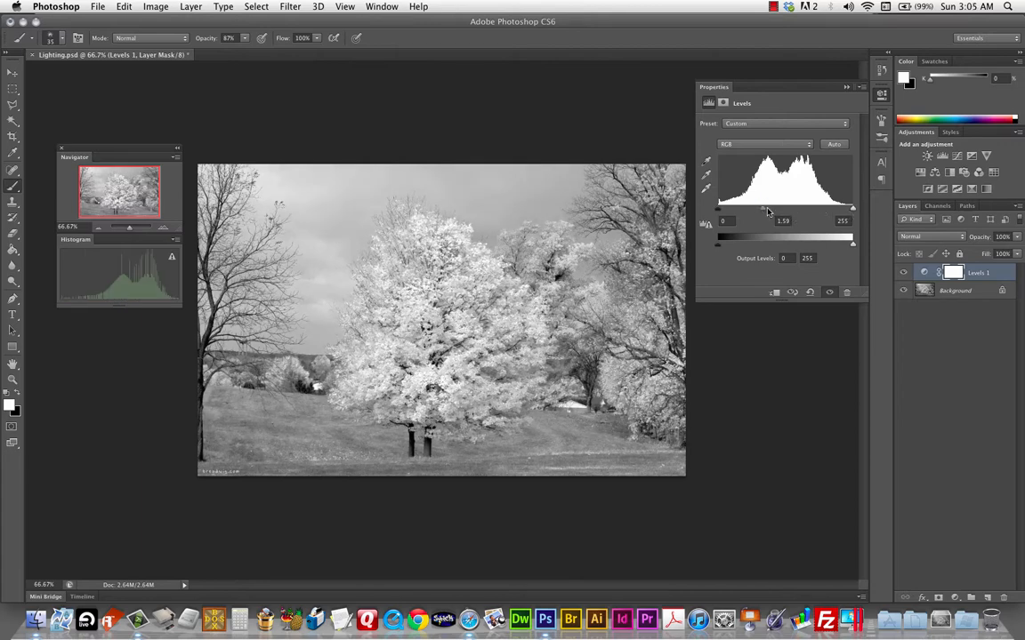
mouse_move(748, 225)
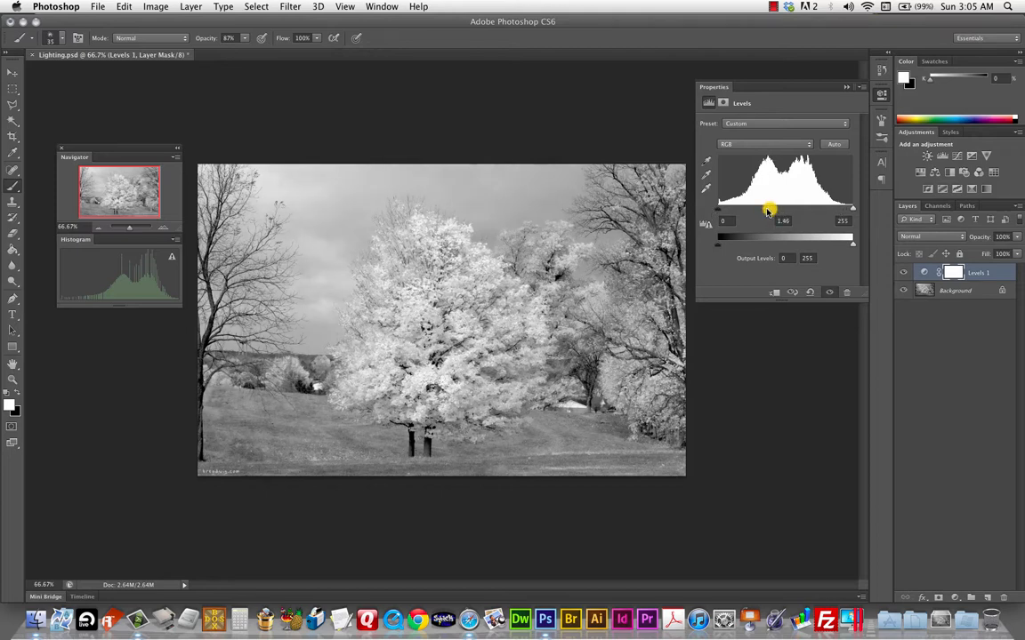
drag(769, 221, 783, 221)
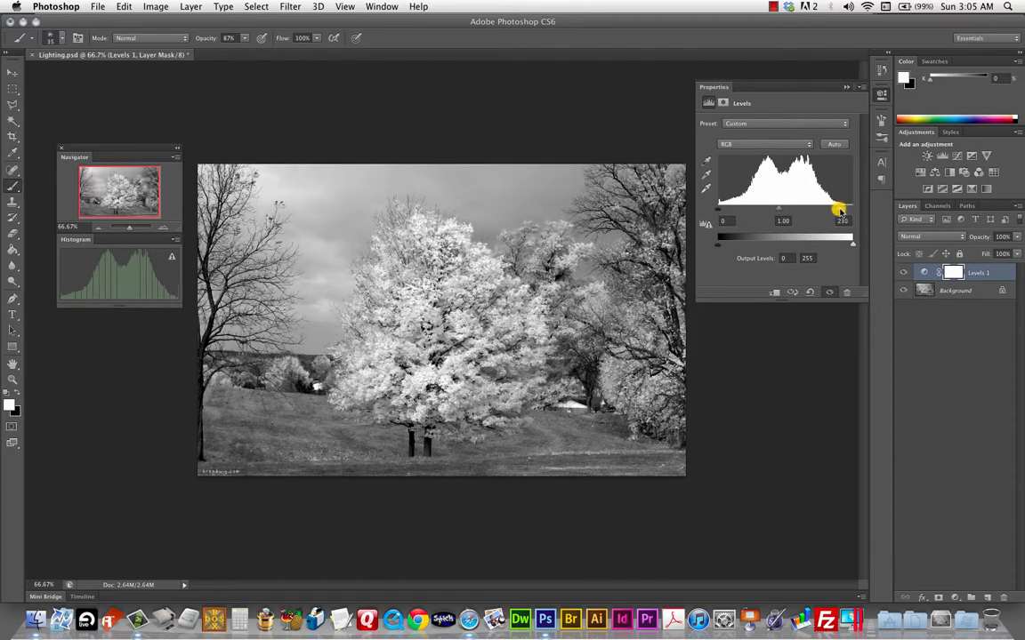
Drag the Levels white input slider left below 255 to brighten tree, sky and grass highlights
drag(841, 209, 827, 210)
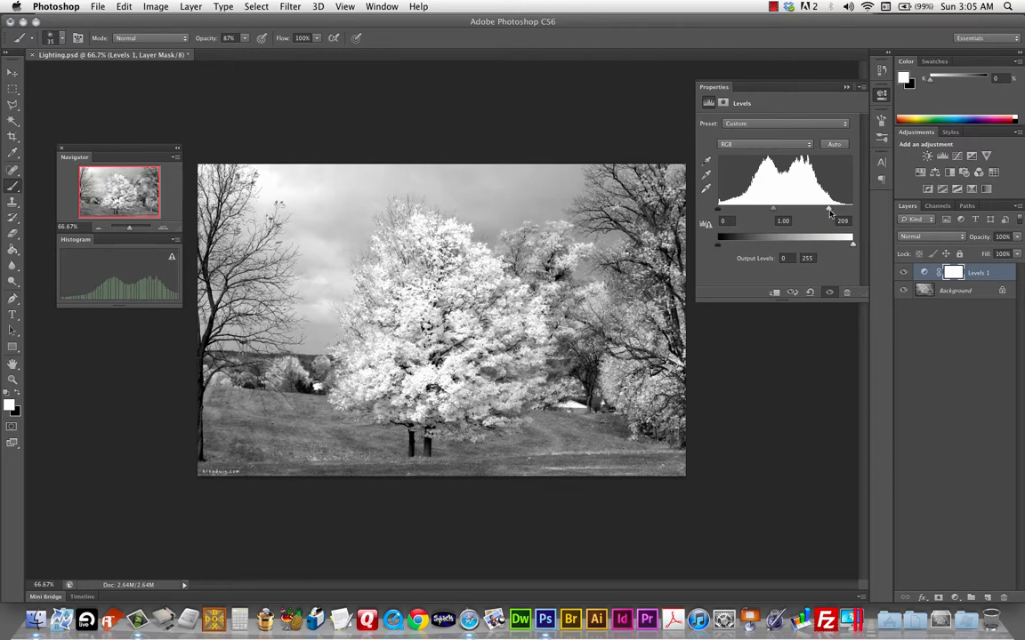
drag(827, 210, 833, 210)
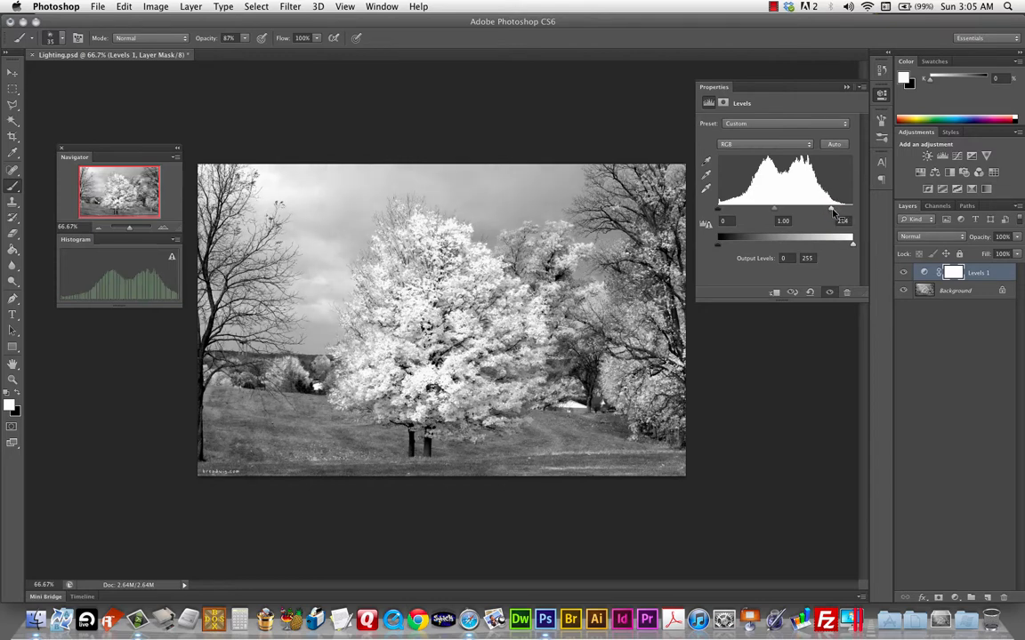
drag(852, 208, 829, 208)
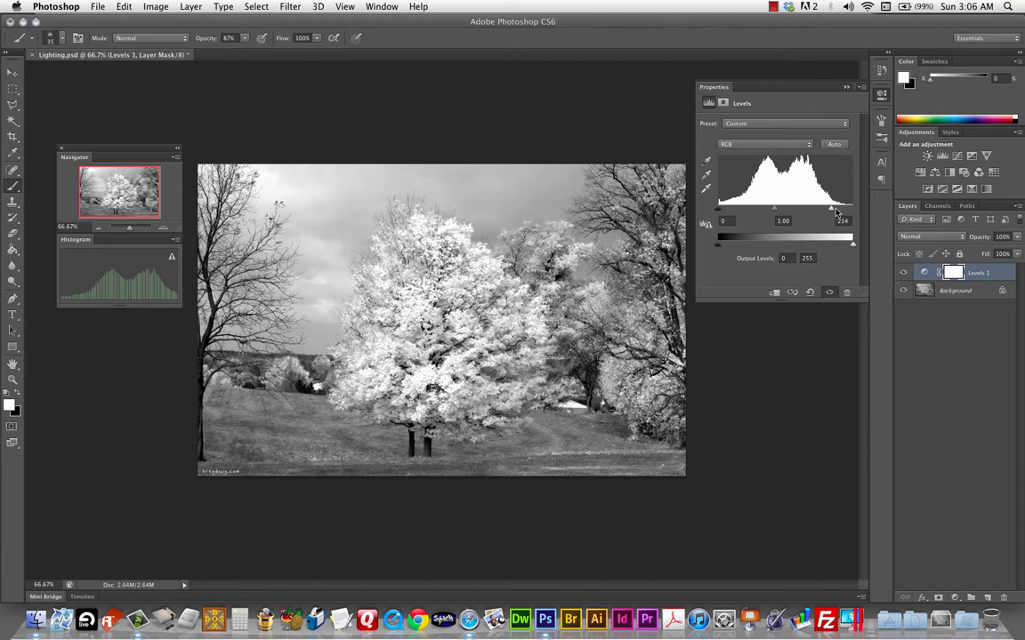
mouse_move(740, 214)
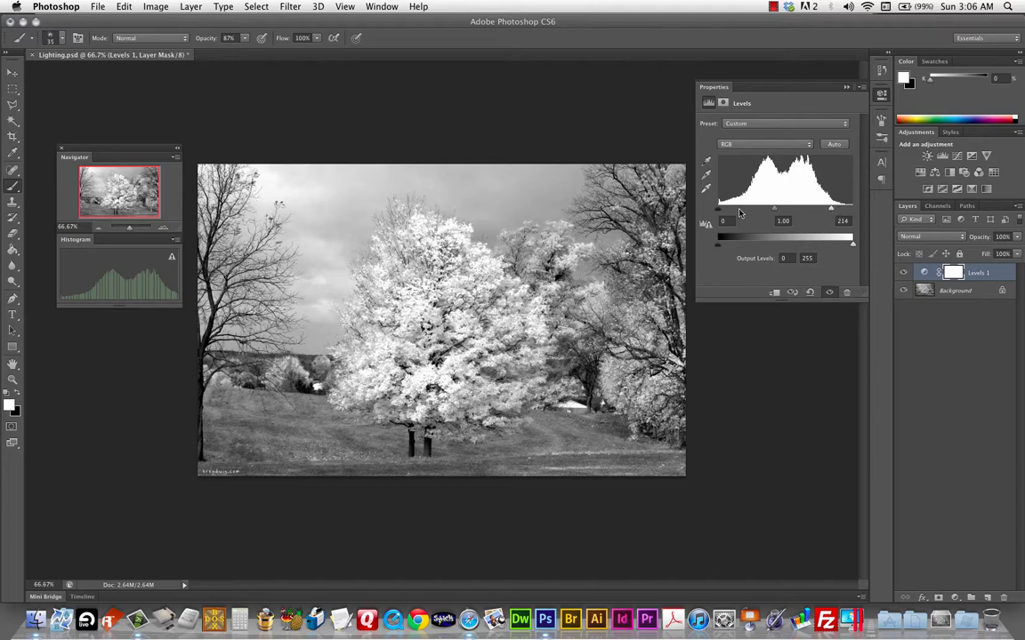
mouse_move(826, 220)
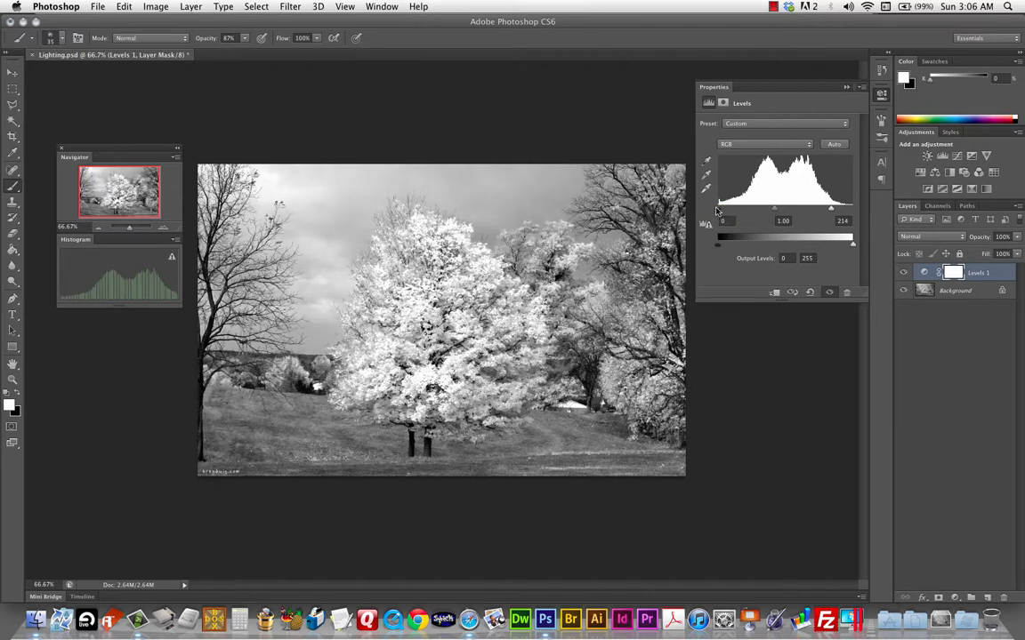
Drive the Levels black point far right, crushing the landscape into harsh black-and-white
drag(717, 210, 733, 209)
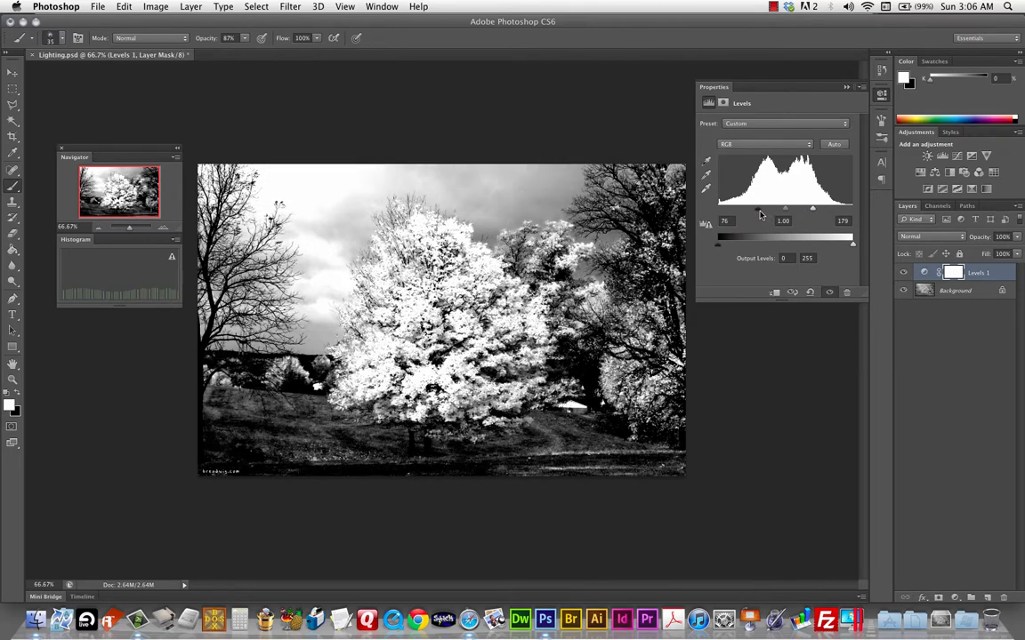
drag(756, 210, 790, 210)
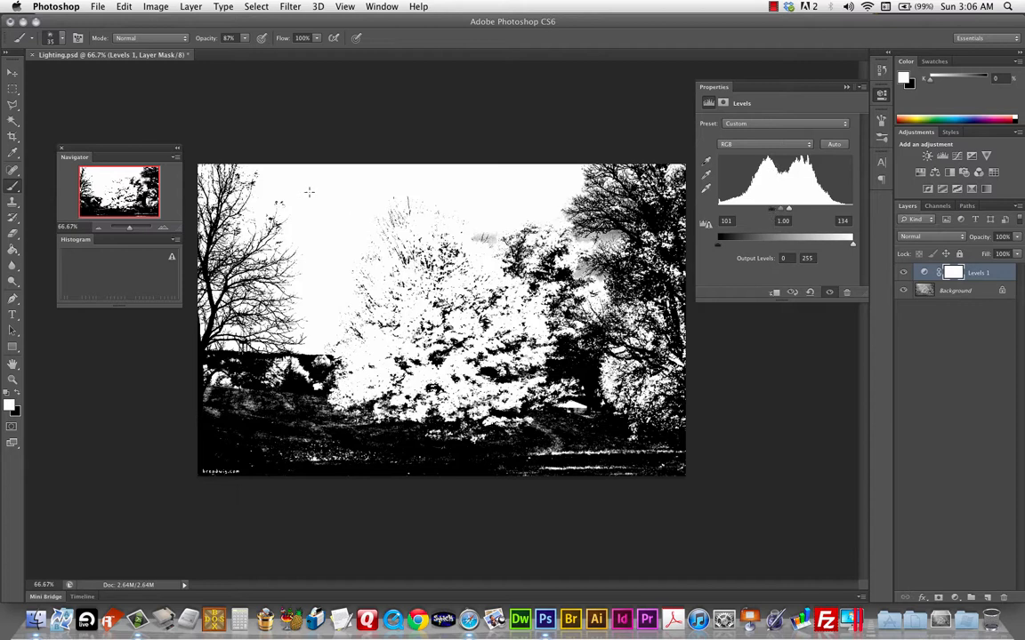
mouse_move(174, 303)
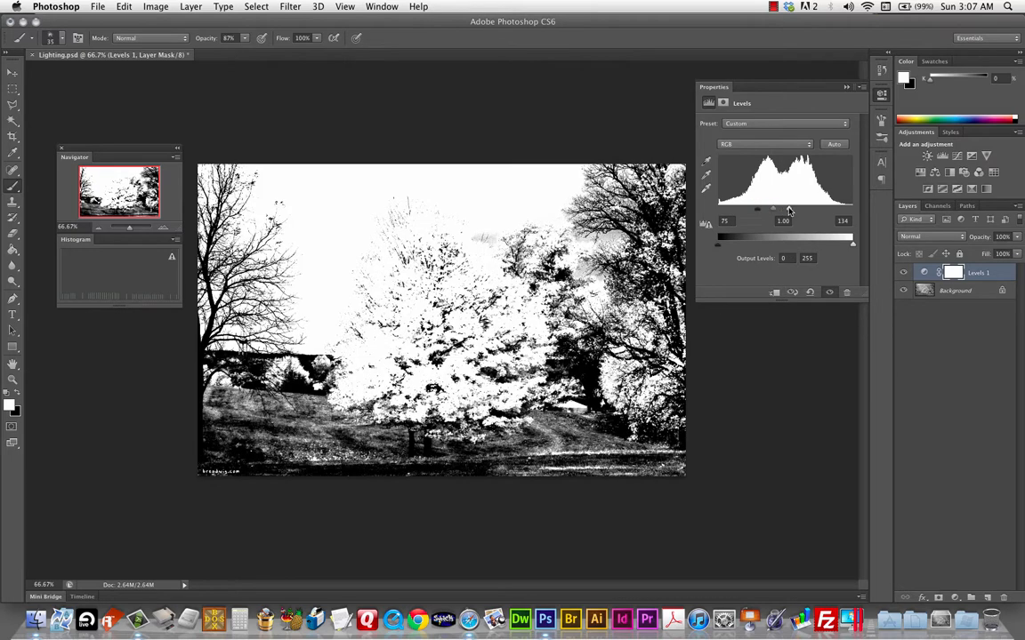
drag(772, 209, 761, 208)
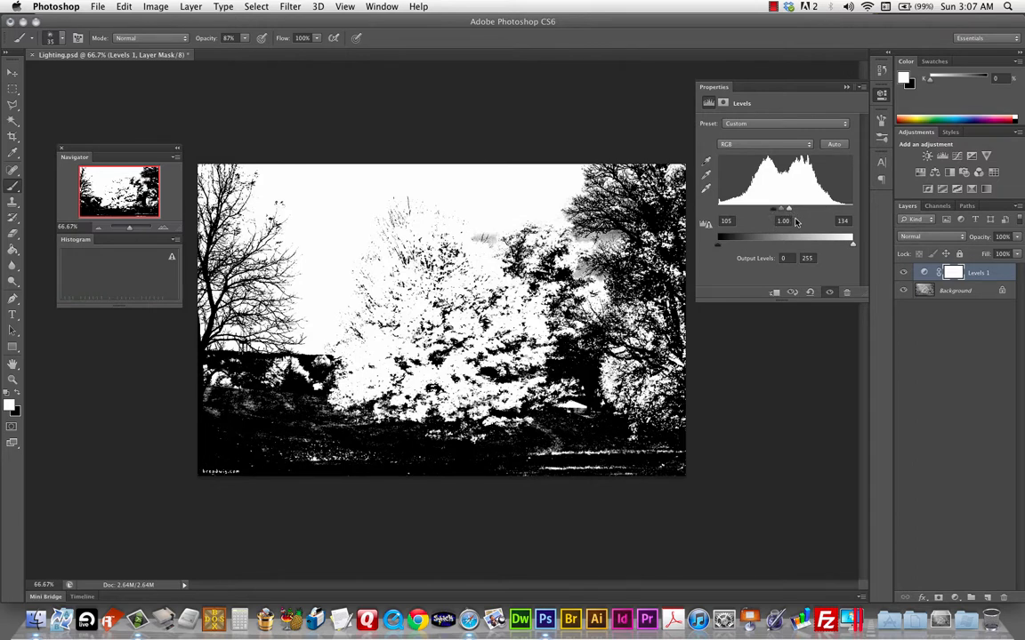
mouse_move(772, 213)
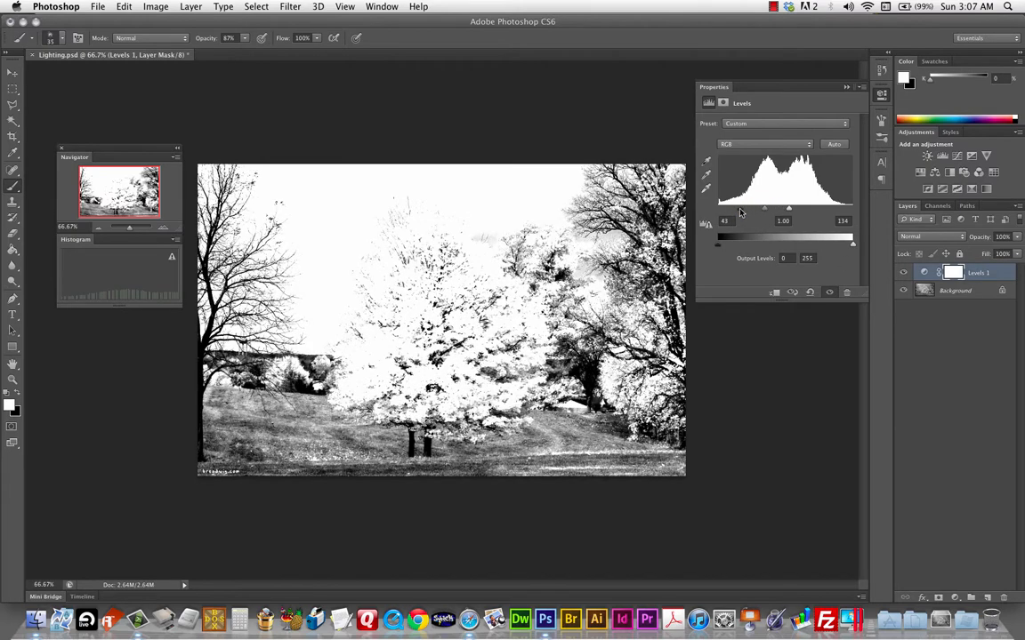
Swing the white and black points to extremes, washing the photo out then blacking it nearly out
drag(815, 206, 754, 206)
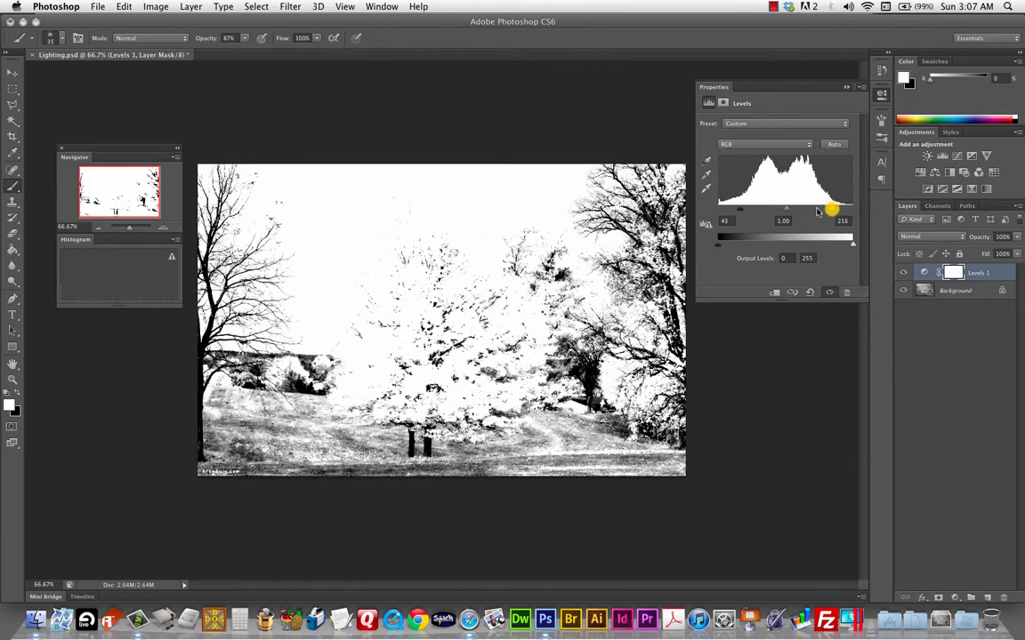
drag(829, 210, 744, 210)
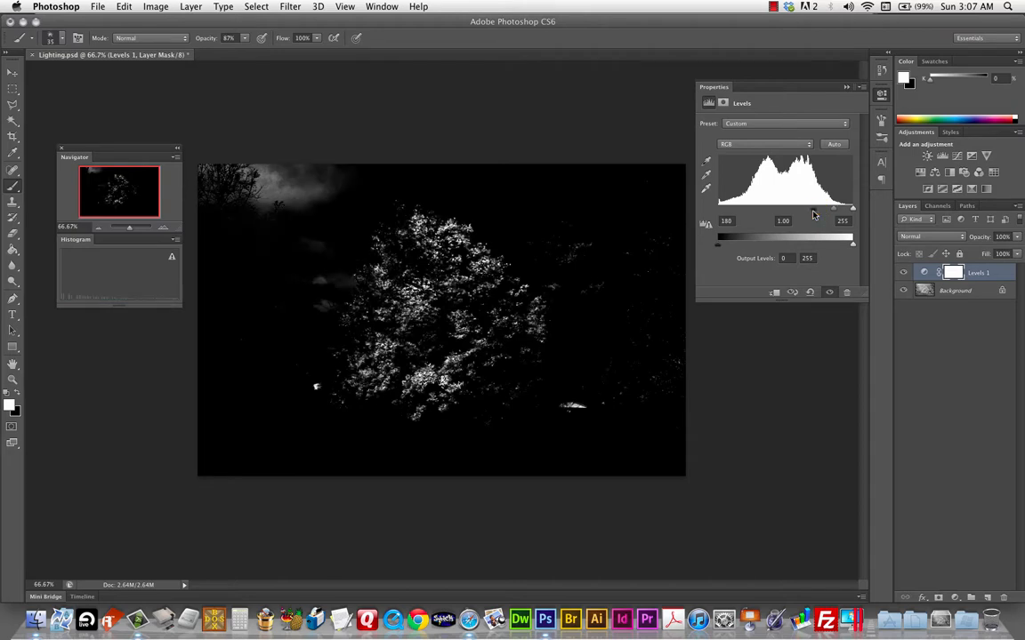
drag(850, 206, 843, 207)
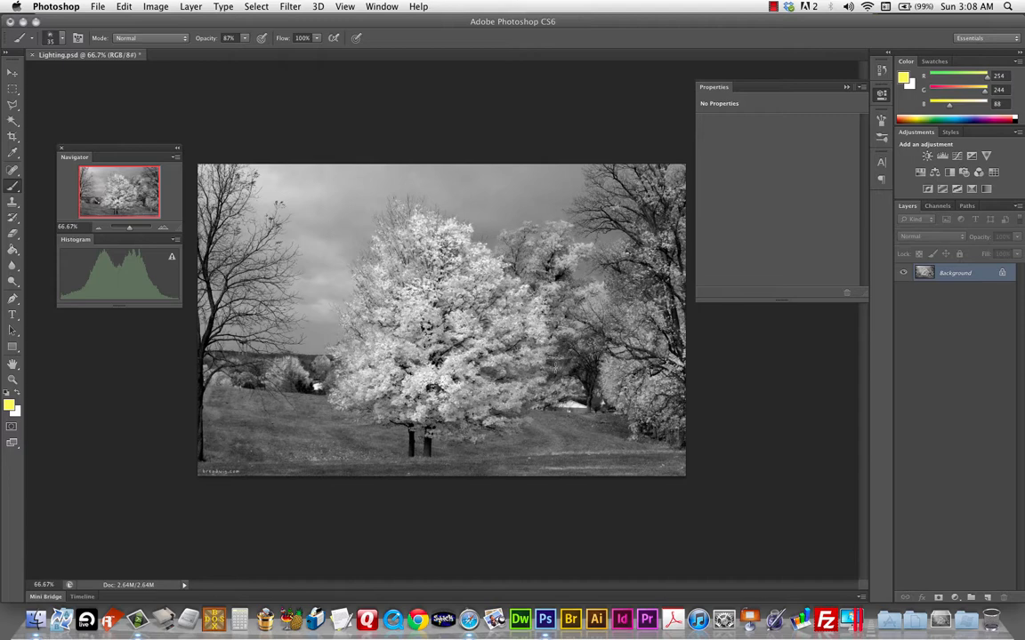
mouse_move(722, 381)
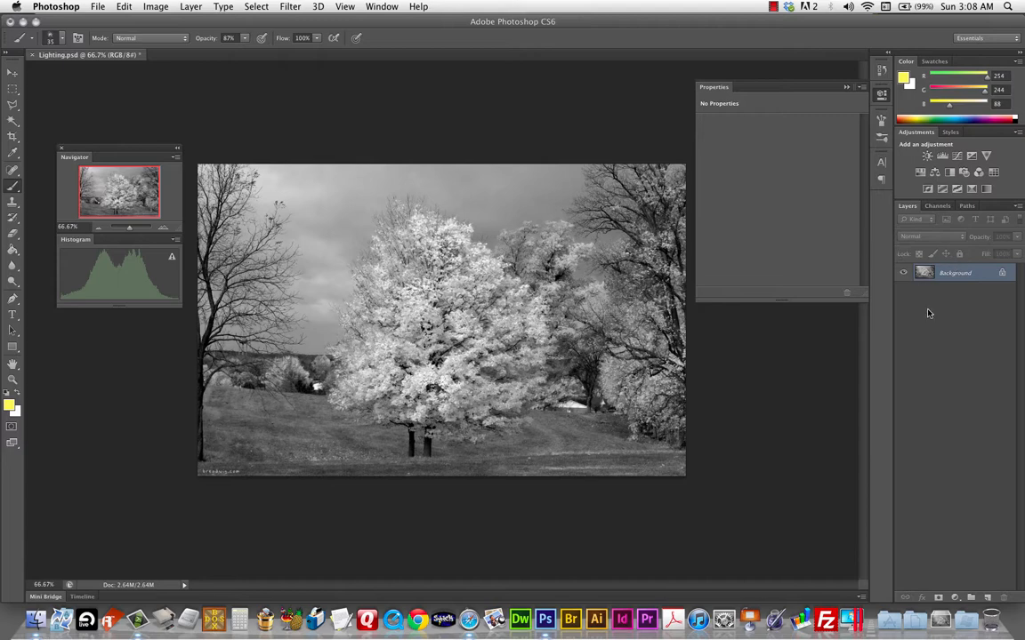
mouse_move(939, 498)
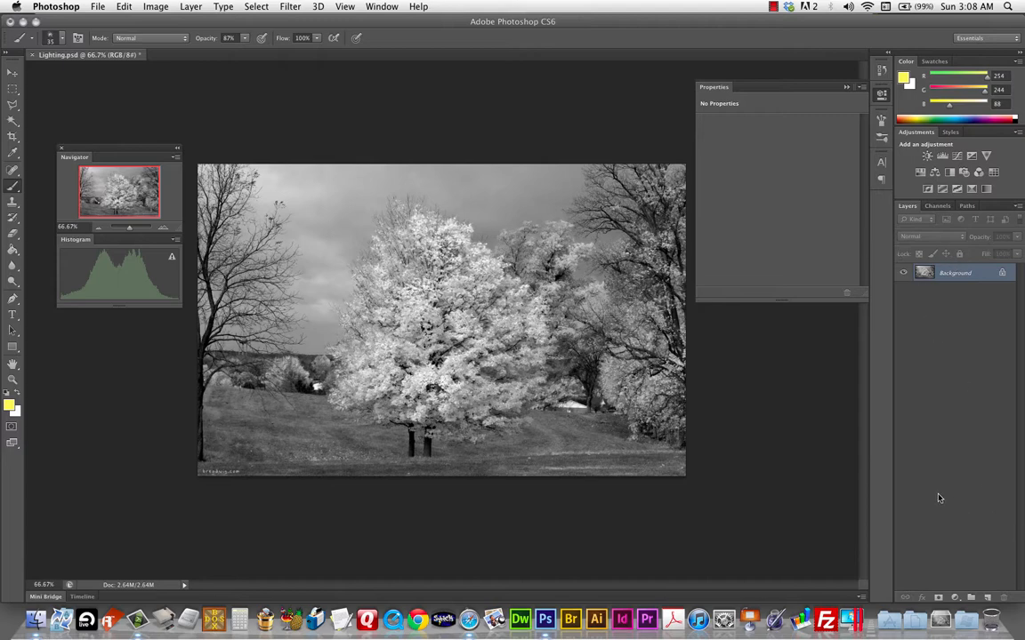
mouse_move(961, 580)
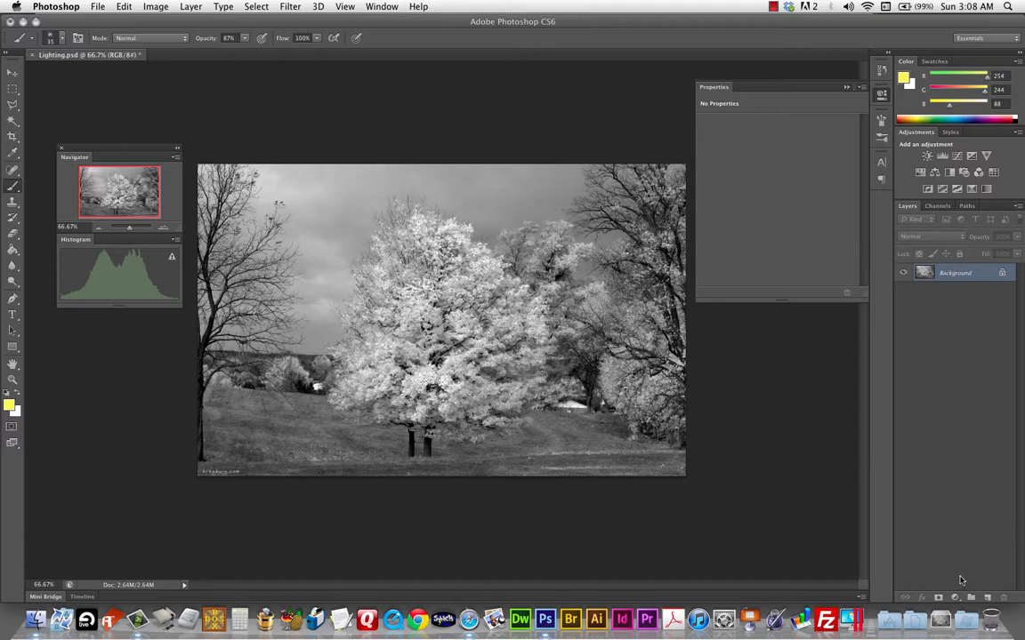
Add a Curves adjustment layer and apply a preset contrast curve
click(952, 594)
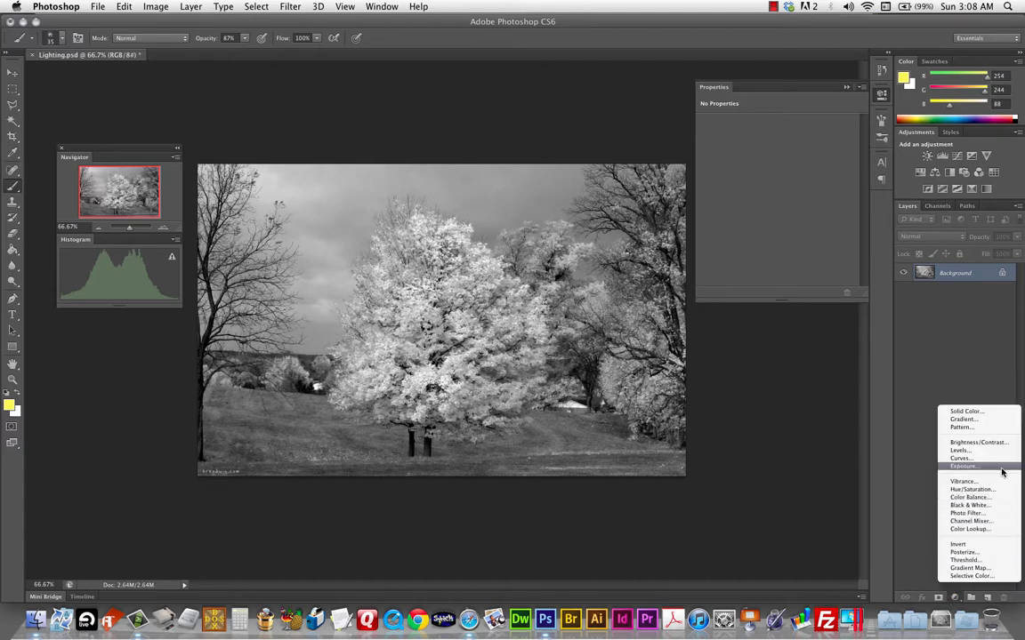
mouse_move(960, 459)
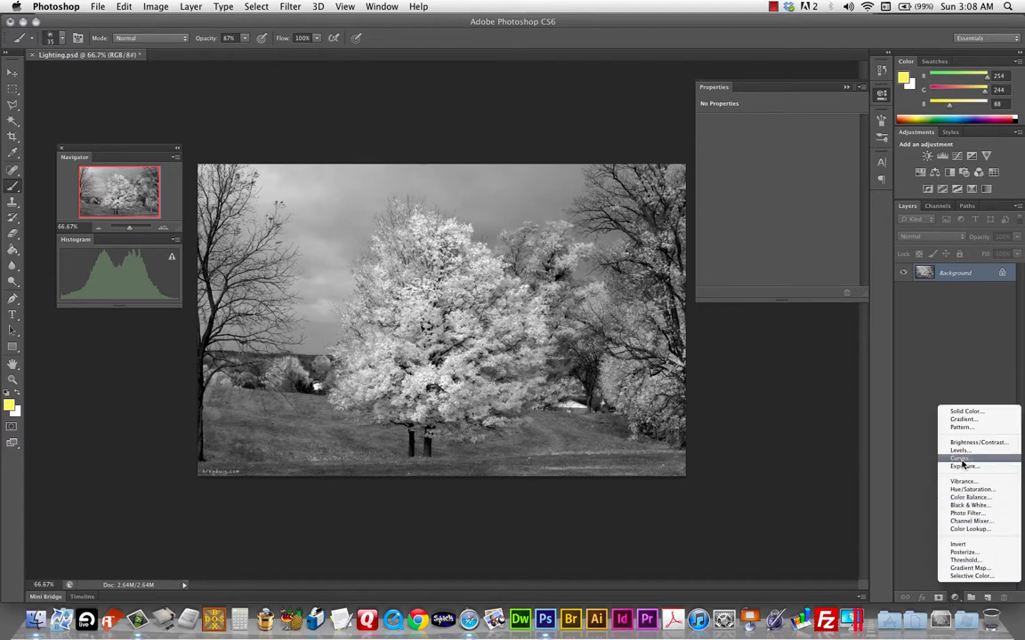
click(957, 459)
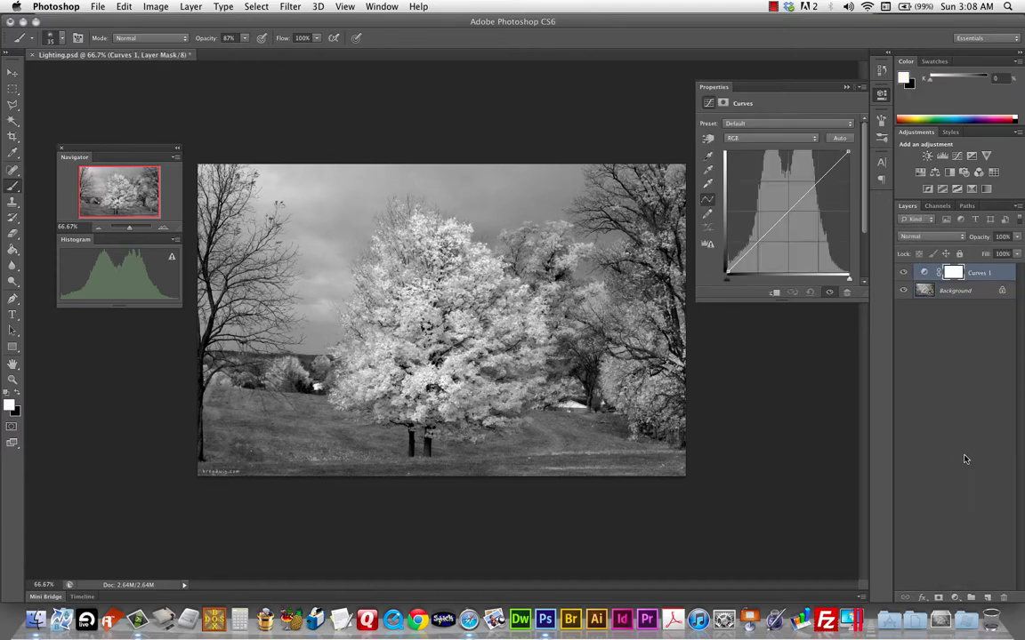
mouse_move(911, 398)
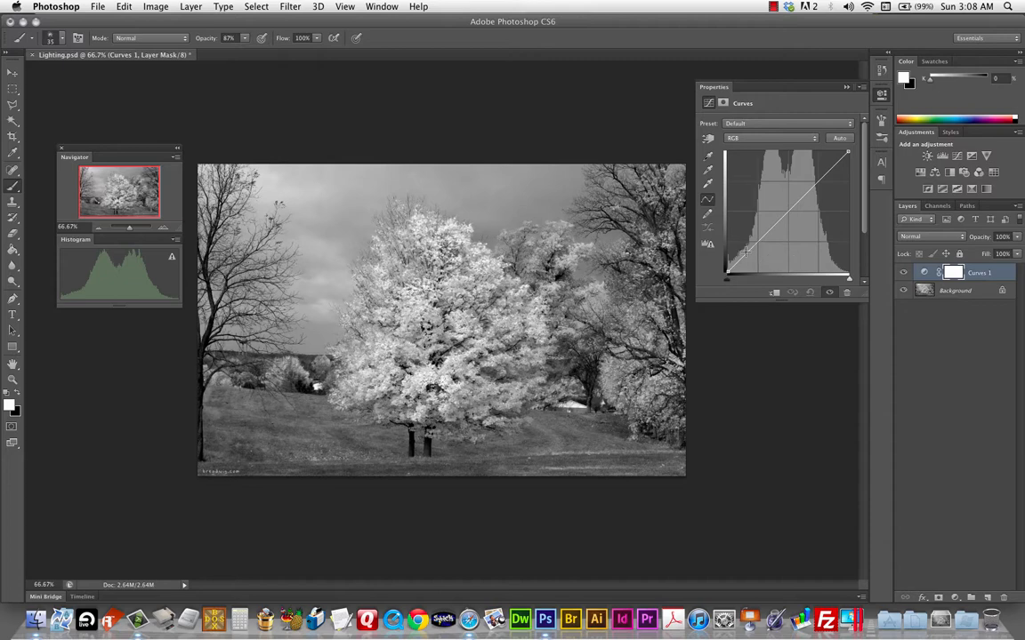
mouse_move(745, 252)
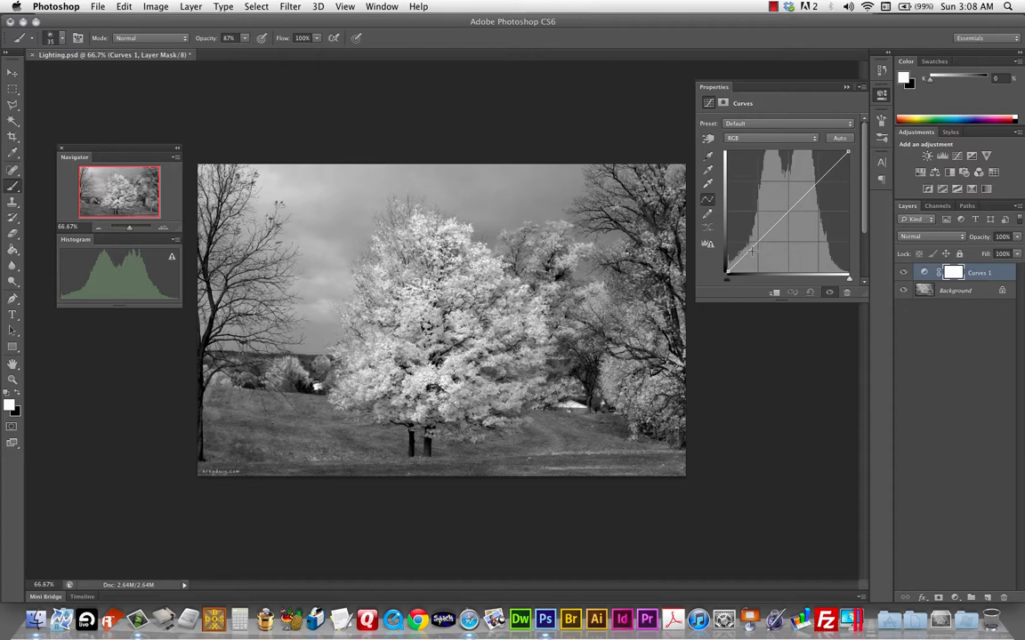
mouse_move(769, 138)
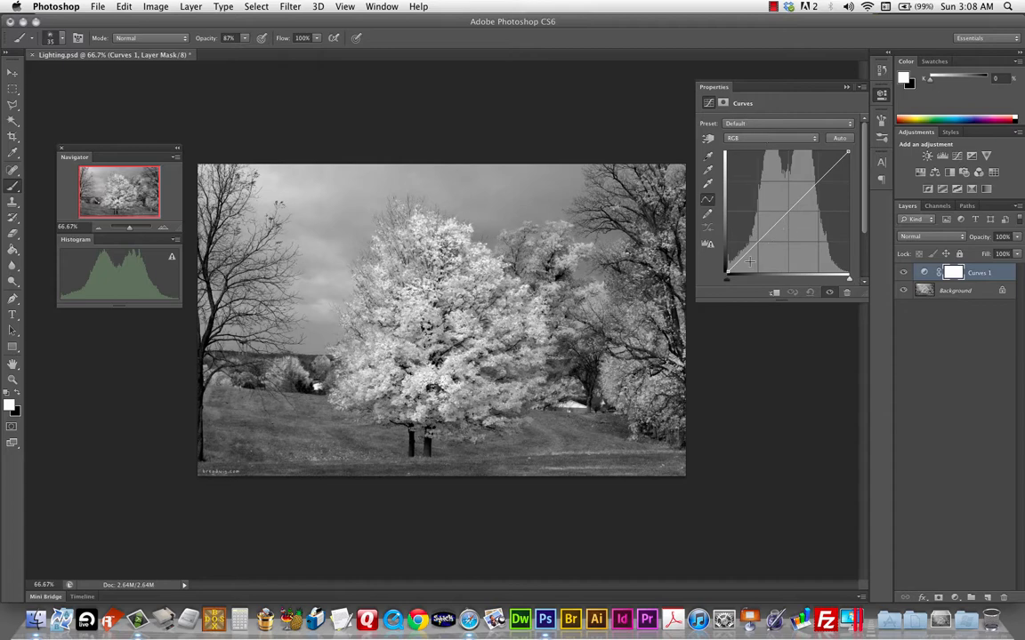
mouse_move(828, 118)
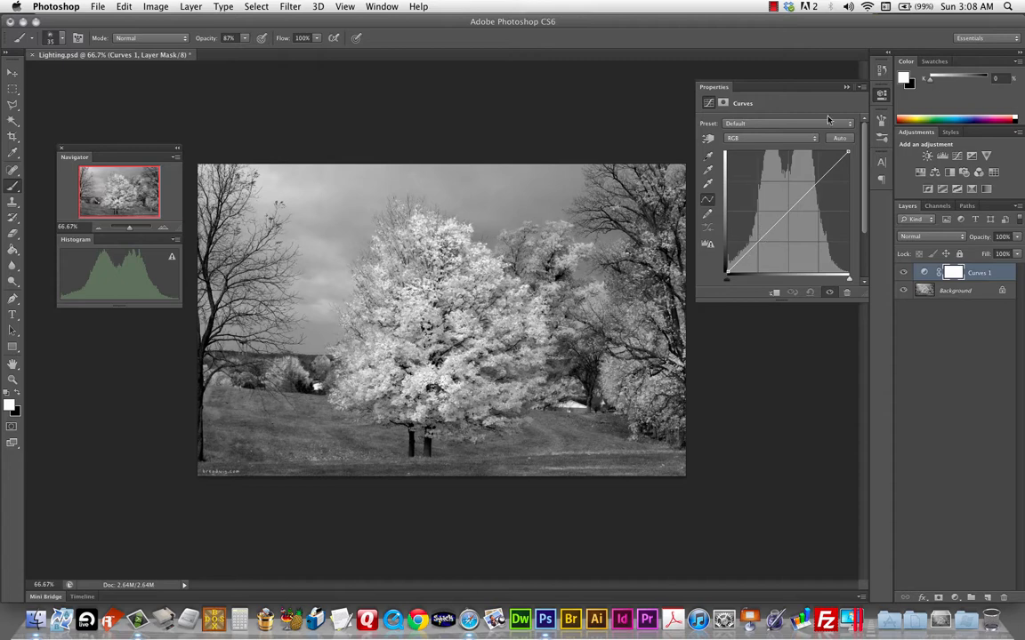
mouse_move(710, 141)
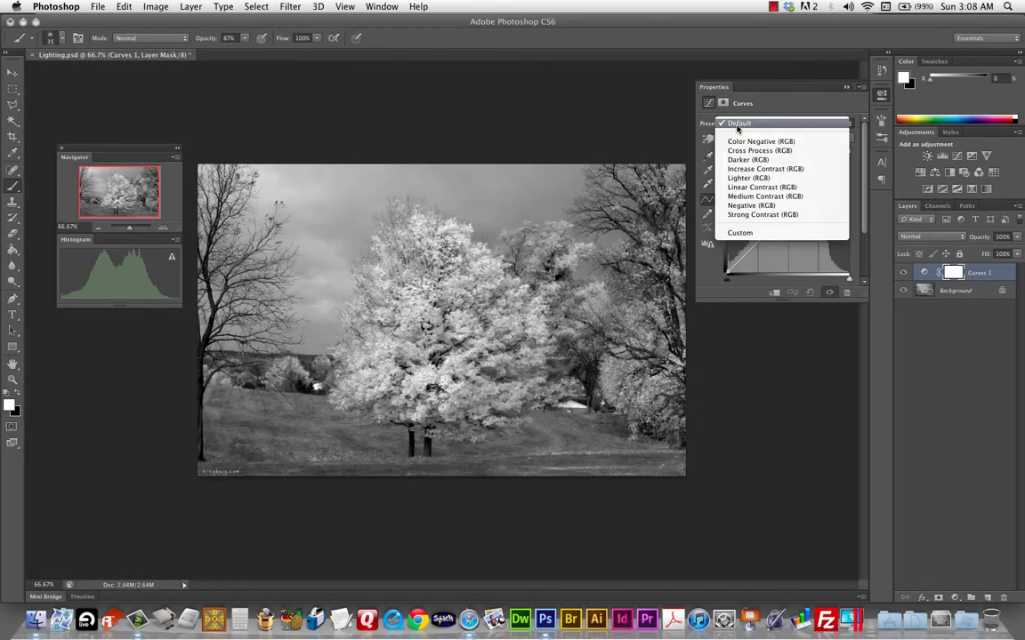
mouse_move(754, 160)
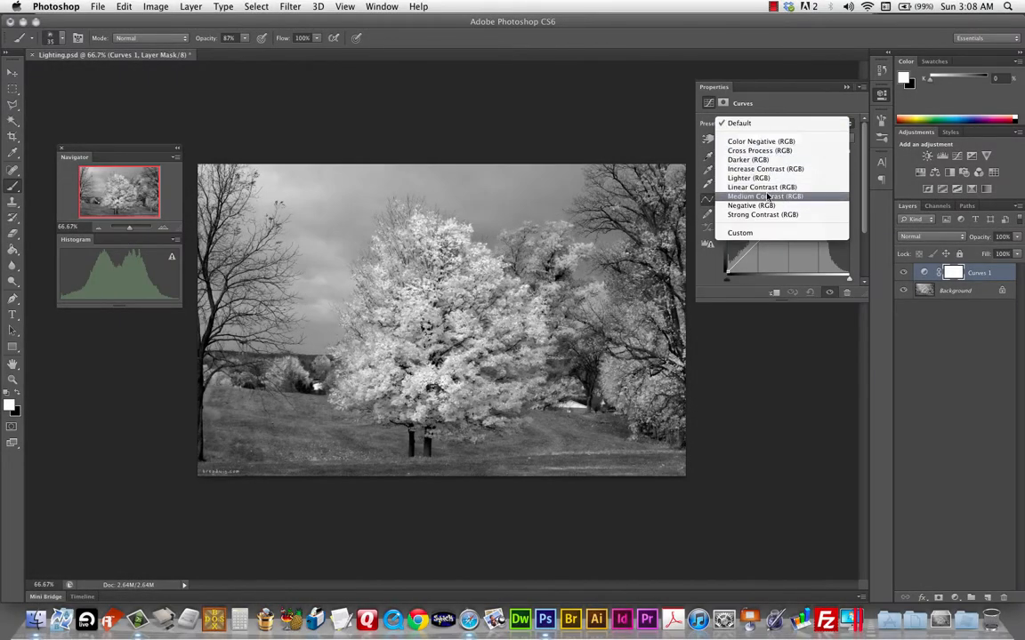
click(765, 169)
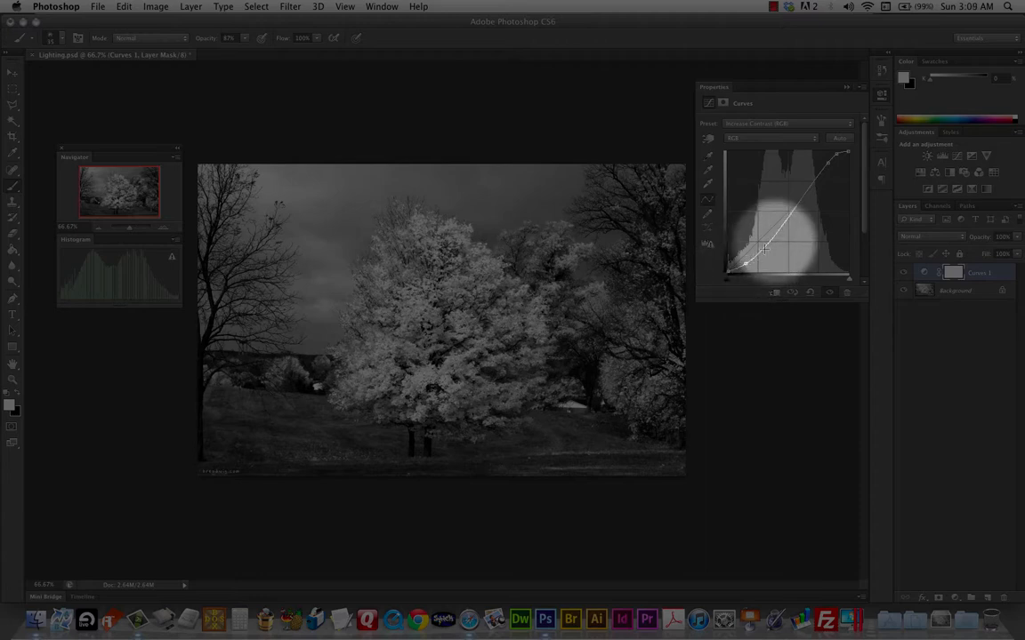
Drag the shadow and midtone curve points into a gentle contrast-boosting S-shape
drag(763, 249, 754, 258)
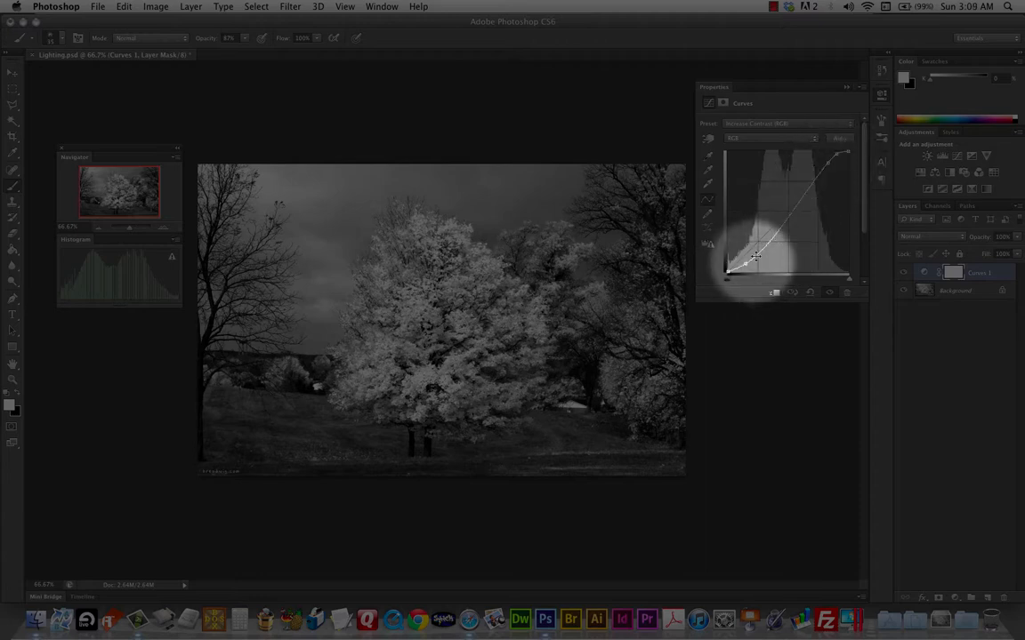
drag(756, 258, 743, 268)
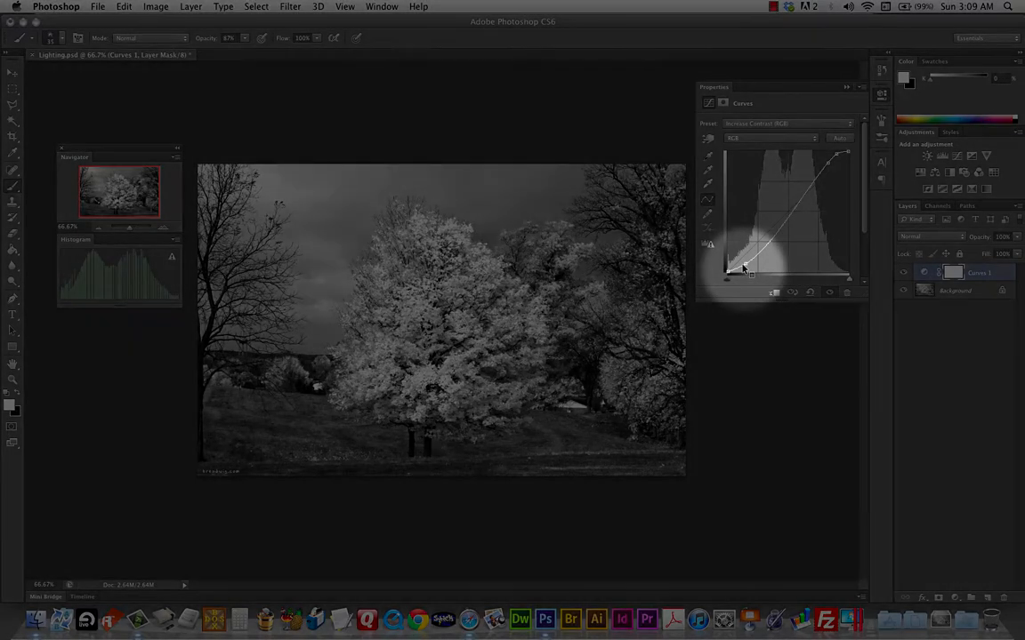
drag(744, 267, 763, 251)
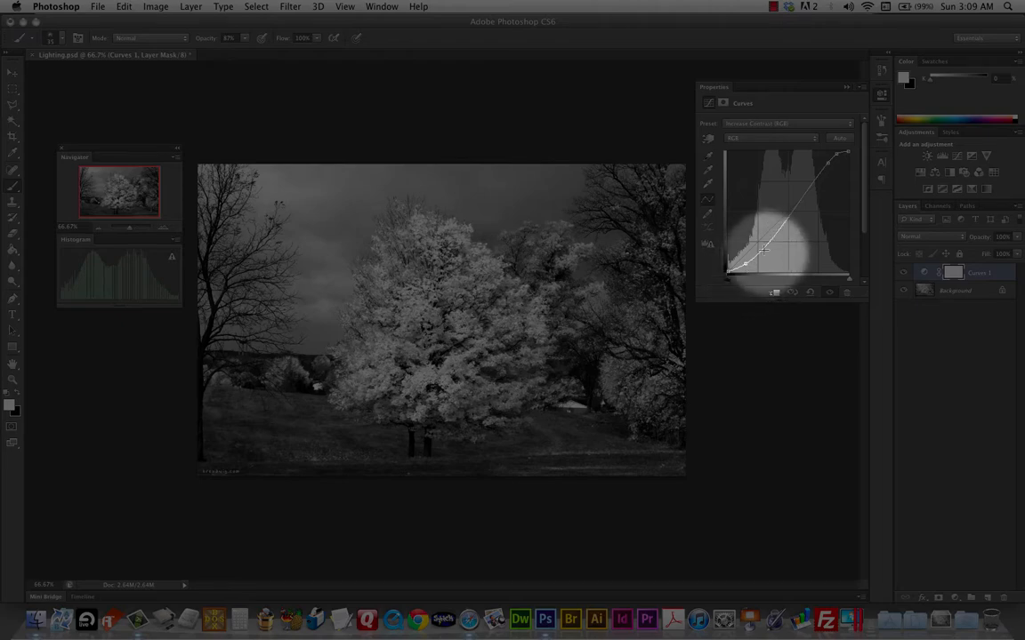
drag(774, 258, 790, 213)
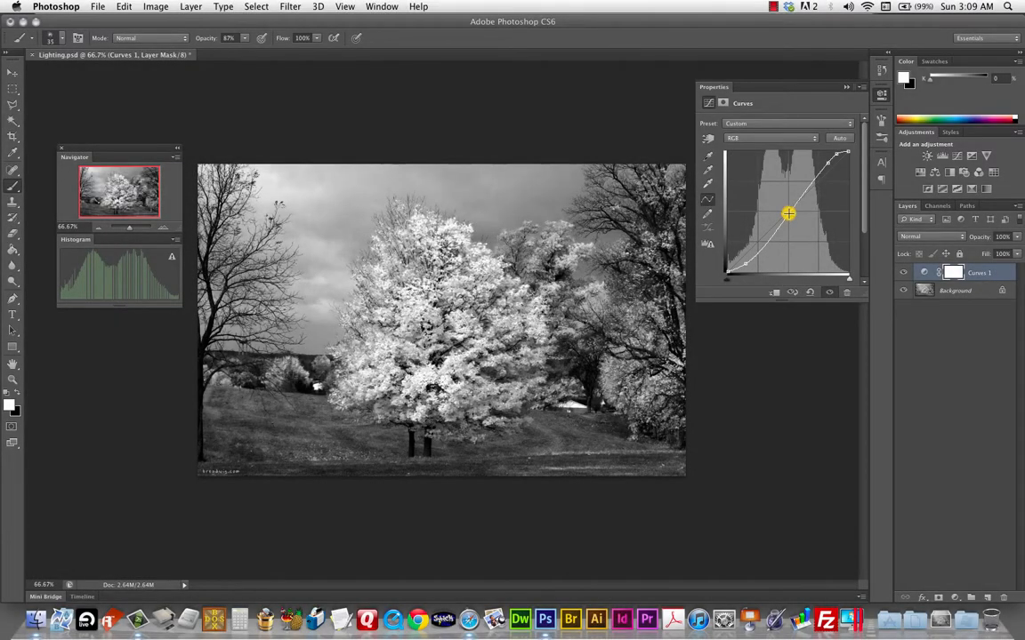
Drag several curve points up and down into alternating peaks and dips for a harsh solarized look
drag(788, 213, 786, 217)
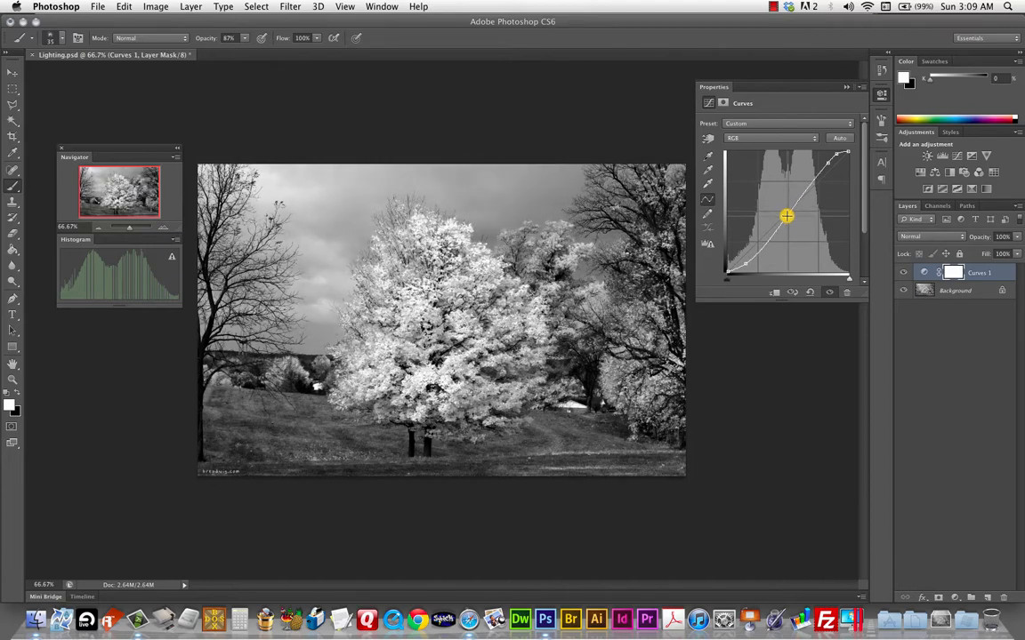
drag(786, 217, 790, 181)
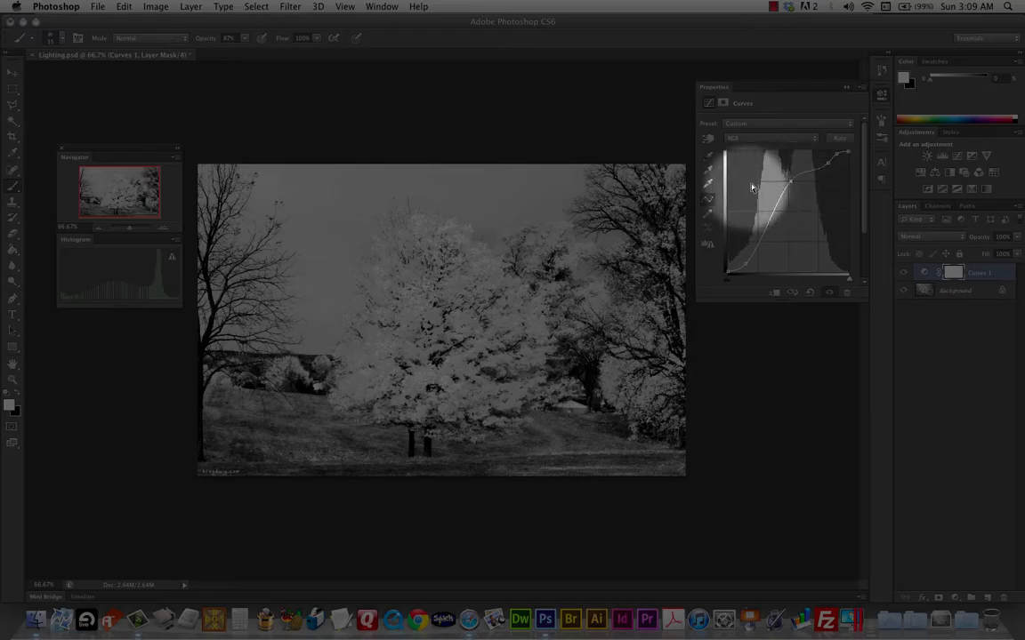
drag(751, 187, 792, 184)
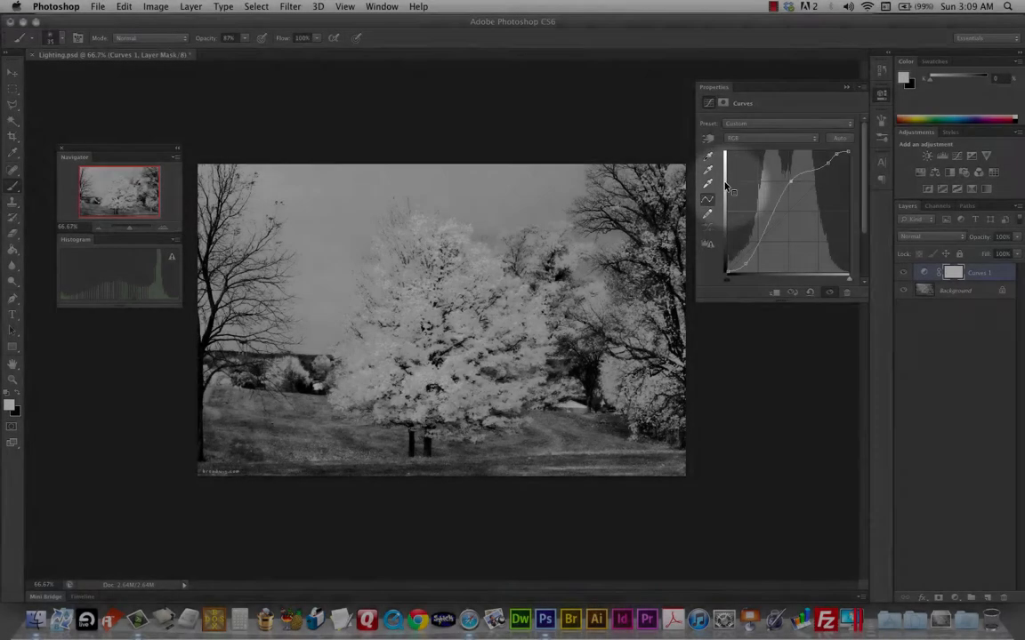
drag(790, 184, 789, 171)
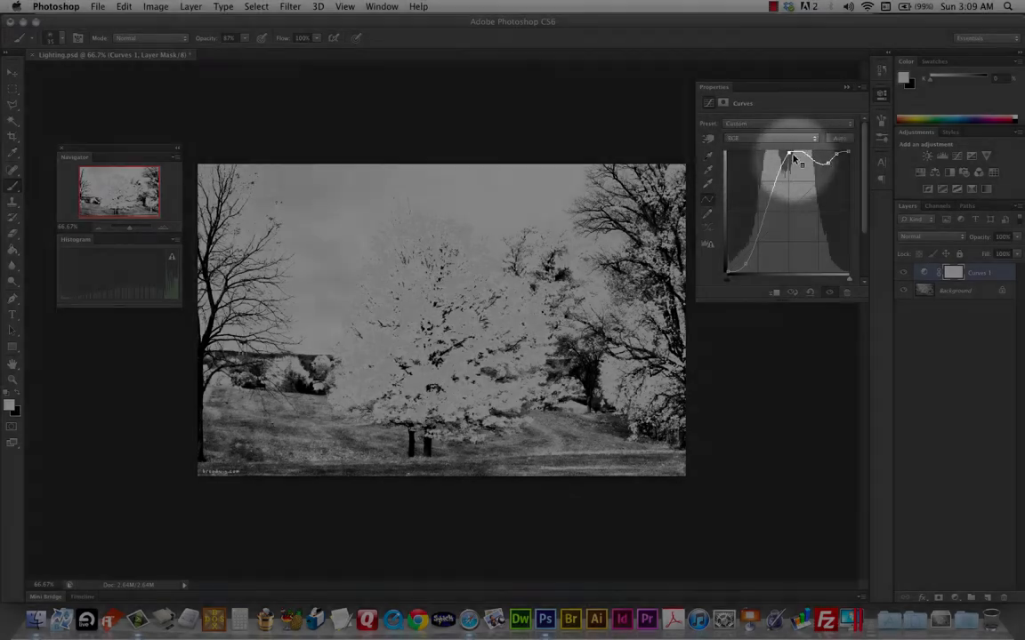
drag(793, 158, 828, 164)
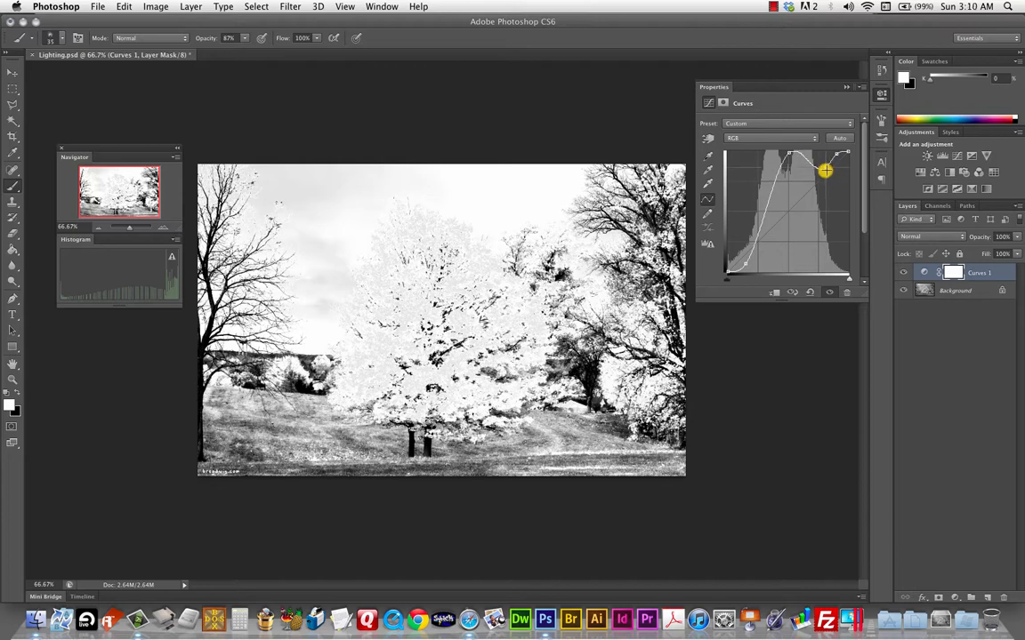
drag(822, 169, 817, 234)
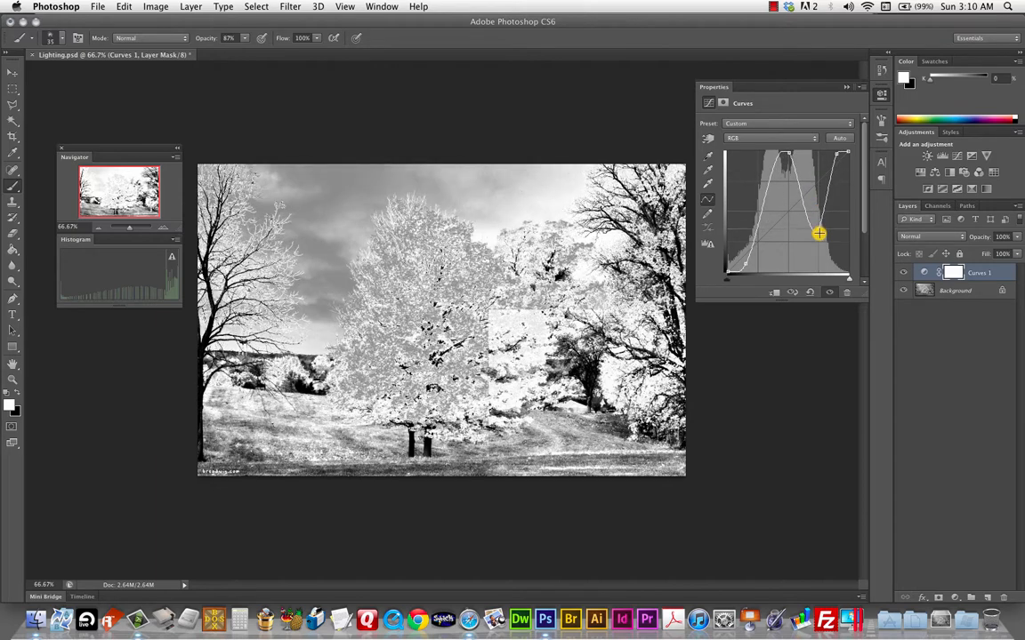
drag(819, 235, 822, 270)
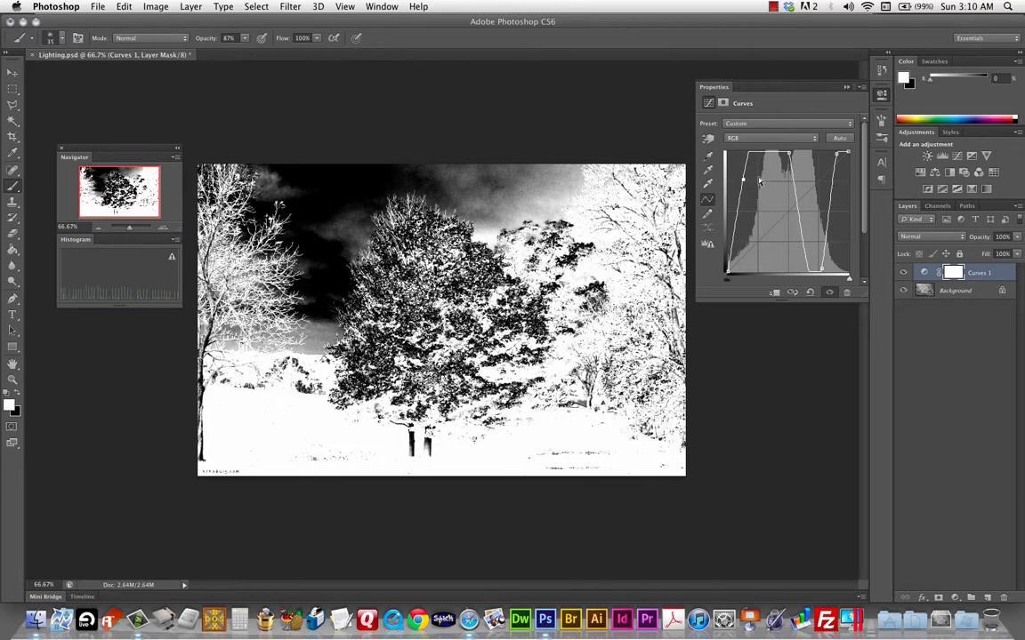
drag(758, 181, 765, 237)
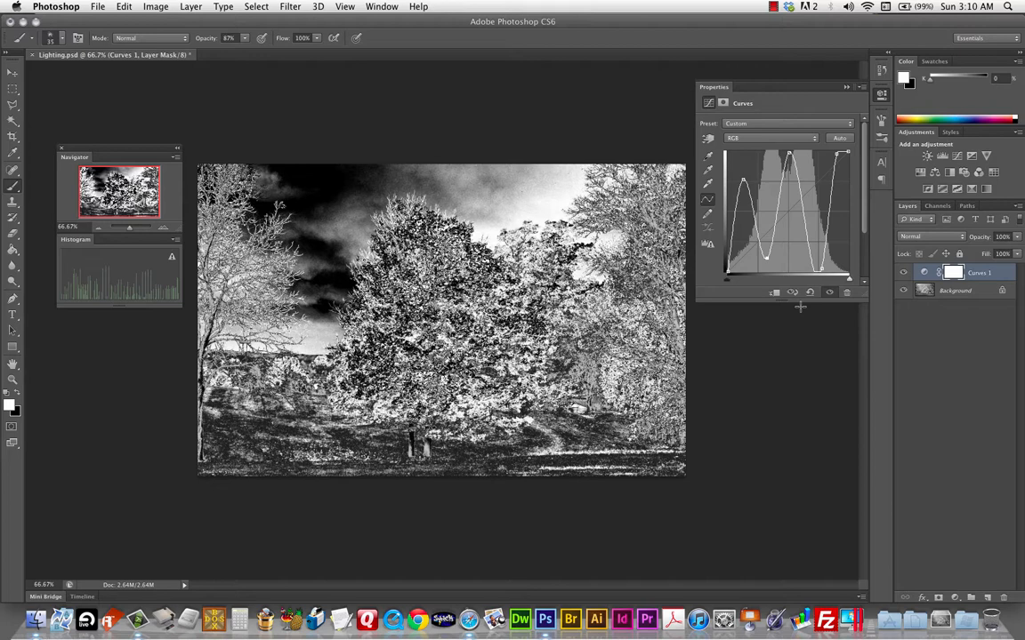
mouse_move(822, 309)
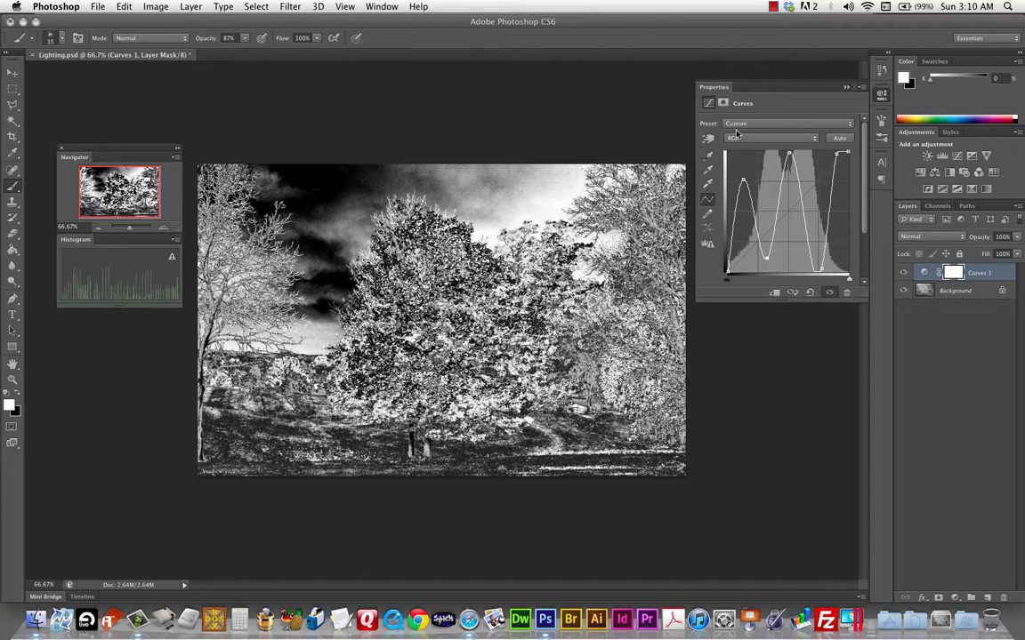
Apply a moderate contrast preset and toggle the Curves layer's visibility to compare
click(787, 123)
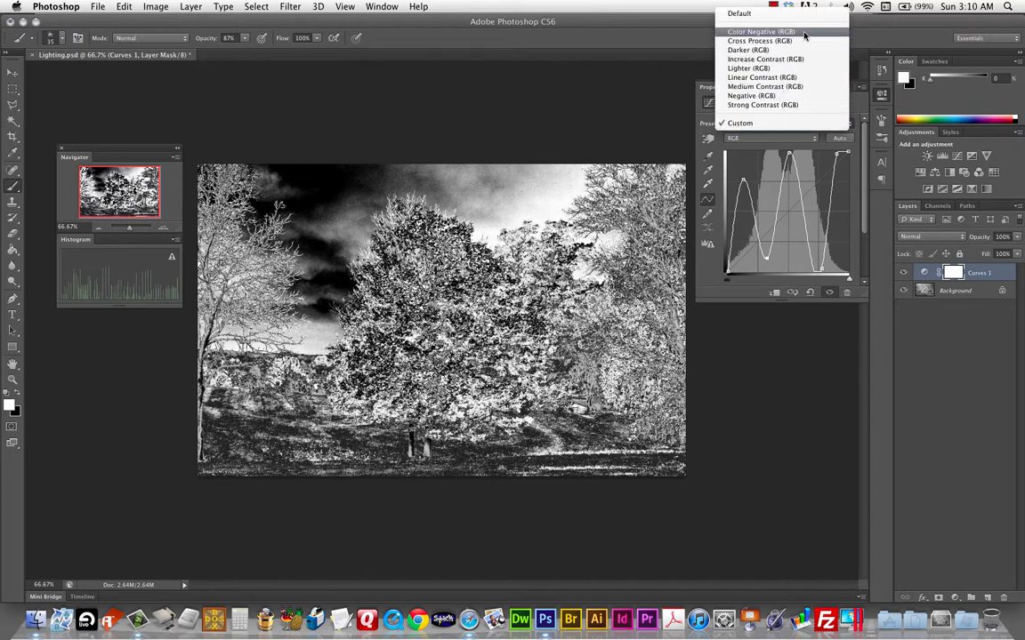
click(763, 61)
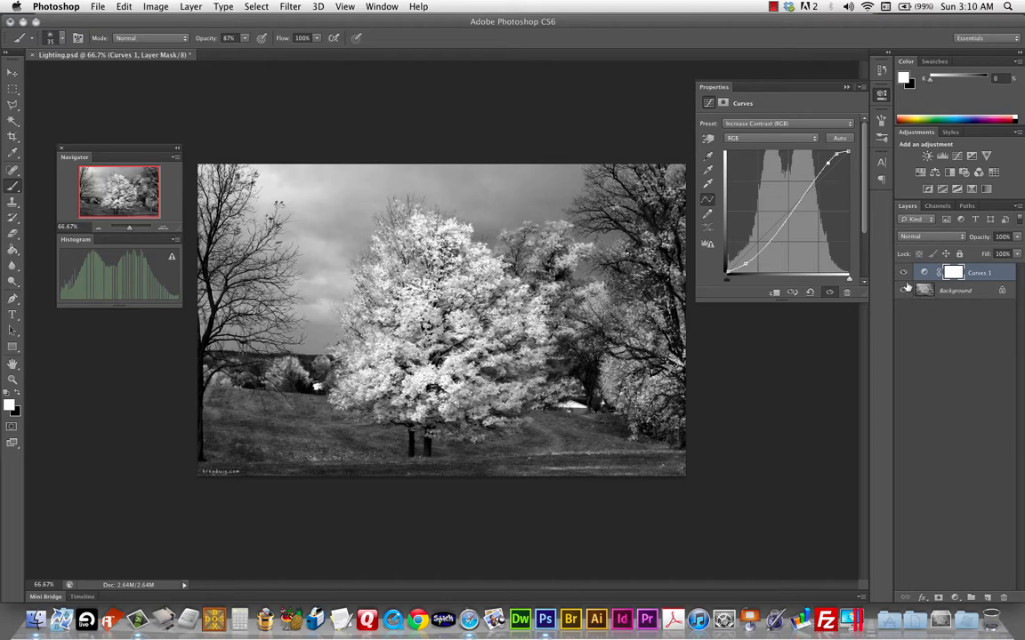
click(900, 292)
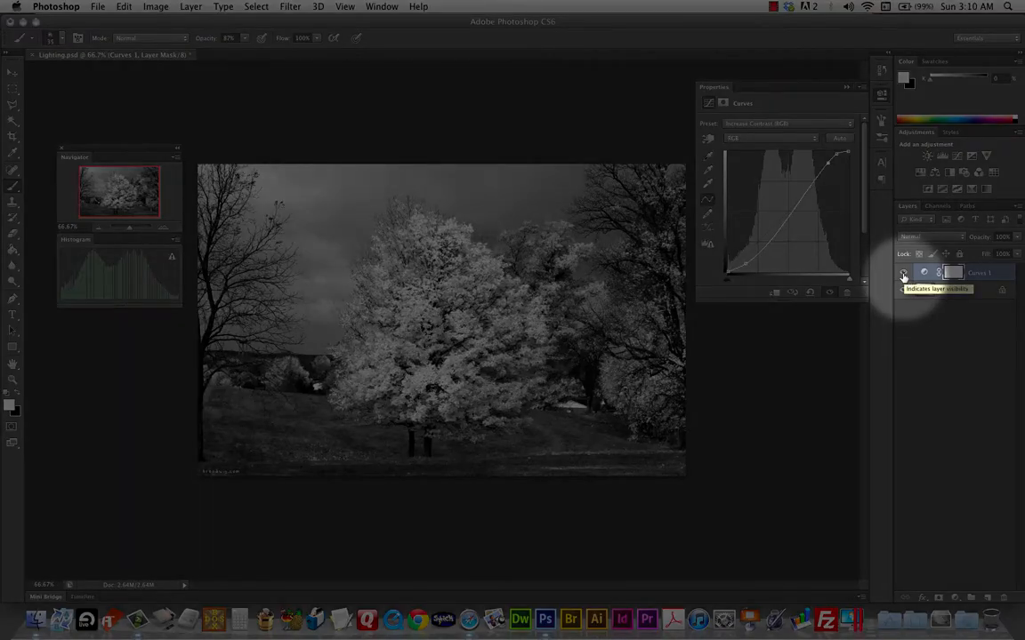
click(902, 273)
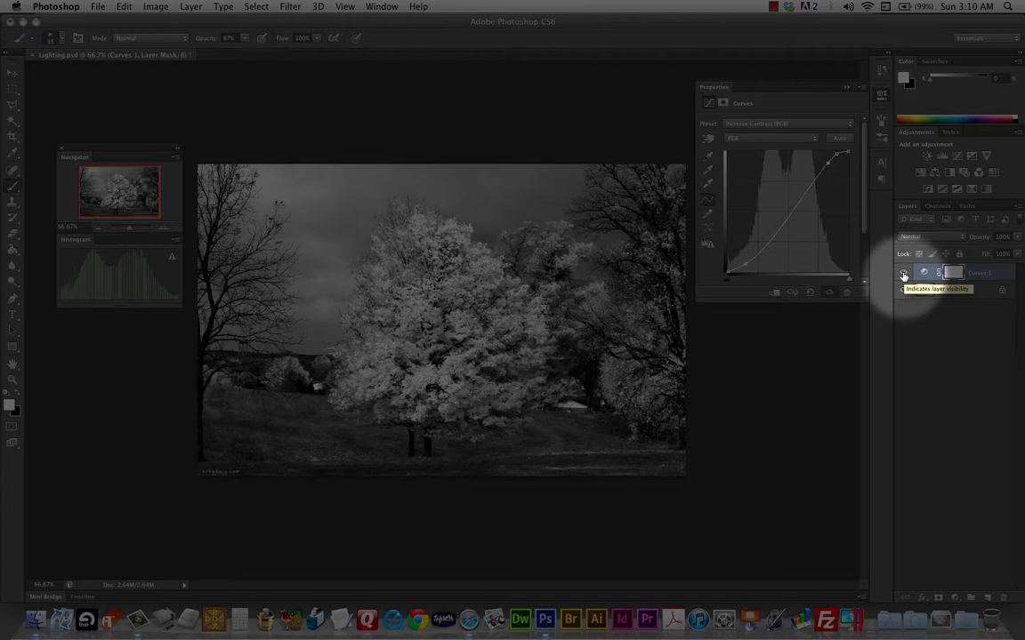
click(904, 273)
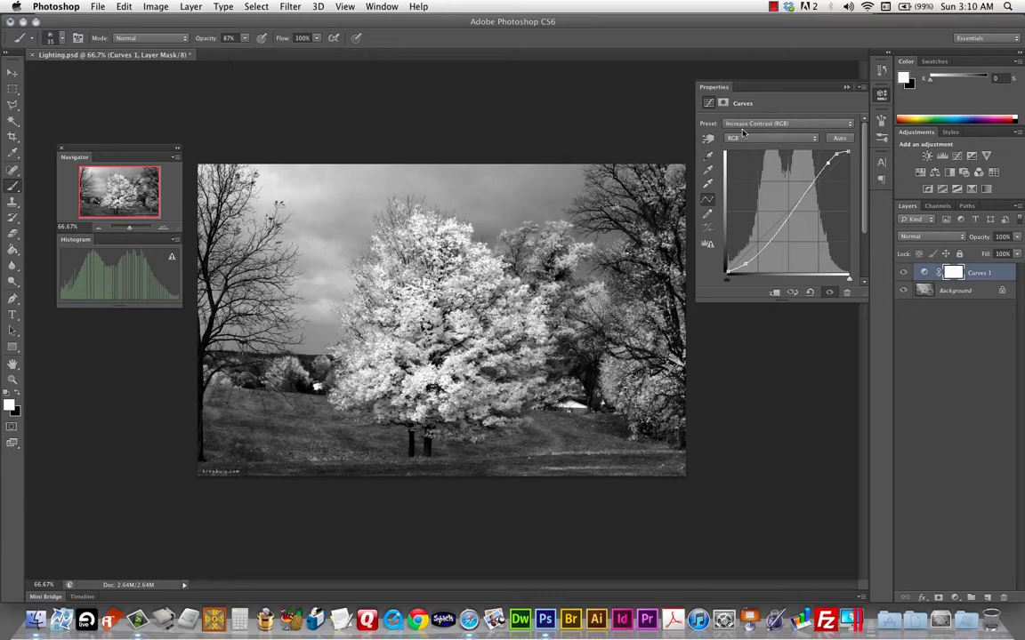
Try other contrast presets and settle on Strong Contrast (RGB)
click(787, 123)
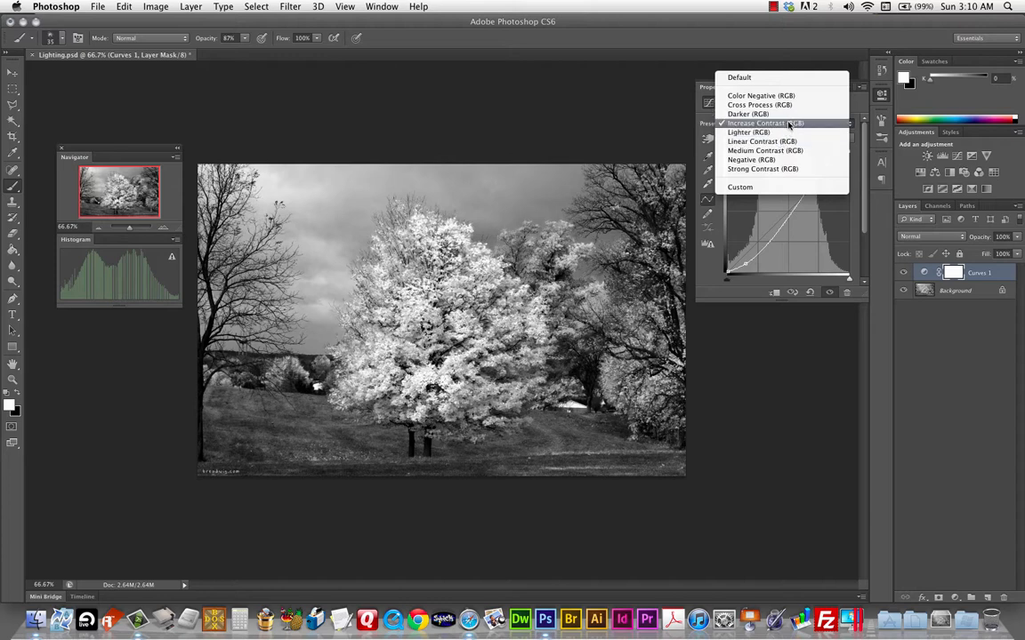
mouse_move(757, 143)
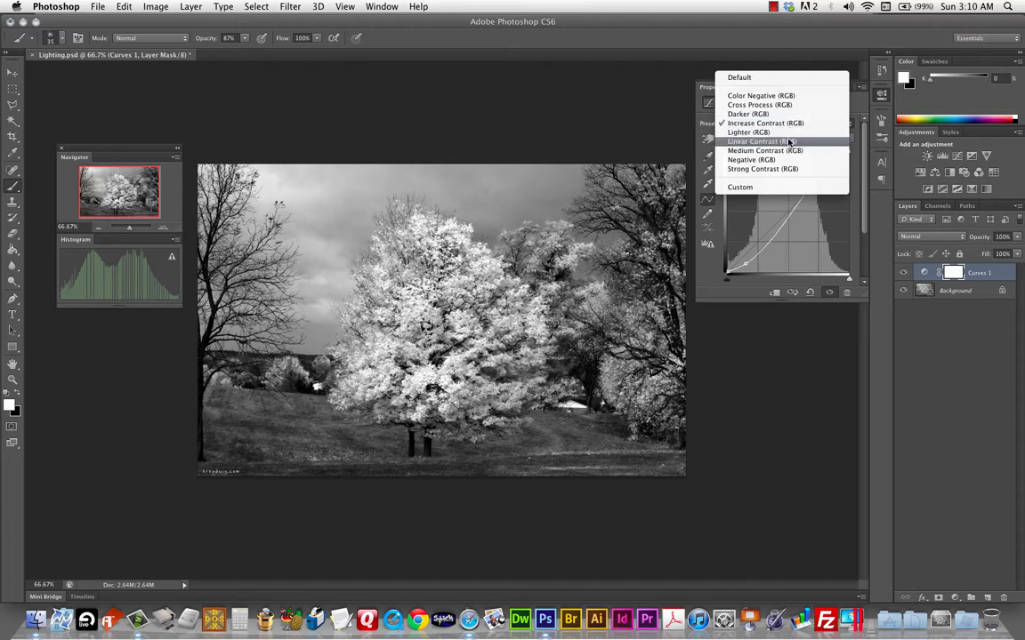
mouse_move(769, 150)
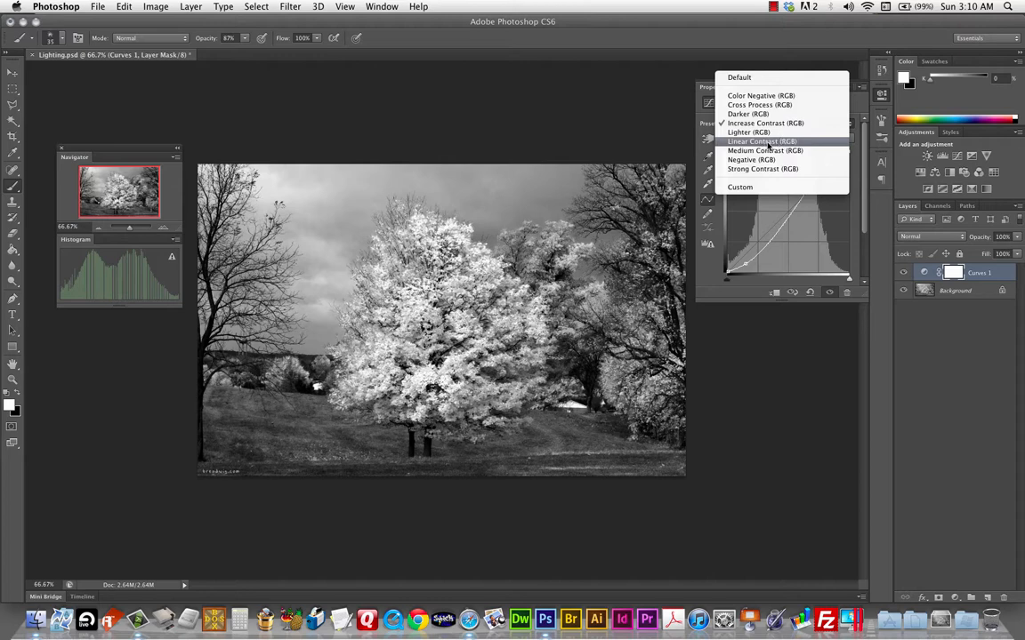
click(779, 123)
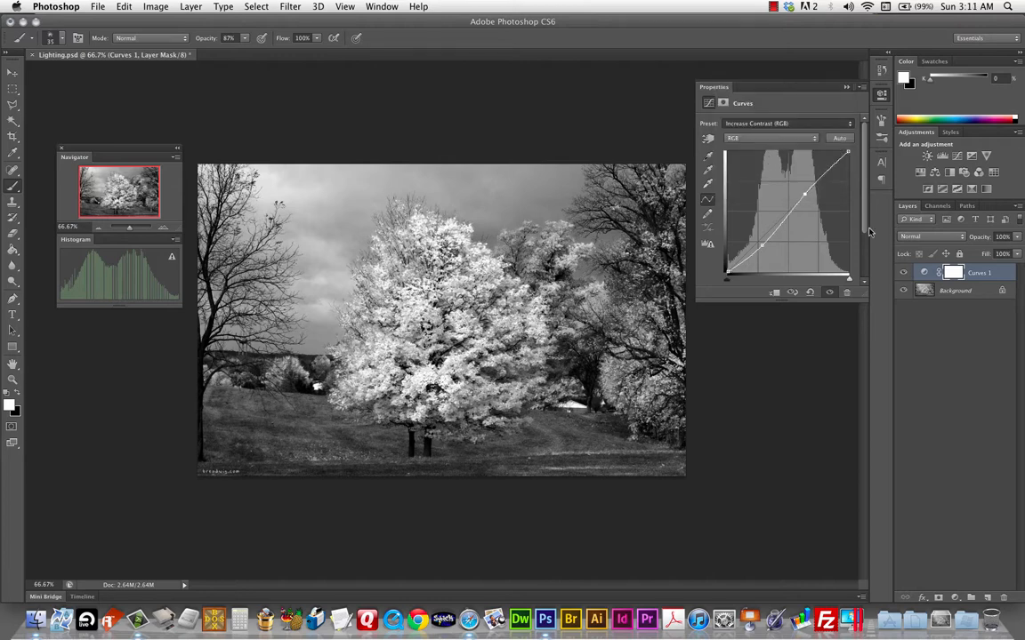
click(787, 125)
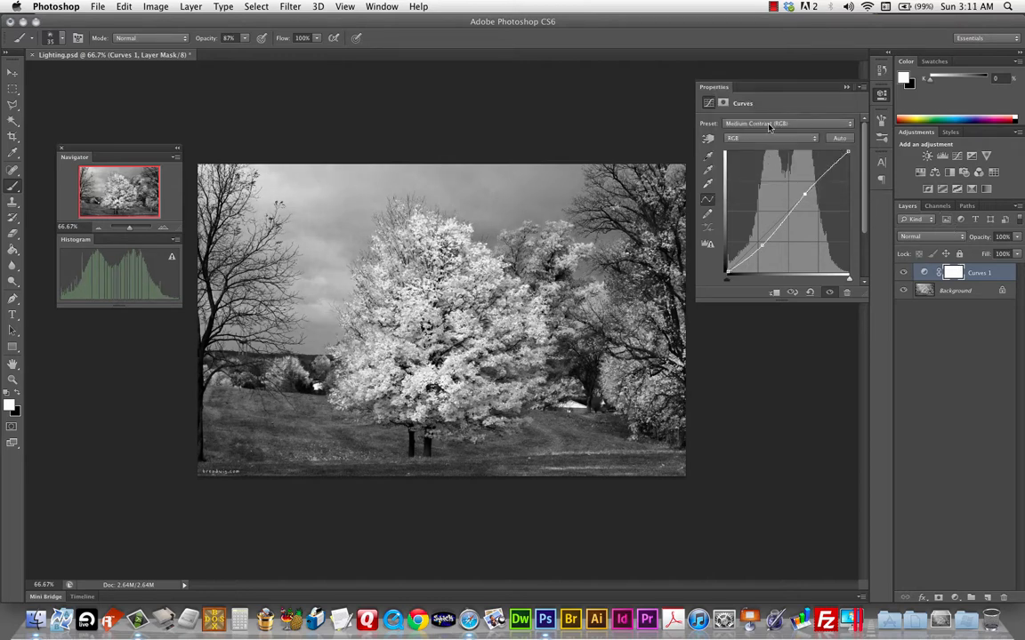
click(783, 124)
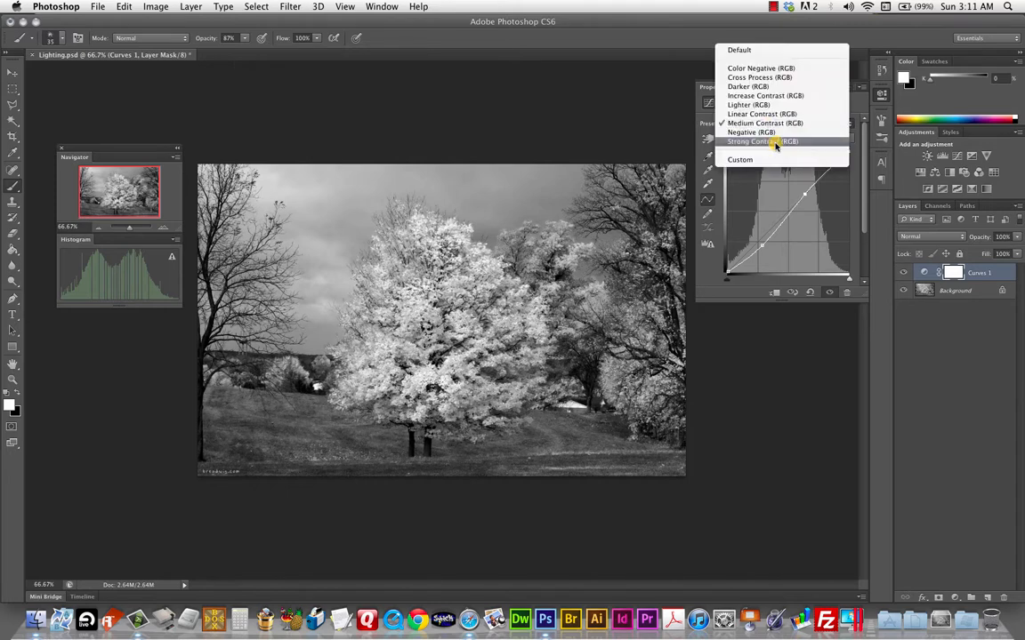
click(773, 142)
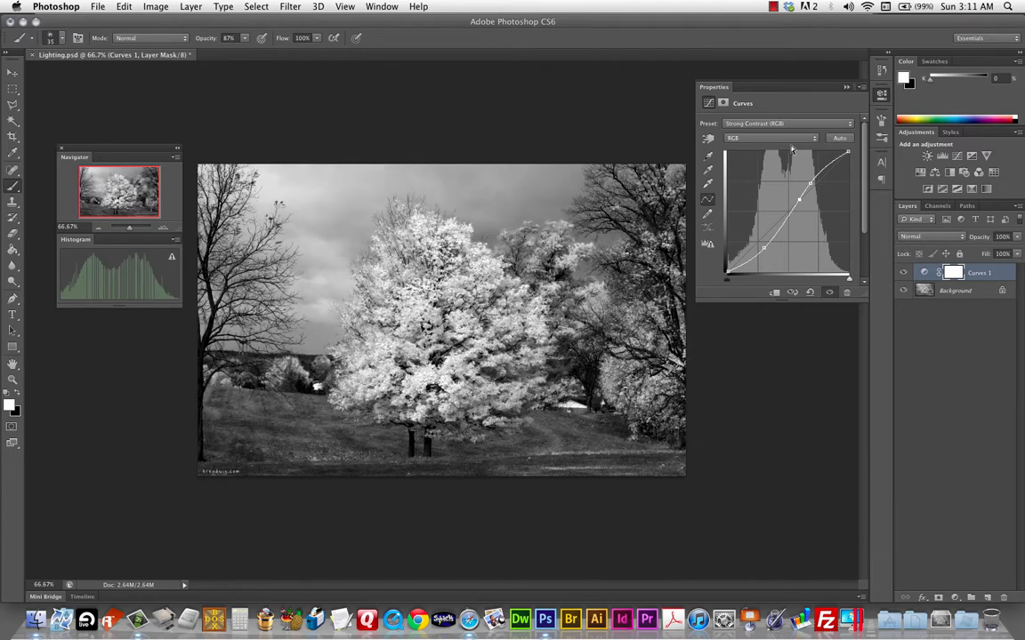
click(783, 122)
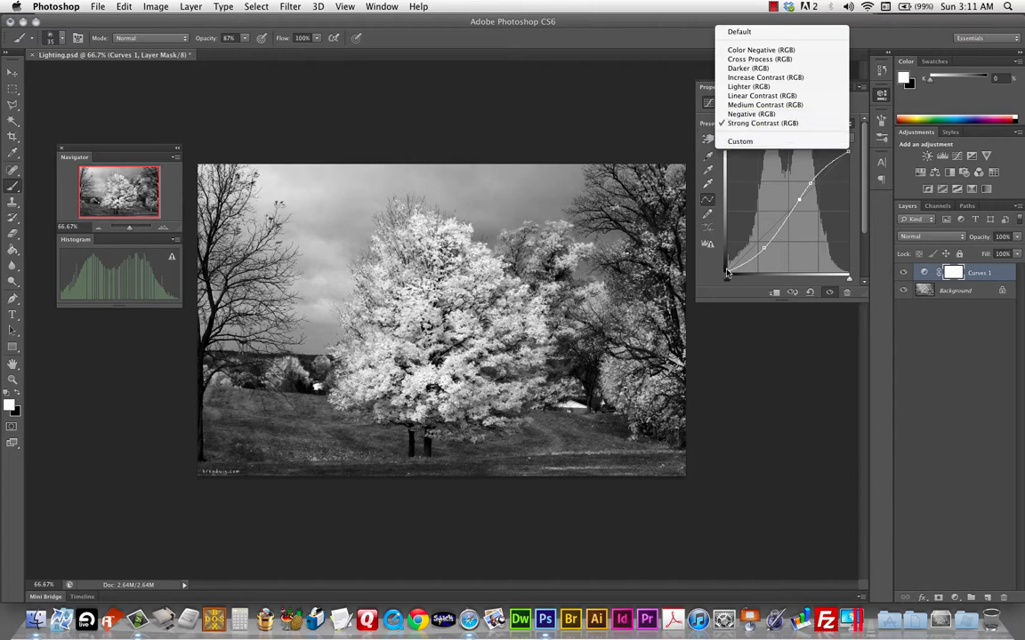
mouse_move(847, 160)
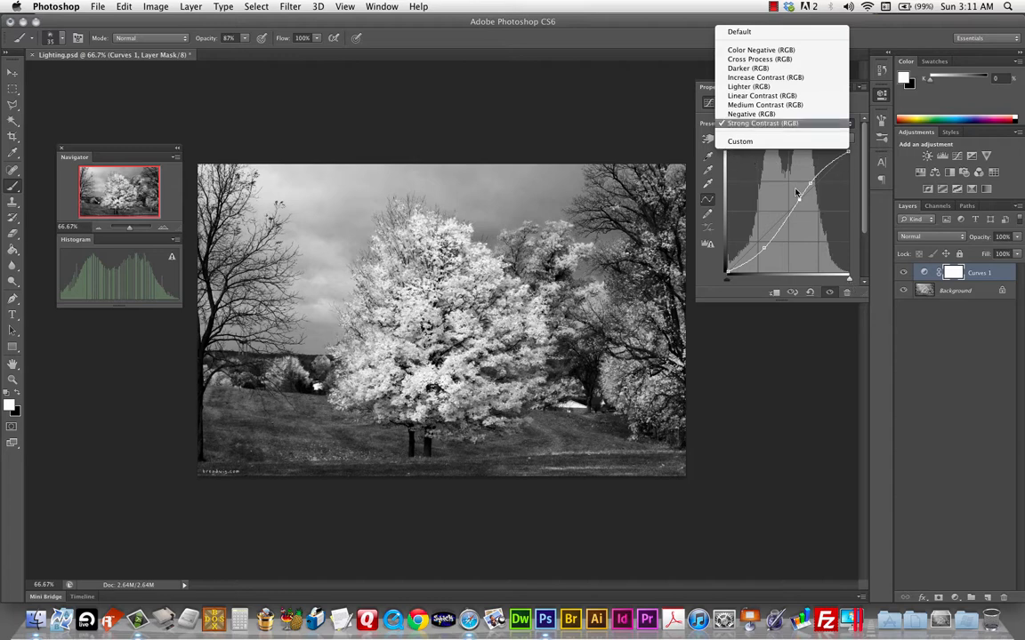
Apply the Negative (RGB) preset, then hide the Curves 1 layer to reveal the original tones
click(756, 114)
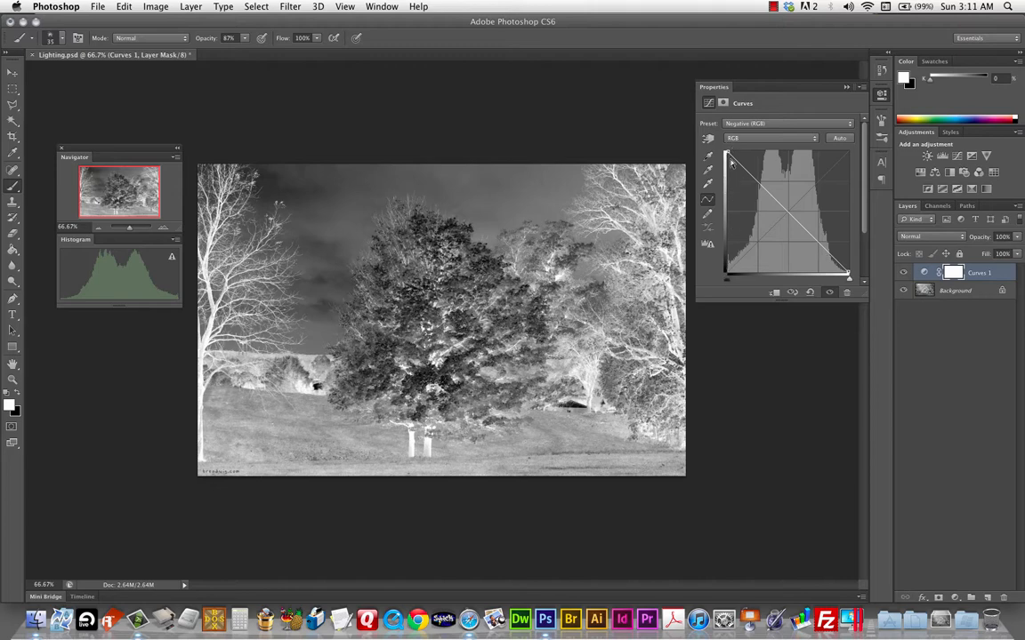
mouse_move(859, 278)
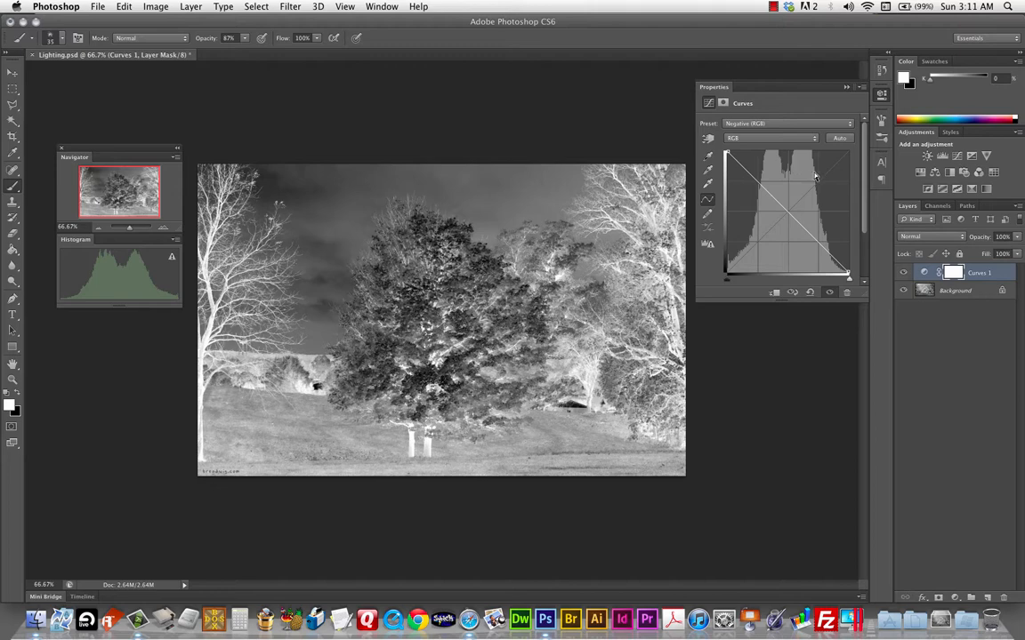
mouse_move(758, 123)
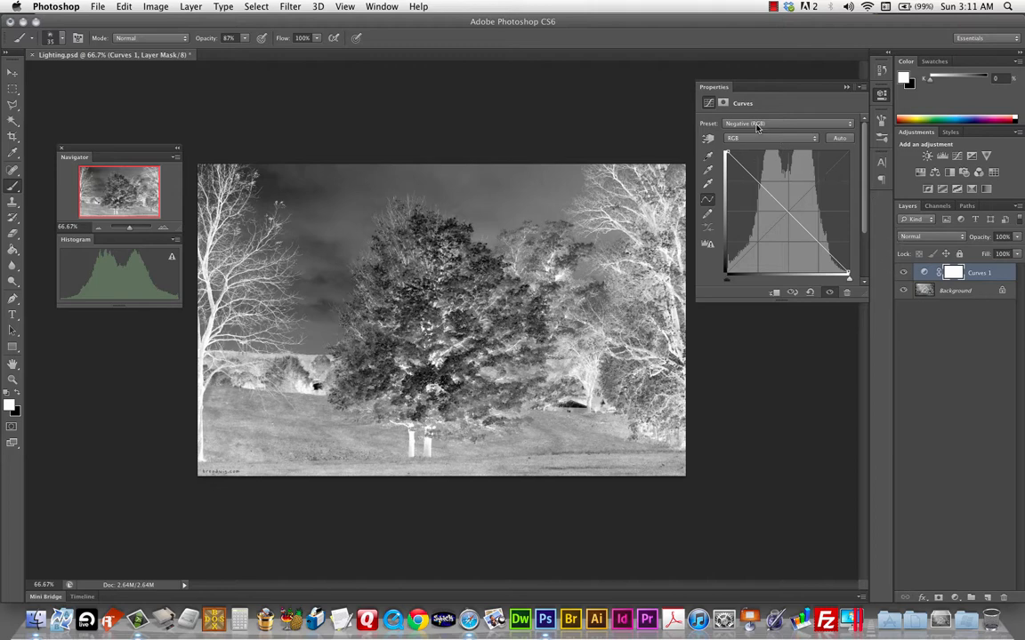
mouse_move(836, 189)
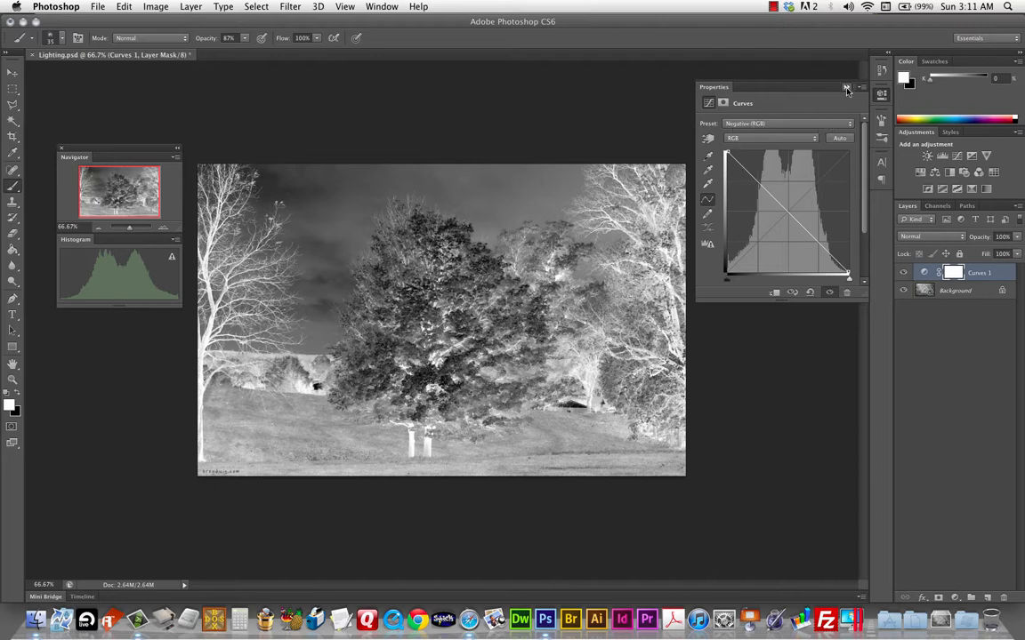
click(843, 85)
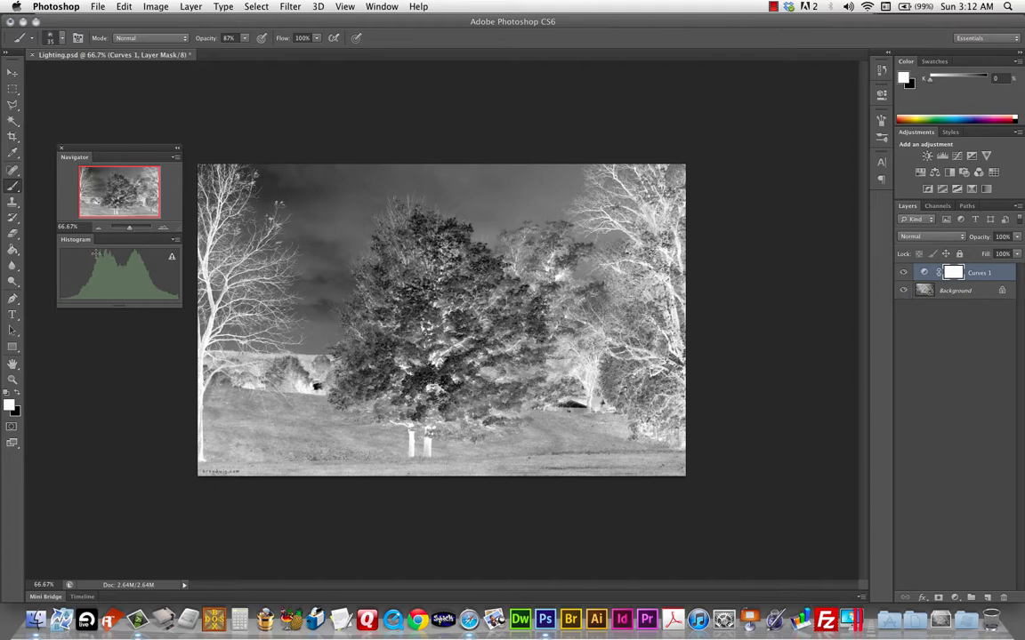
click(900, 274)
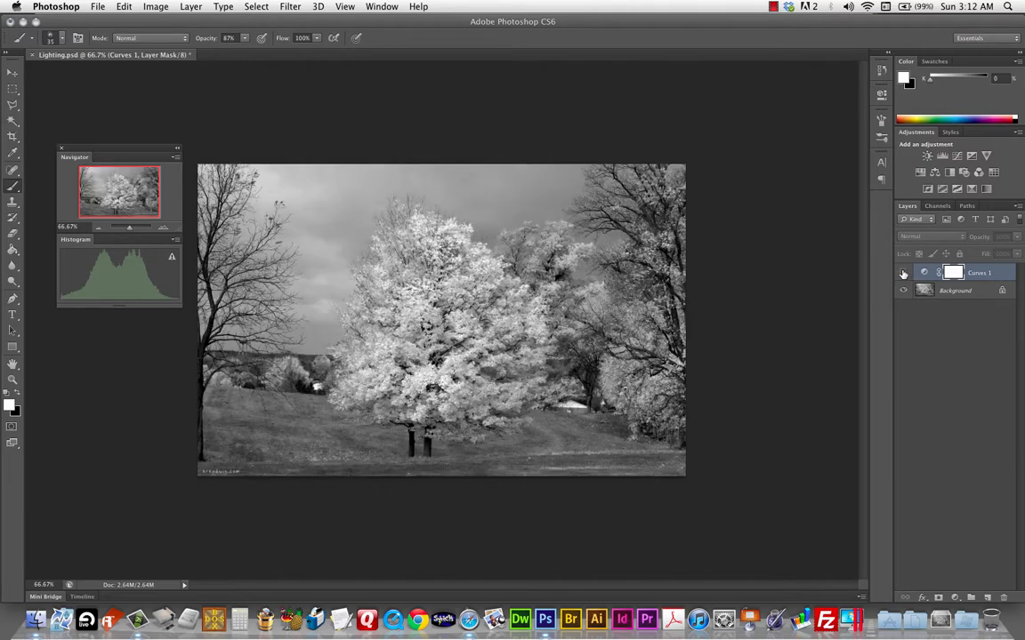
click(902, 272)
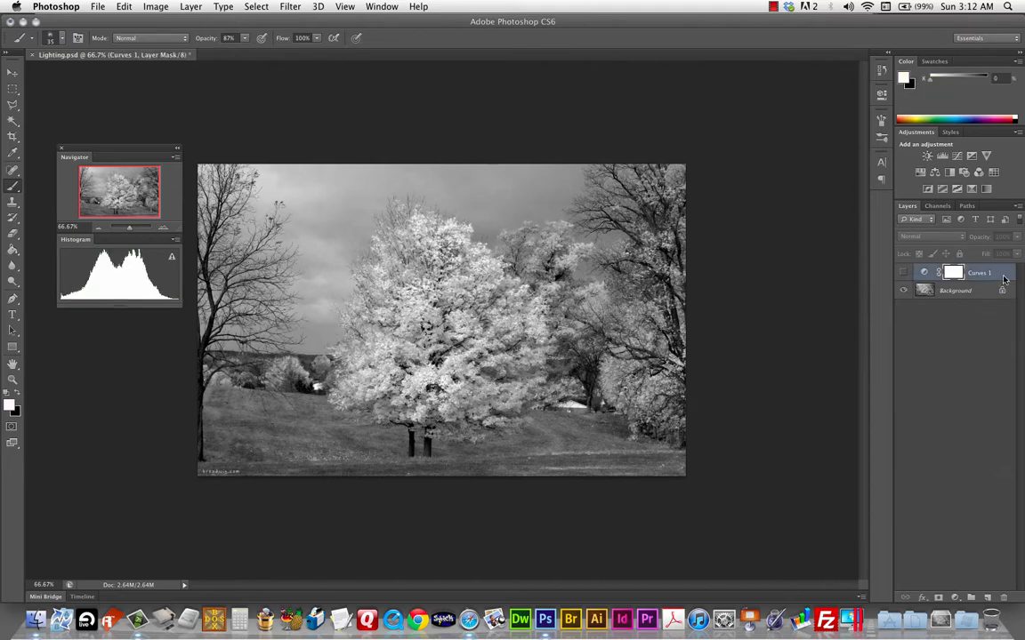
Delete the Curves 1 layer and add an Exposure adjustment layer in its place
click(975, 274)
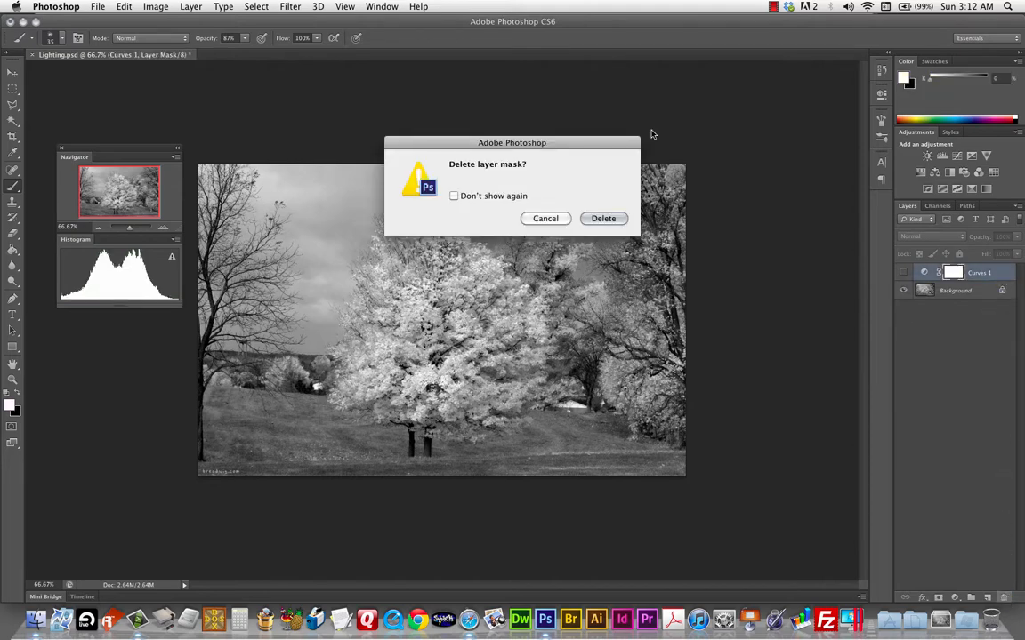
click(603, 217)
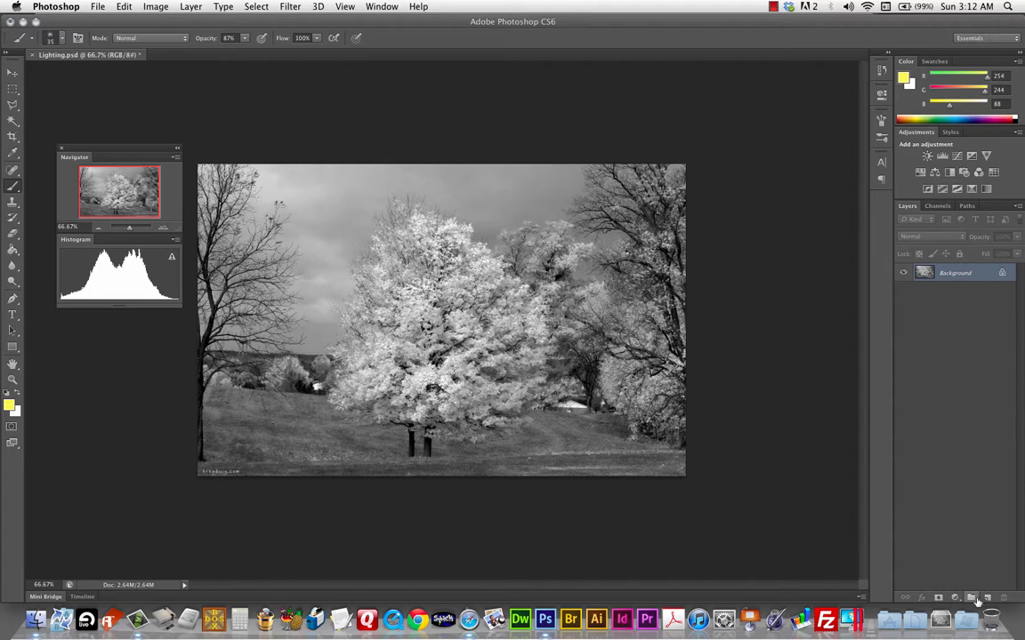
click(972, 595)
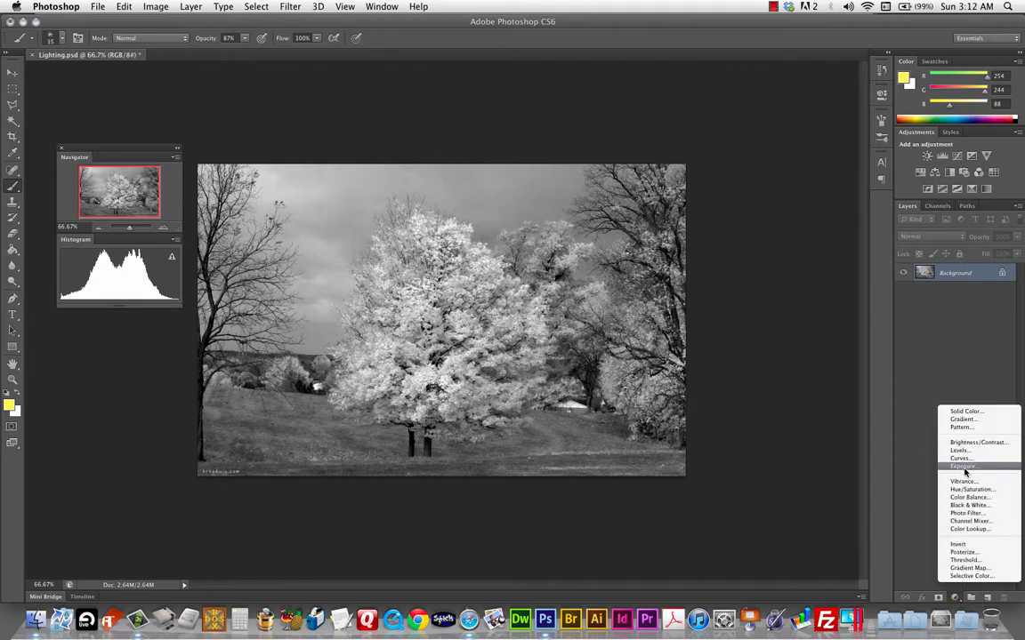
click(964, 467)
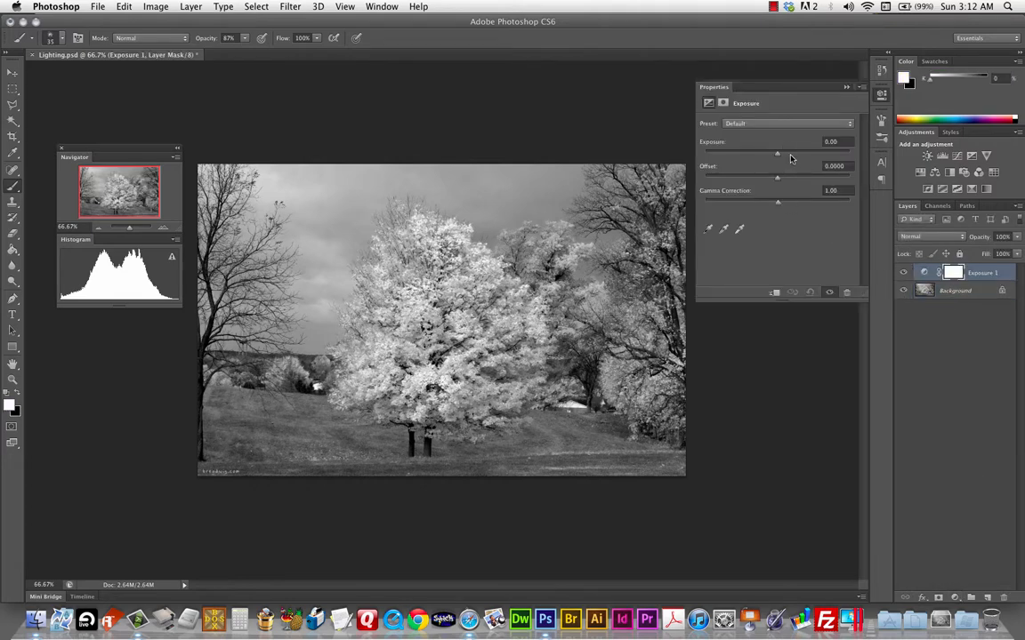
Nudge the Exposure slider around zero, ending slightly positive
drag(776, 153, 781, 153)
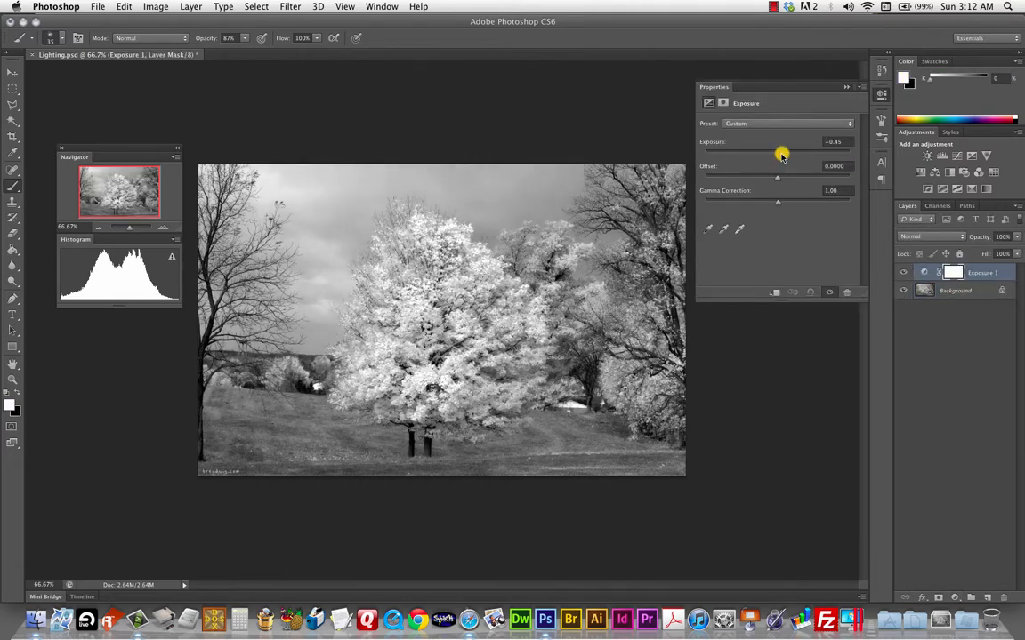
drag(783, 151, 768, 151)
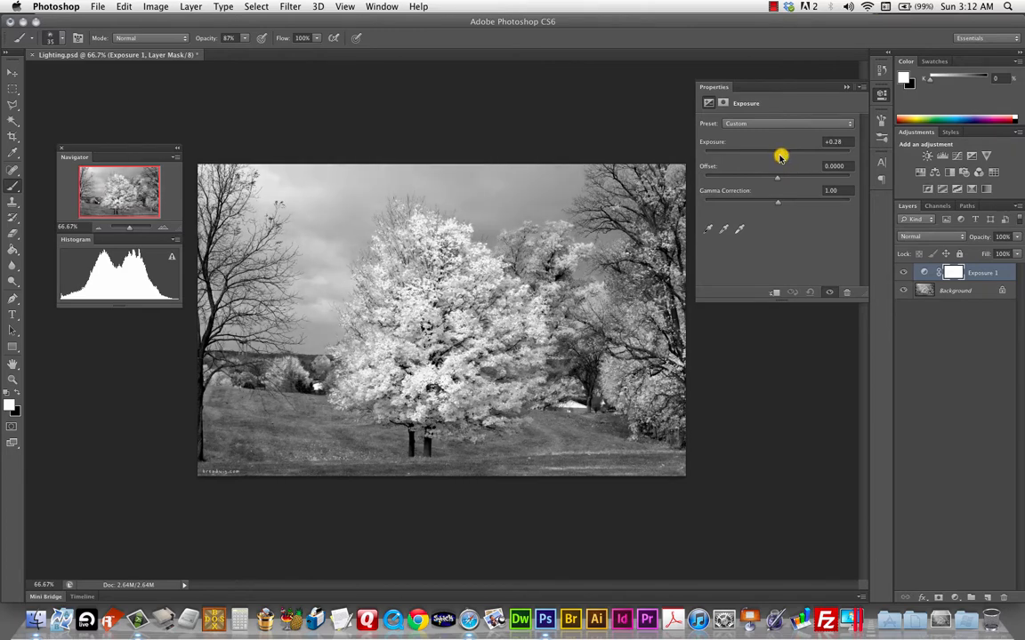
drag(781, 156, 776, 156)
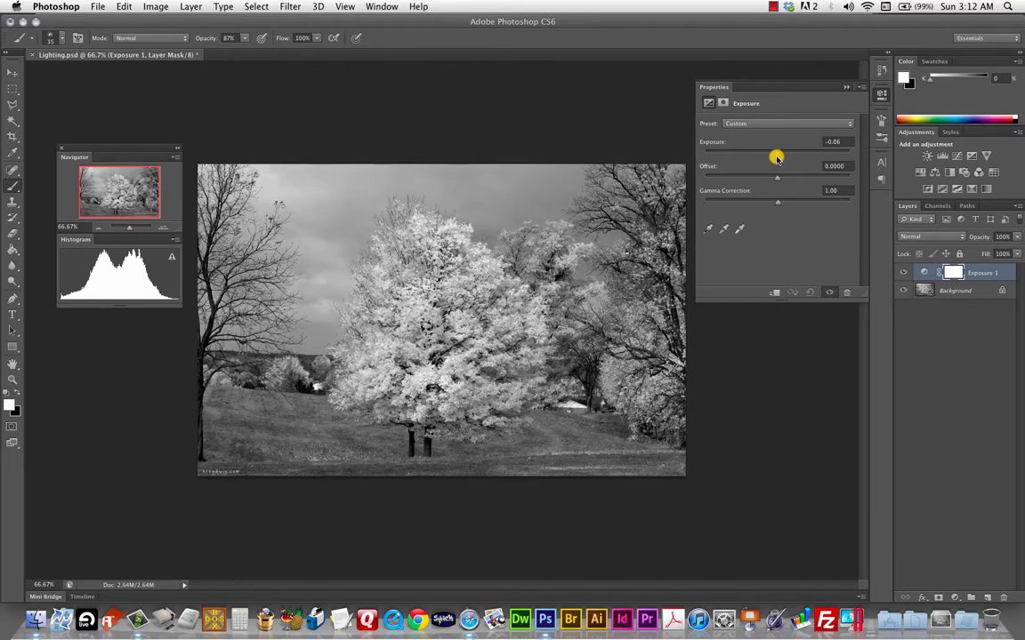
drag(775, 151, 797, 151)
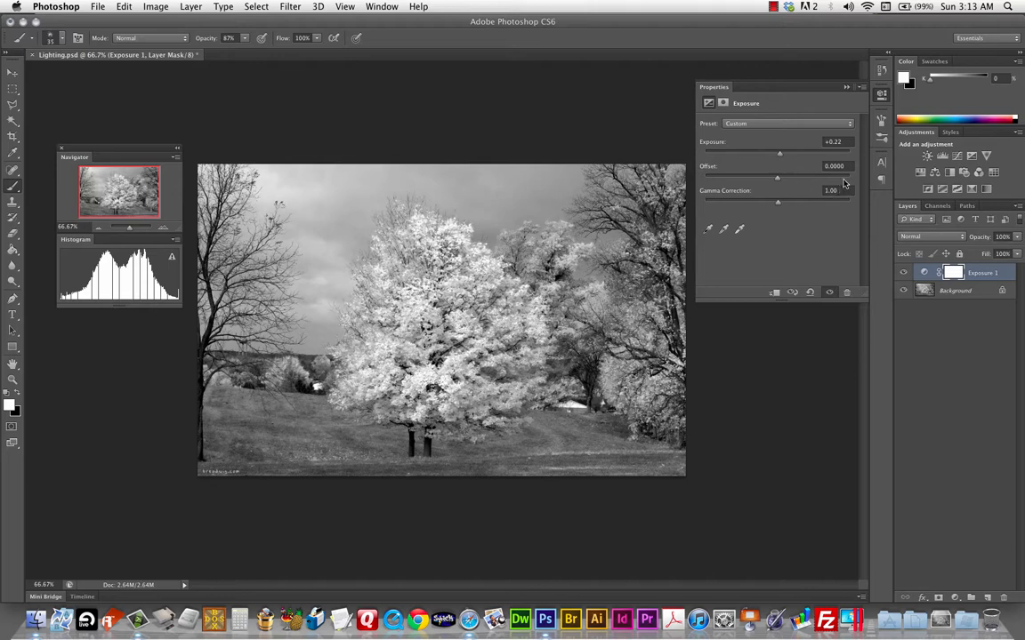
mouse_move(790, 175)
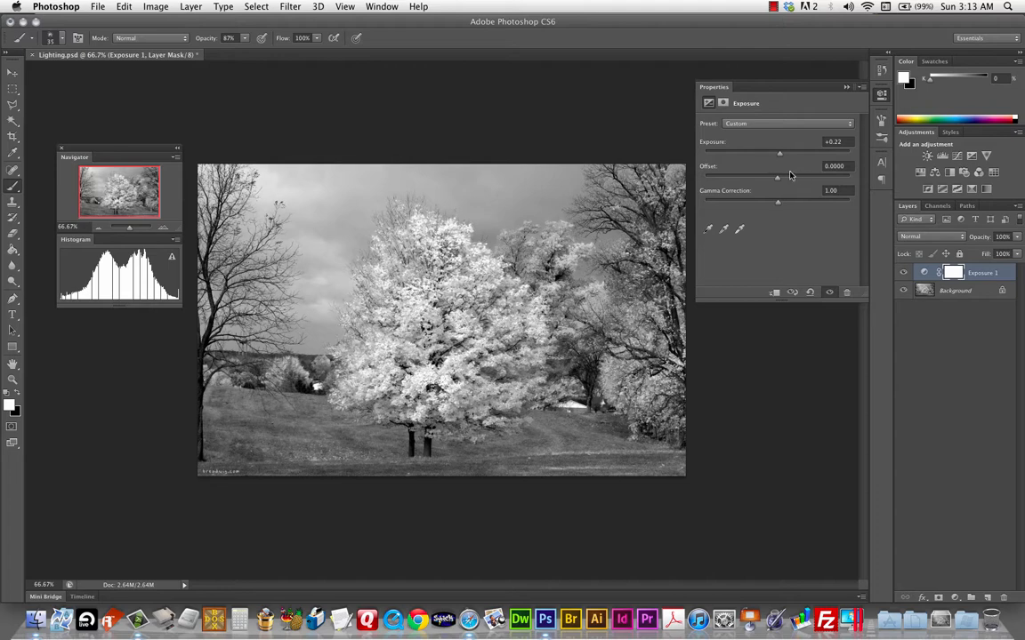
Try strong exposure swings and the Minus 2.0 preset, then return to a slight brightening
drag(779, 153, 788, 153)
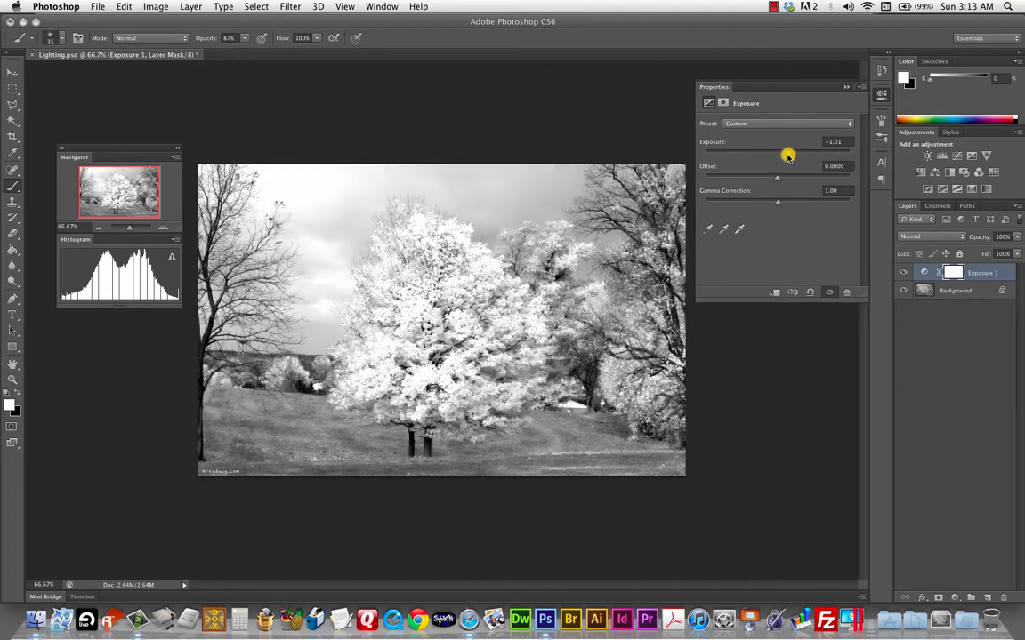
drag(787, 153, 762, 153)
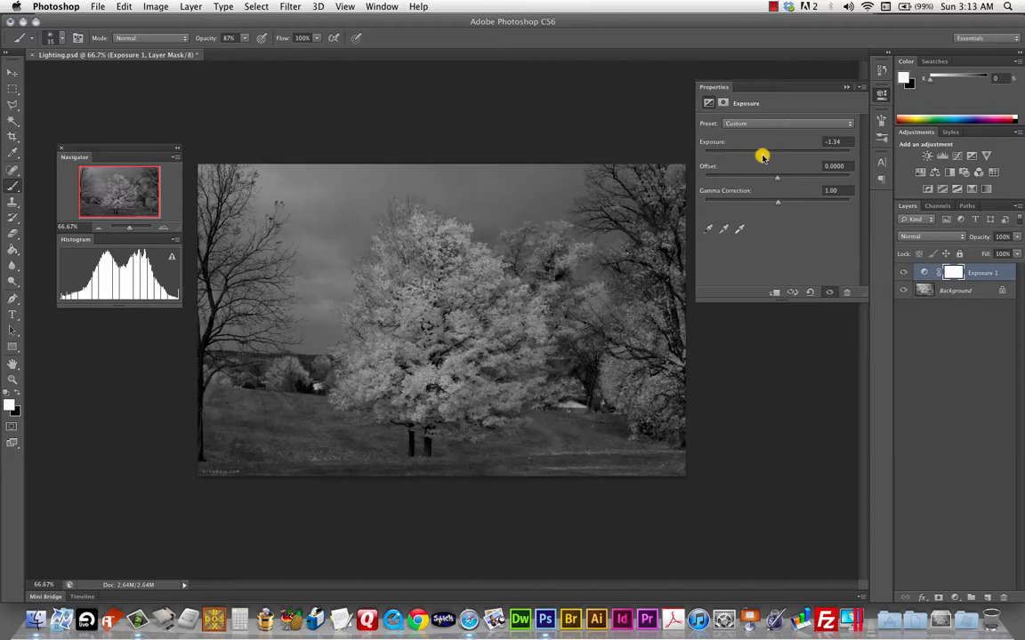
drag(762, 153, 770, 153)
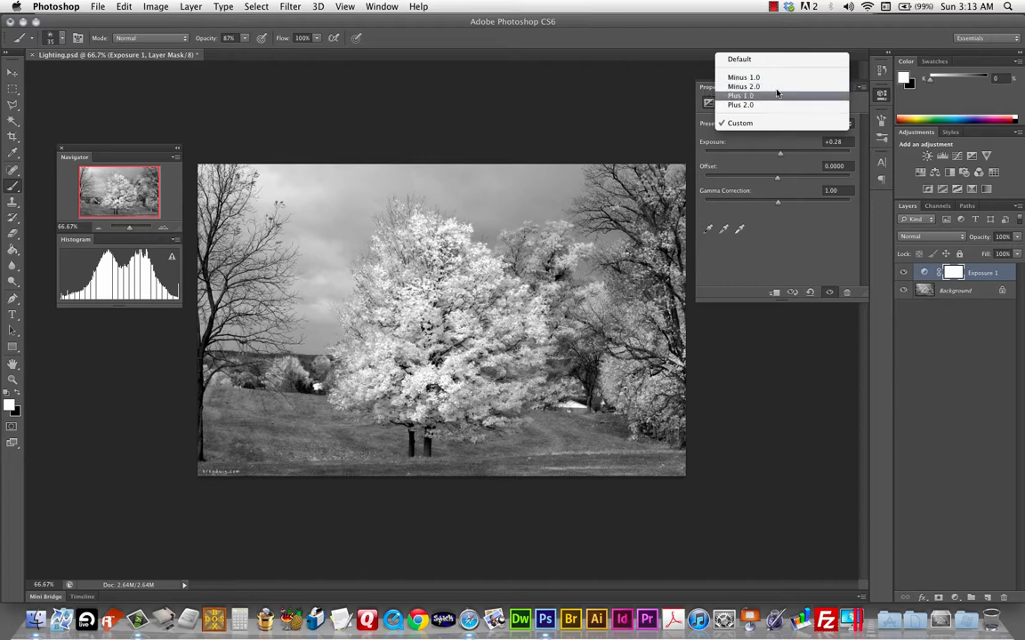
click(739, 96)
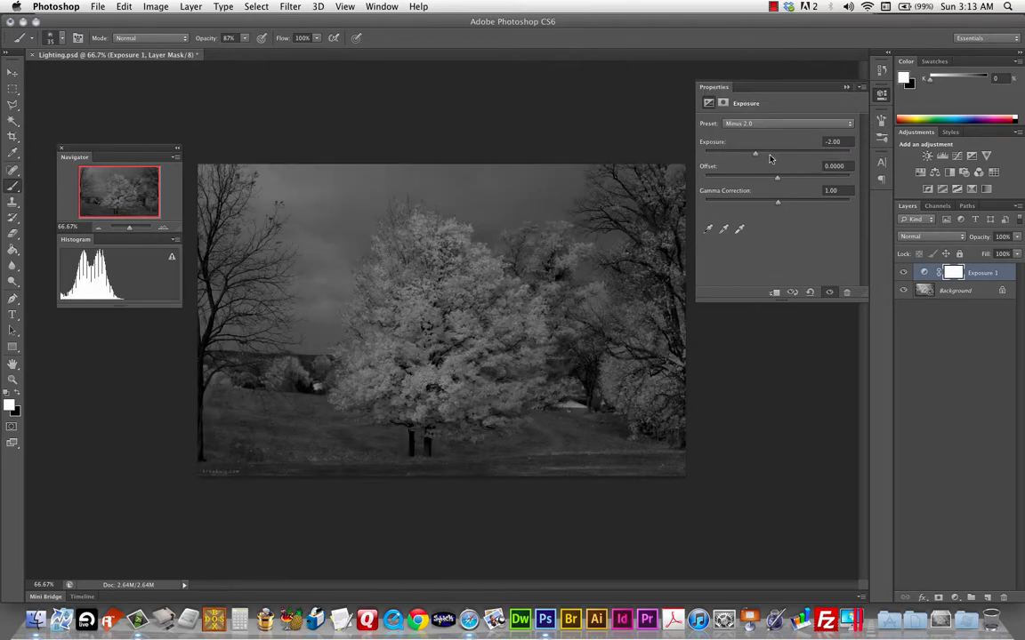
drag(754, 153, 781, 153)
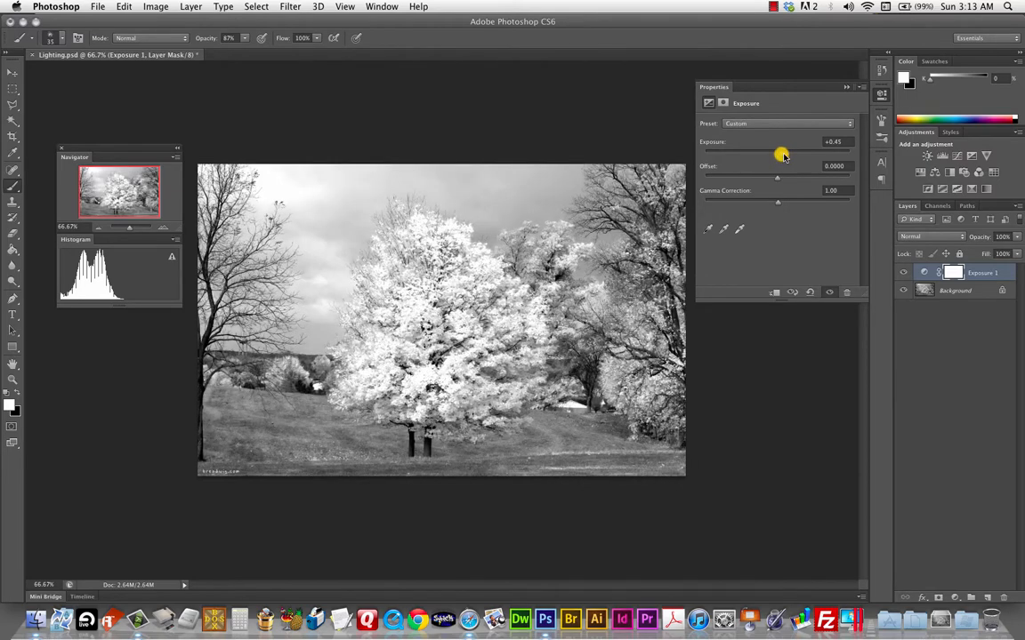
drag(781, 151, 769, 151)
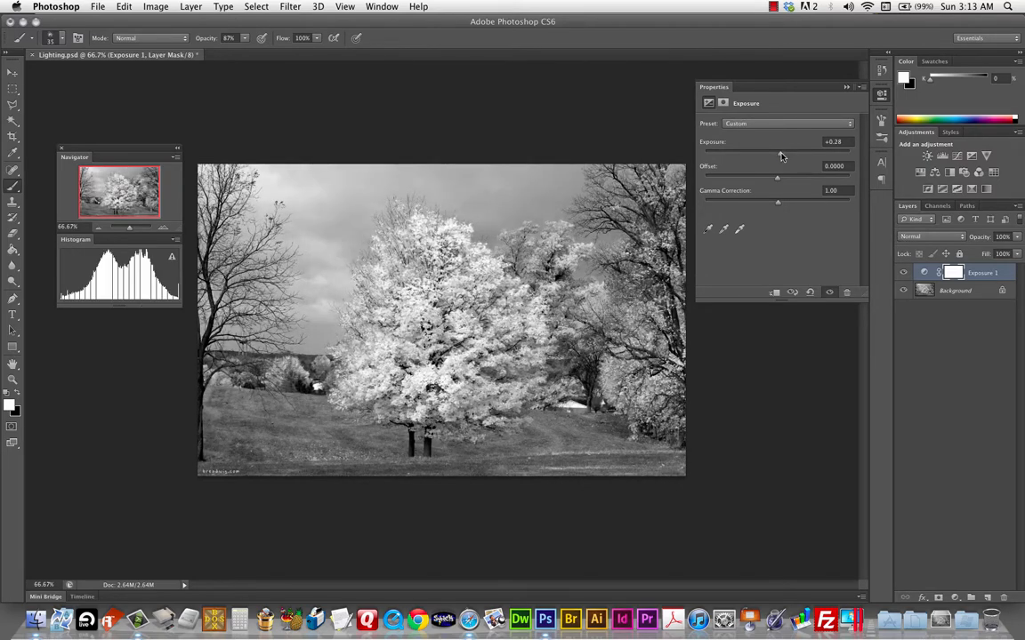
drag(776, 151, 783, 151)
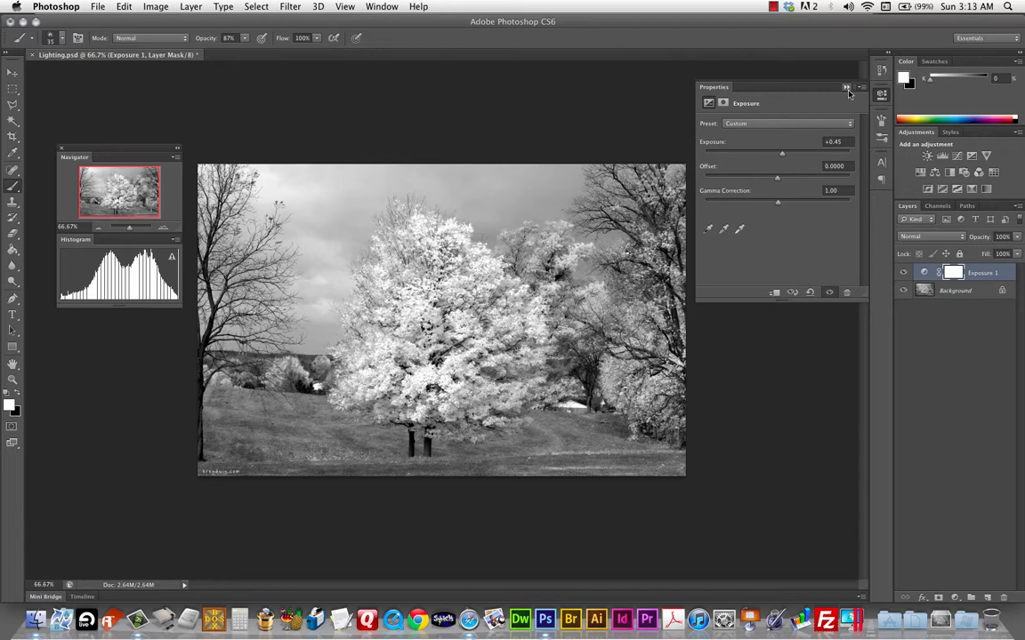
Close the Exposure settings and bring up the new adjustment layer list
click(840, 87)
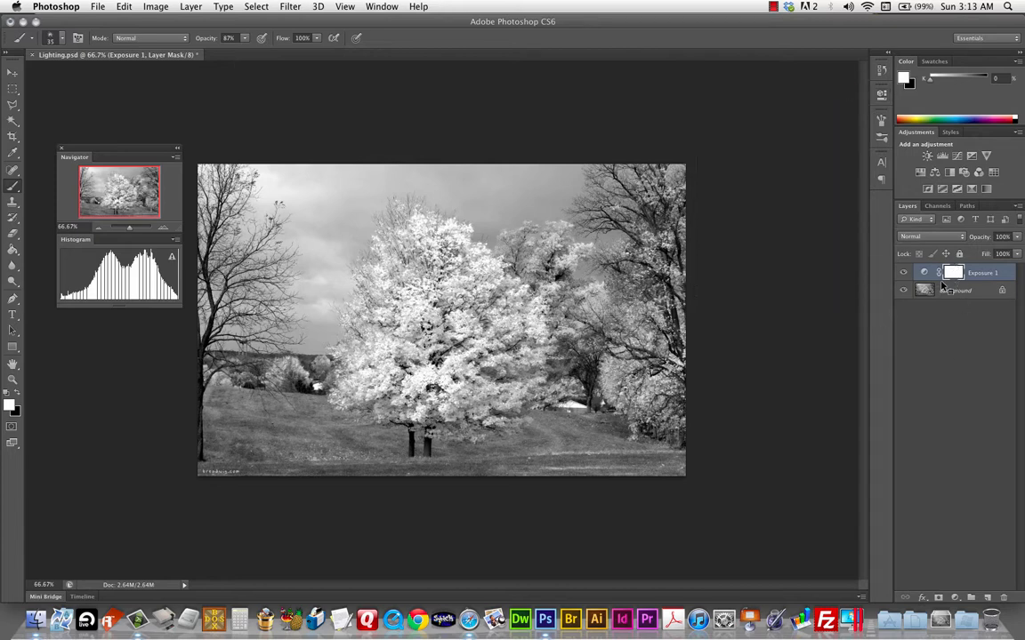
click(957, 596)
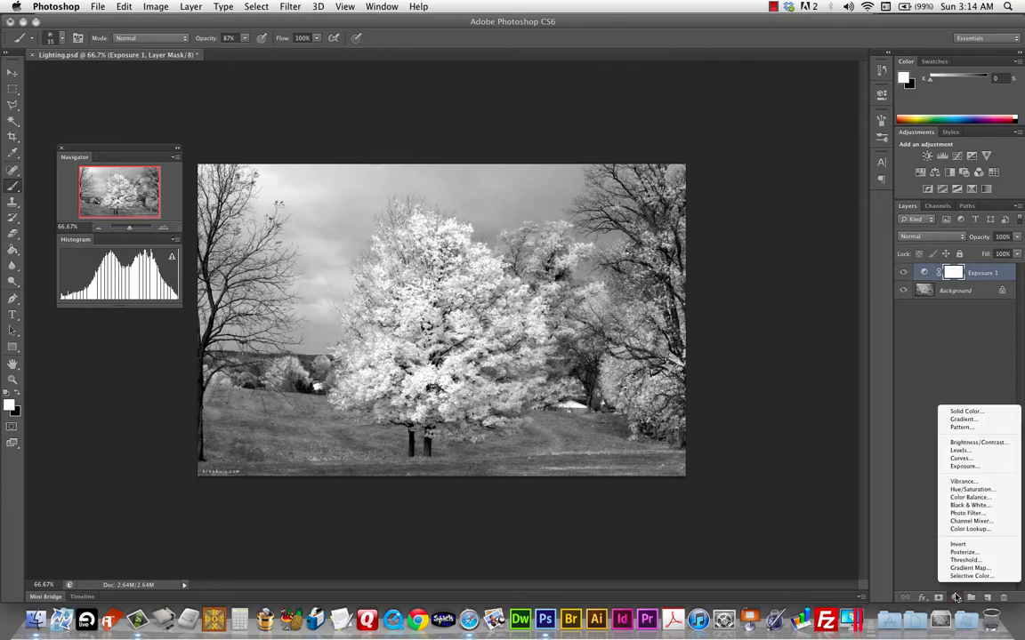
mouse_move(971, 489)
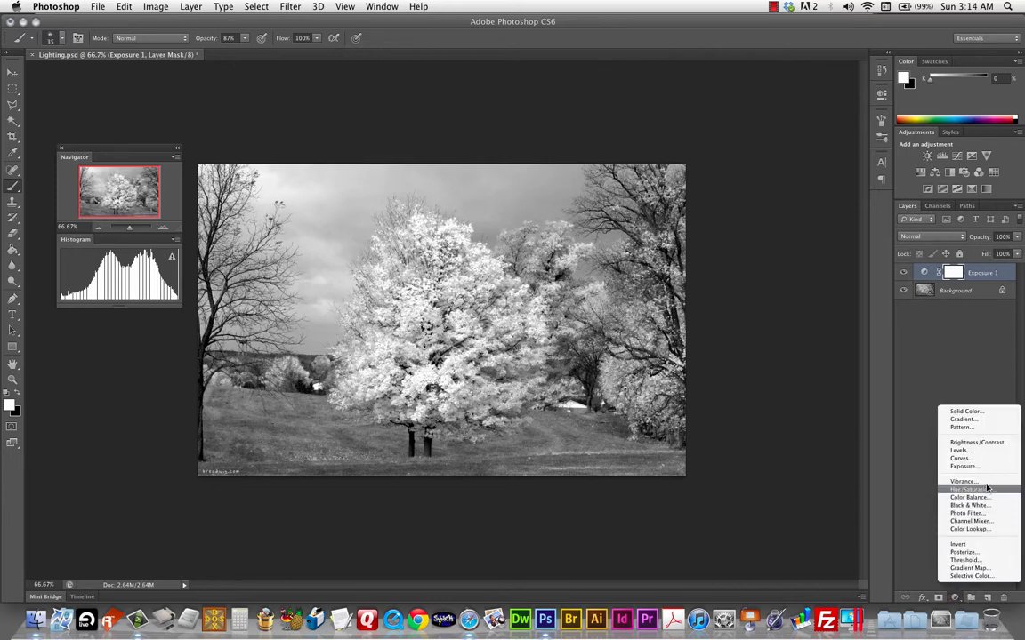
mouse_move(967, 498)
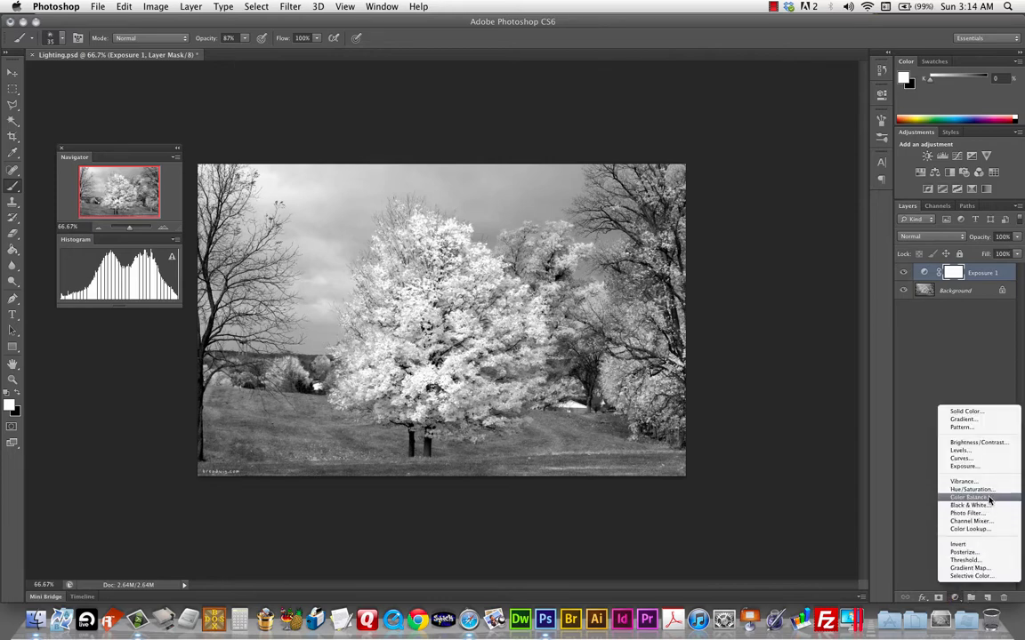
mouse_move(968, 520)
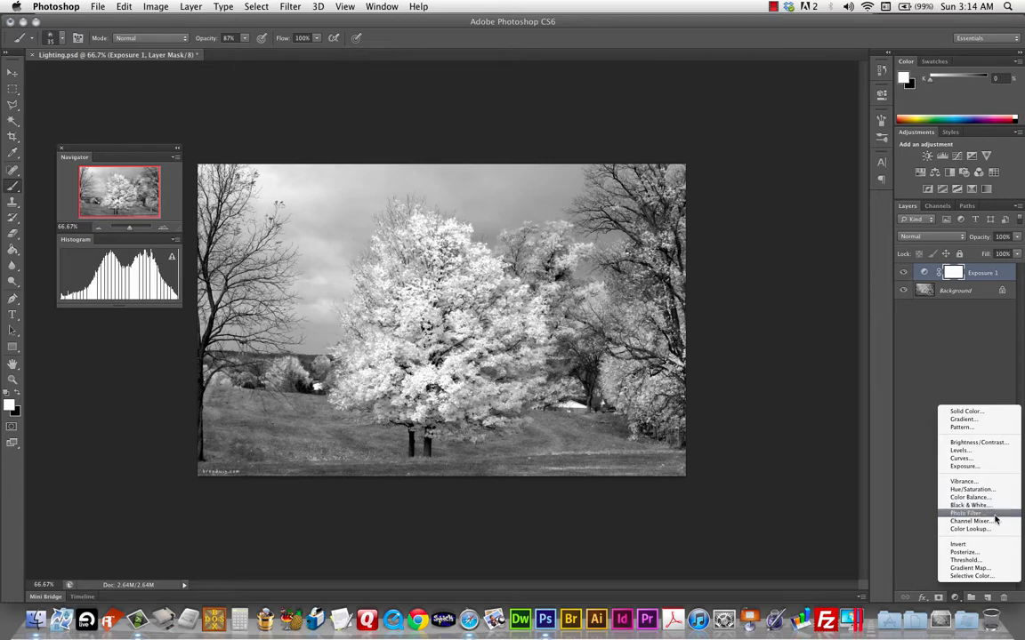
mouse_move(980, 532)
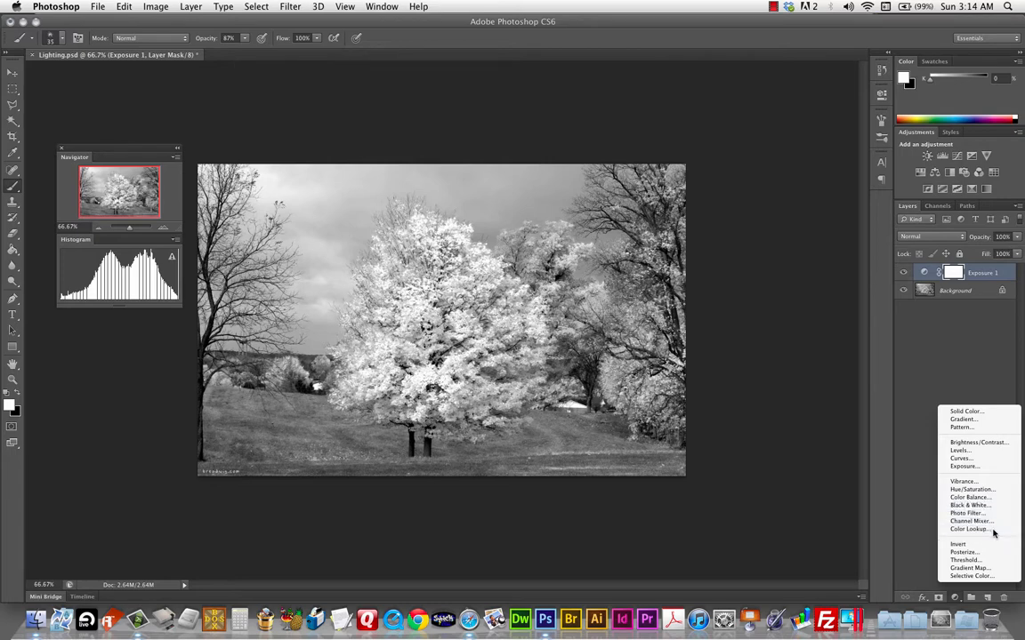
mouse_move(964, 558)
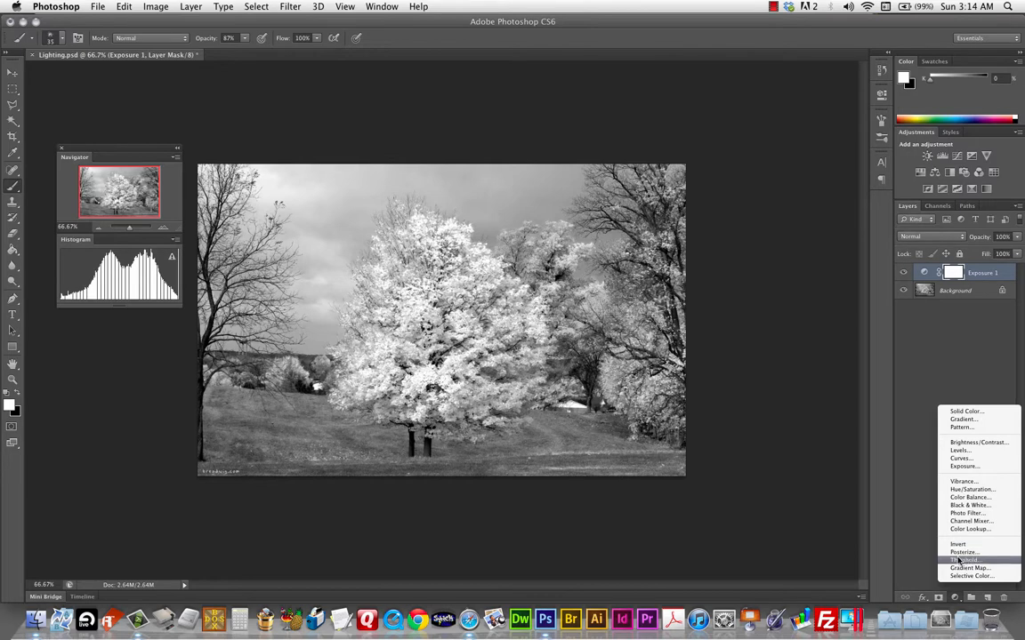
click(959, 561)
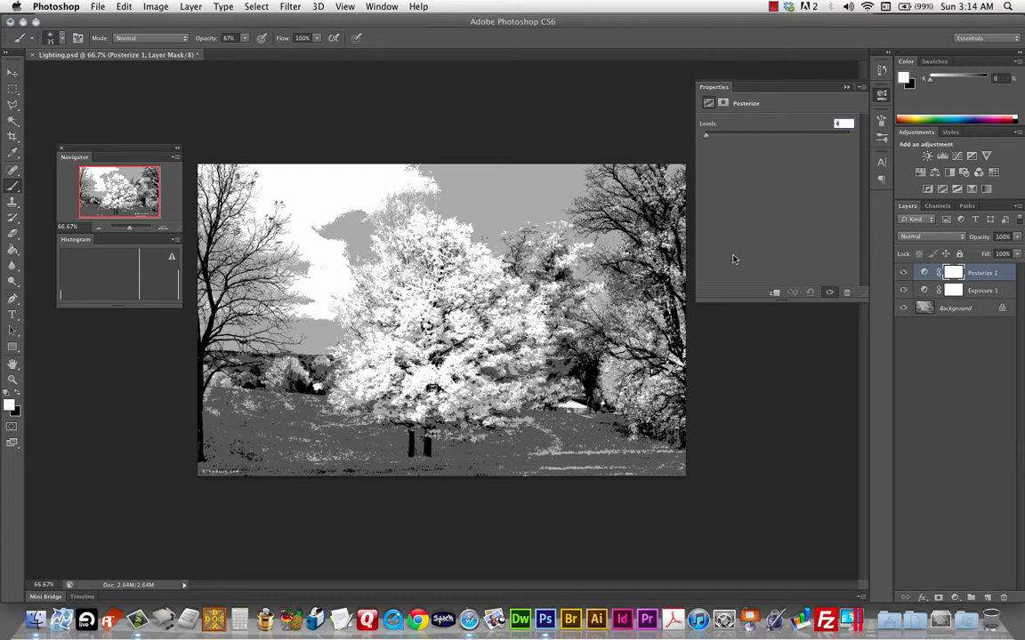
mouse_move(847, 253)
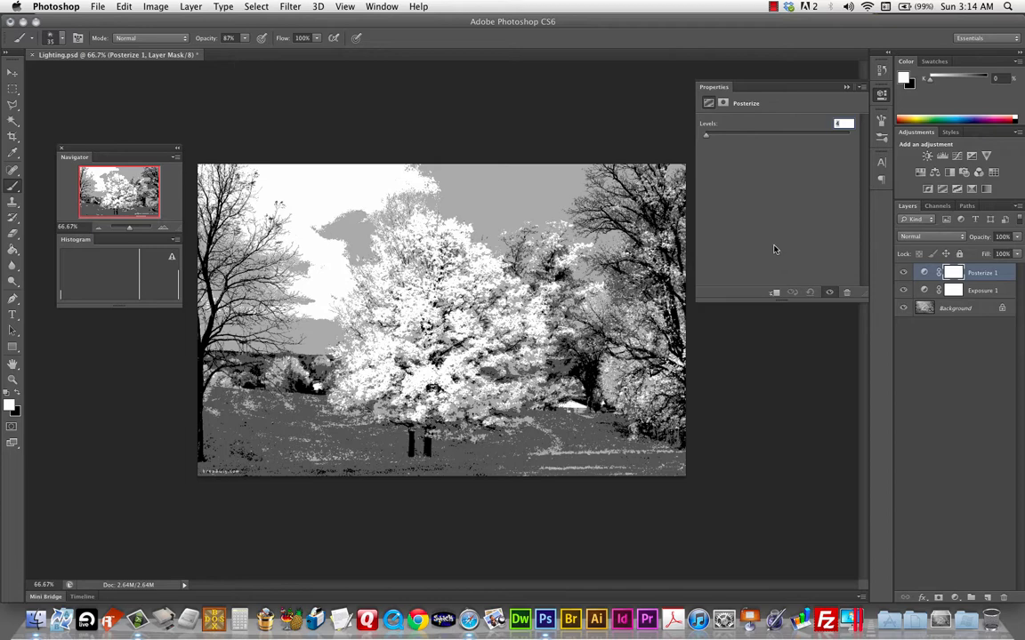
mouse_move(800, 235)
text(3)
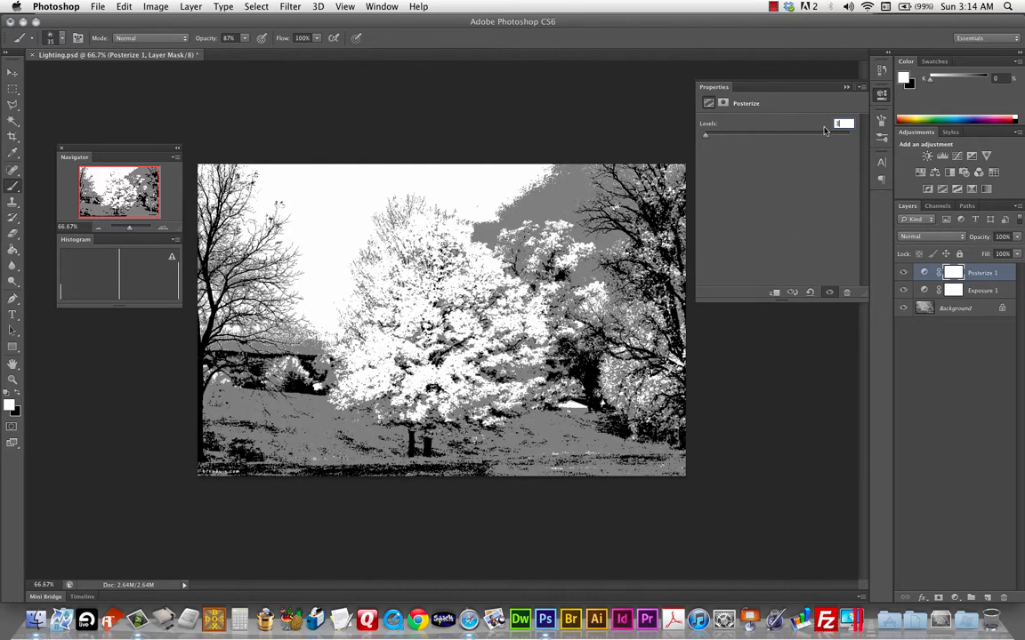
mouse_move(811, 138)
text(2)
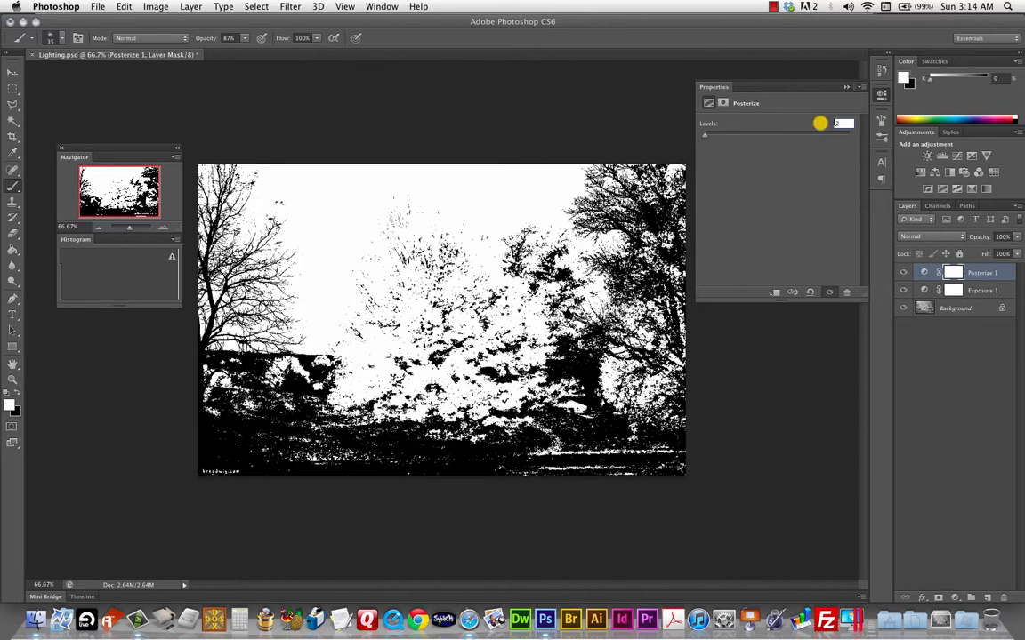
text(4)
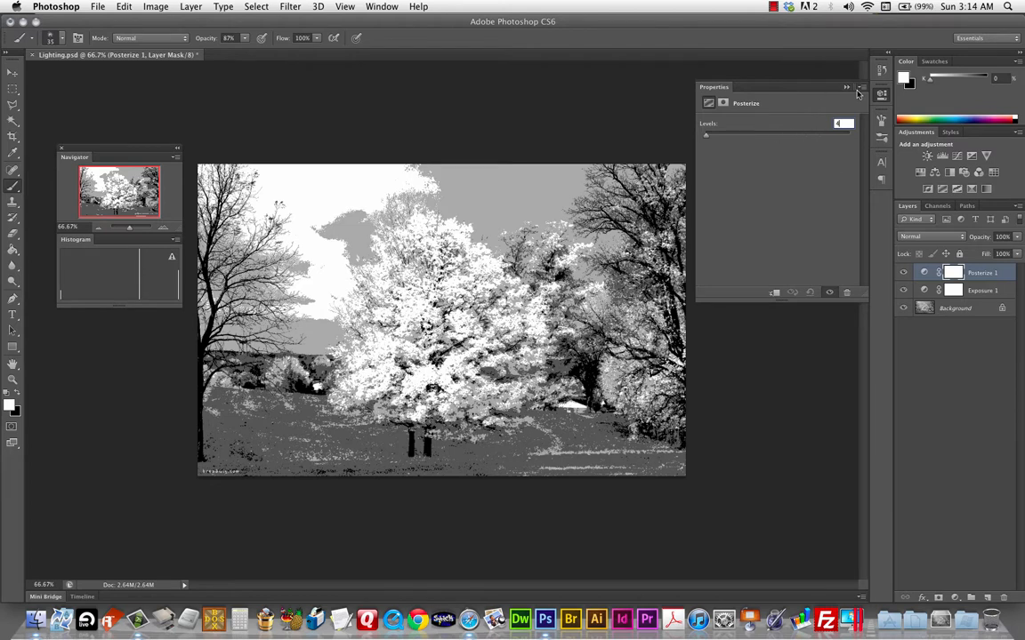
click(843, 86)
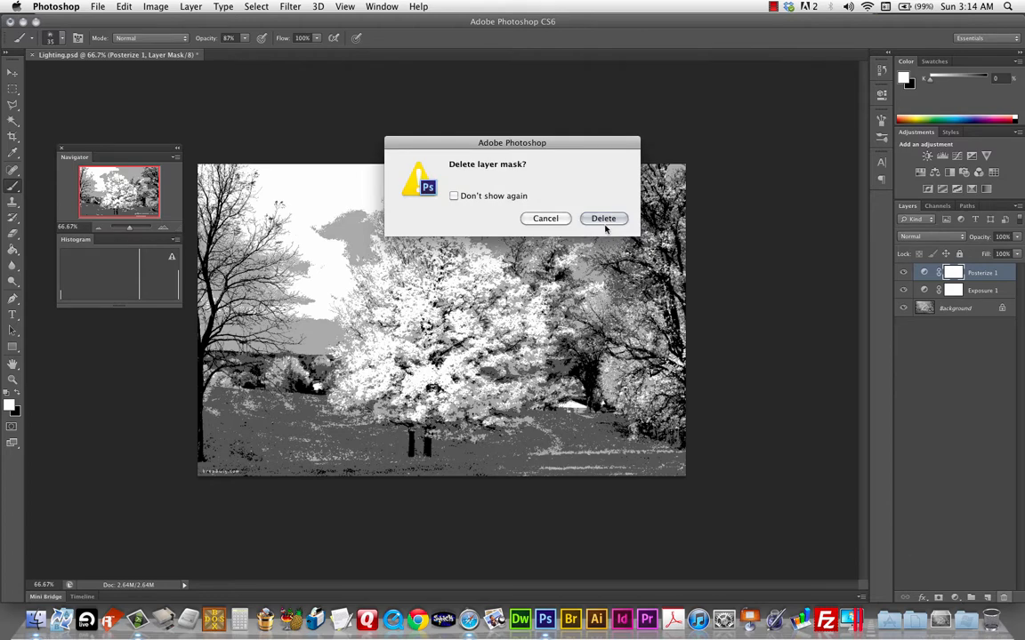
click(603, 217)
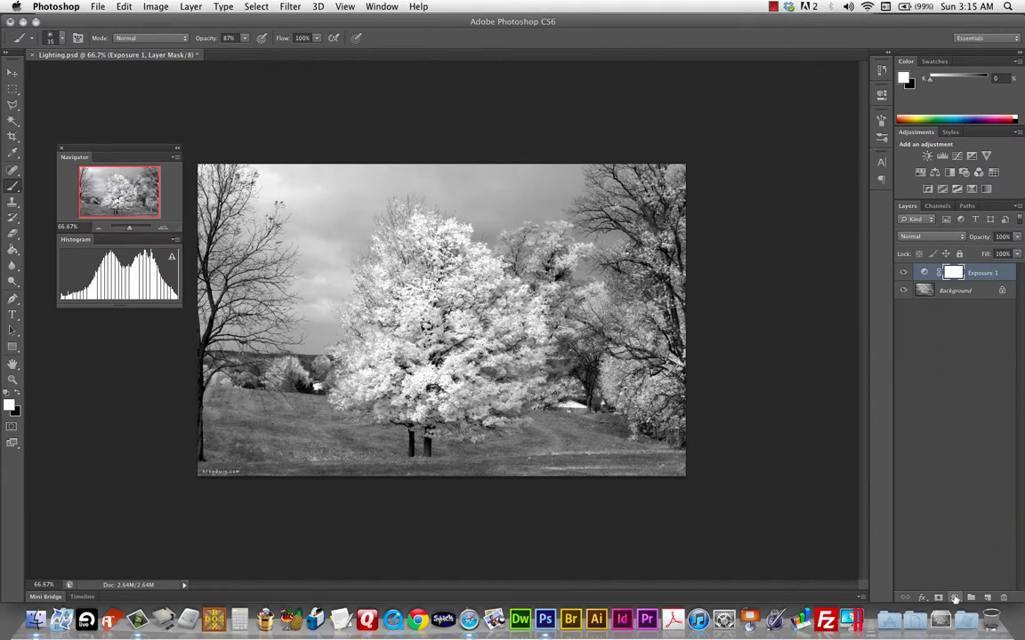
click(950, 595)
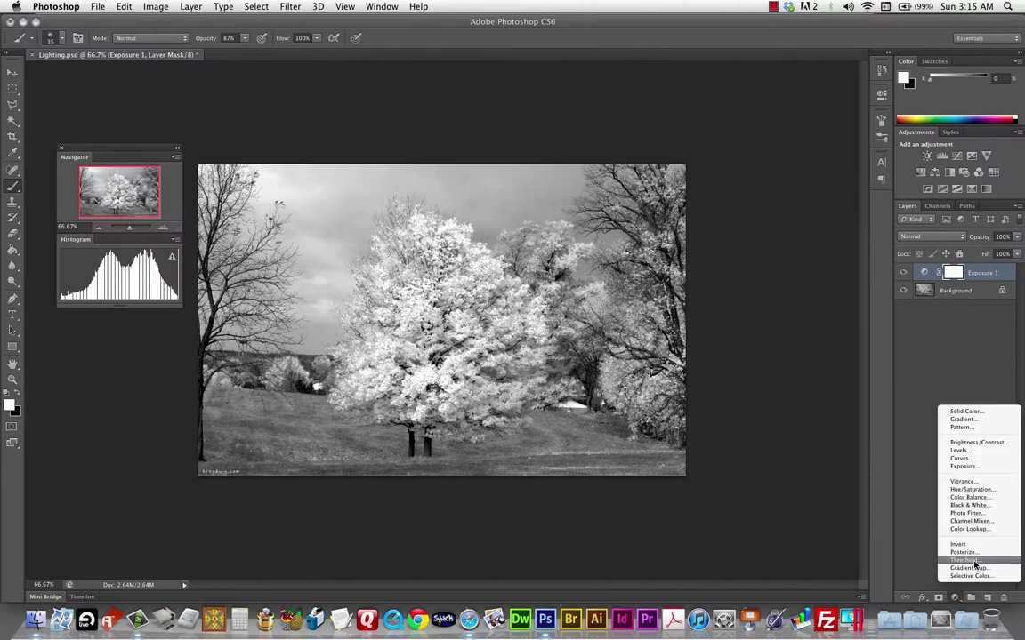
mouse_move(982, 577)
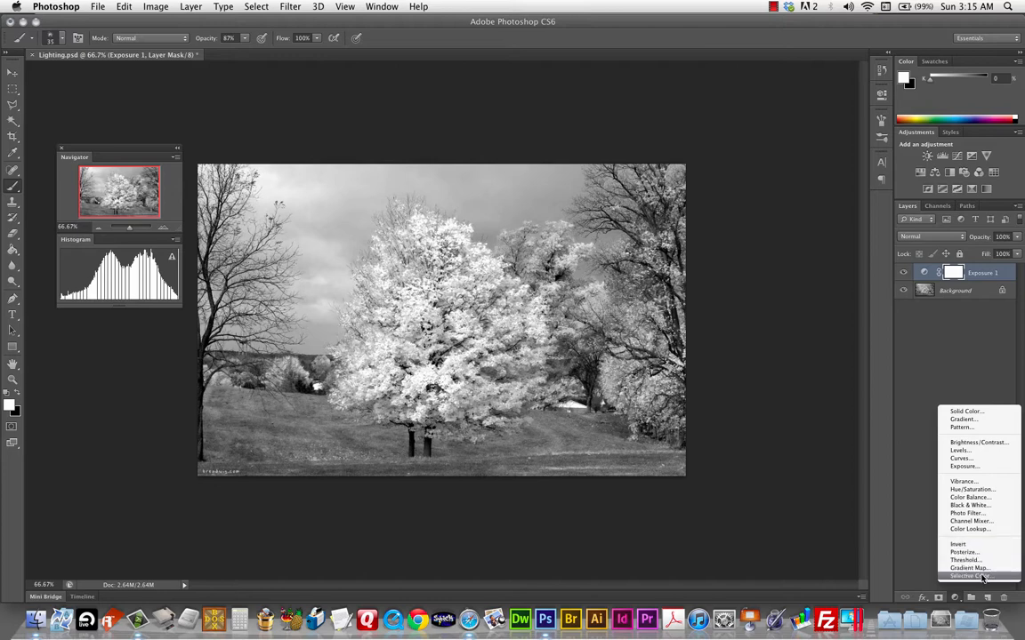
mouse_move(969, 388)
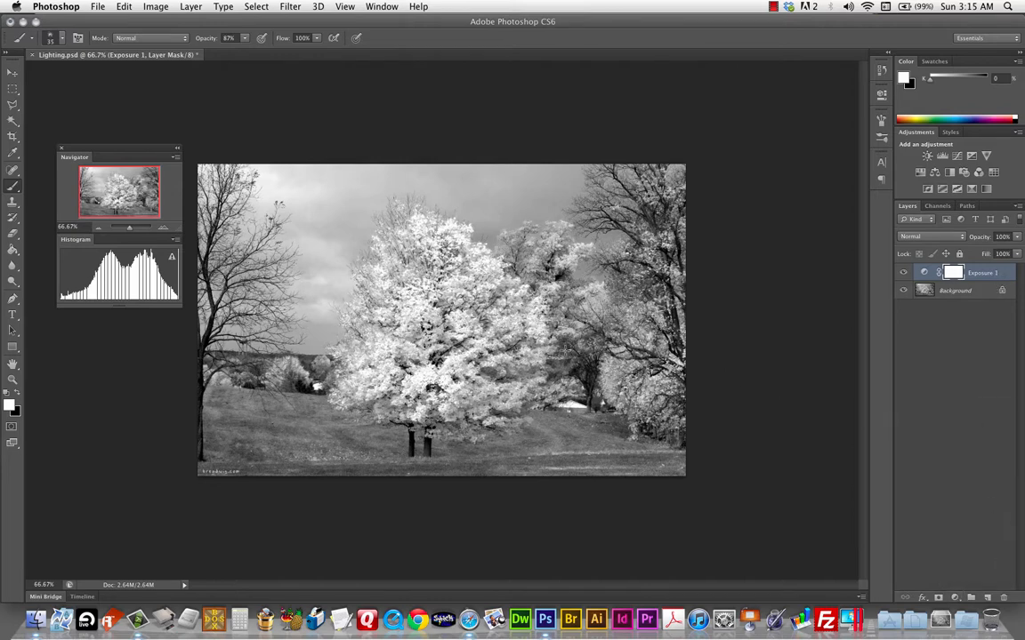
mouse_move(875, 292)
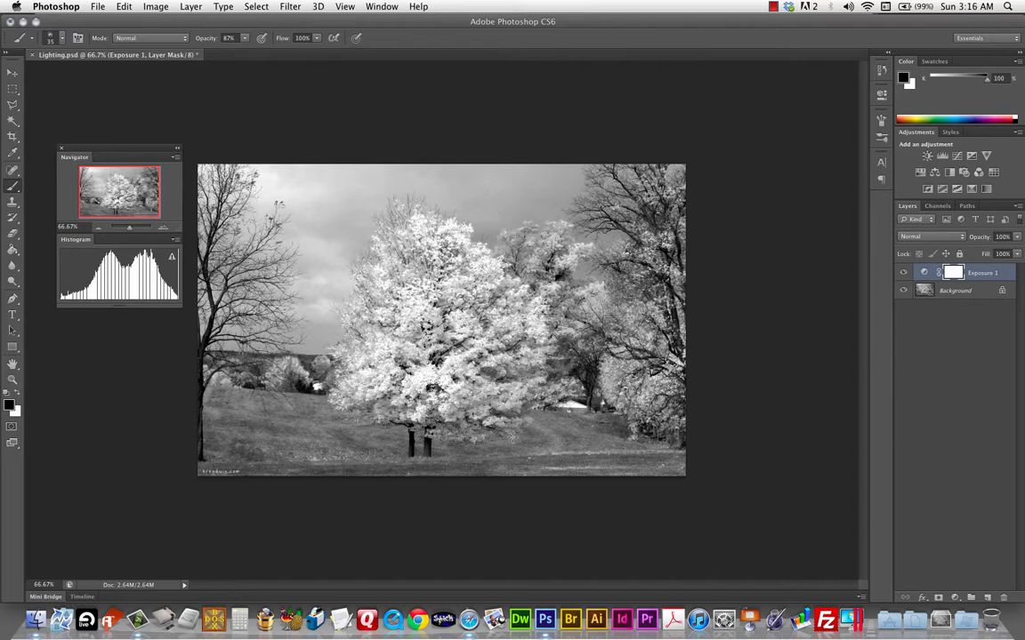
mouse_move(505, 436)
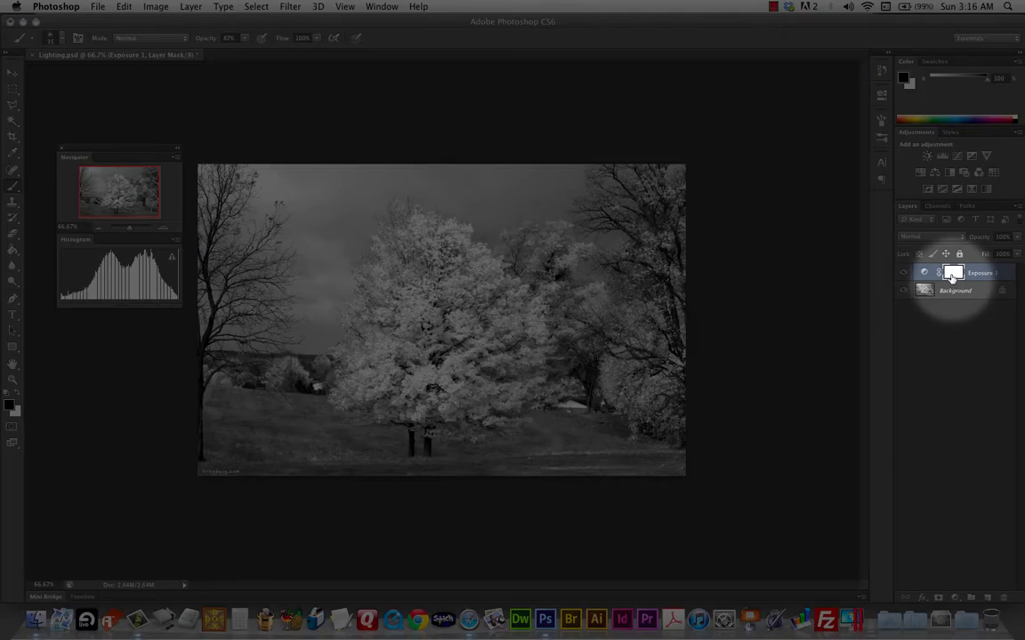
Target the Exposure layer's mask and adjust the brush opacity for painting
click(298, 274)
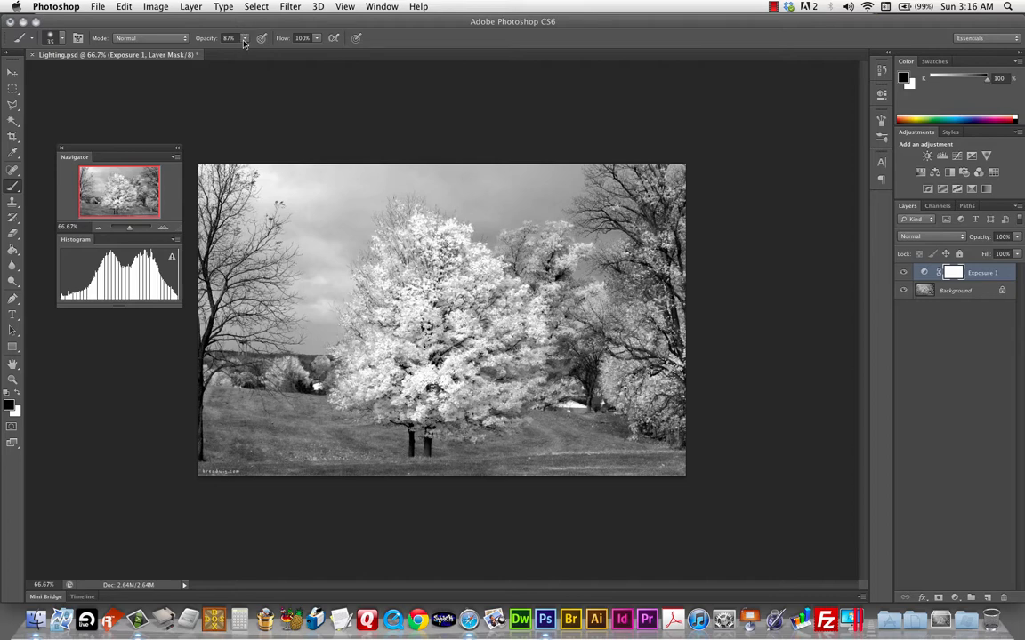
drag(246, 37, 242, 54)
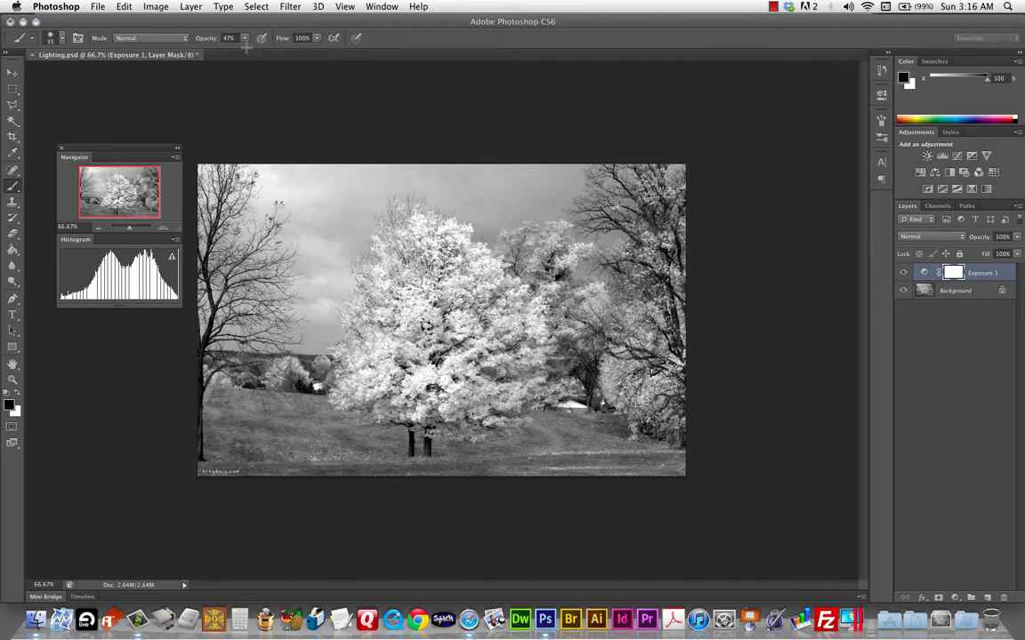
mouse_move(320, 240)
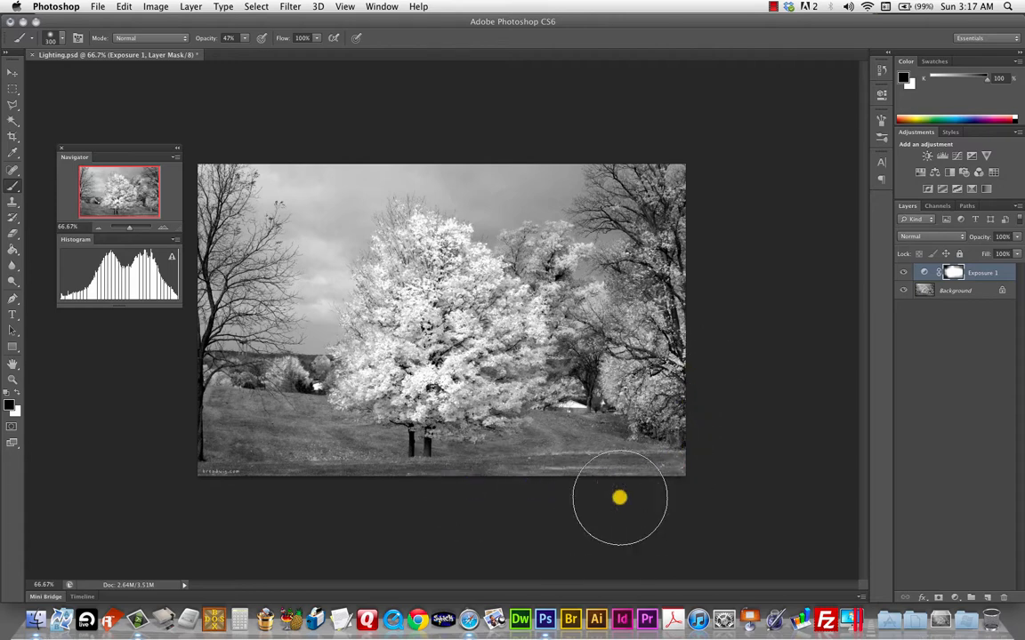
mouse_move(288, 146)
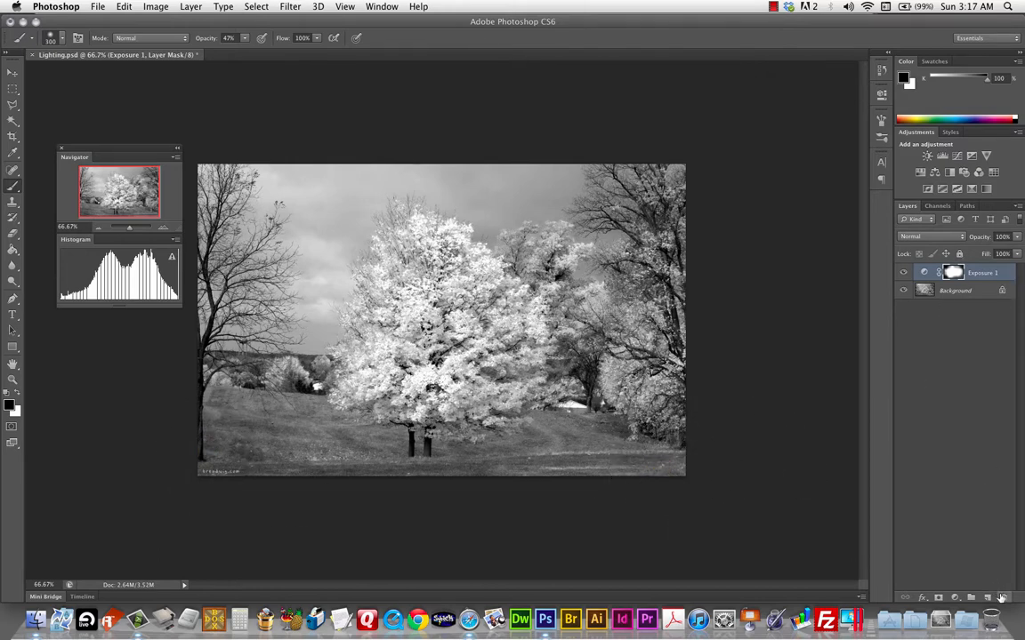
mouse_move(990, 372)
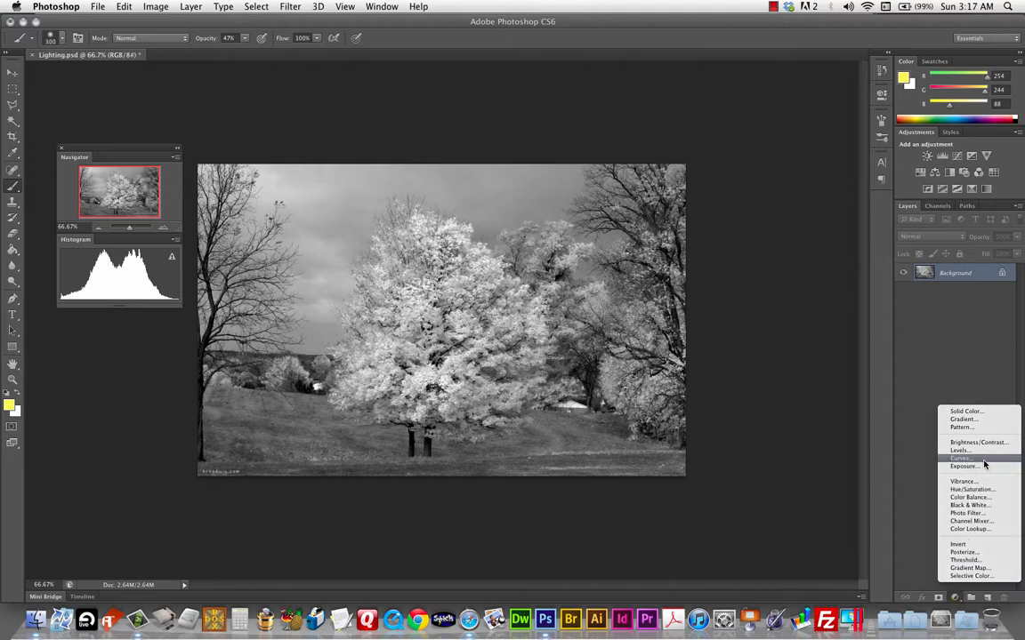
Add a Curves layer with the Negative (RGB) preset and paint its mask black along the left side
click(957, 459)
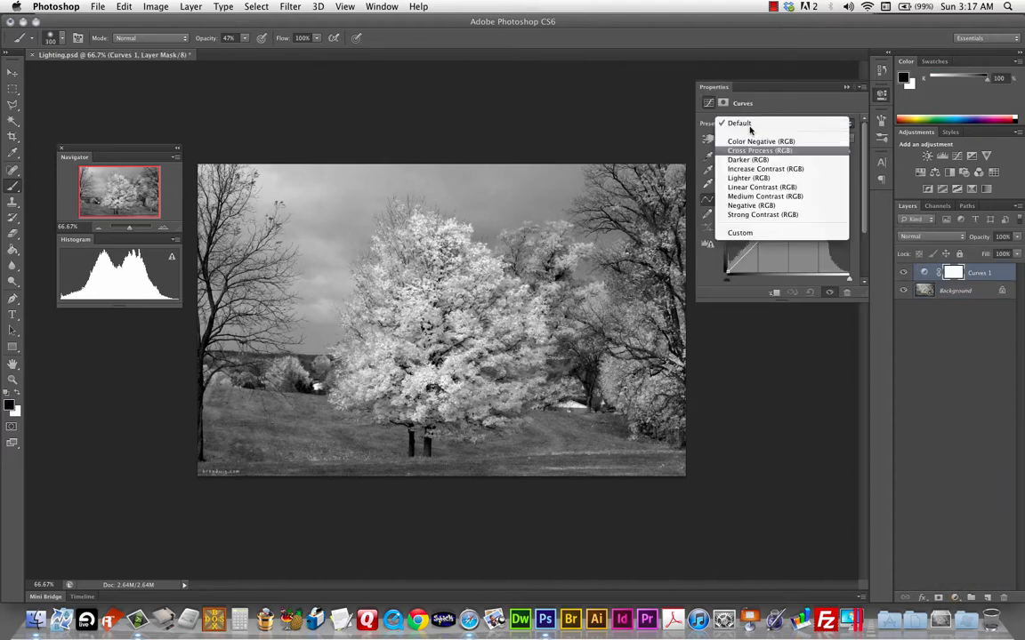
mouse_move(749, 206)
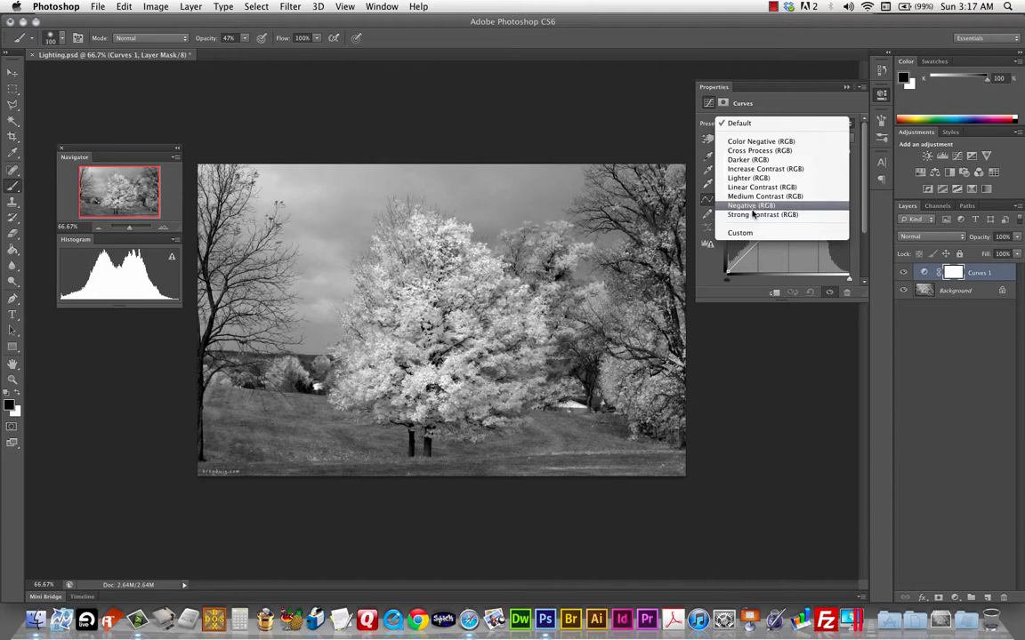
click(750, 206)
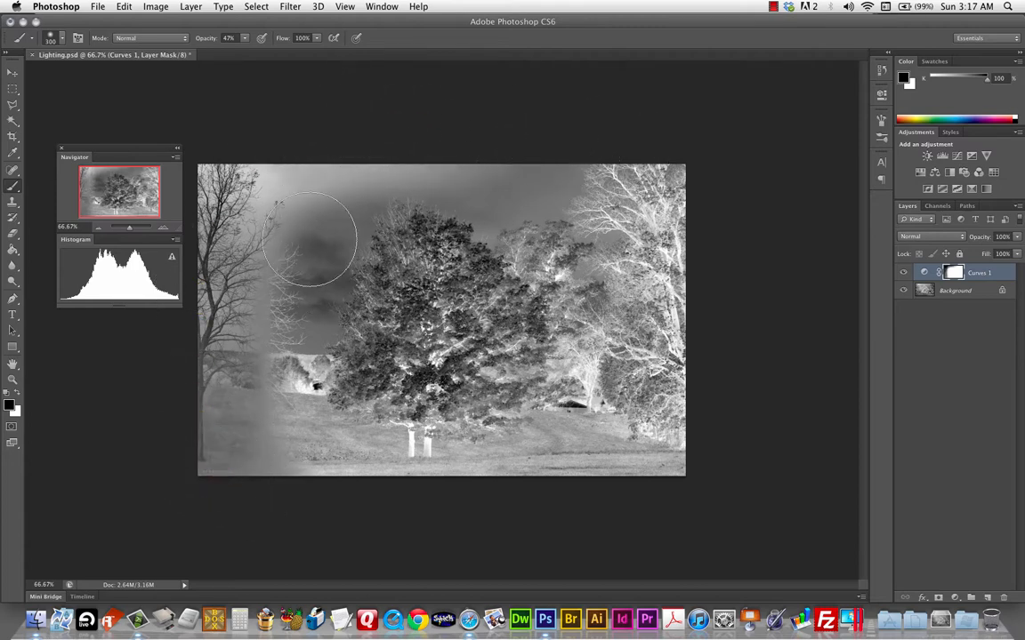
drag(311, 235, 271, 324)
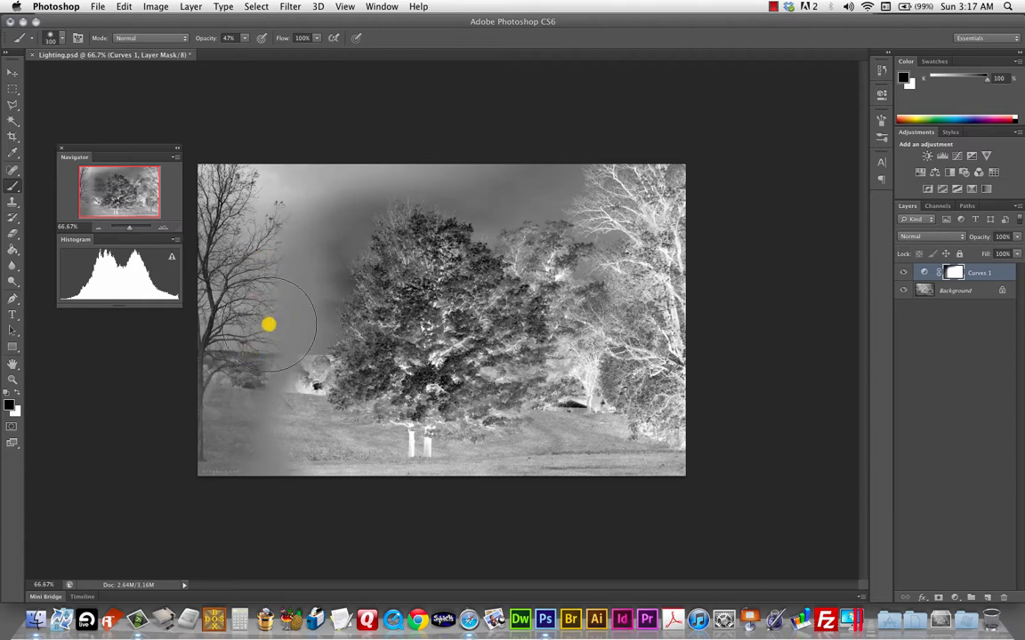
drag(269, 323, 281, 450)
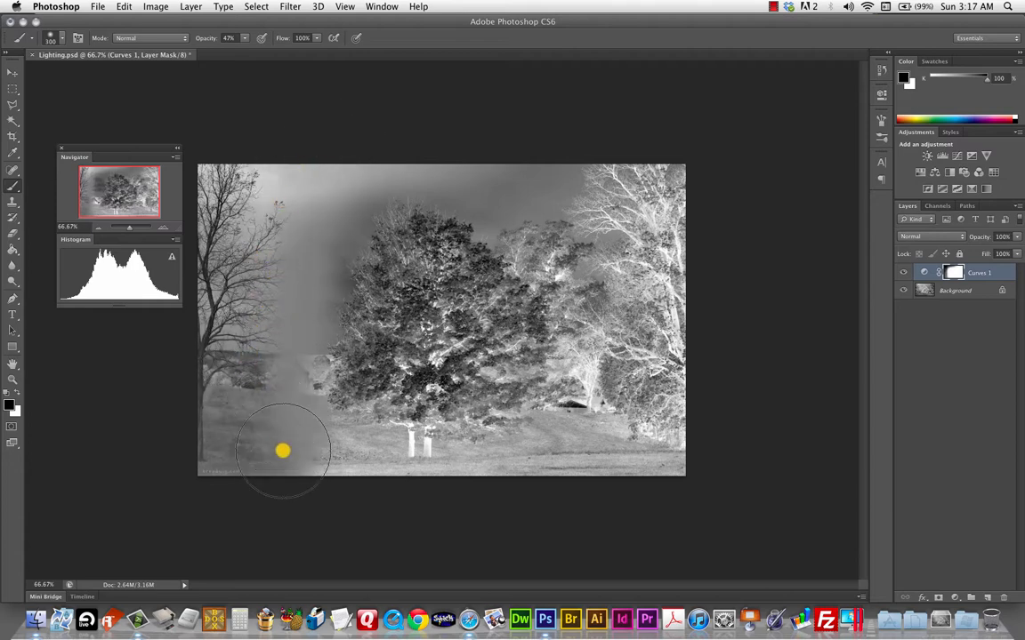
drag(283, 452, 224, 400)
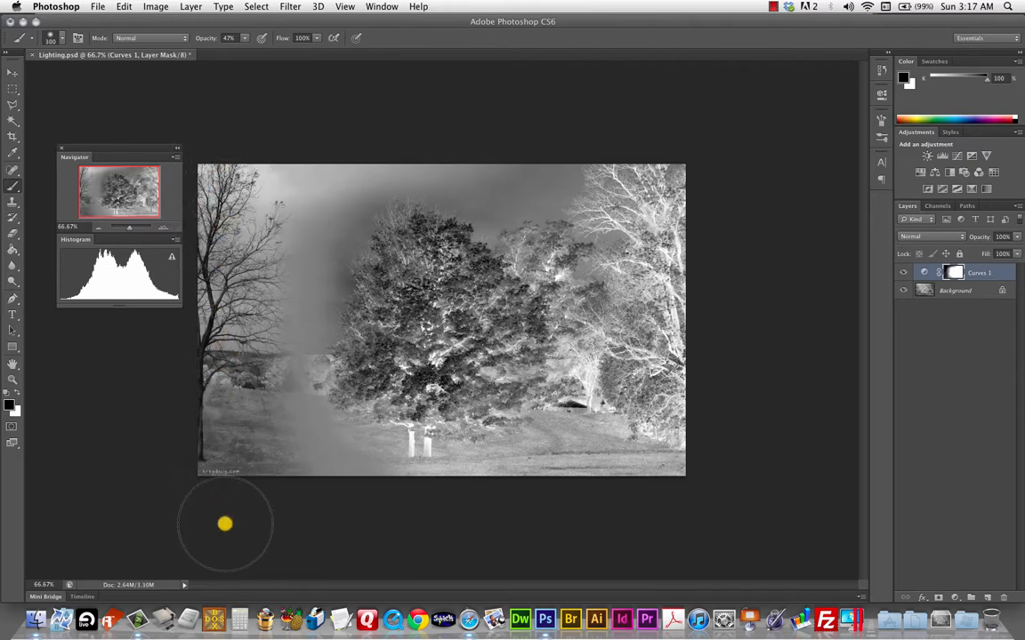
mouse_move(299, 153)
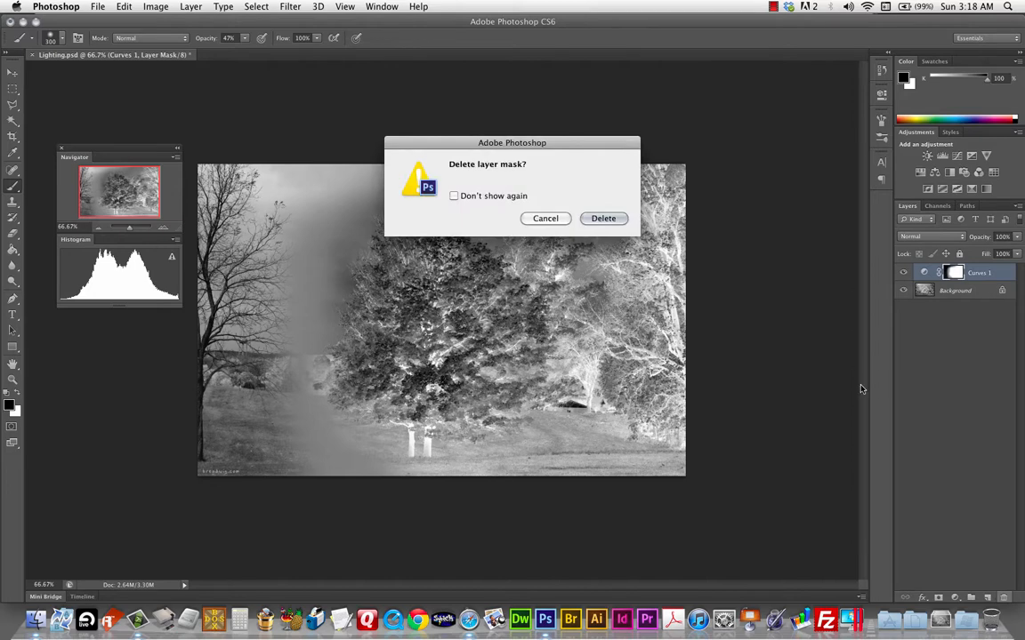
Confirm deleting the Curves layer and its mask, restoring the original tones
click(603, 217)
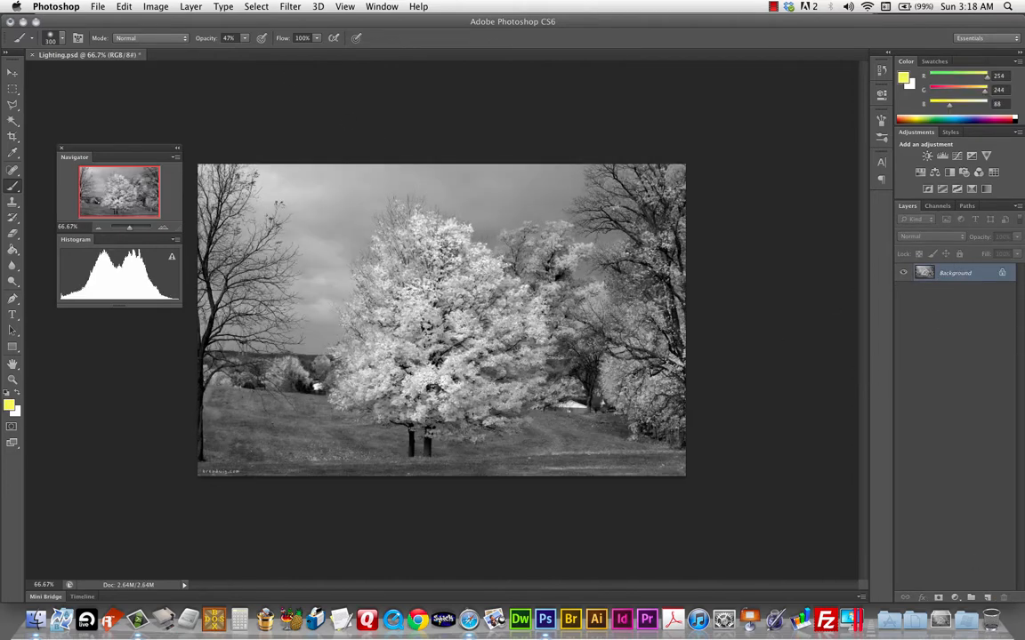
mouse_move(729, 437)
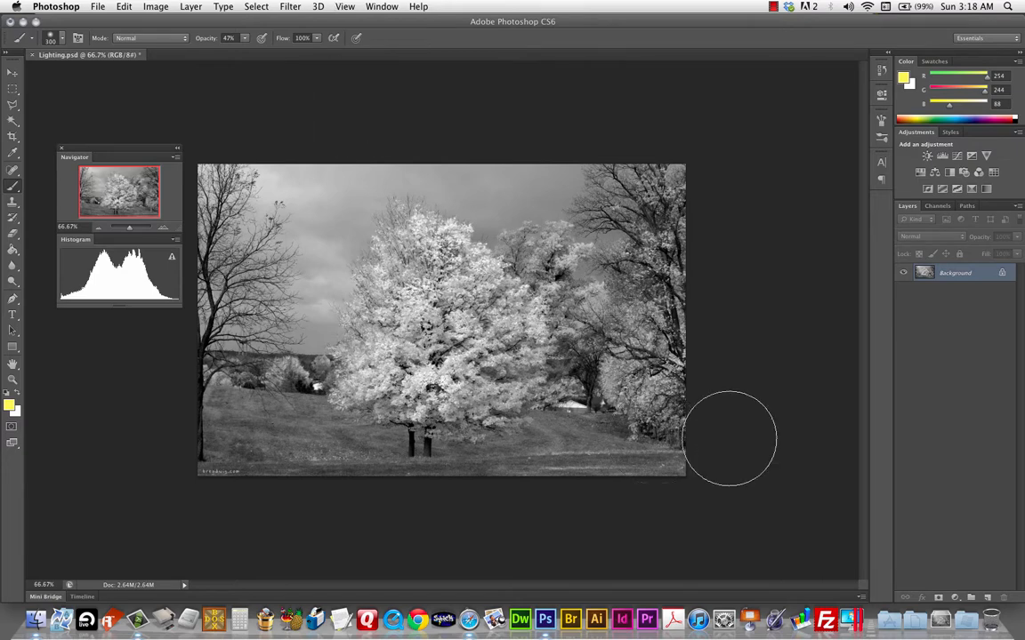
mouse_move(405, 320)
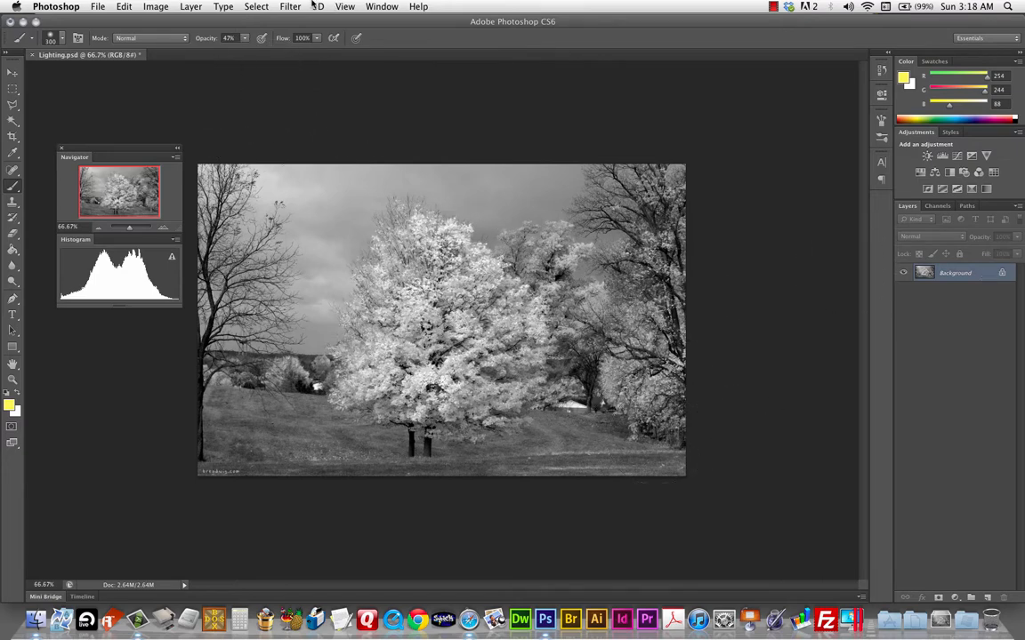
click(309, 7)
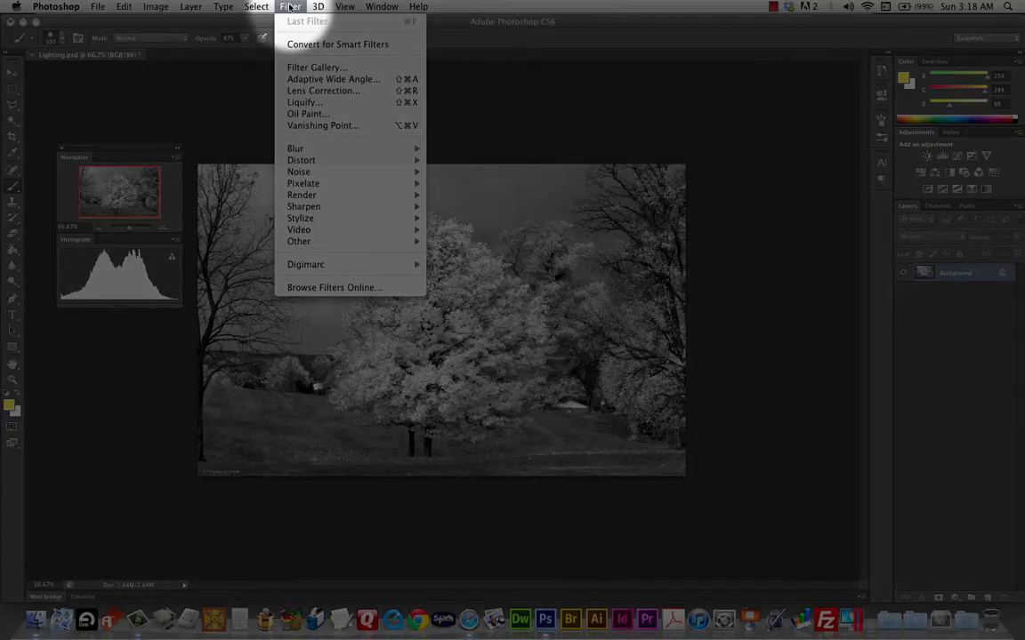
mouse_move(303, 194)
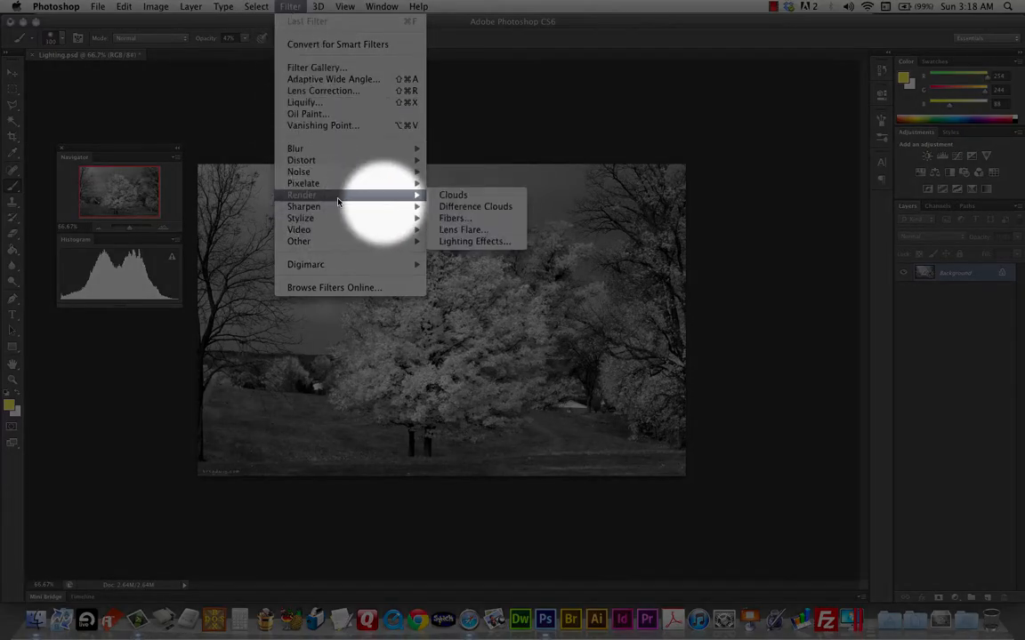
mouse_move(476, 241)
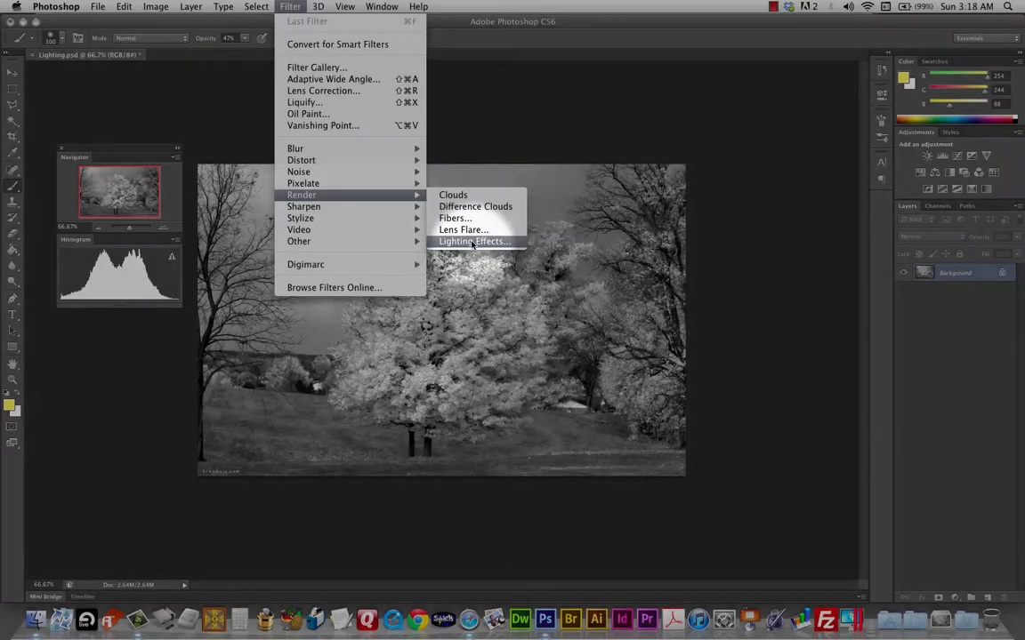
Start Filter > Render > Lighting Effects on the landscape photo
click(473, 242)
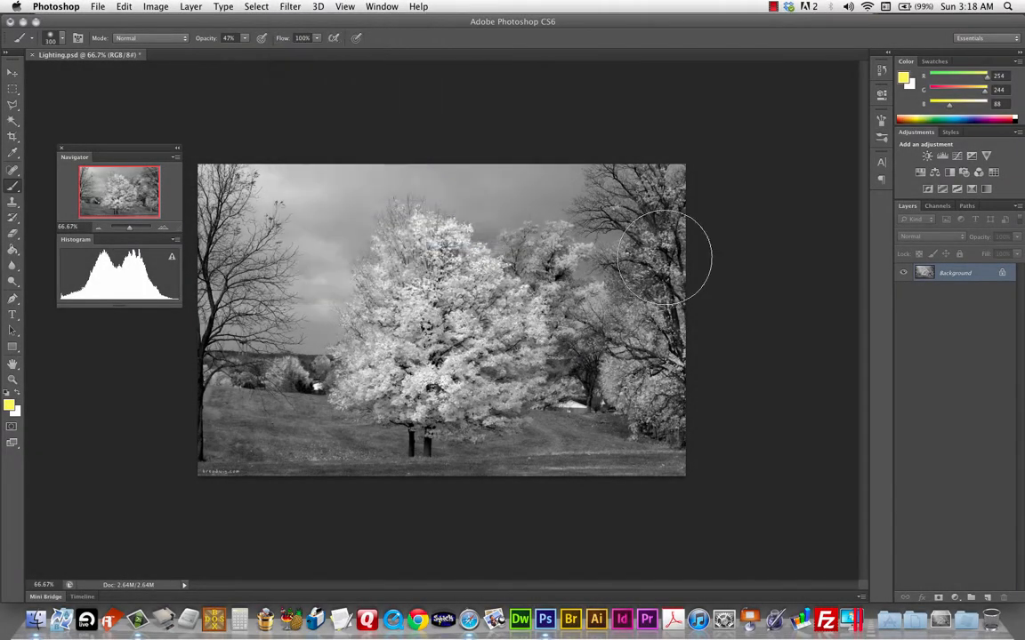
click(313, 7)
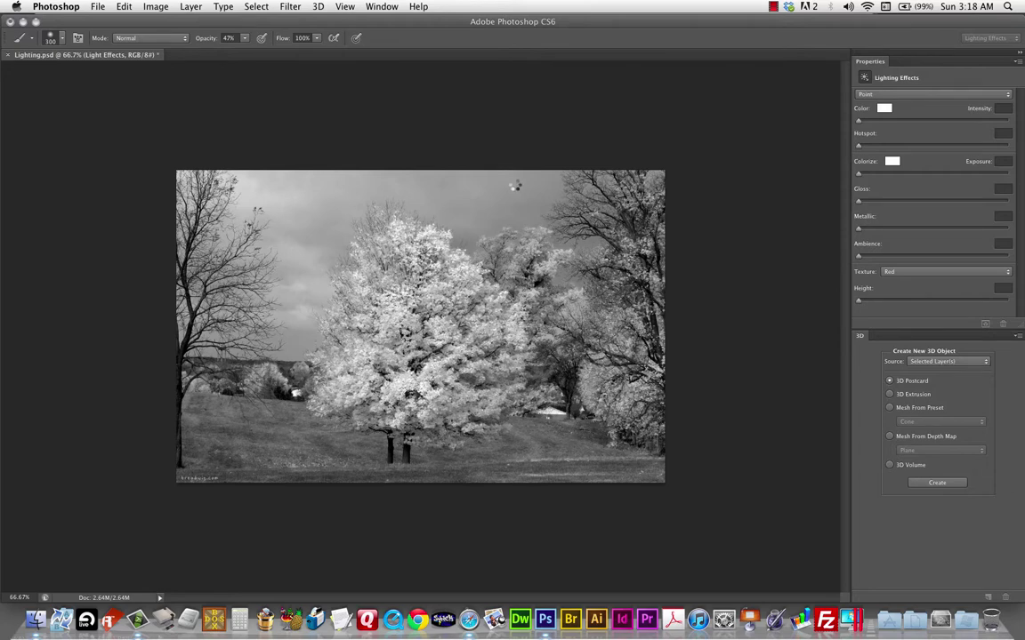
Narrow the spotlight beam's width so its hotspot reaches toward the top of the photo
click(930, 92)
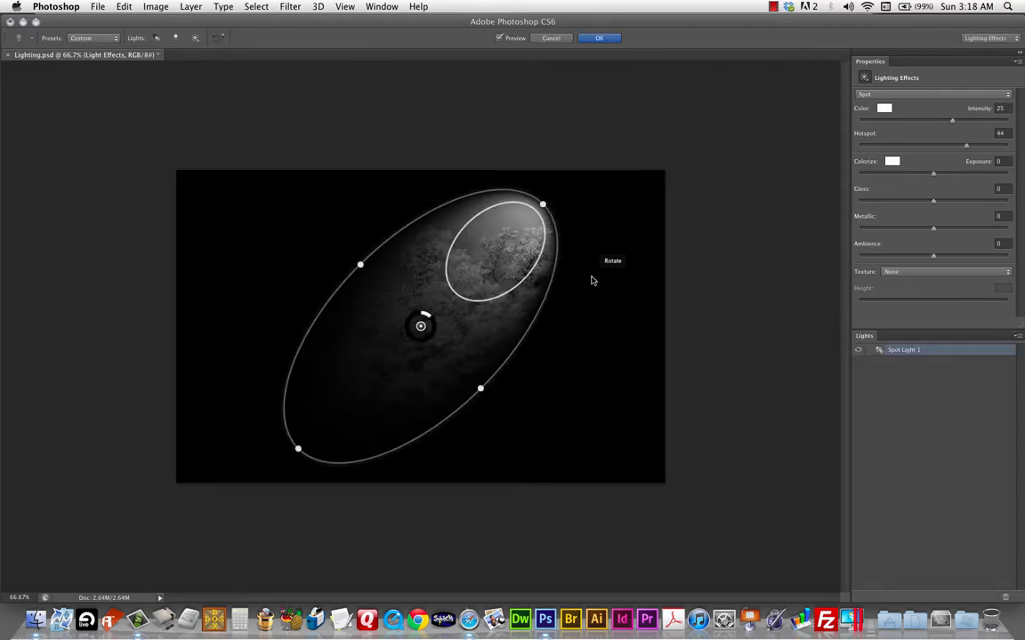
mouse_move(359, 265)
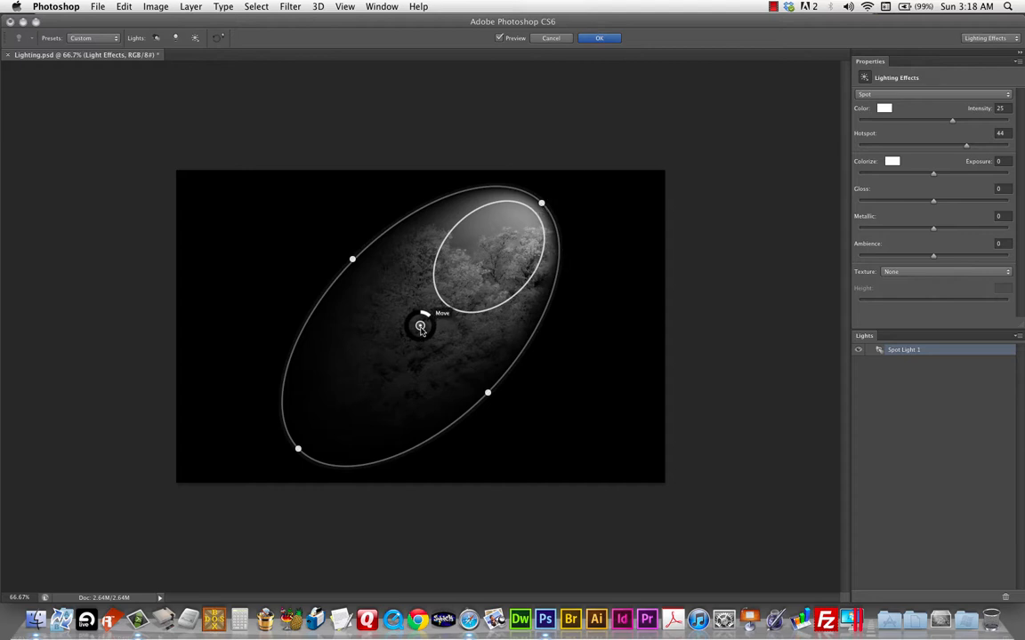
mouse_move(427, 334)
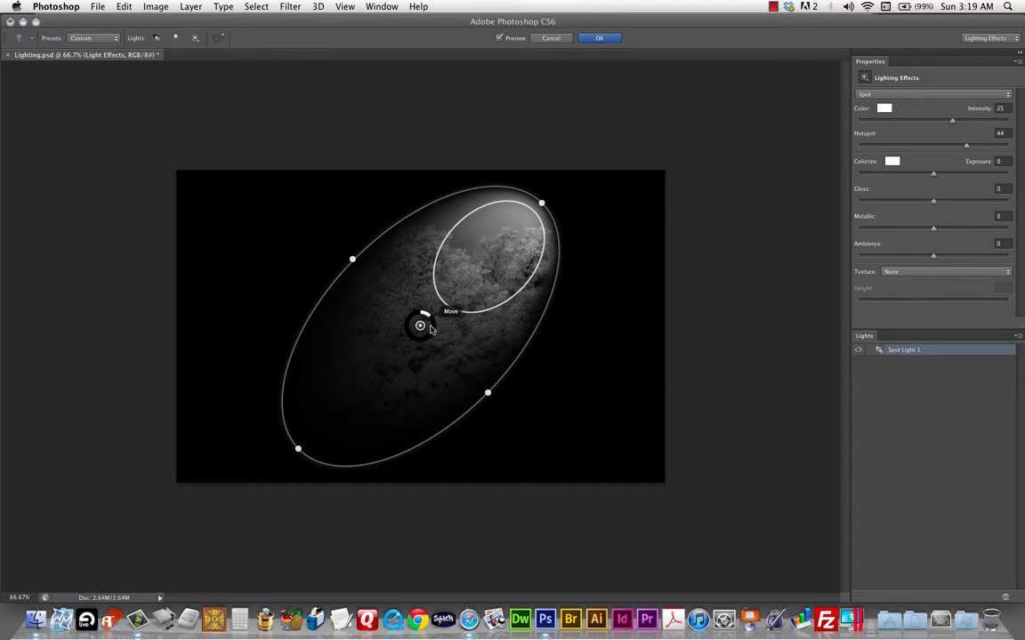
mouse_move(488, 393)
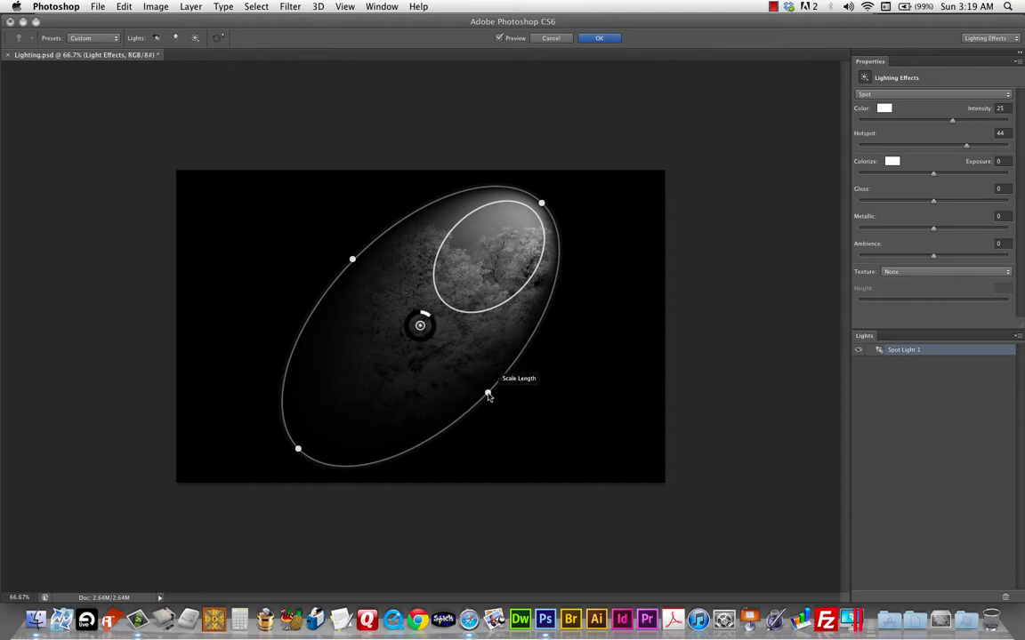
mouse_move(437, 406)
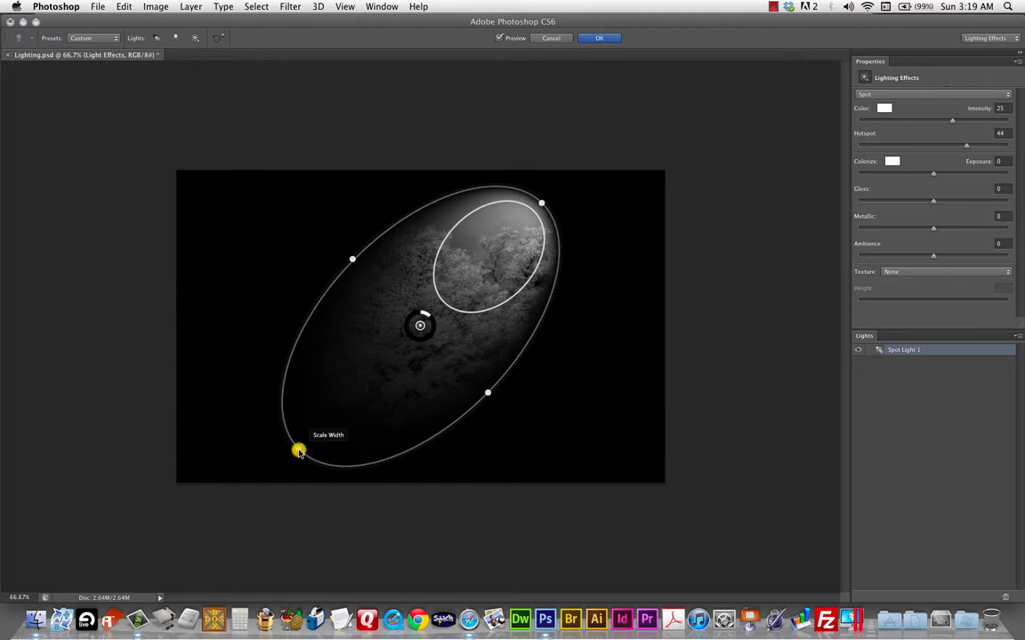
drag(299, 451, 310, 456)
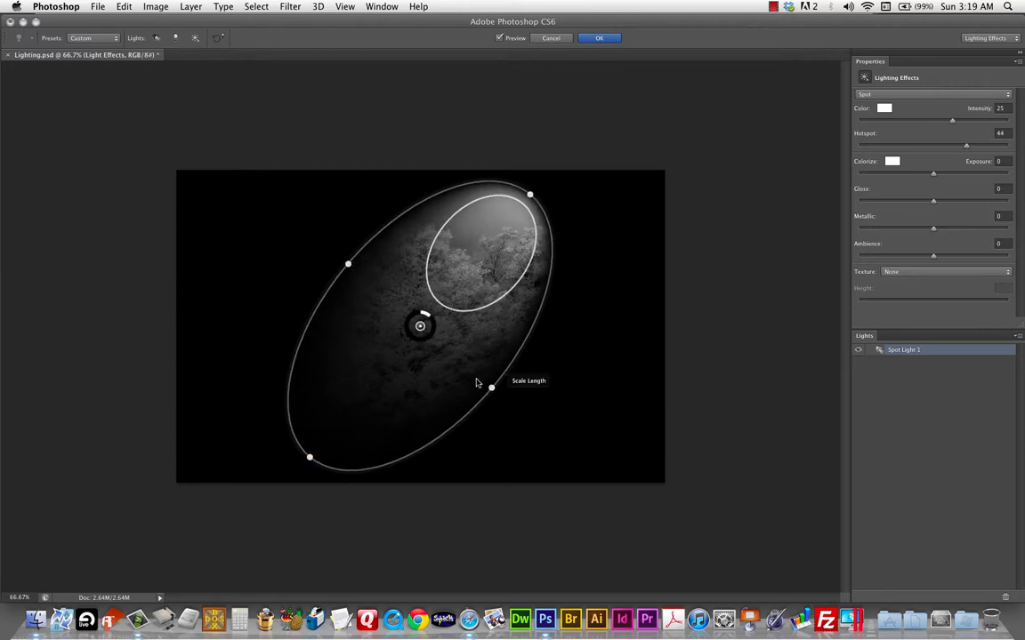
mouse_move(502, 368)
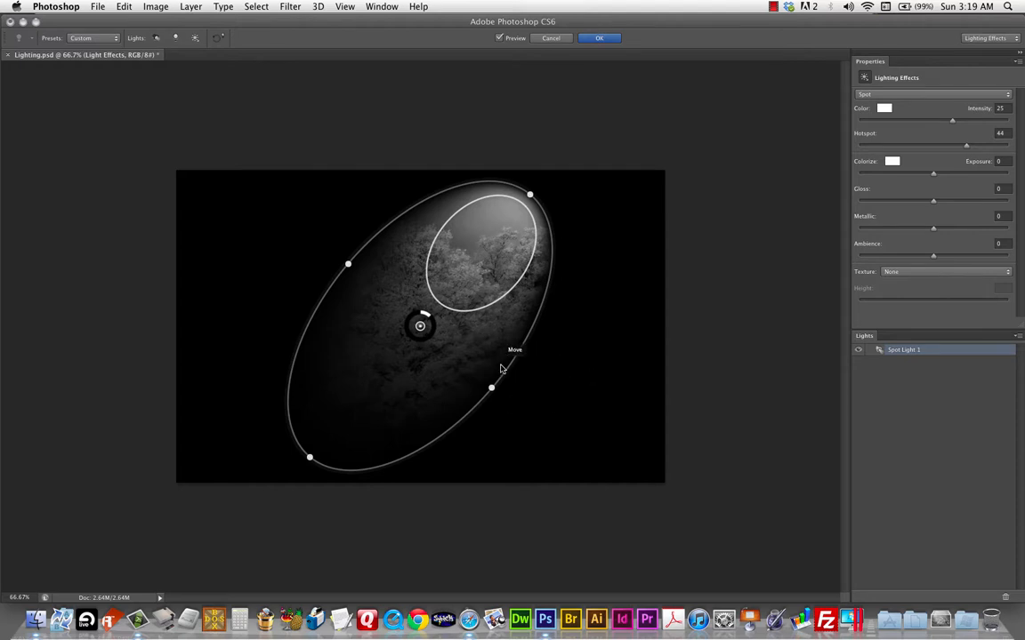
mouse_move(501, 329)
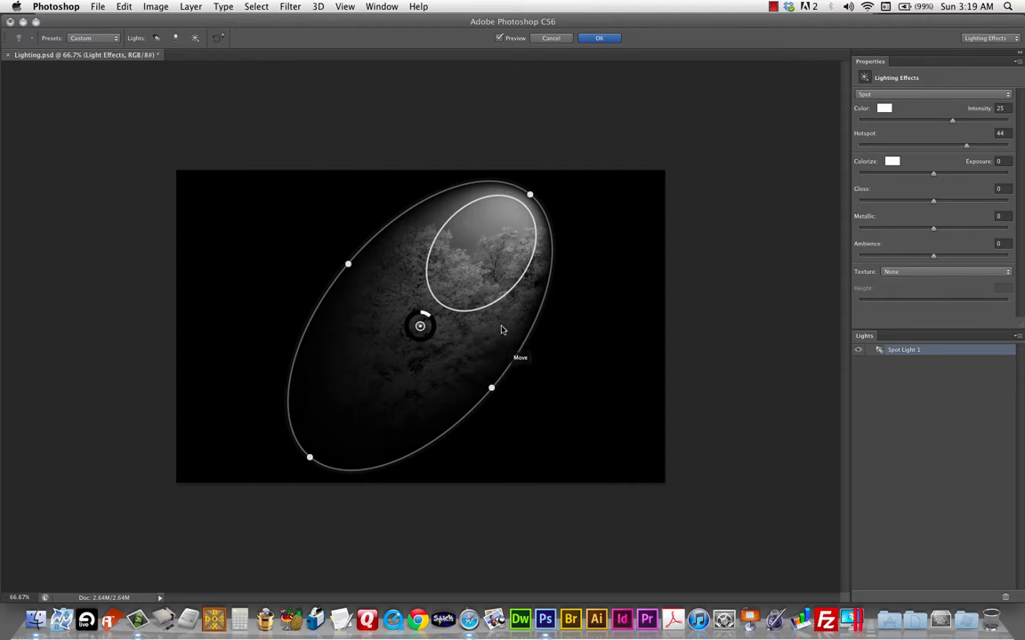
mouse_move(557, 424)
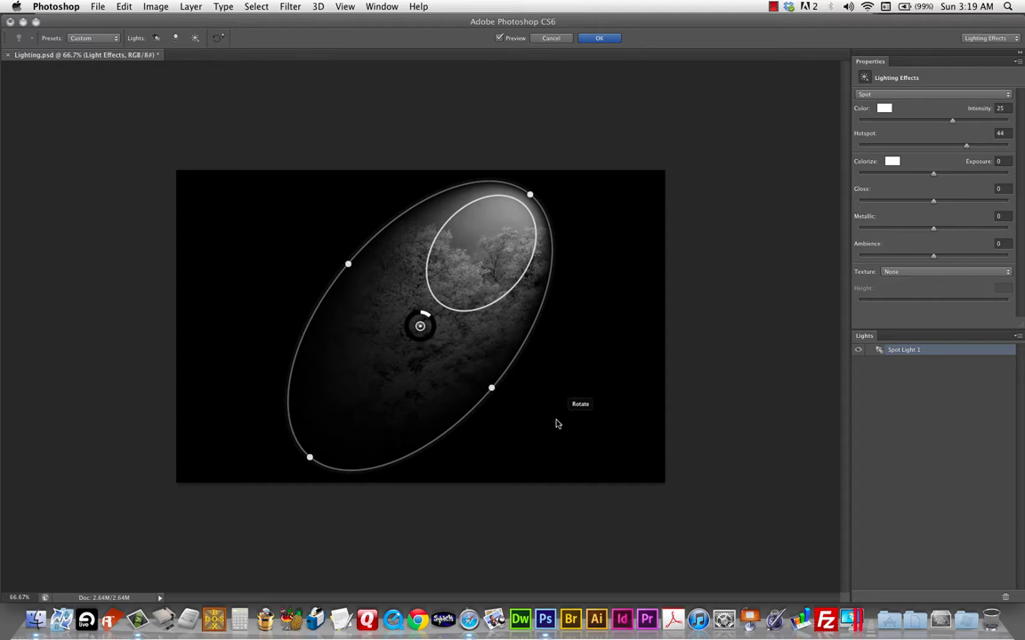
mouse_move(555, 420)
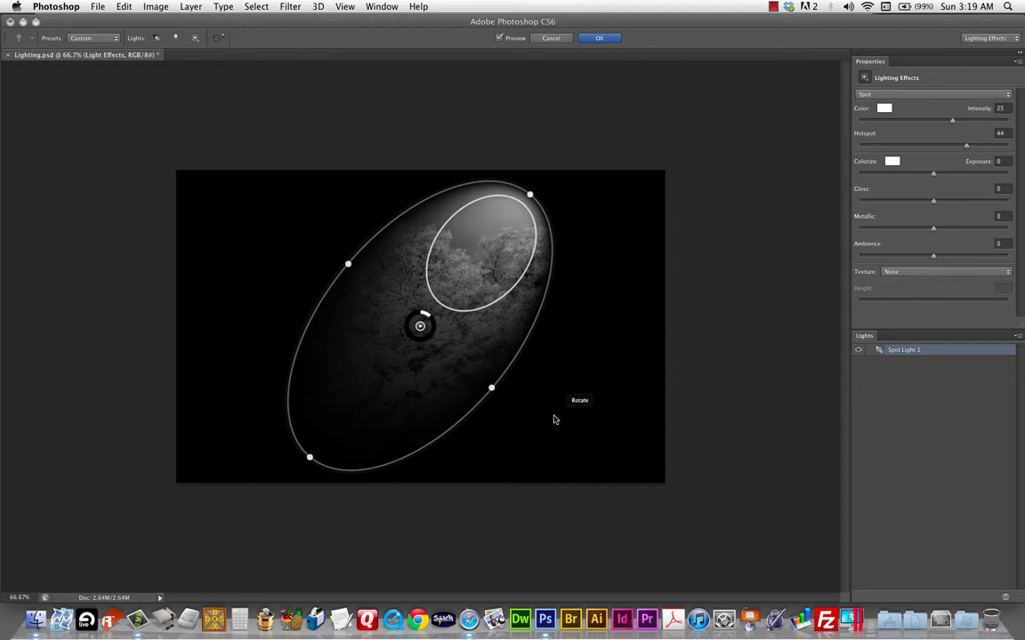
mouse_move(619, 325)
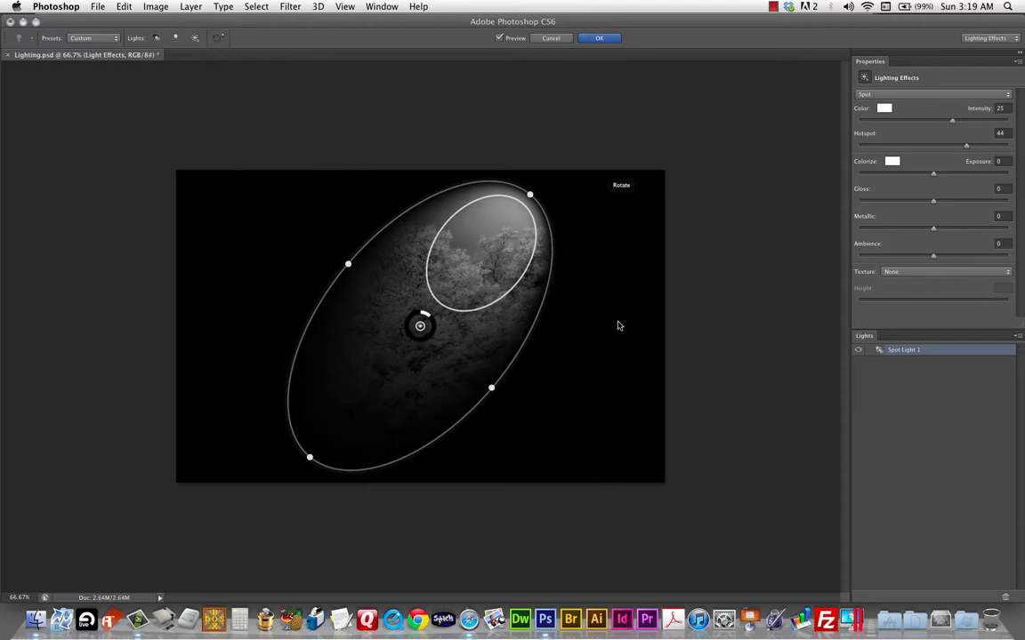
mouse_move(429, 228)
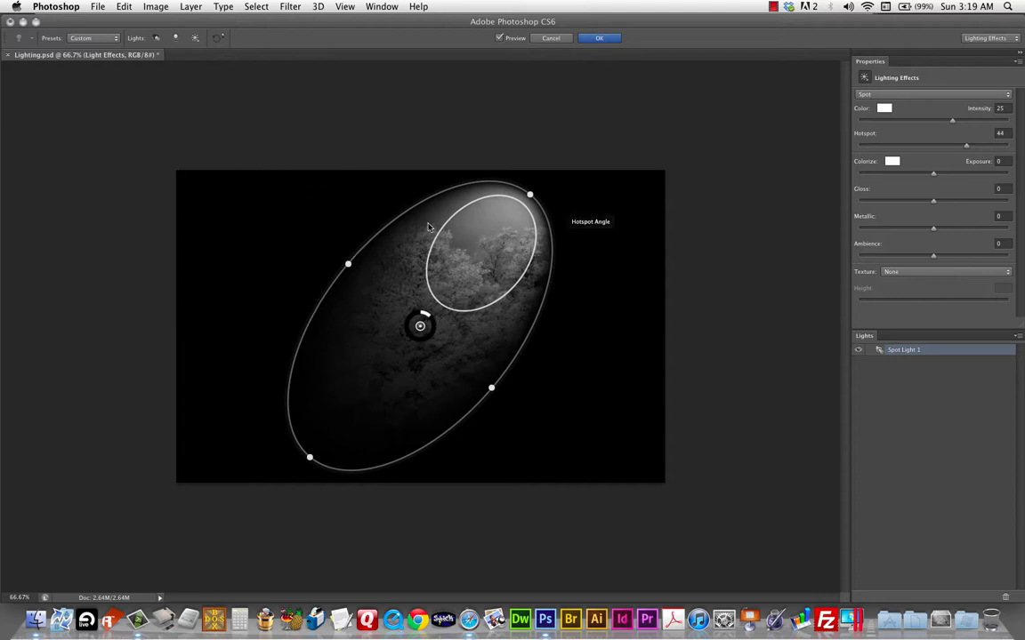
mouse_move(310, 192)
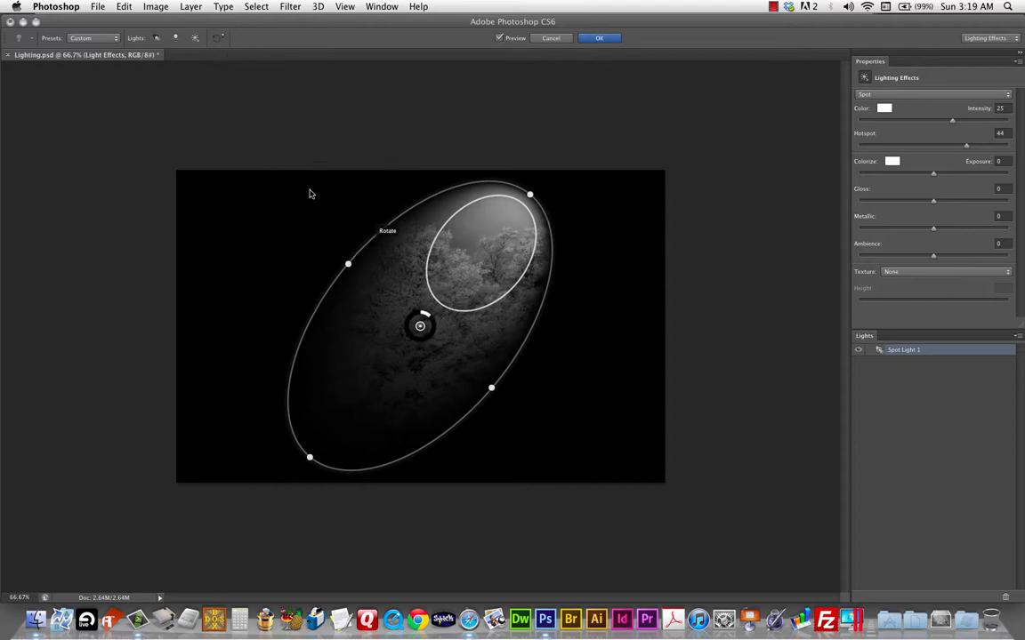
mouse_move(519, 395)
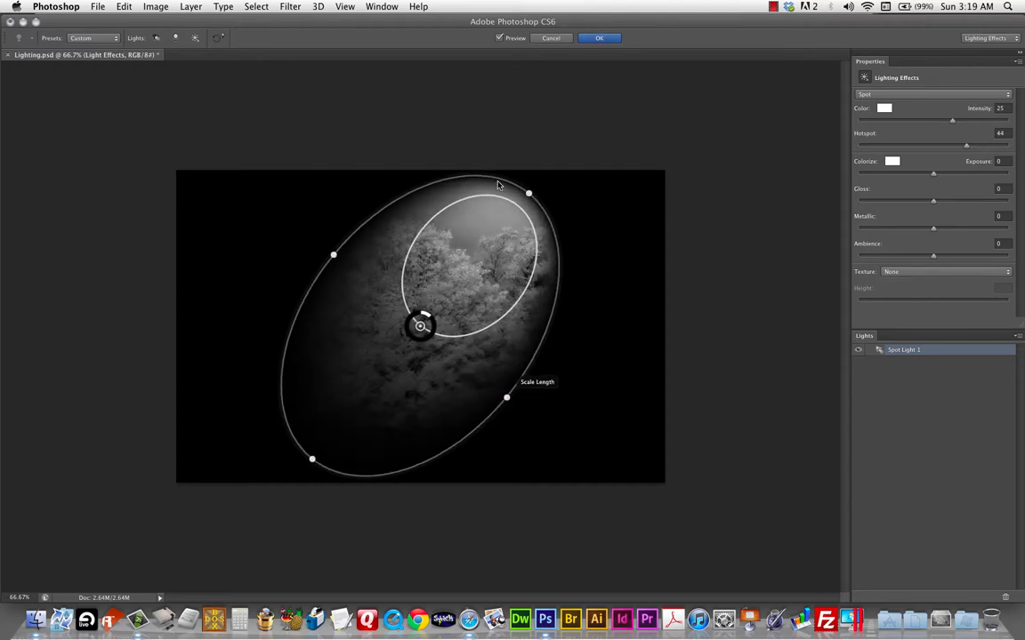
Stretch, widen and tilt the spotlight oval so it surrounds the big tree
drag(530, 192, 452, 170)
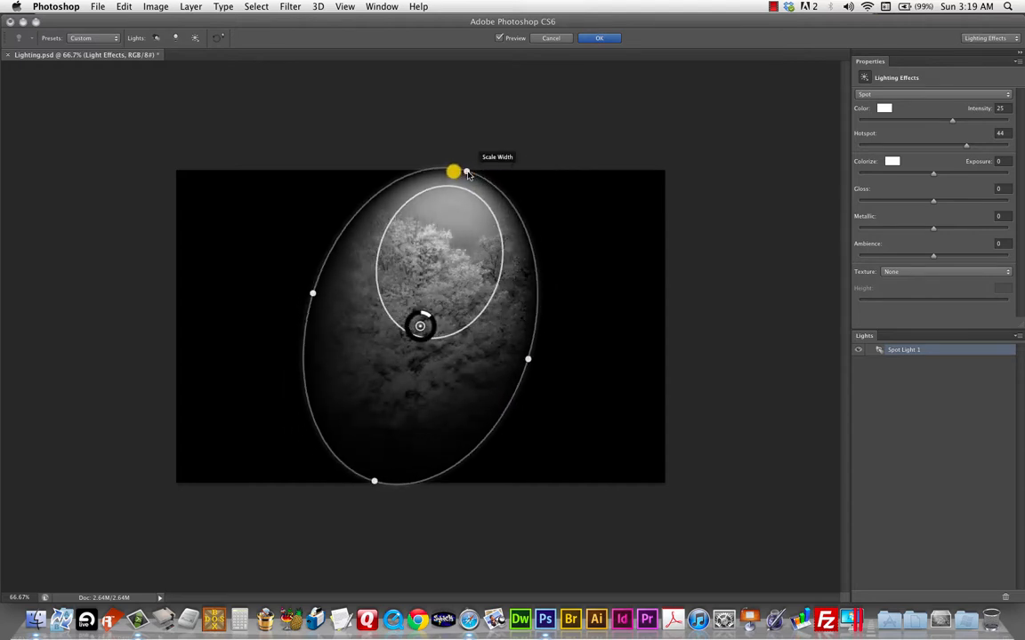
drag(452, 171, 374, 192)
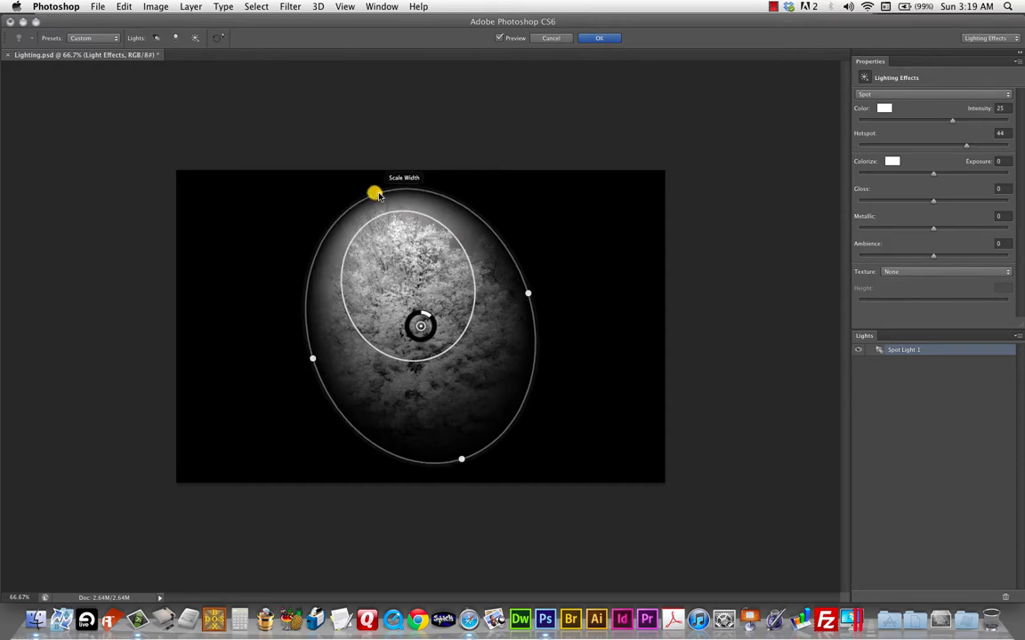
drag(373, 194, 323, 186)
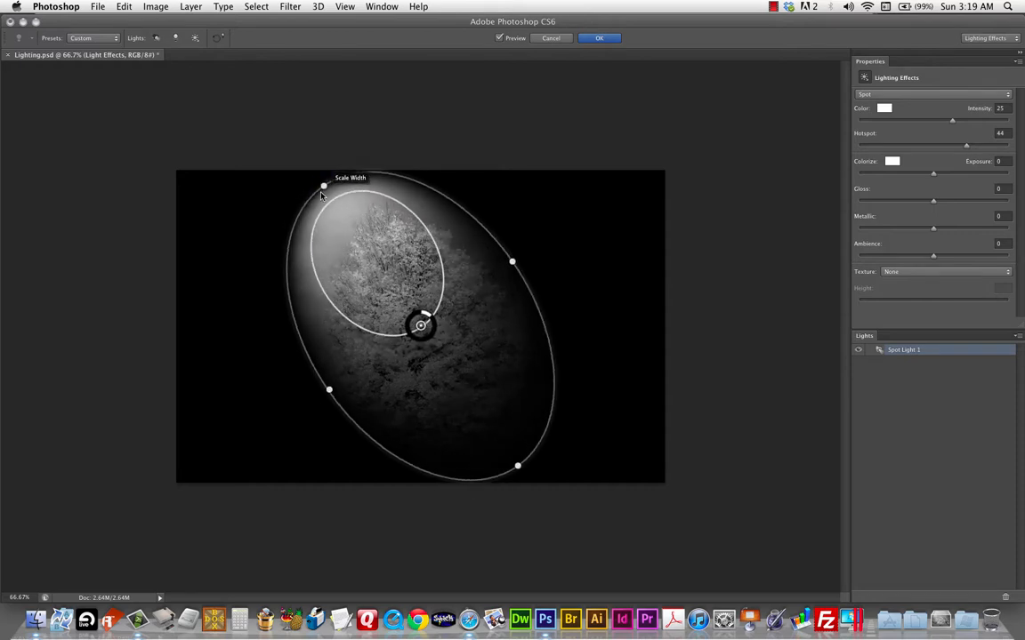
drag(512, 262, 521, 252)
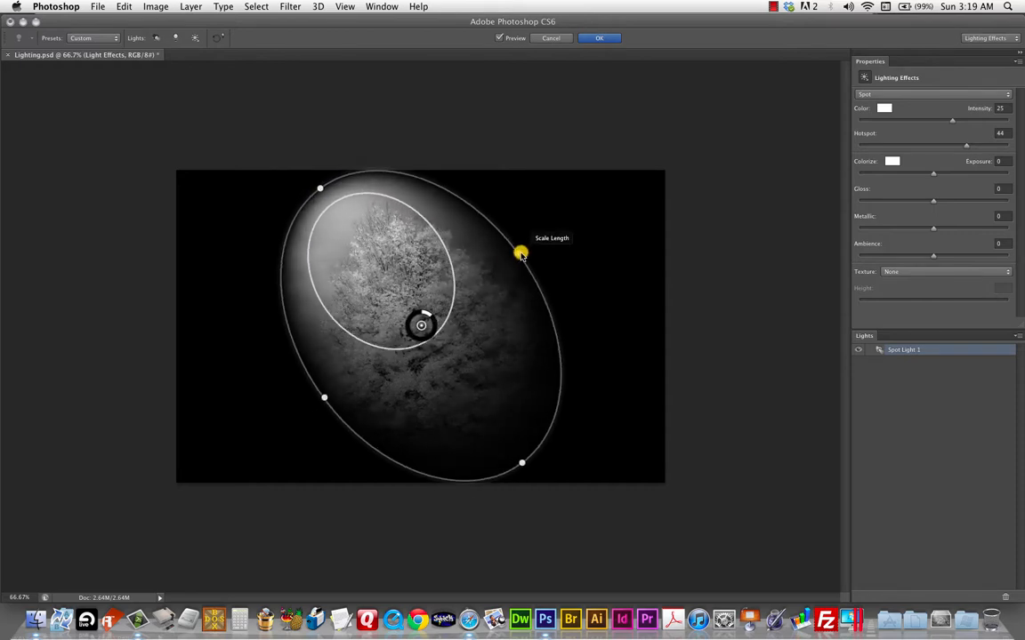
drag(520, 252, 430, 335)
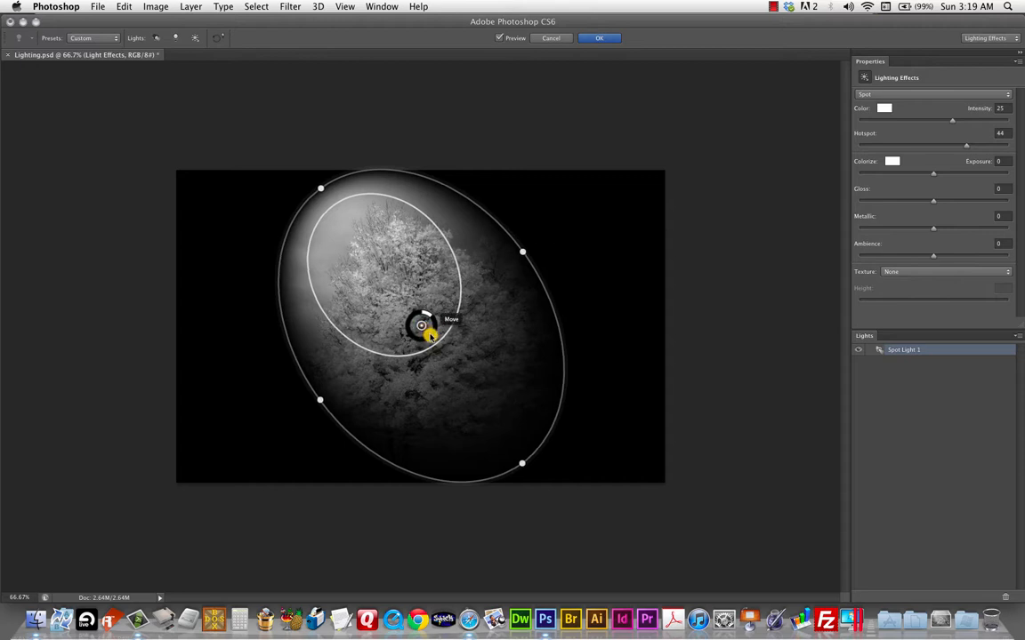
drag(419, 325, 435, 344)
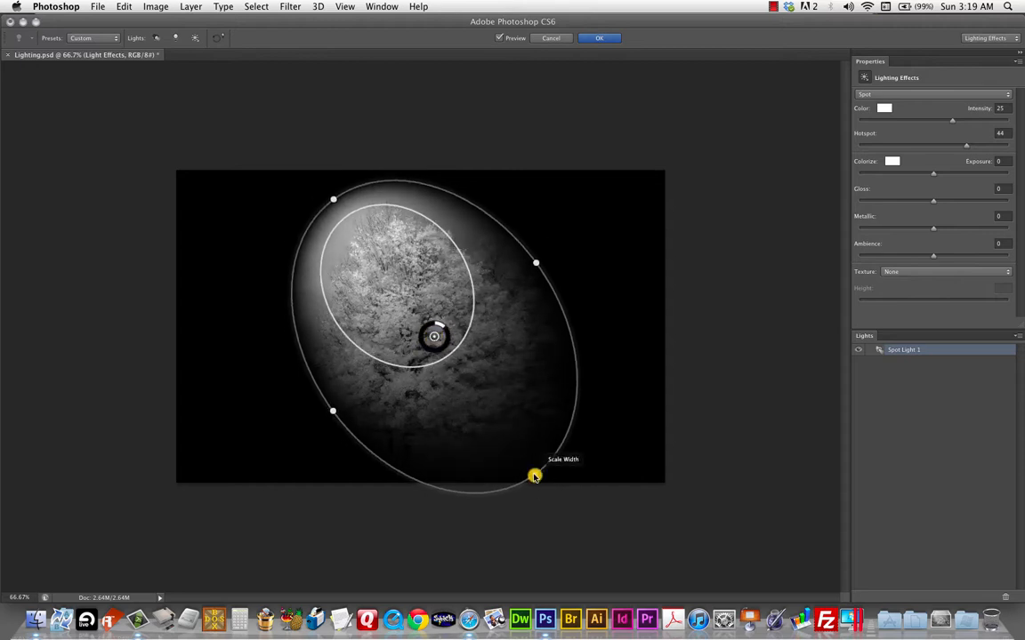
drag(533, 477, 562, 494)
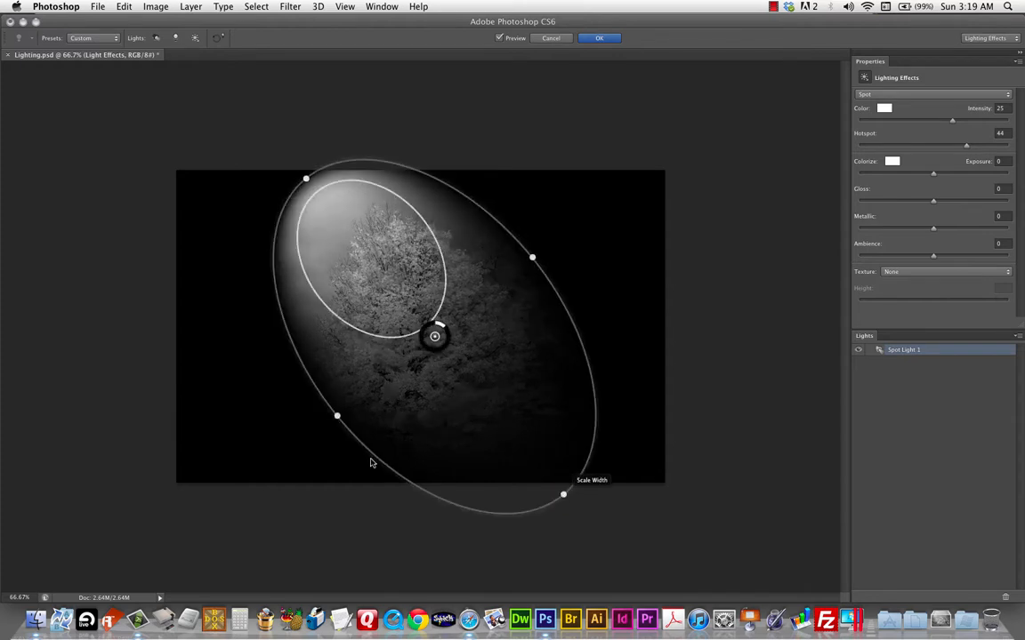
drag(336, 416, 320, 429)
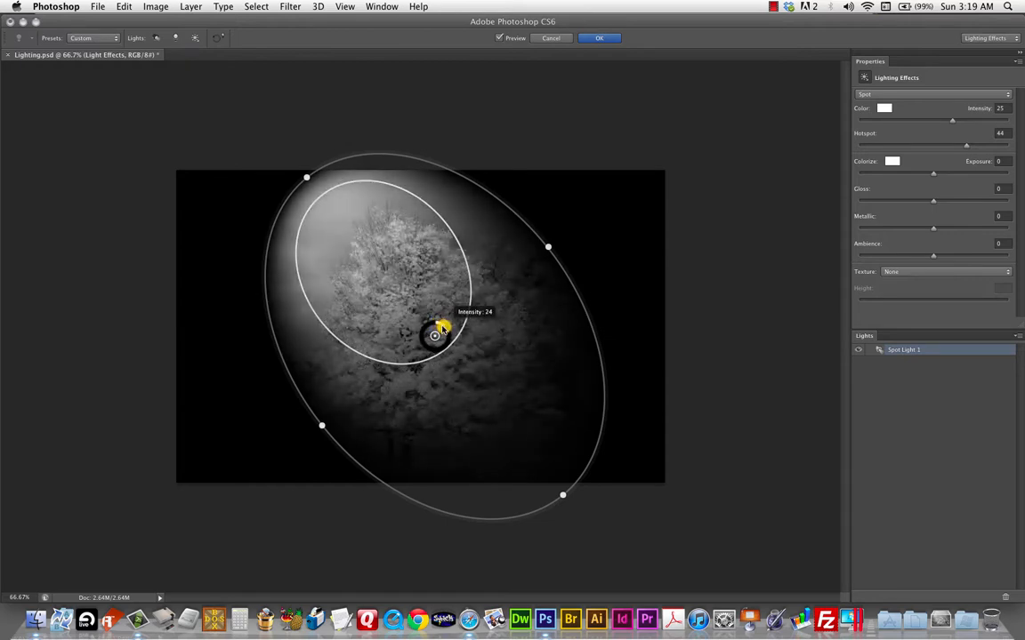
Retune the spotlight's brightness and fine-shape its oval over the tree
drag(443, 323, 435, 335)
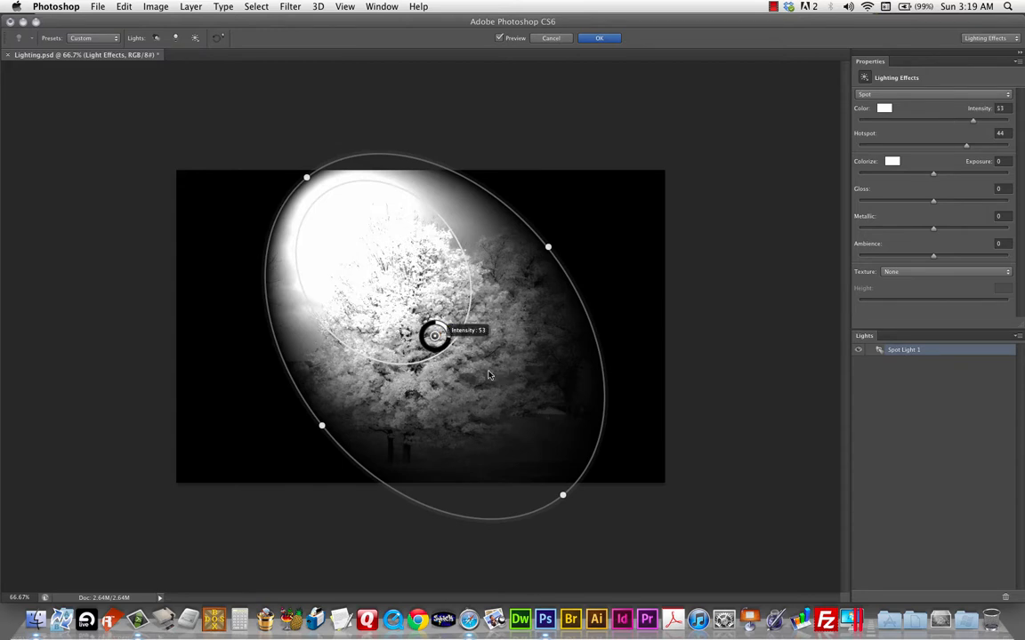
drag(434, 334, 447, 331)
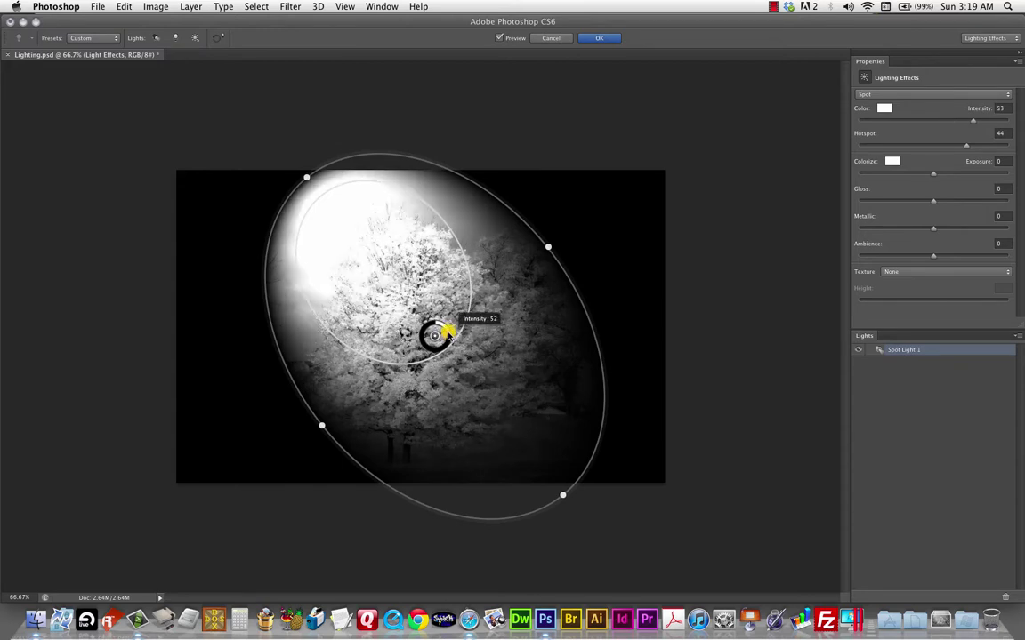
drag(449, 331, 460, 329)
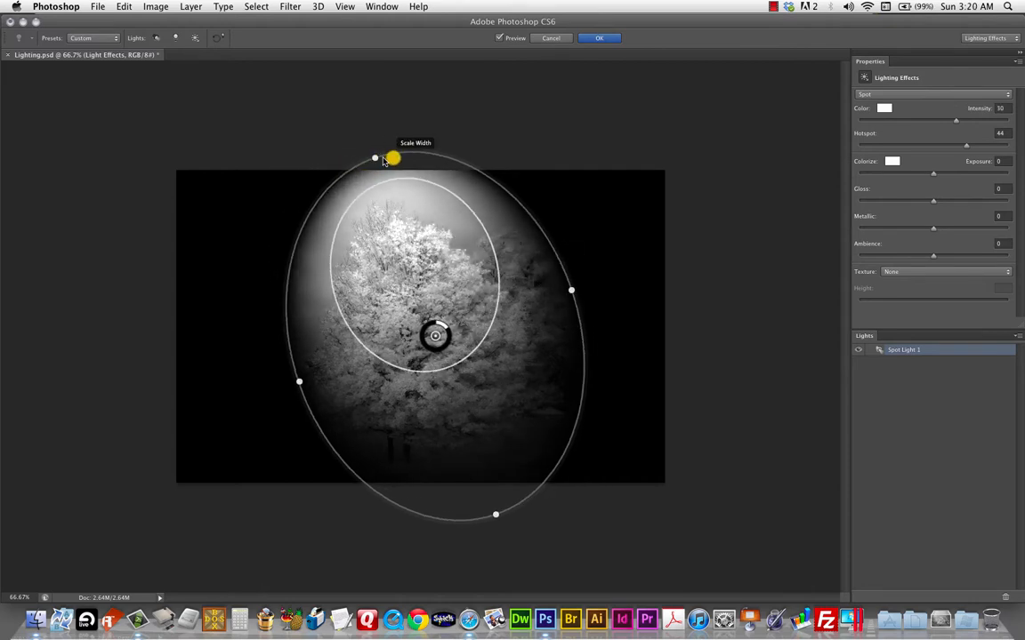
Aim and stretch the spotlight toward the upper-right corner, widen its spread and adjust brightness
drag(391, 158, 651, 185)
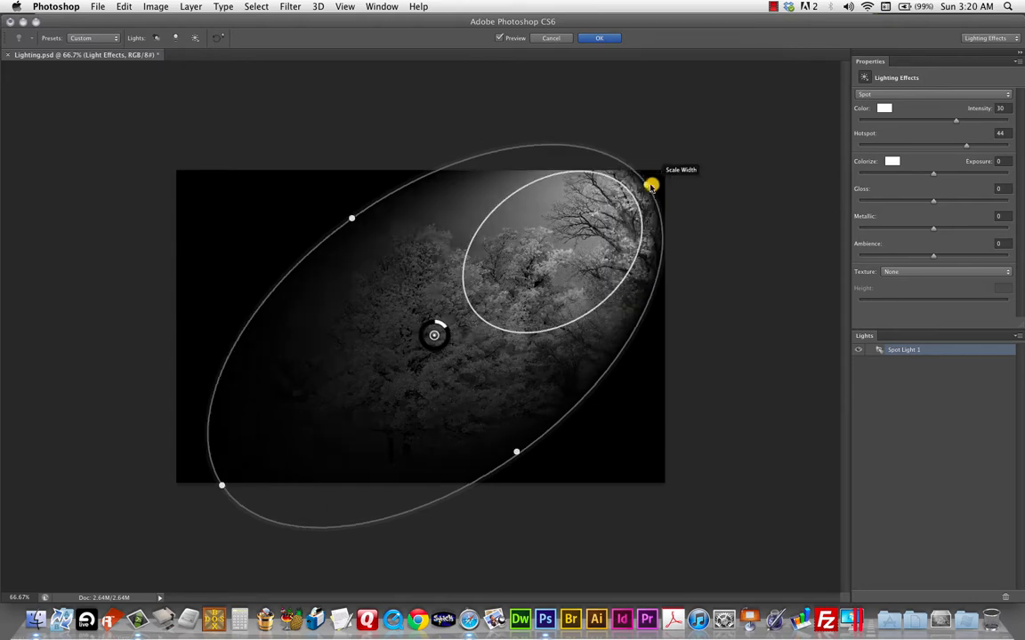
drag(651, 183, 673, 171)
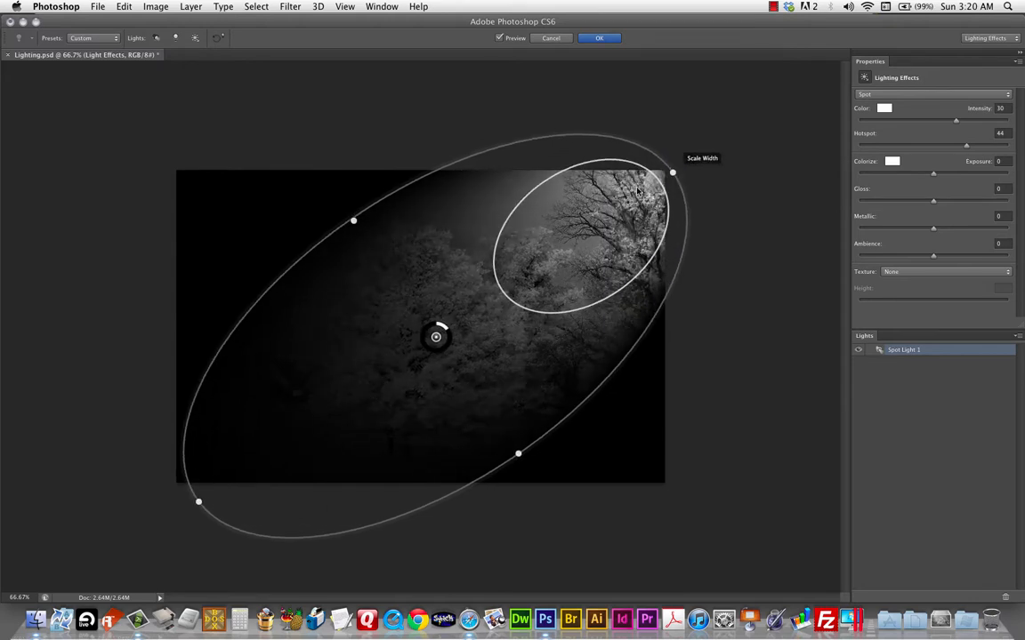
drag(352, 220, 328, 198)
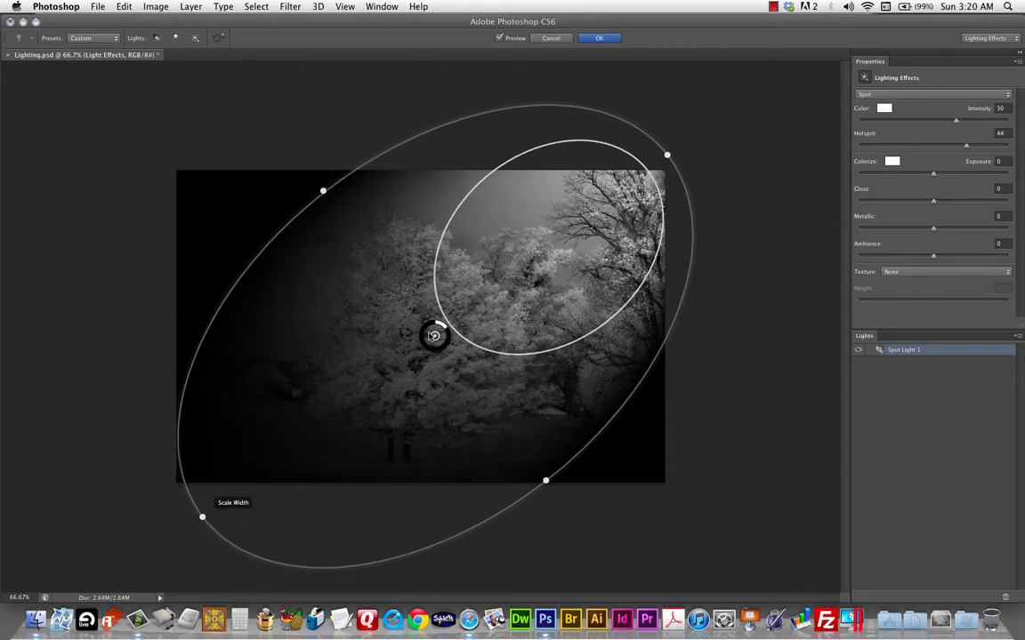
drag(434, 335, 445, 329)
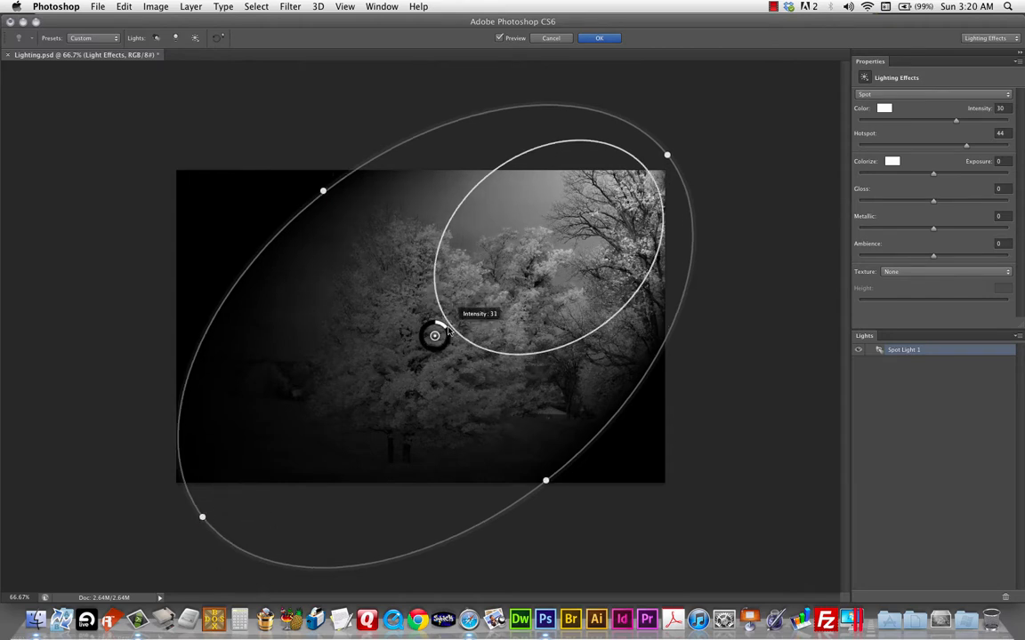
drag(434, 335, 445, 329)
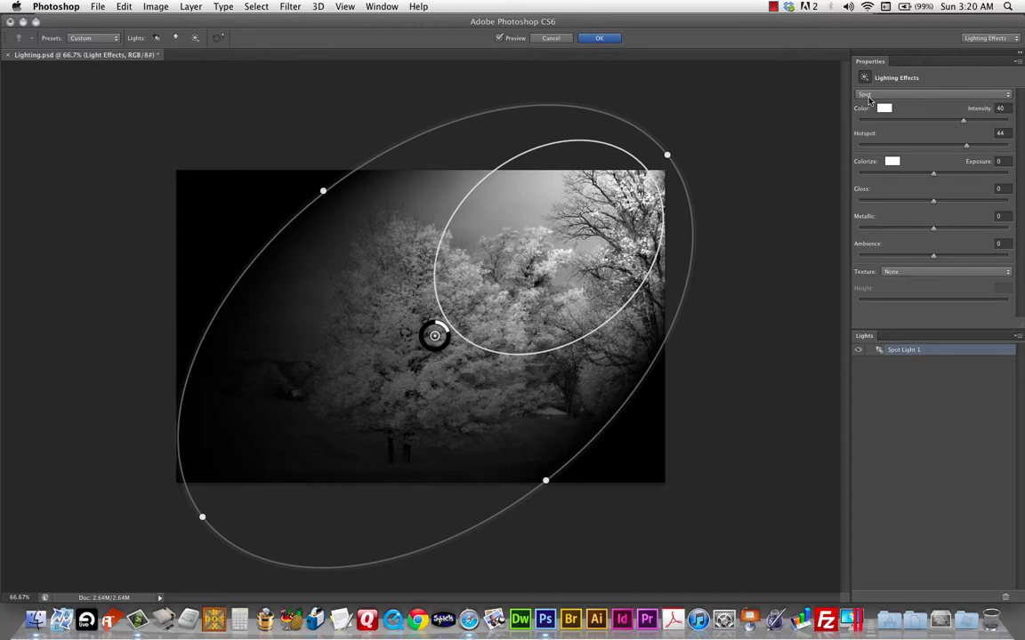
click(890, 109)
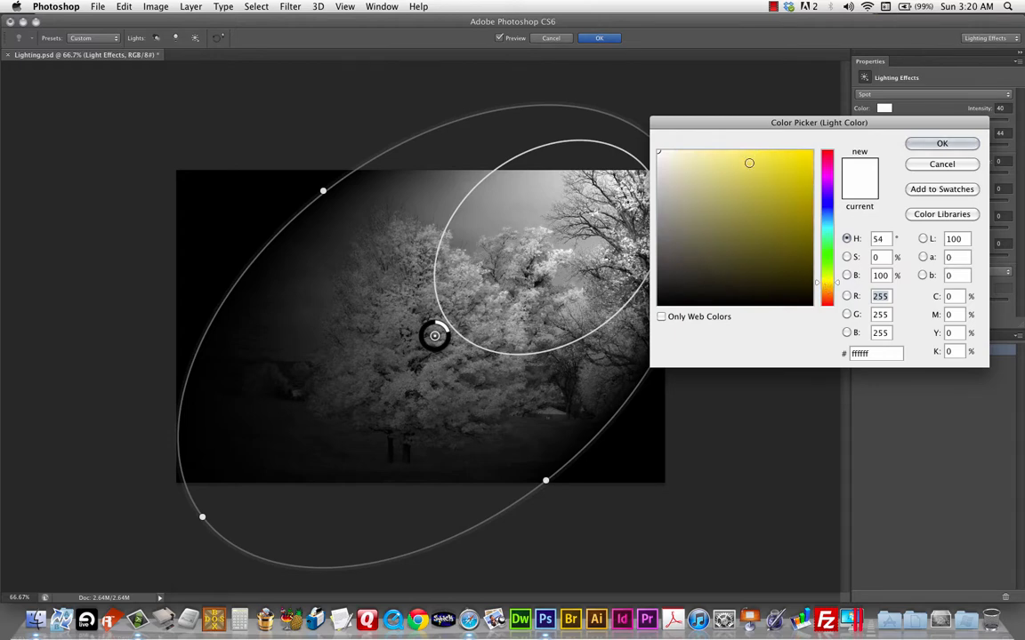
Pick a purple light colour in the Color Picker, then cancel to keep the light white
click(740, 157)
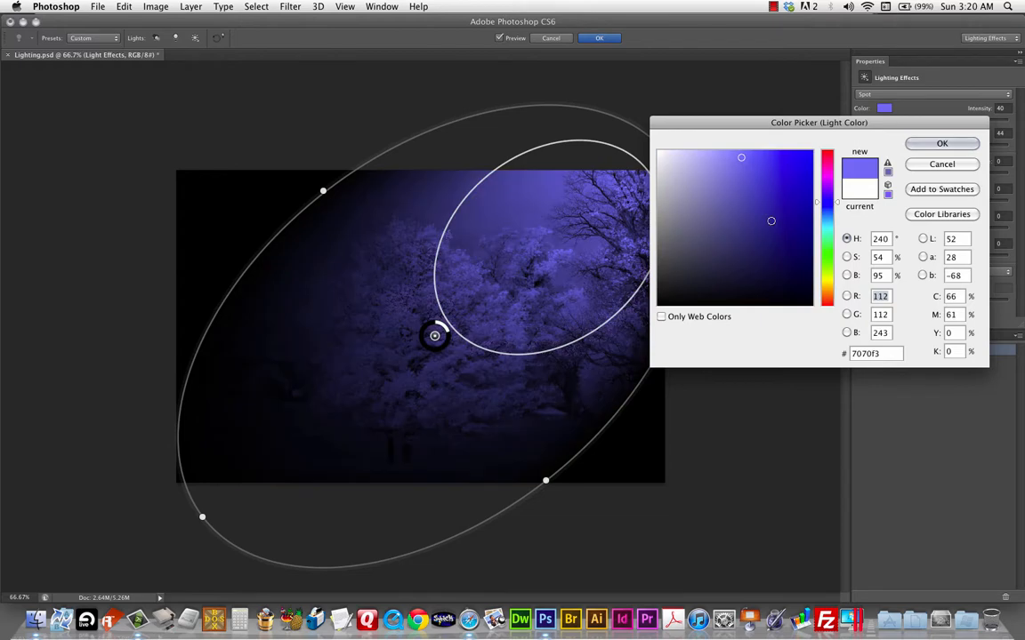
click(941, 143)
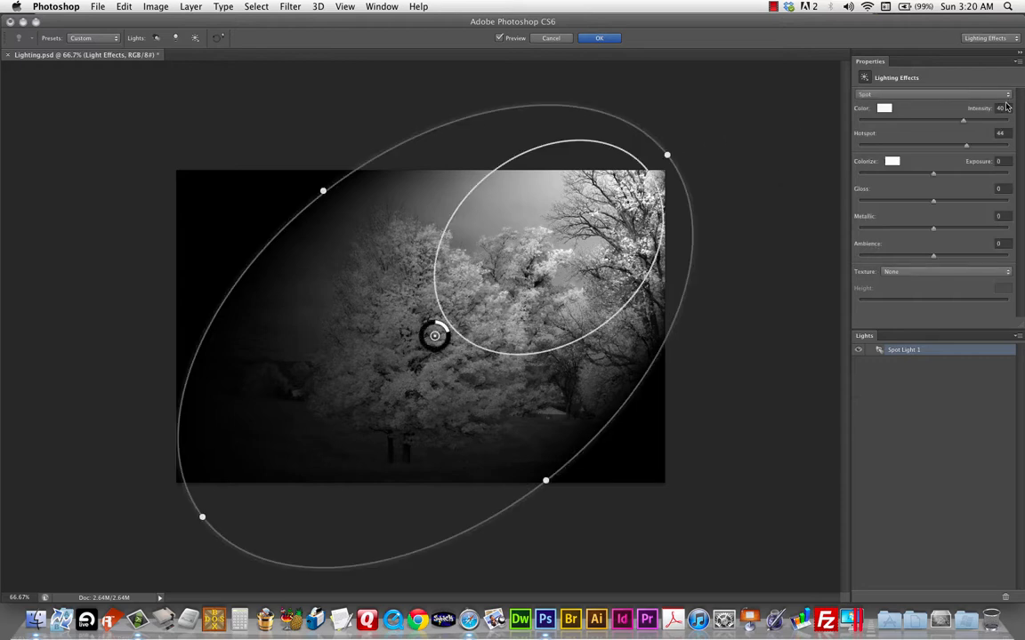
mouse_move(932, 171)
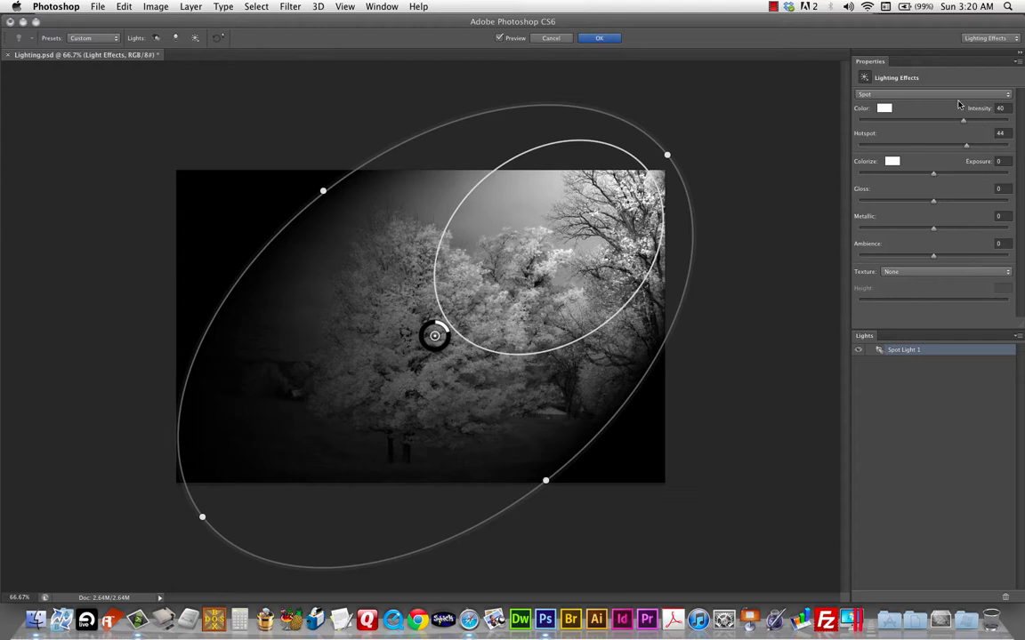
mouse_move(939, 241)
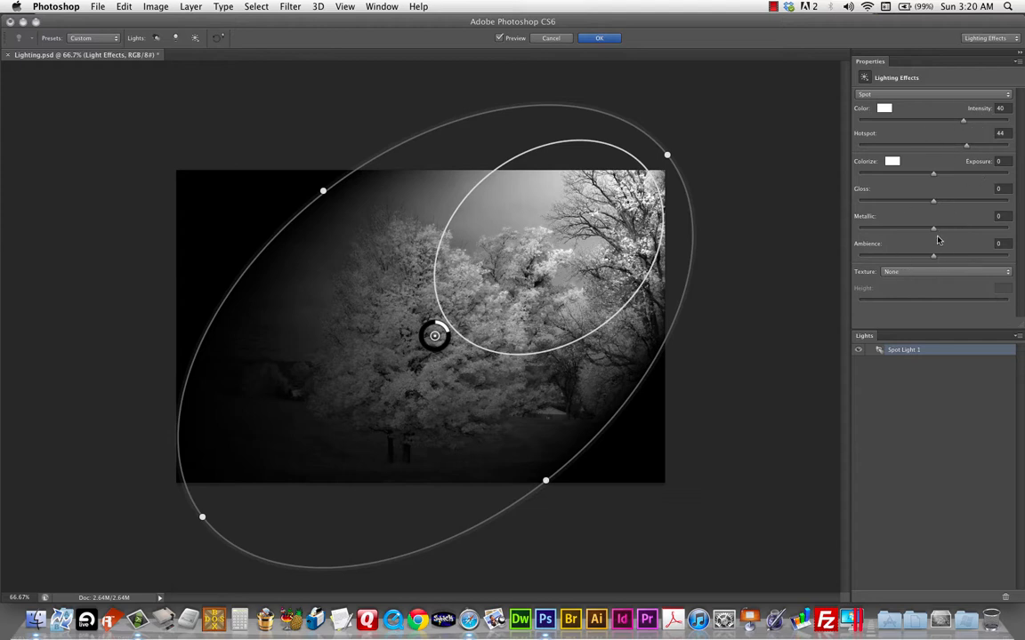
drag(932, 228, 939, 227)
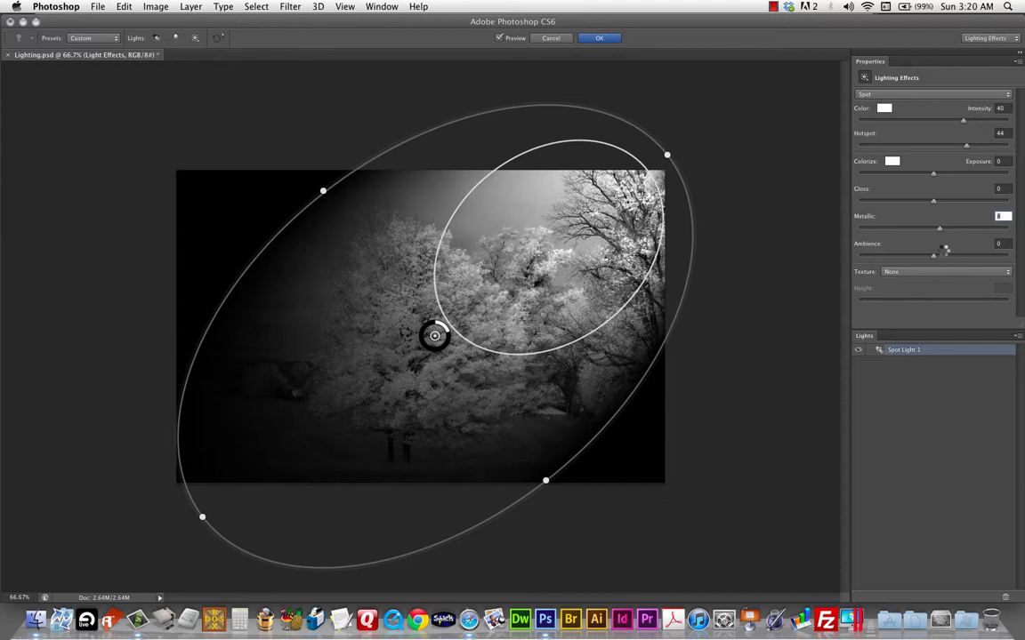
drag(939, 228, 1000, 227)
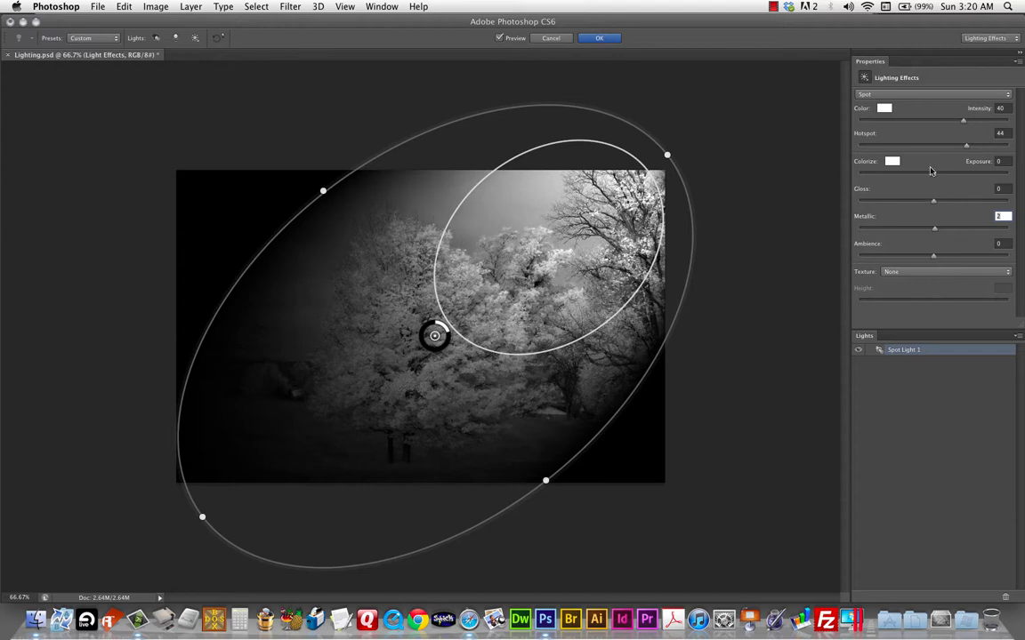
mouse_move(921, 267)
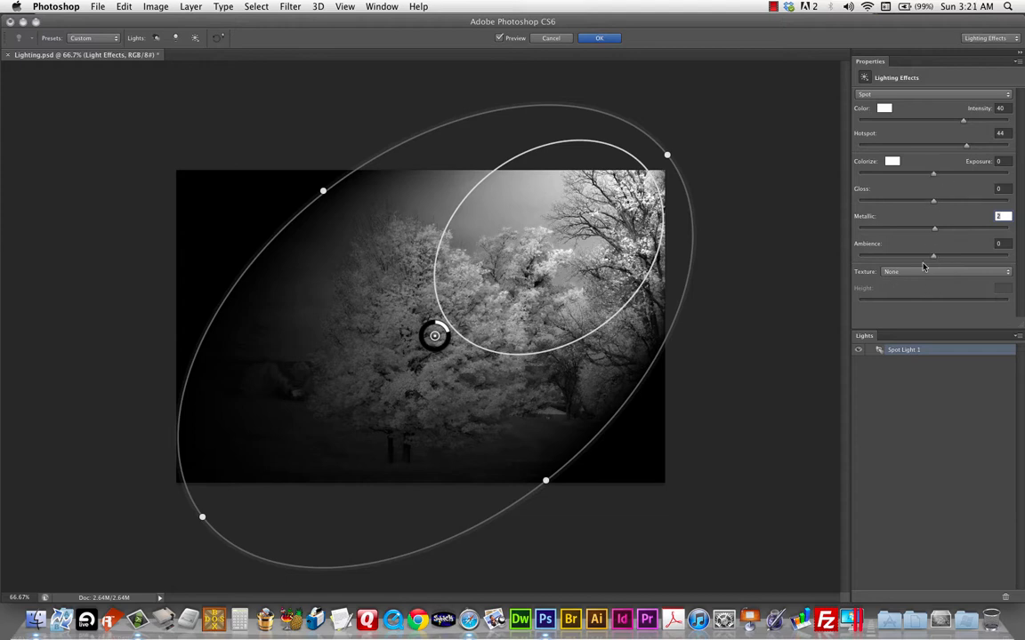
mouse_move(915, 217)
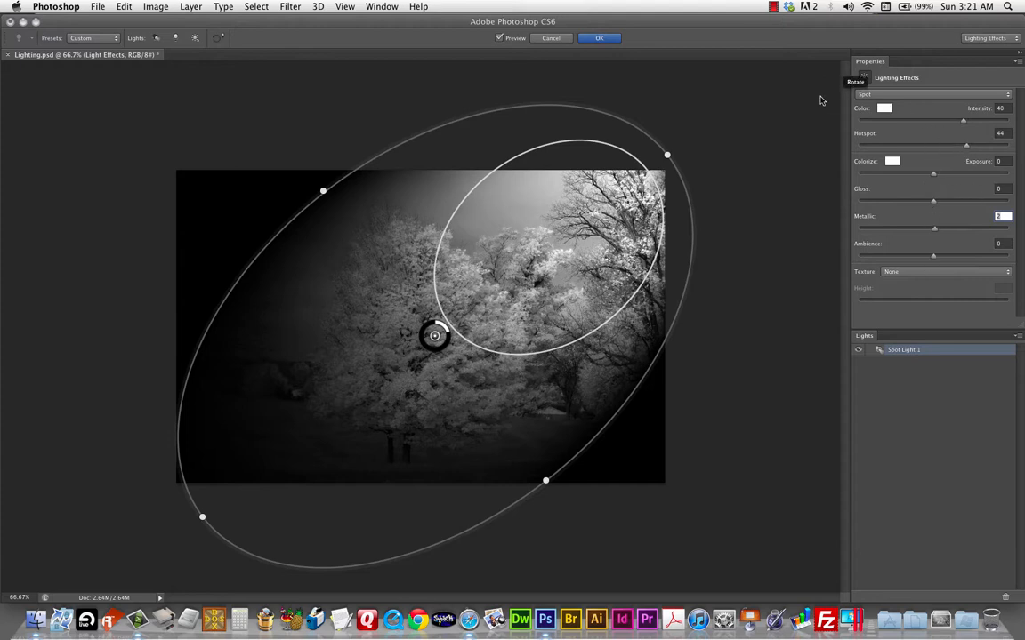
Switch the light to a Point light and move it to the photo's top-left corner
click(932, 92)
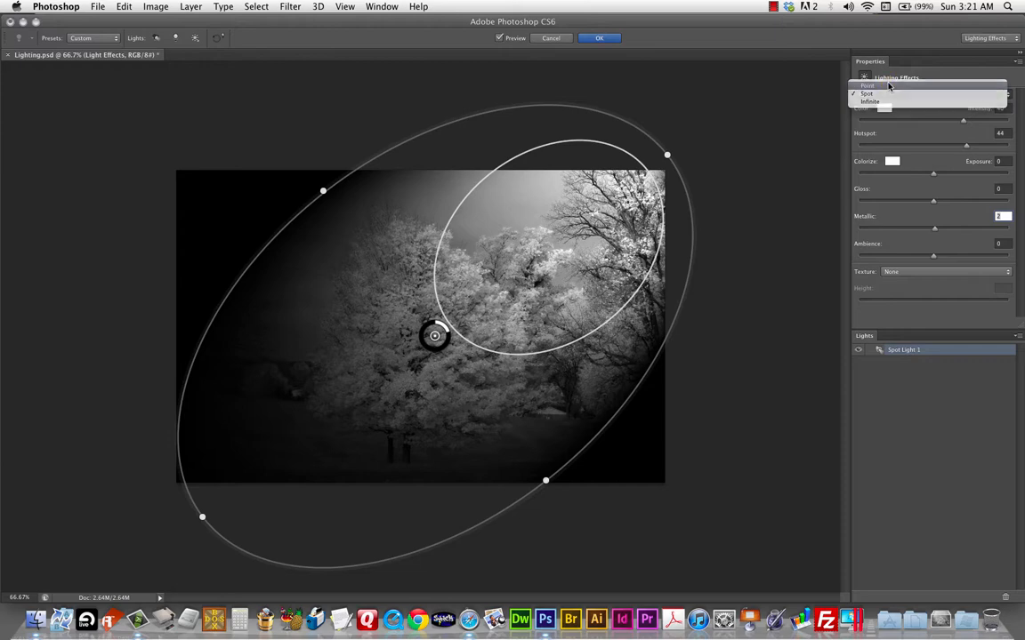
click(866, 86)
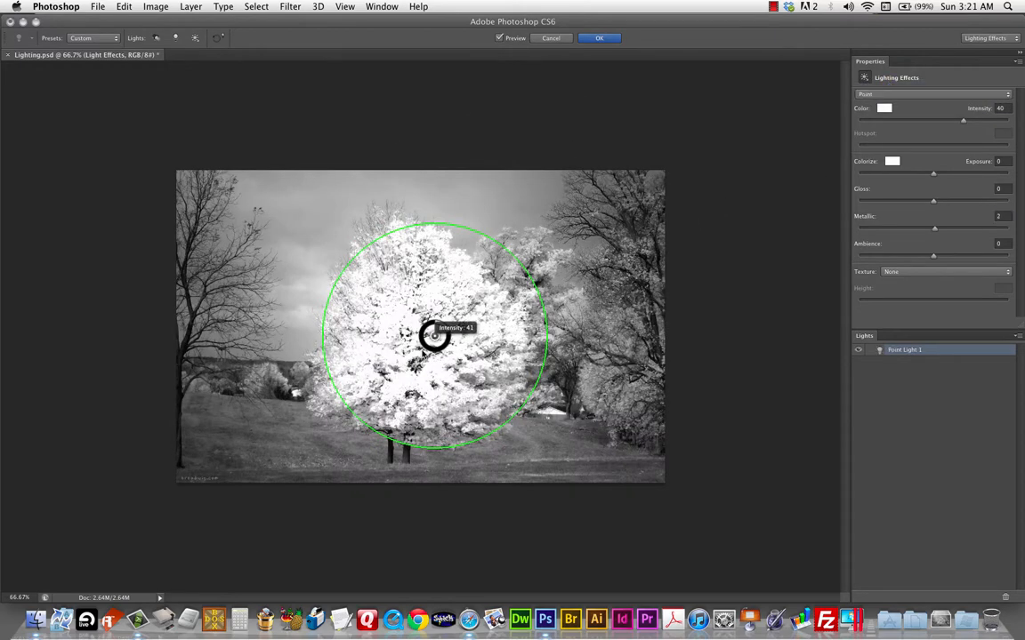
drag(434, 336, 511, 288)
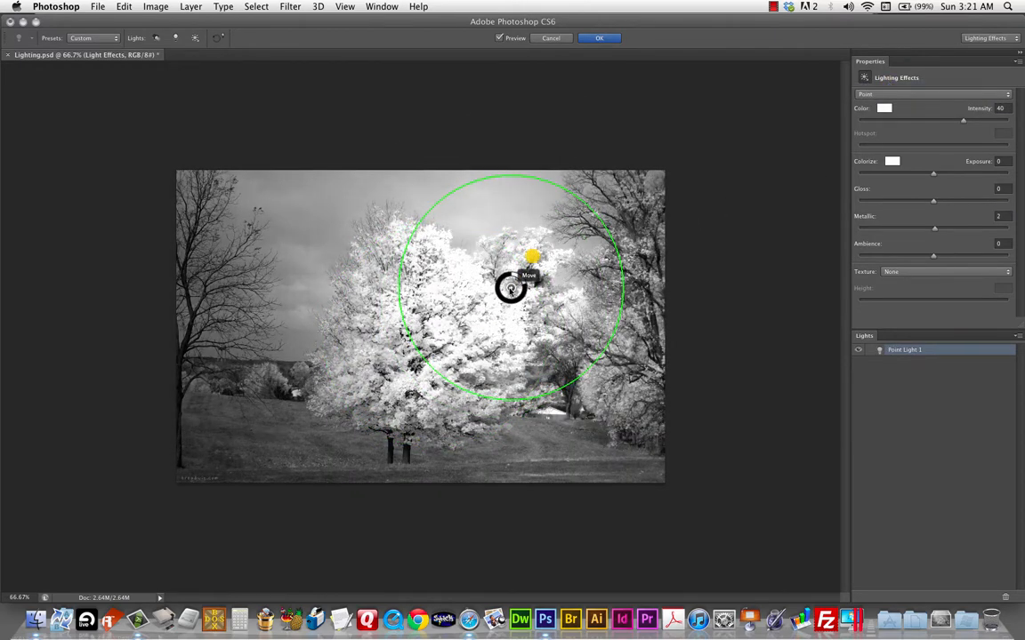
drag(513, 288, 616, 207)
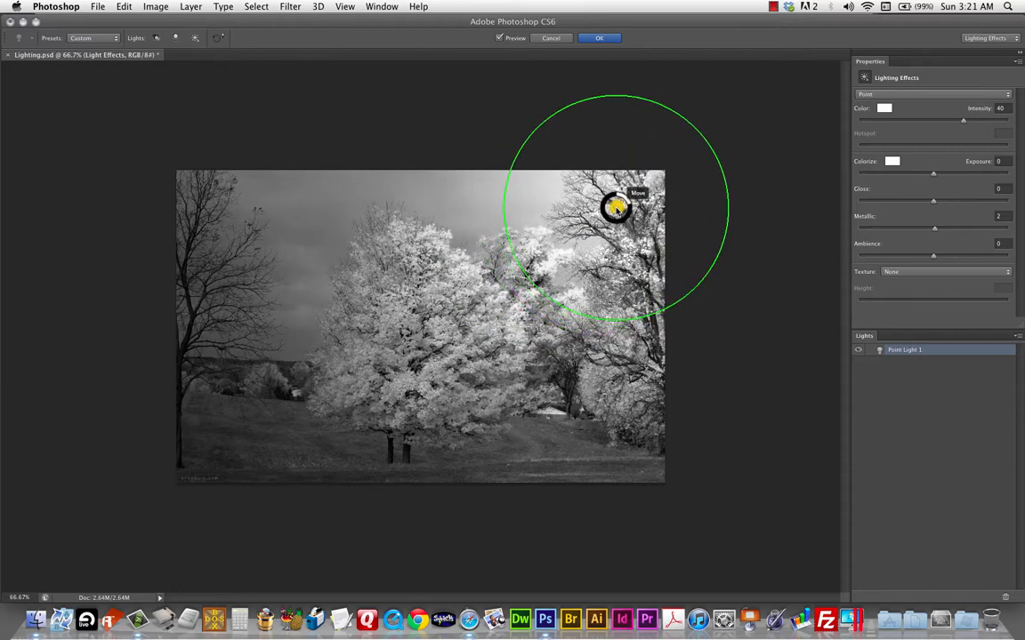
drag(615, 210, 499, 192)
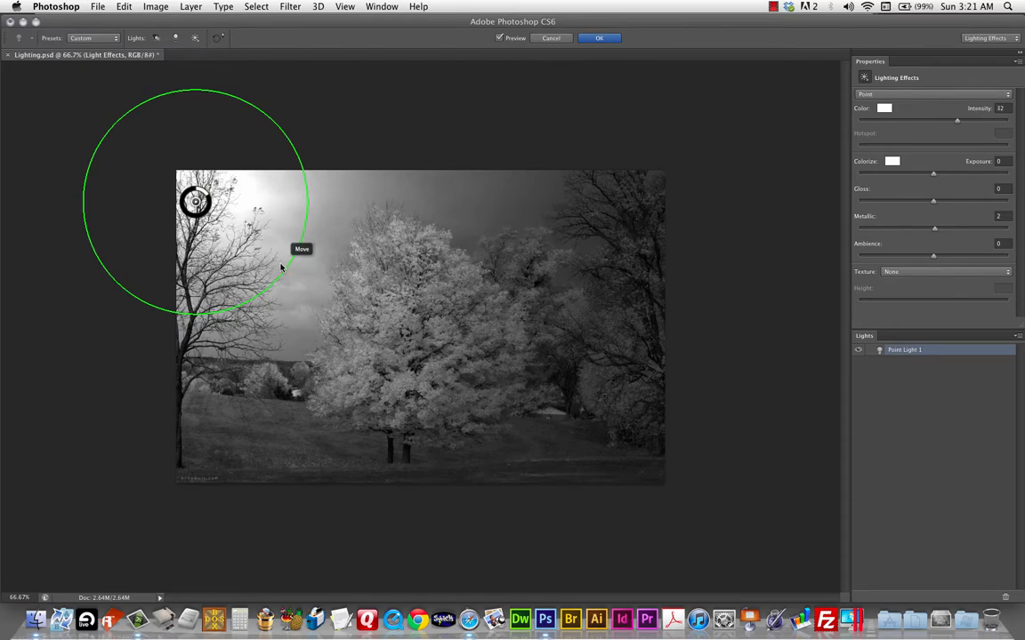
mouse_move(374, 313)
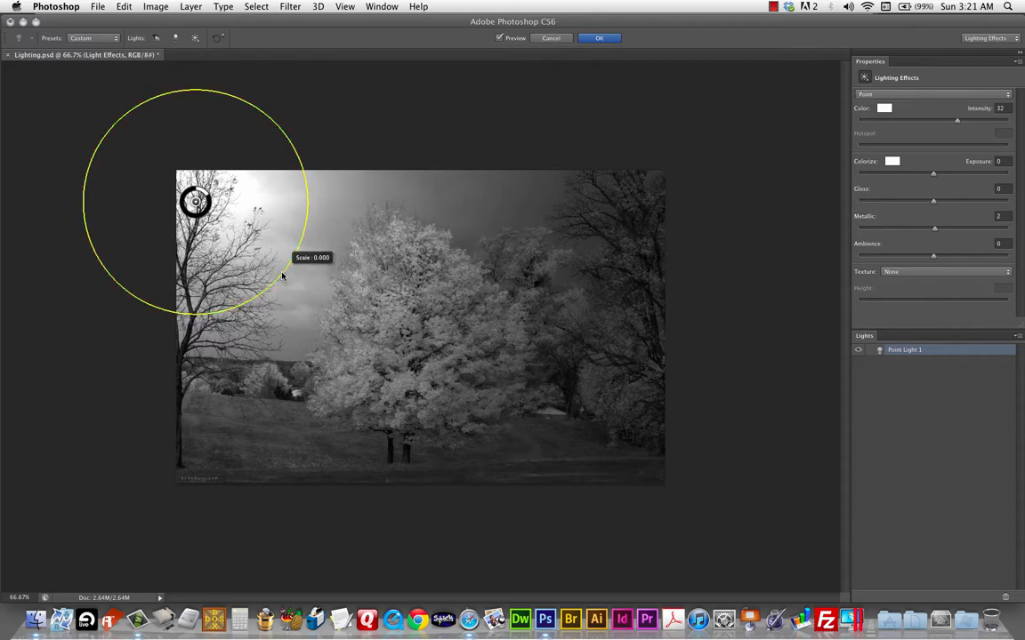
Enlarge the point light's radius to give it a wide reach across the photo
drag(195, 203, 354, 317)
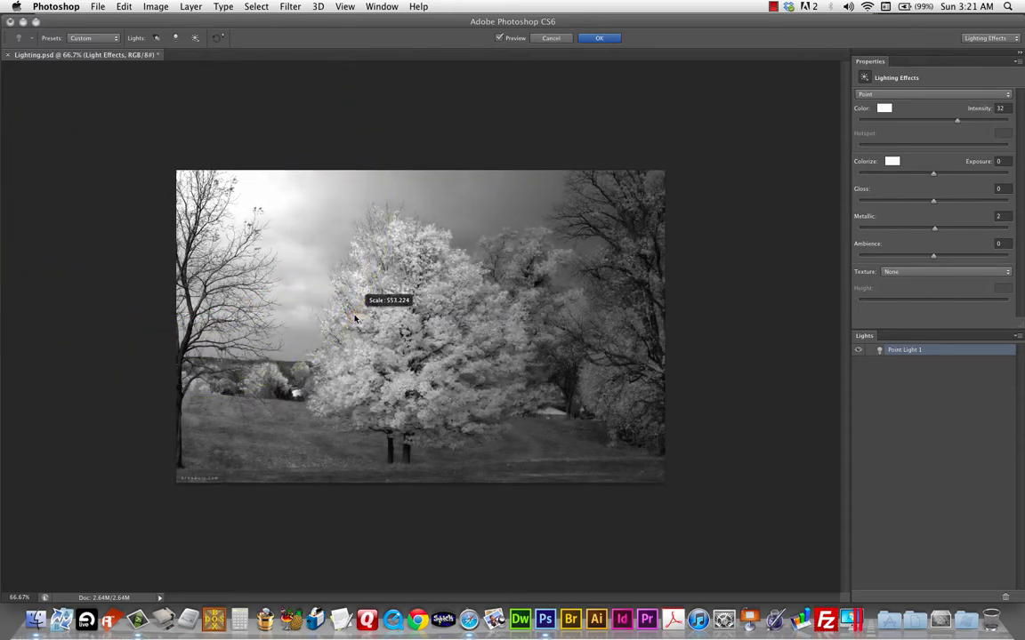
drag(354, 318, 189, 186)
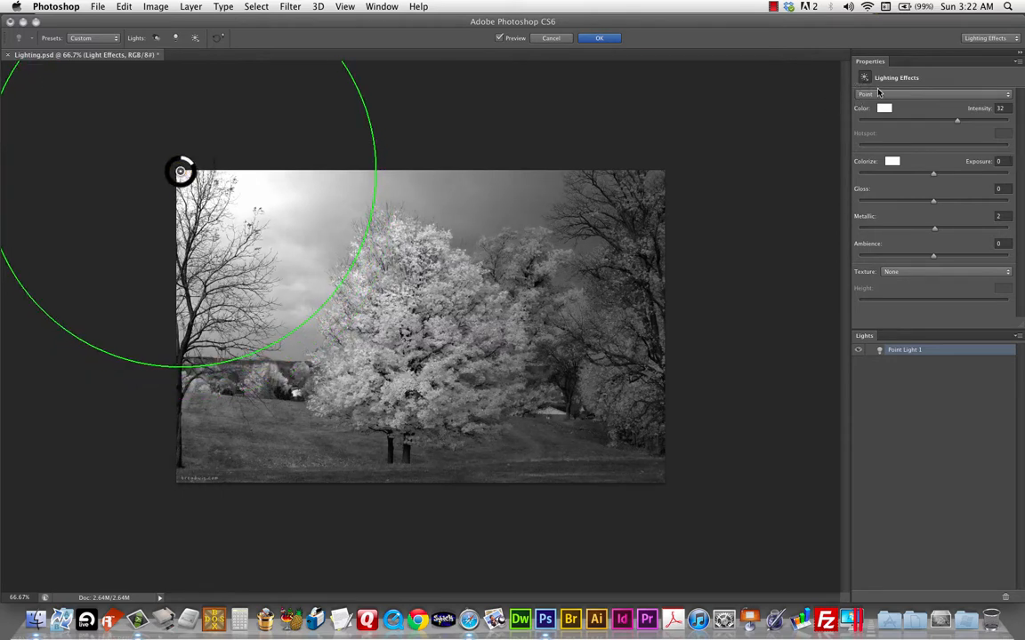
click(923, 94)
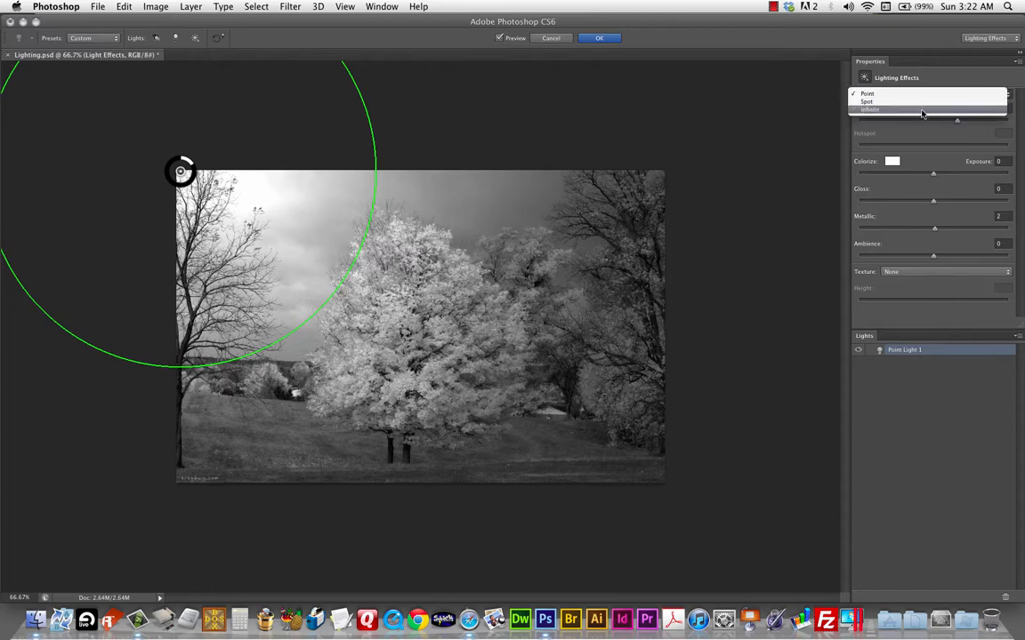
Switch the light to an Infinite light and try several intensities, ending slightly dimmer
click(875, 110)
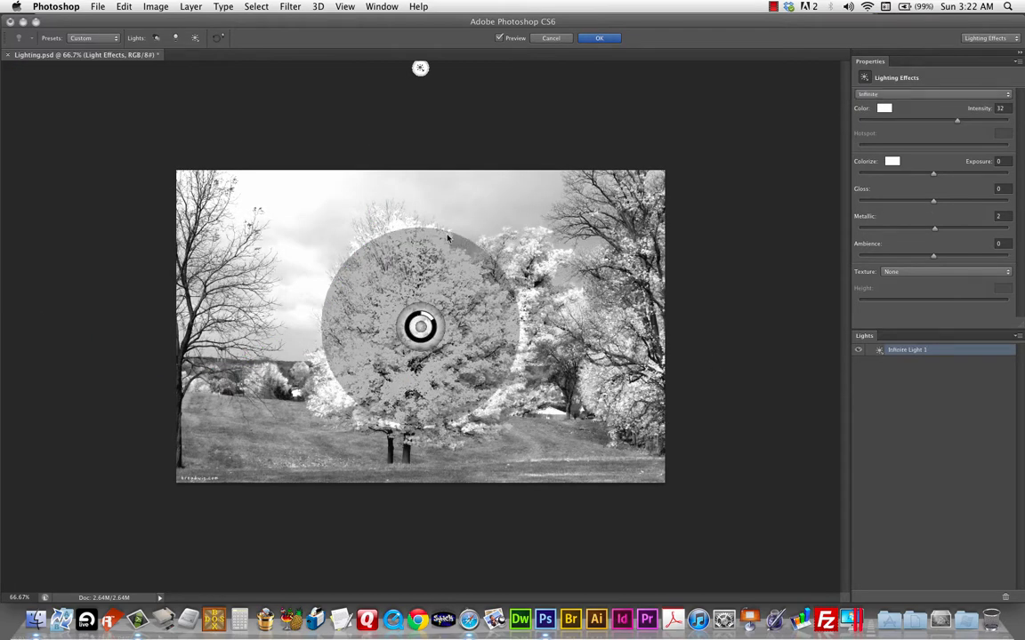
mouse_move(418, 67)
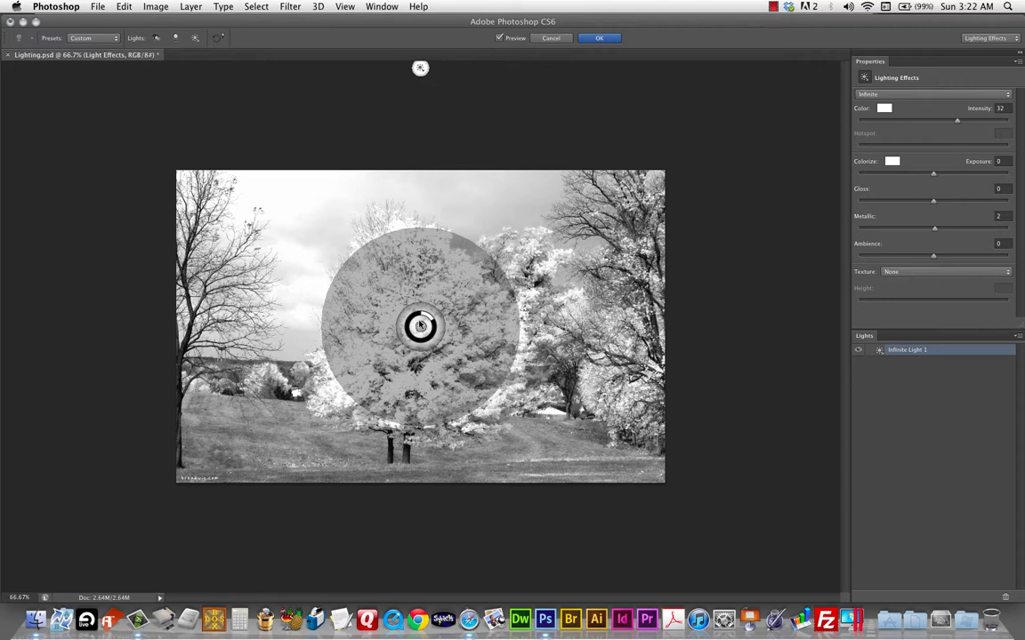
drag(420, 328, 427, 313)
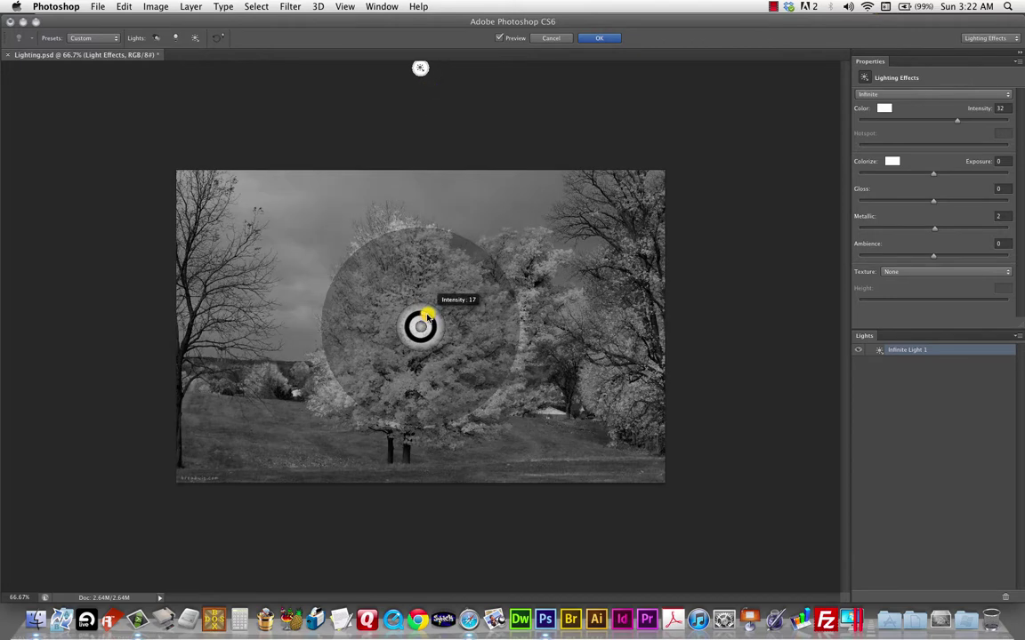
drag(427, 317, 436, 313)
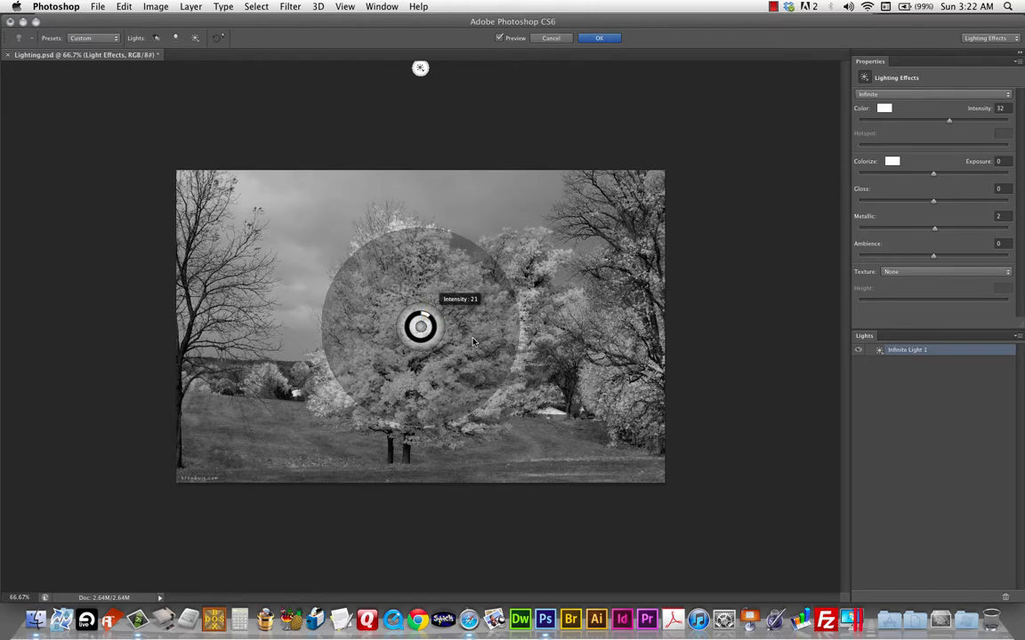
drag(420, 327, 431, 321)
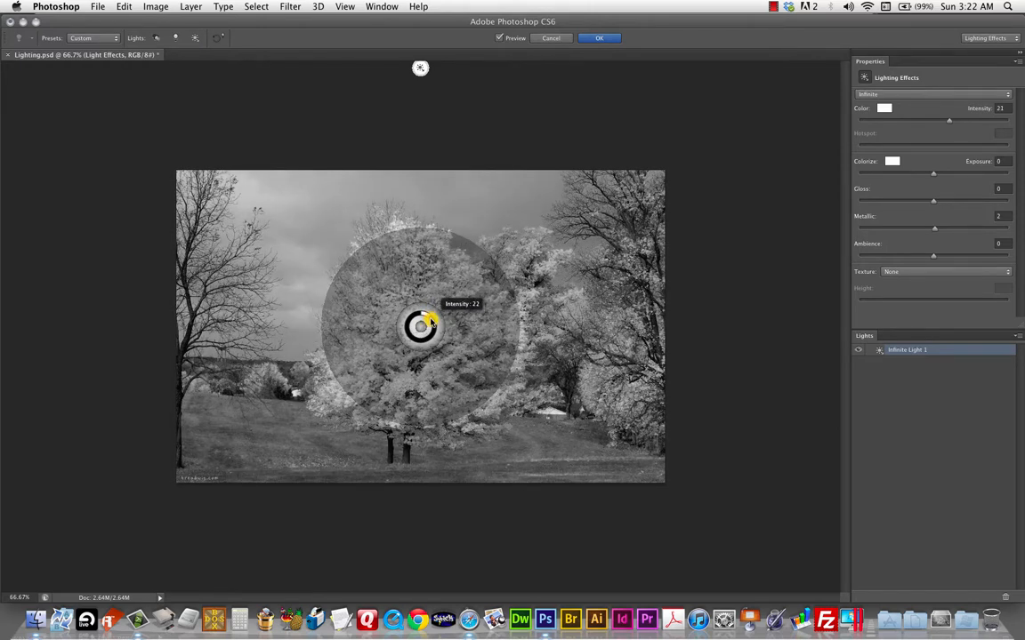
drag(436, 320, 436, 321)
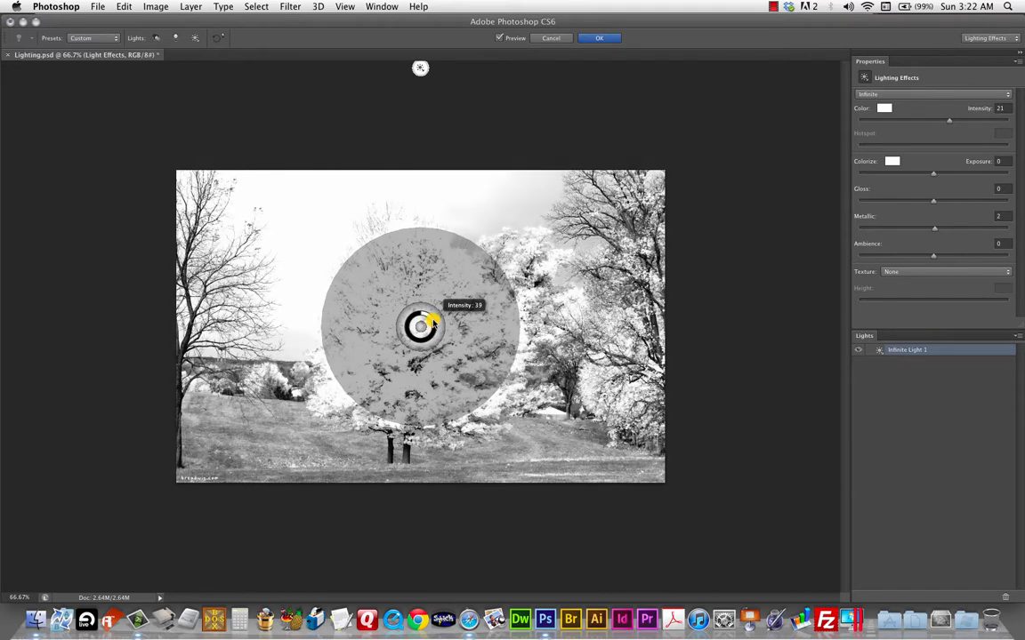
drag(435, 319, 431, 317)
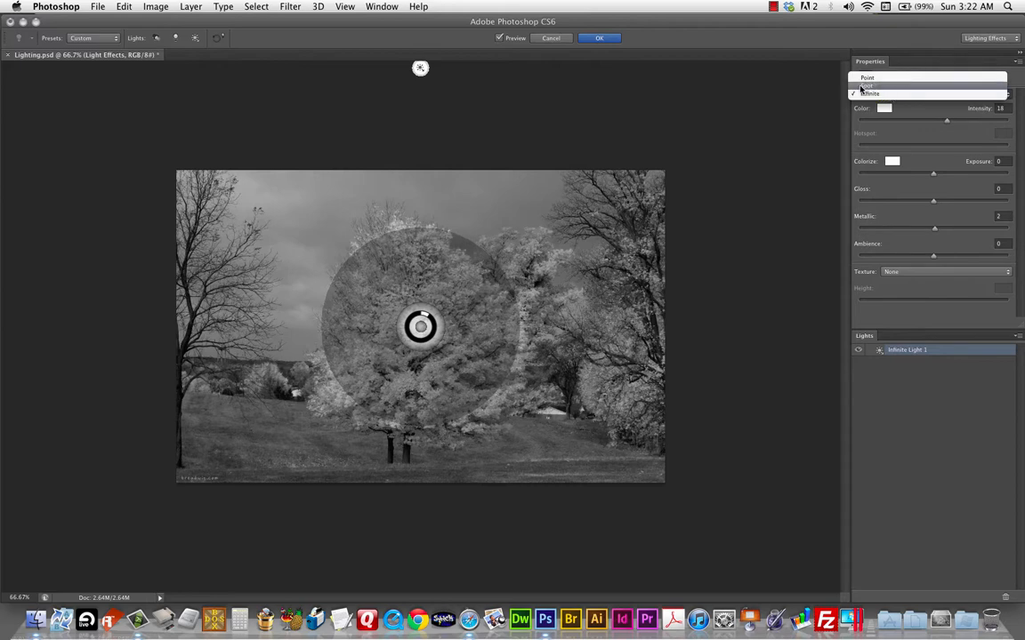
Switch to a Spot light stretched toward the upper-right corner, brightened and lengthened
click(875, 85)
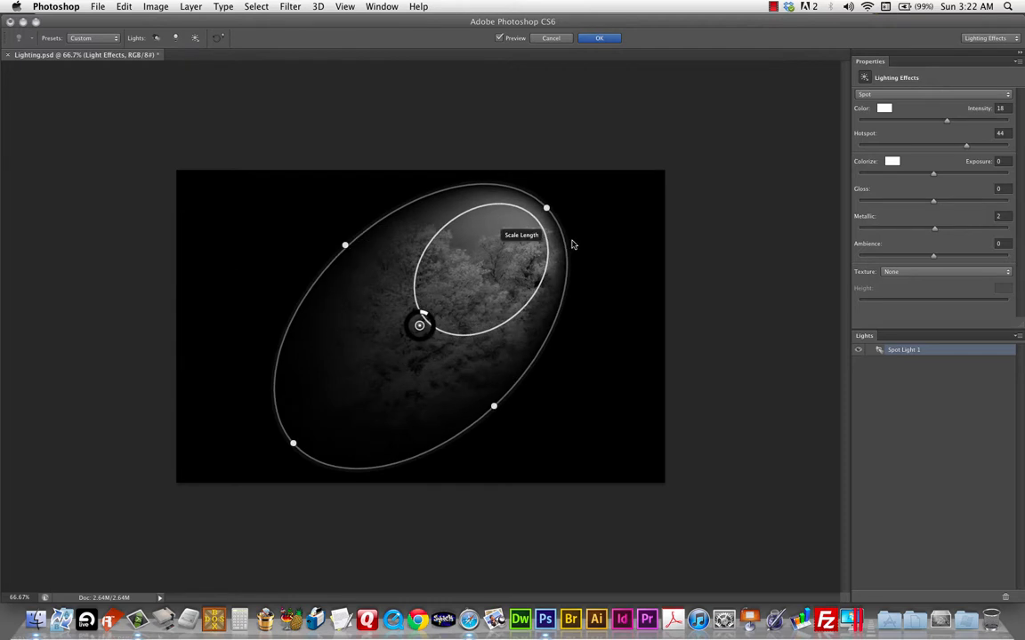
drag(547, 207, 584, 182)
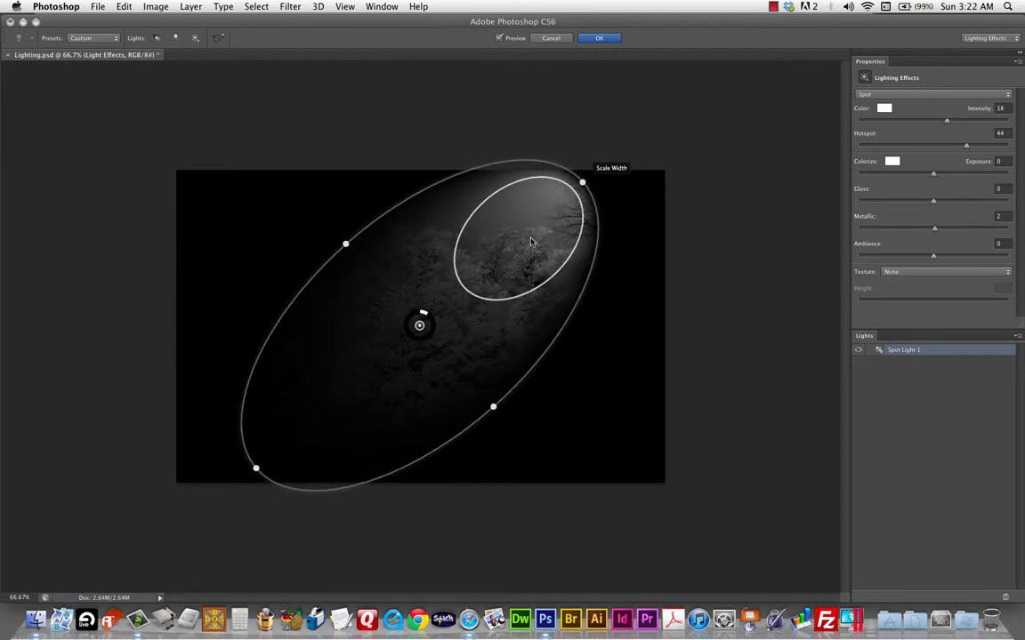
drag(420, 324, 502, 334)
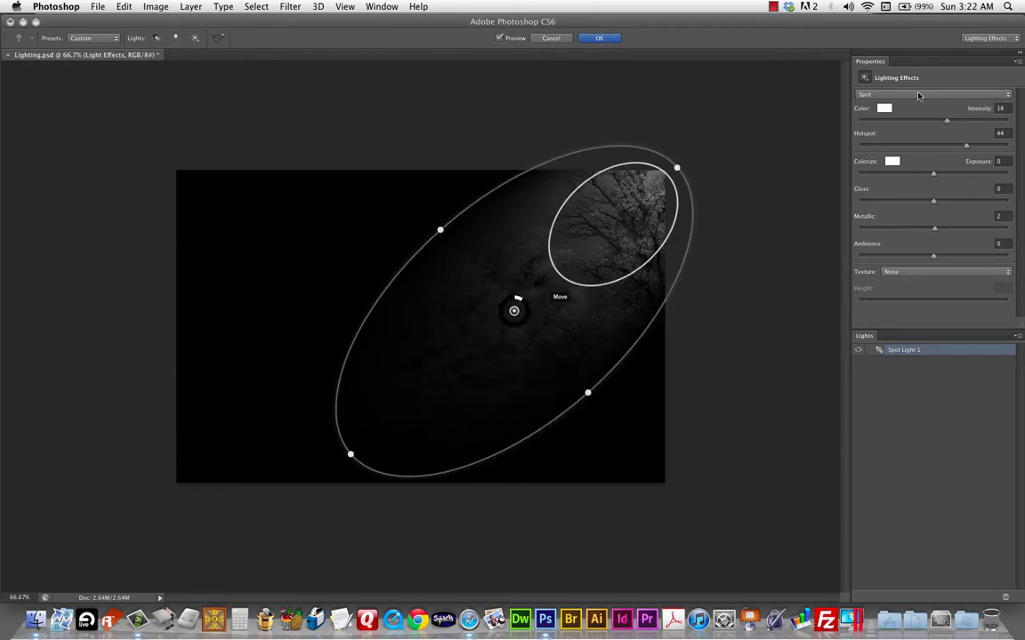
drag(946, 121, 957, 121)
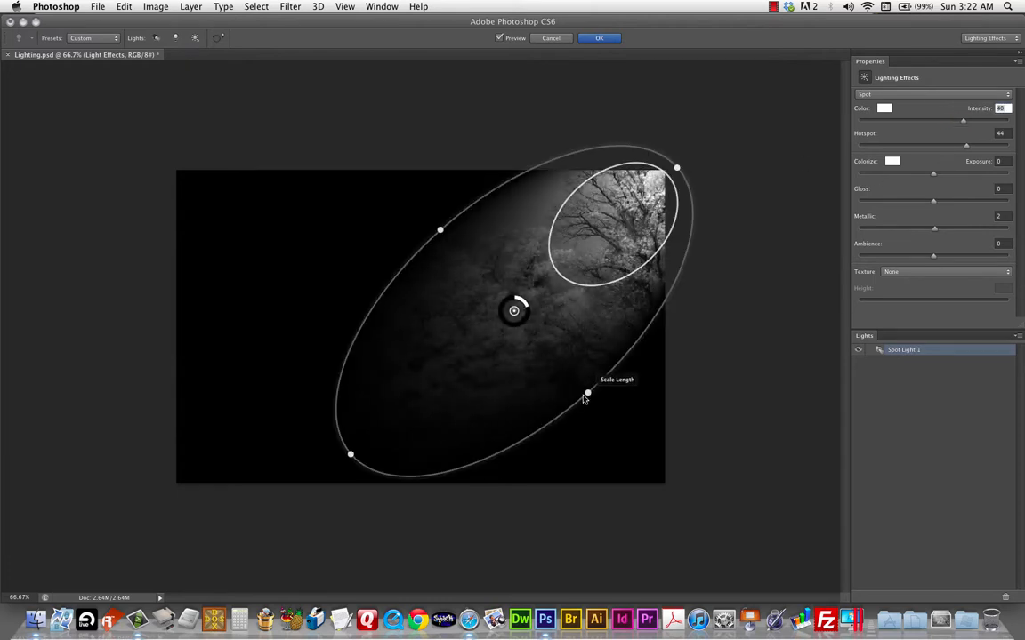
drag(587, 393, 631, 445)
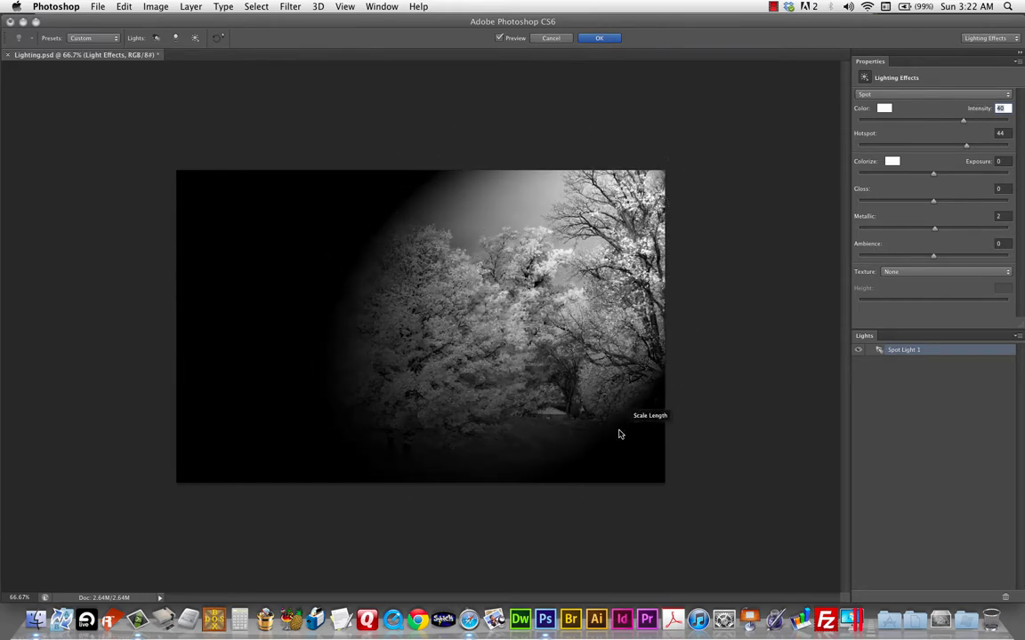
Widen the beam, settle its centre over the trees and commit the effect with OK
drag(964, 121, 964, 121)
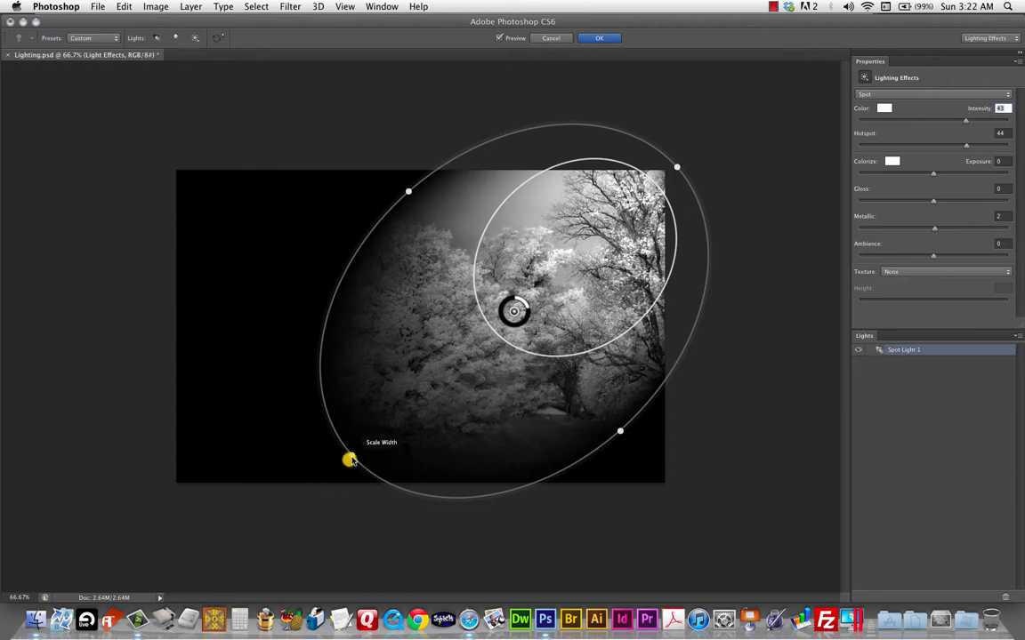
drag(349, 459, 274, 505)
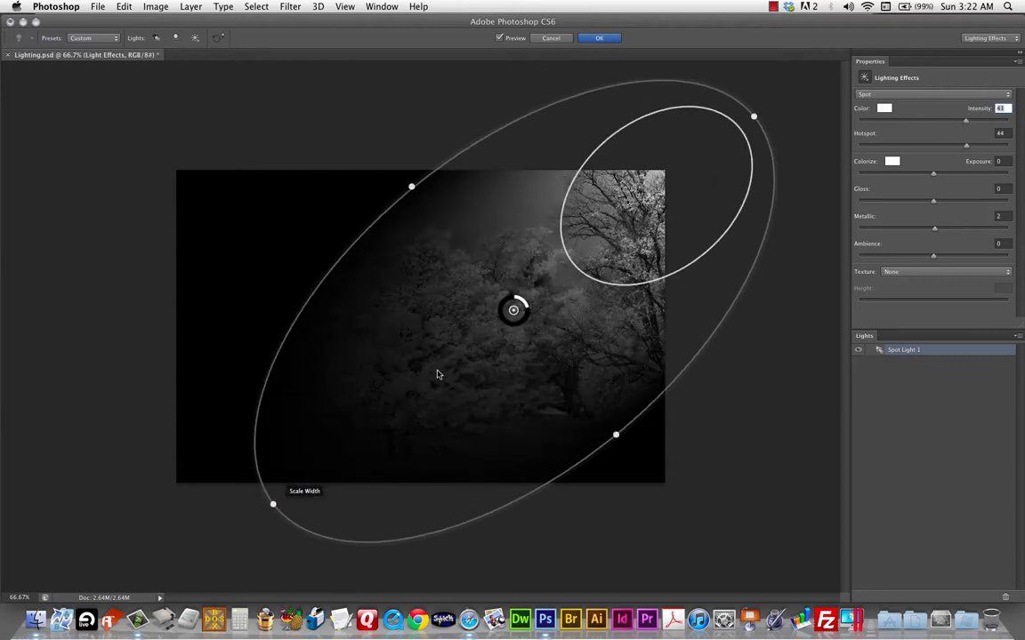
drag(512, 310, 448, 345)
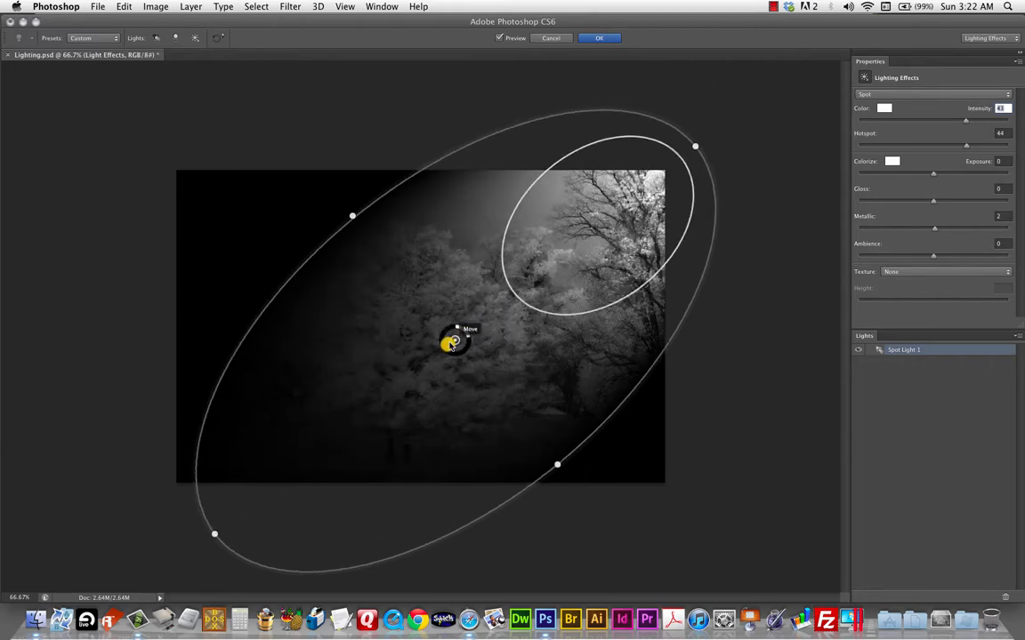
drag(448, 345, 439, 348)
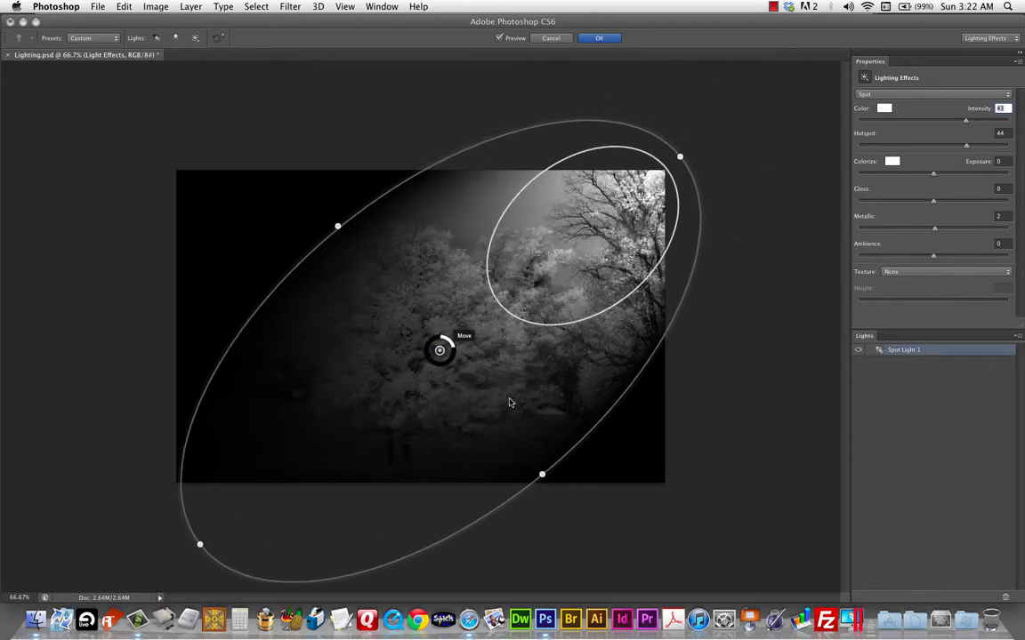
mouse_move(594, 96)
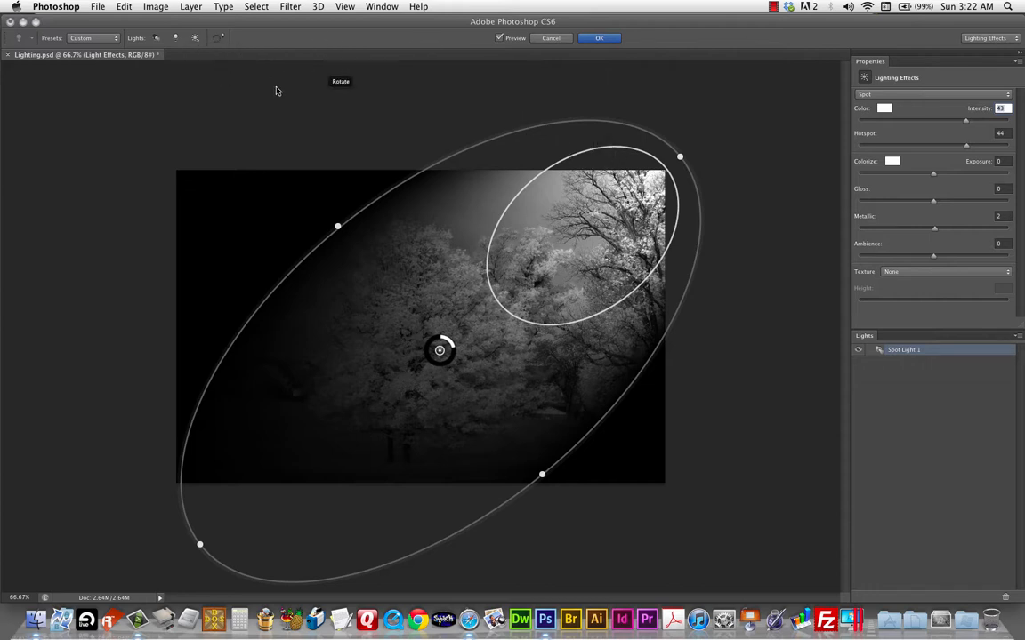
mouse_move(510, 60)
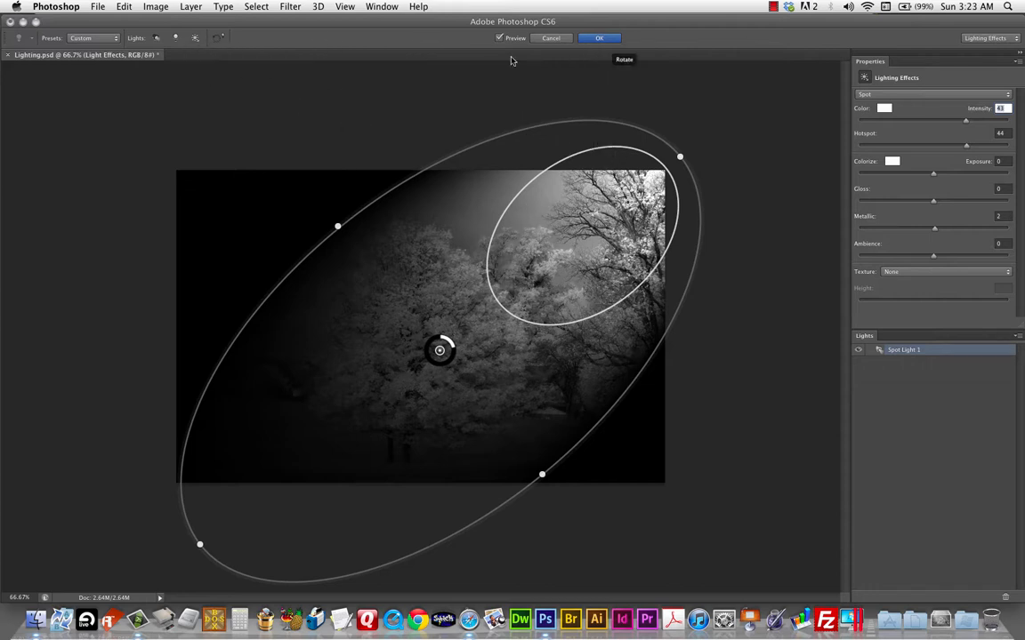
click(598, 38)
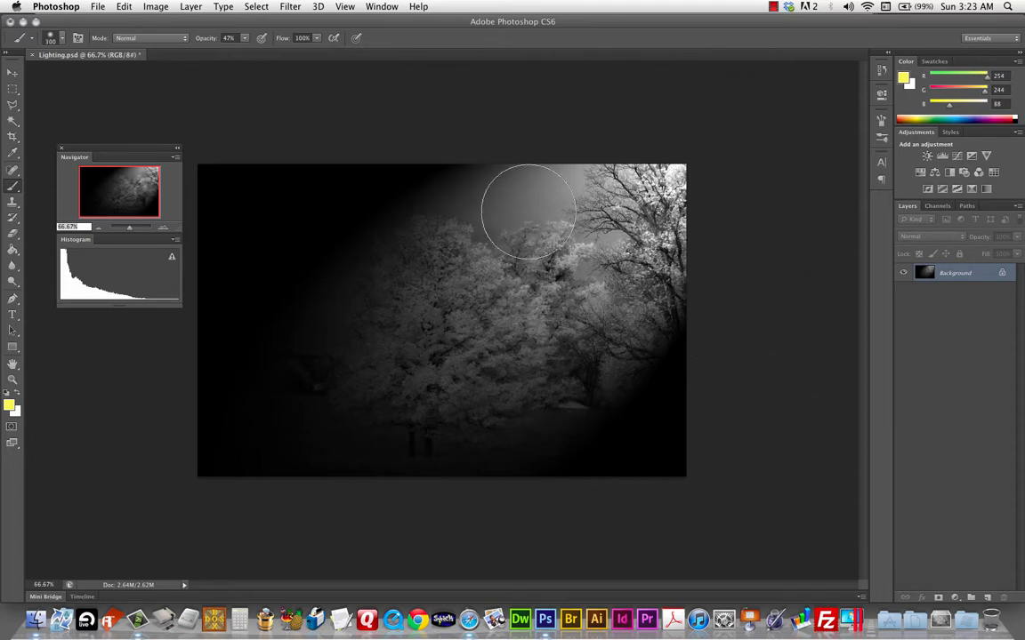
mouse_move(697, 342)
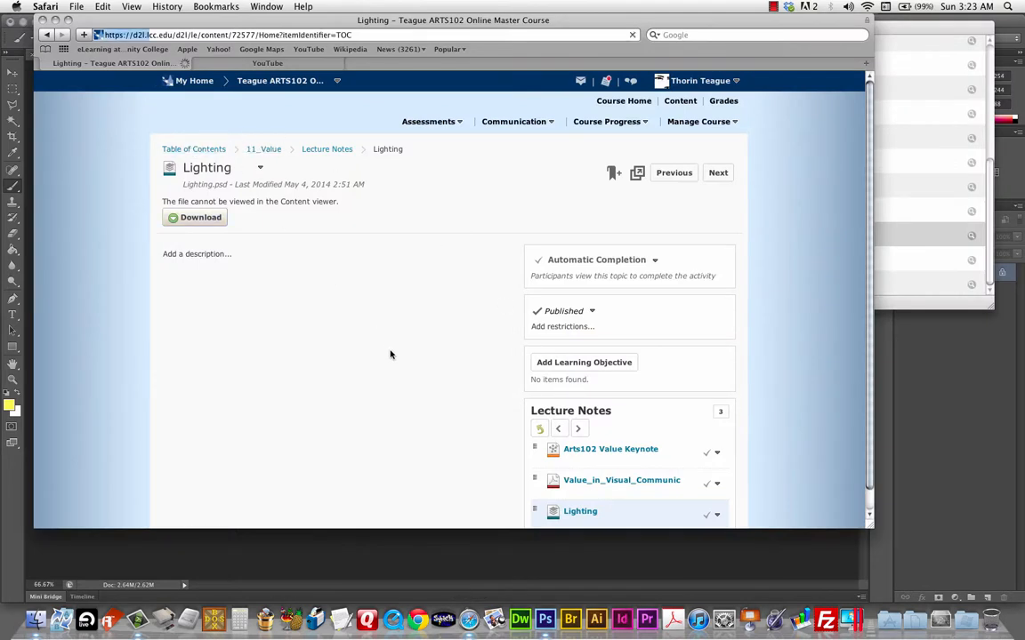
mouse_move(406, 338)
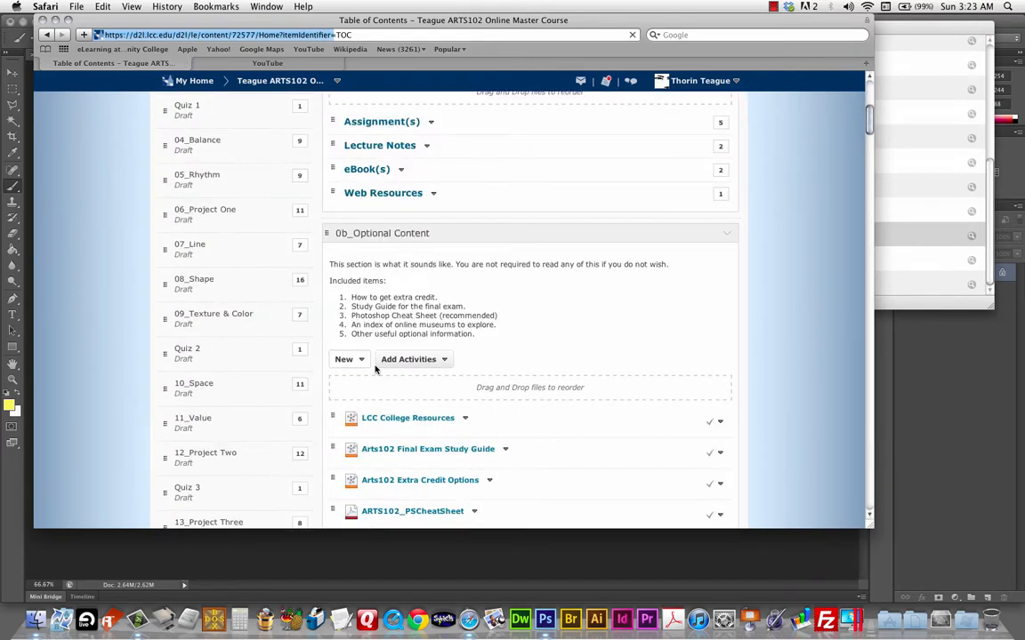
Open the 12_Project Two module in the D2L Table of Contents
scroll(down, 3)
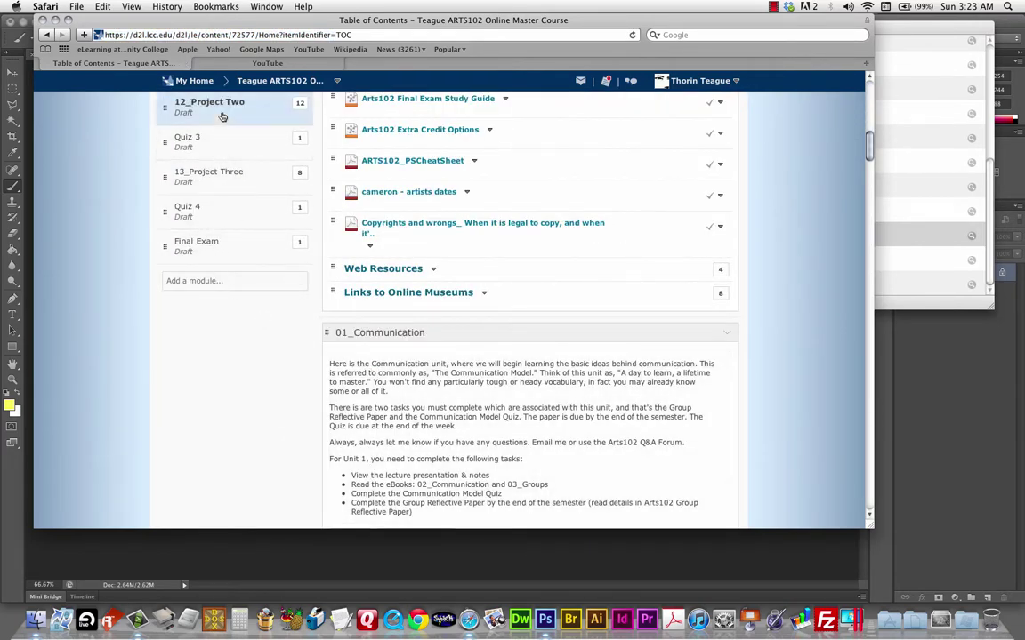
click(210, 101)
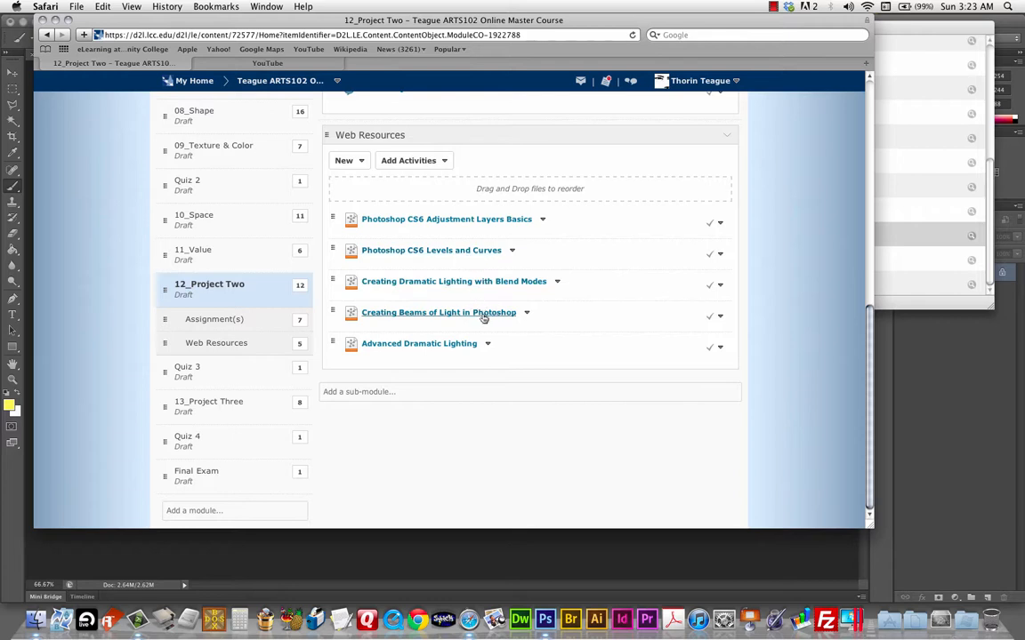
mouse_move(470, 322)
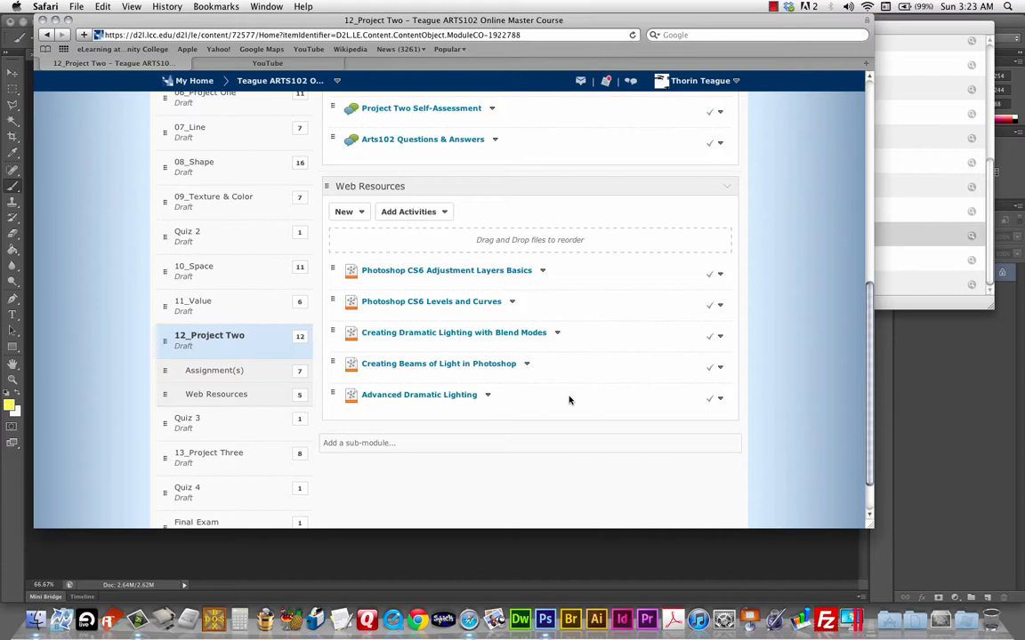
mouse_move(596, 621)
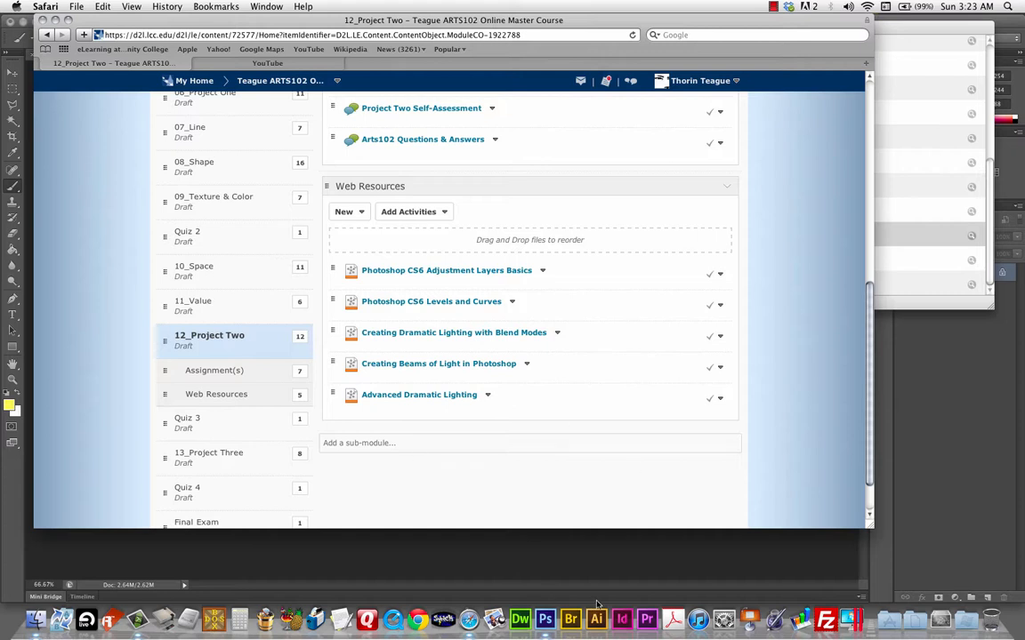
mouse_move(546, 619)
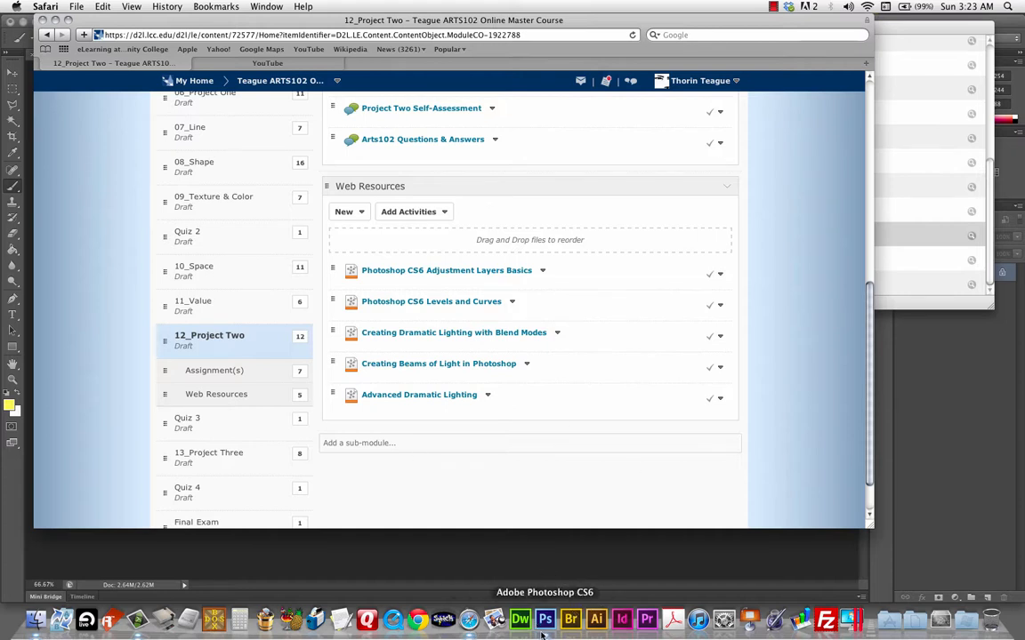